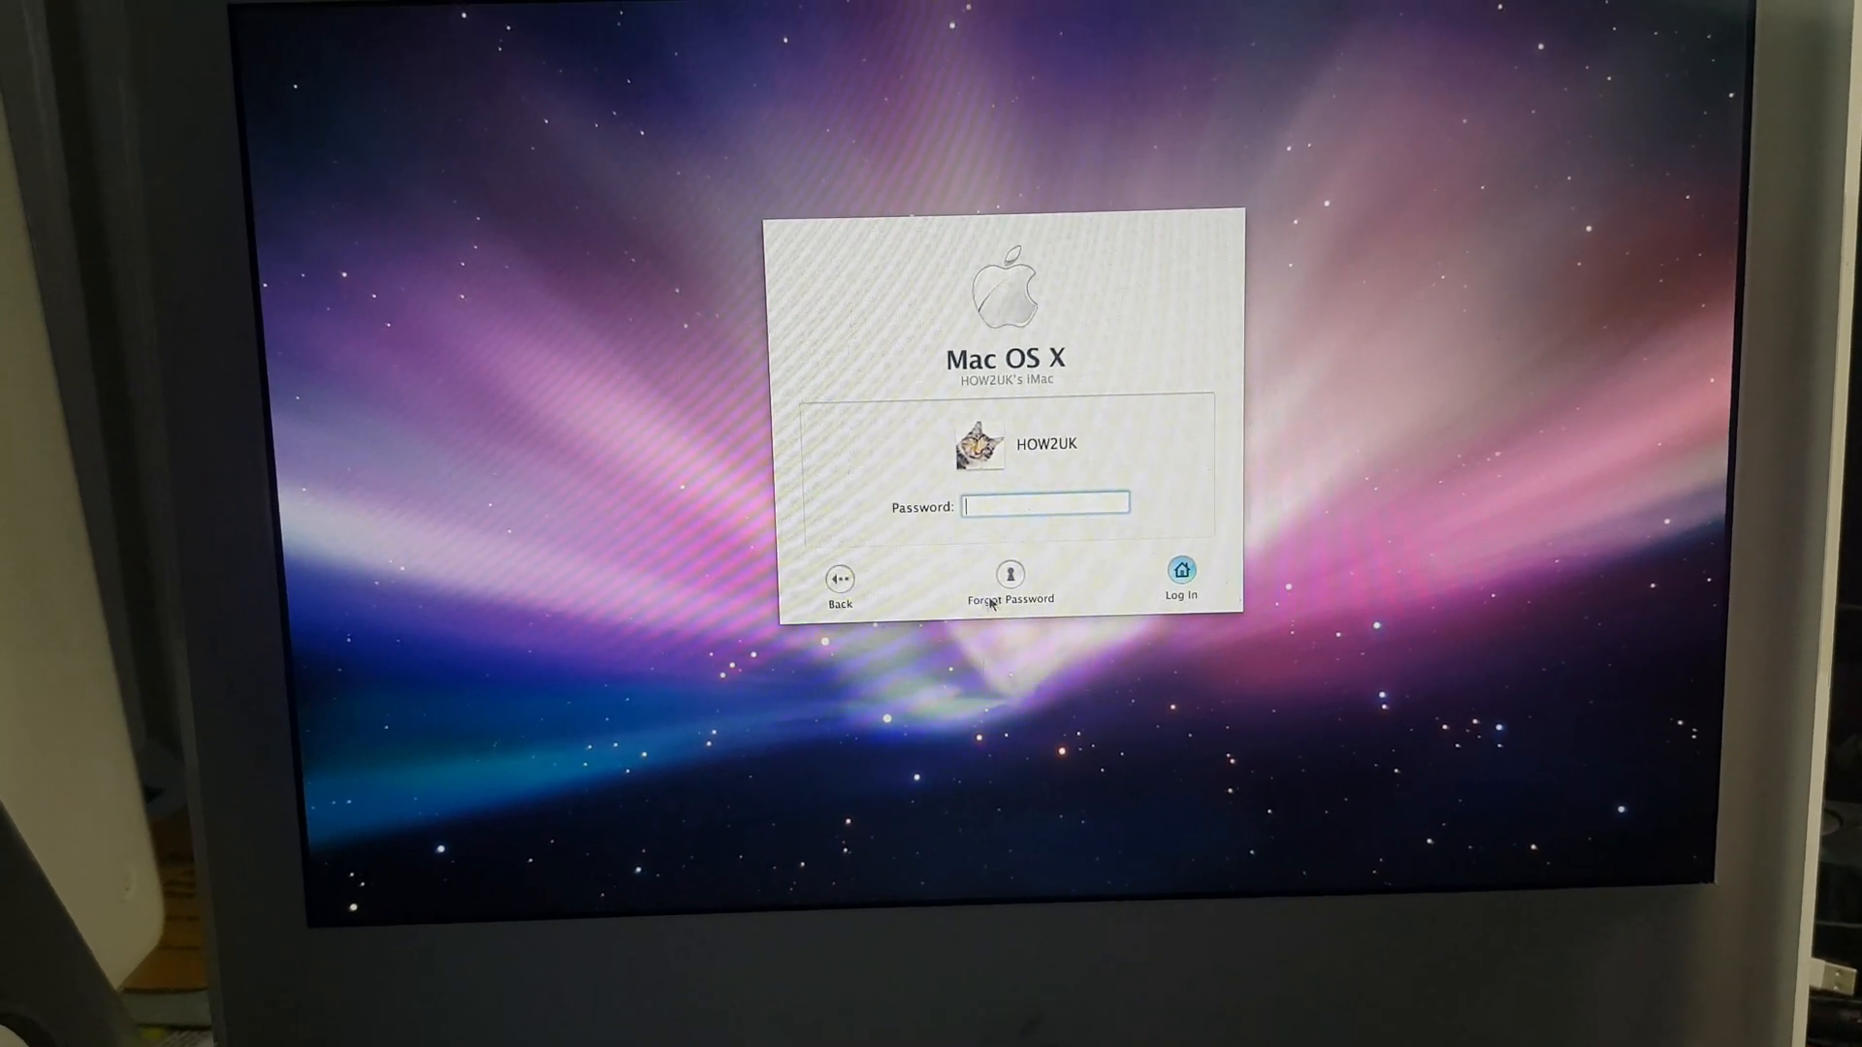
- Show the HOW2UK account's password hint at the login window, then go back
click(1011, 582)
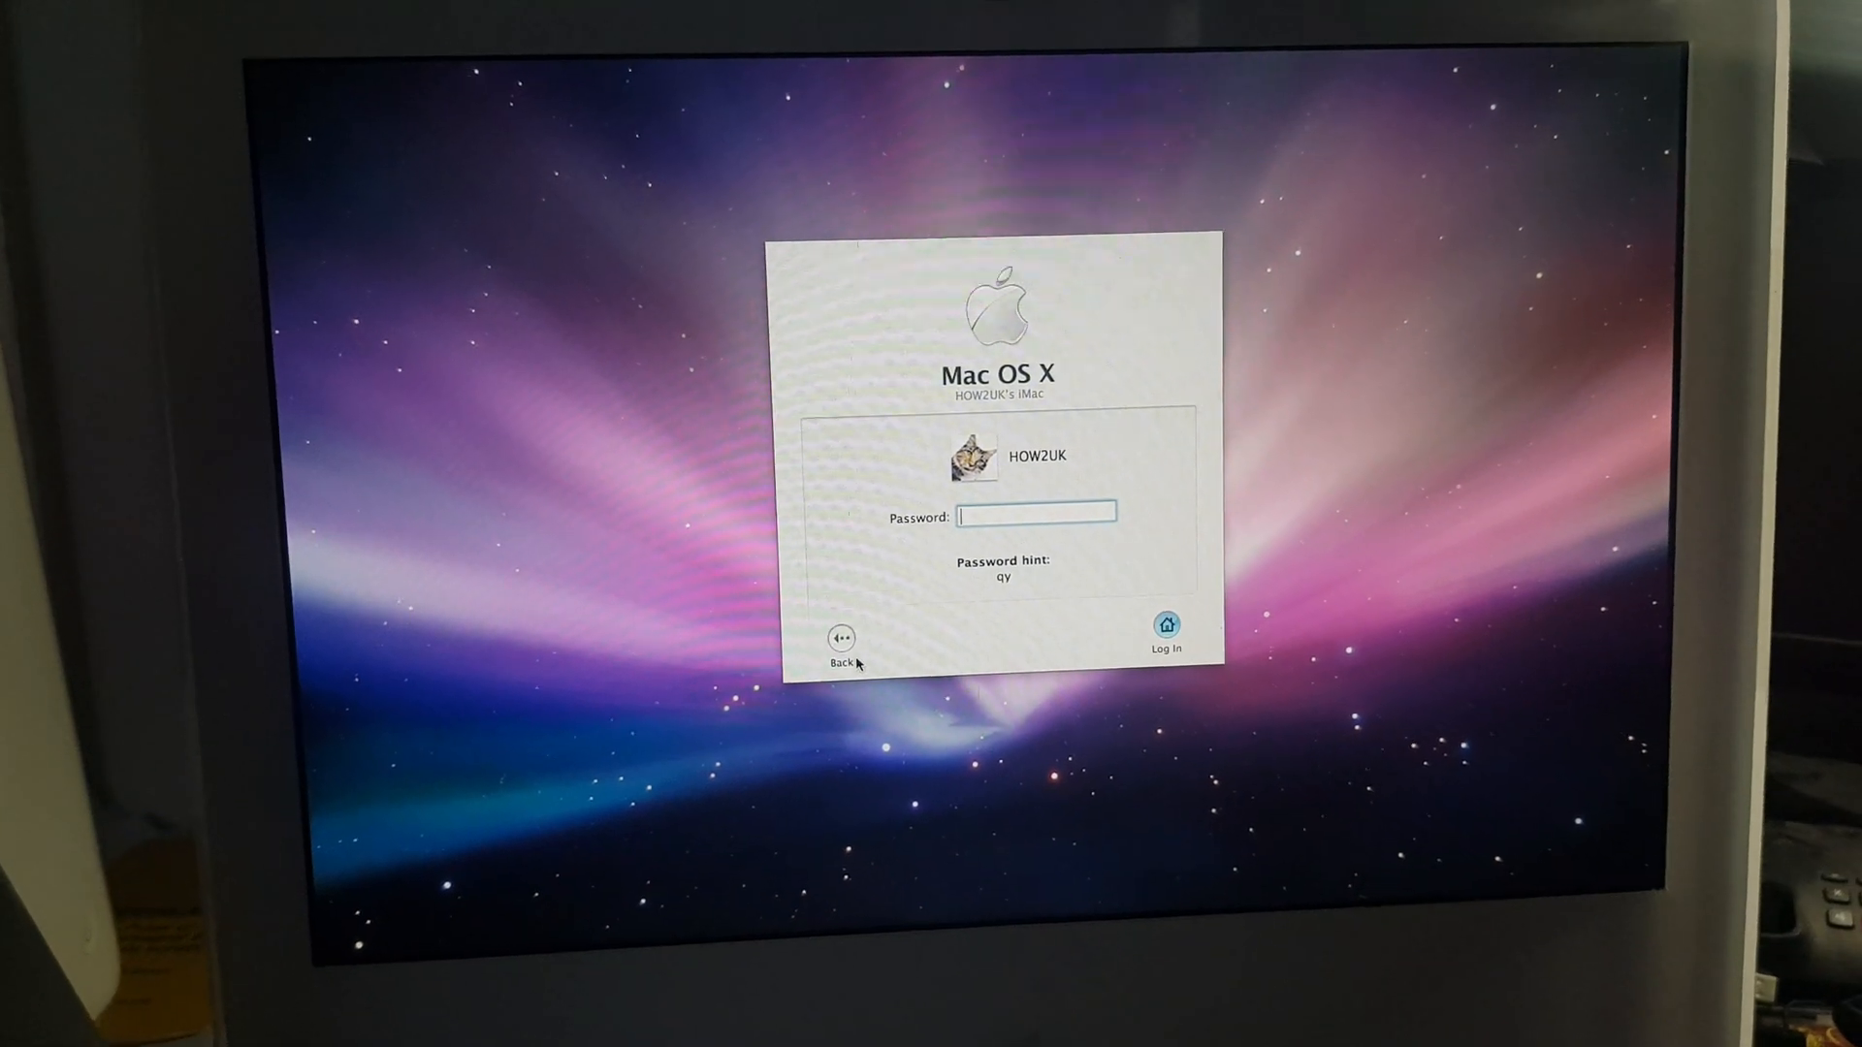
click(841, 638)
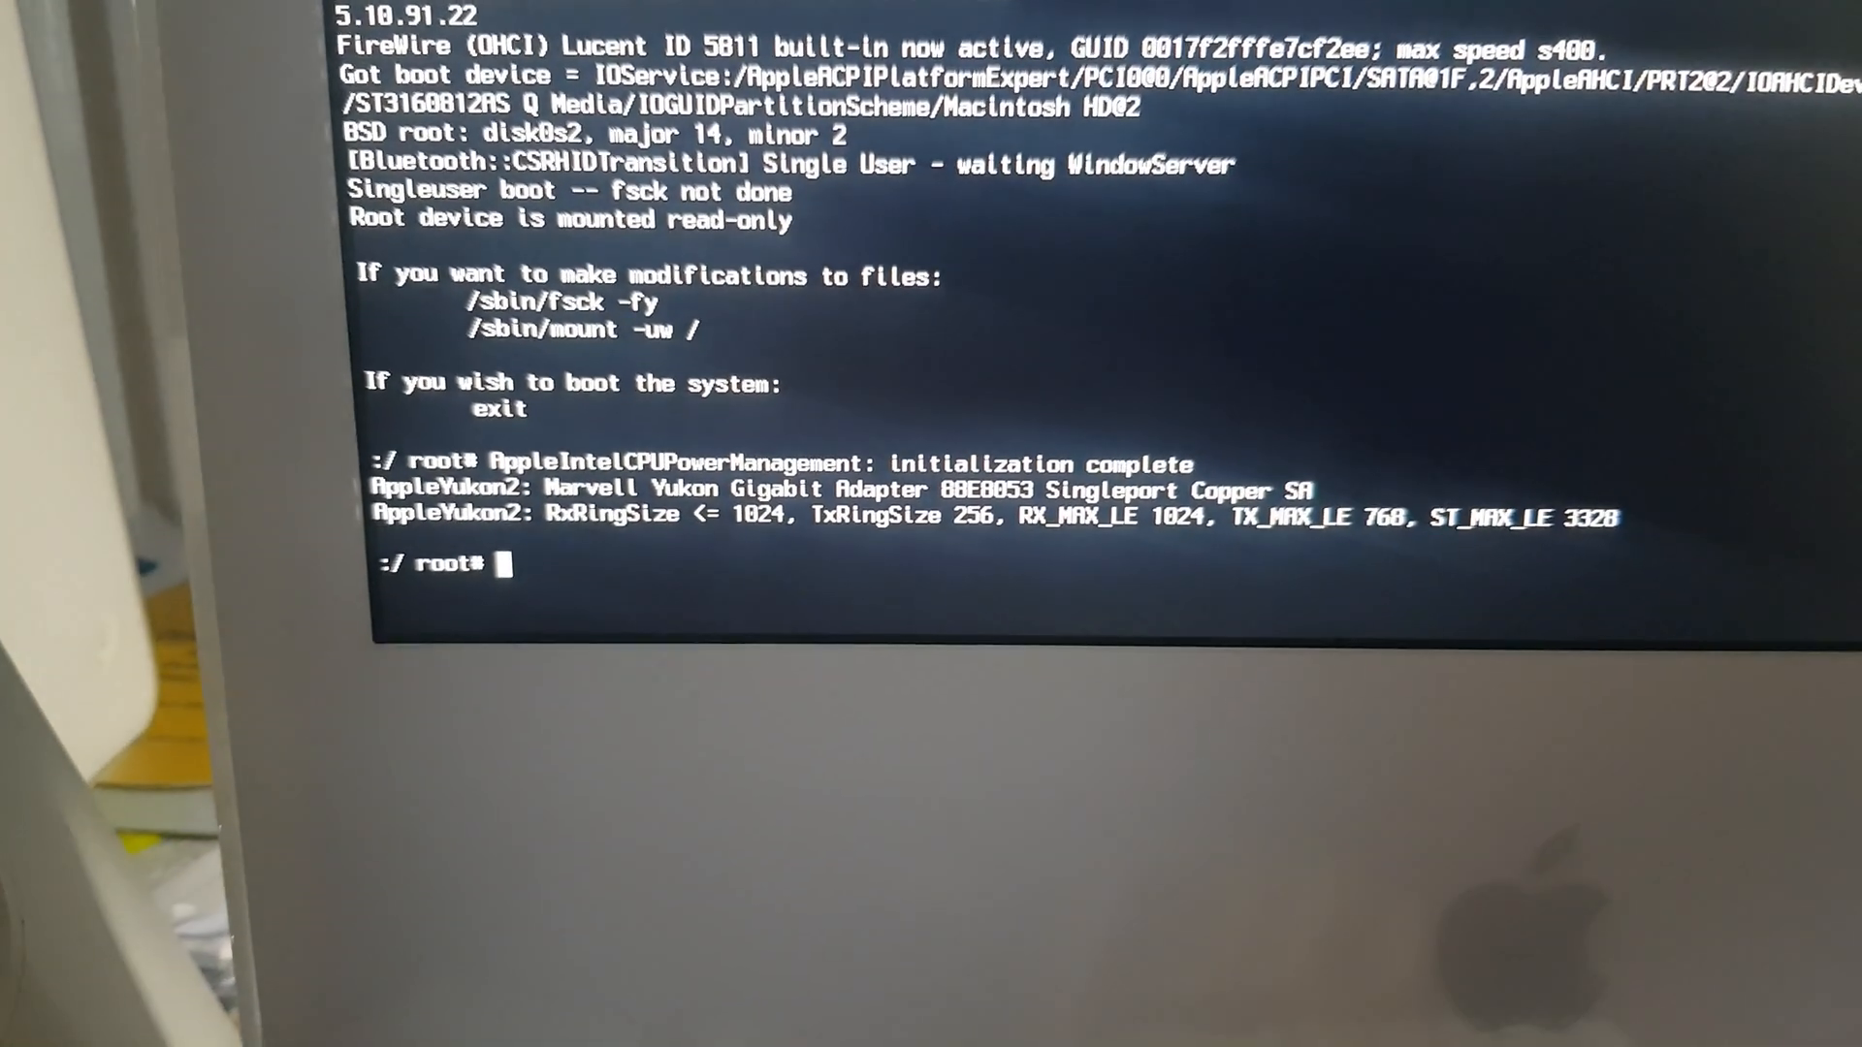
- Run fsck -fy to repair the startup volume, then begin typing mount
text(fs)
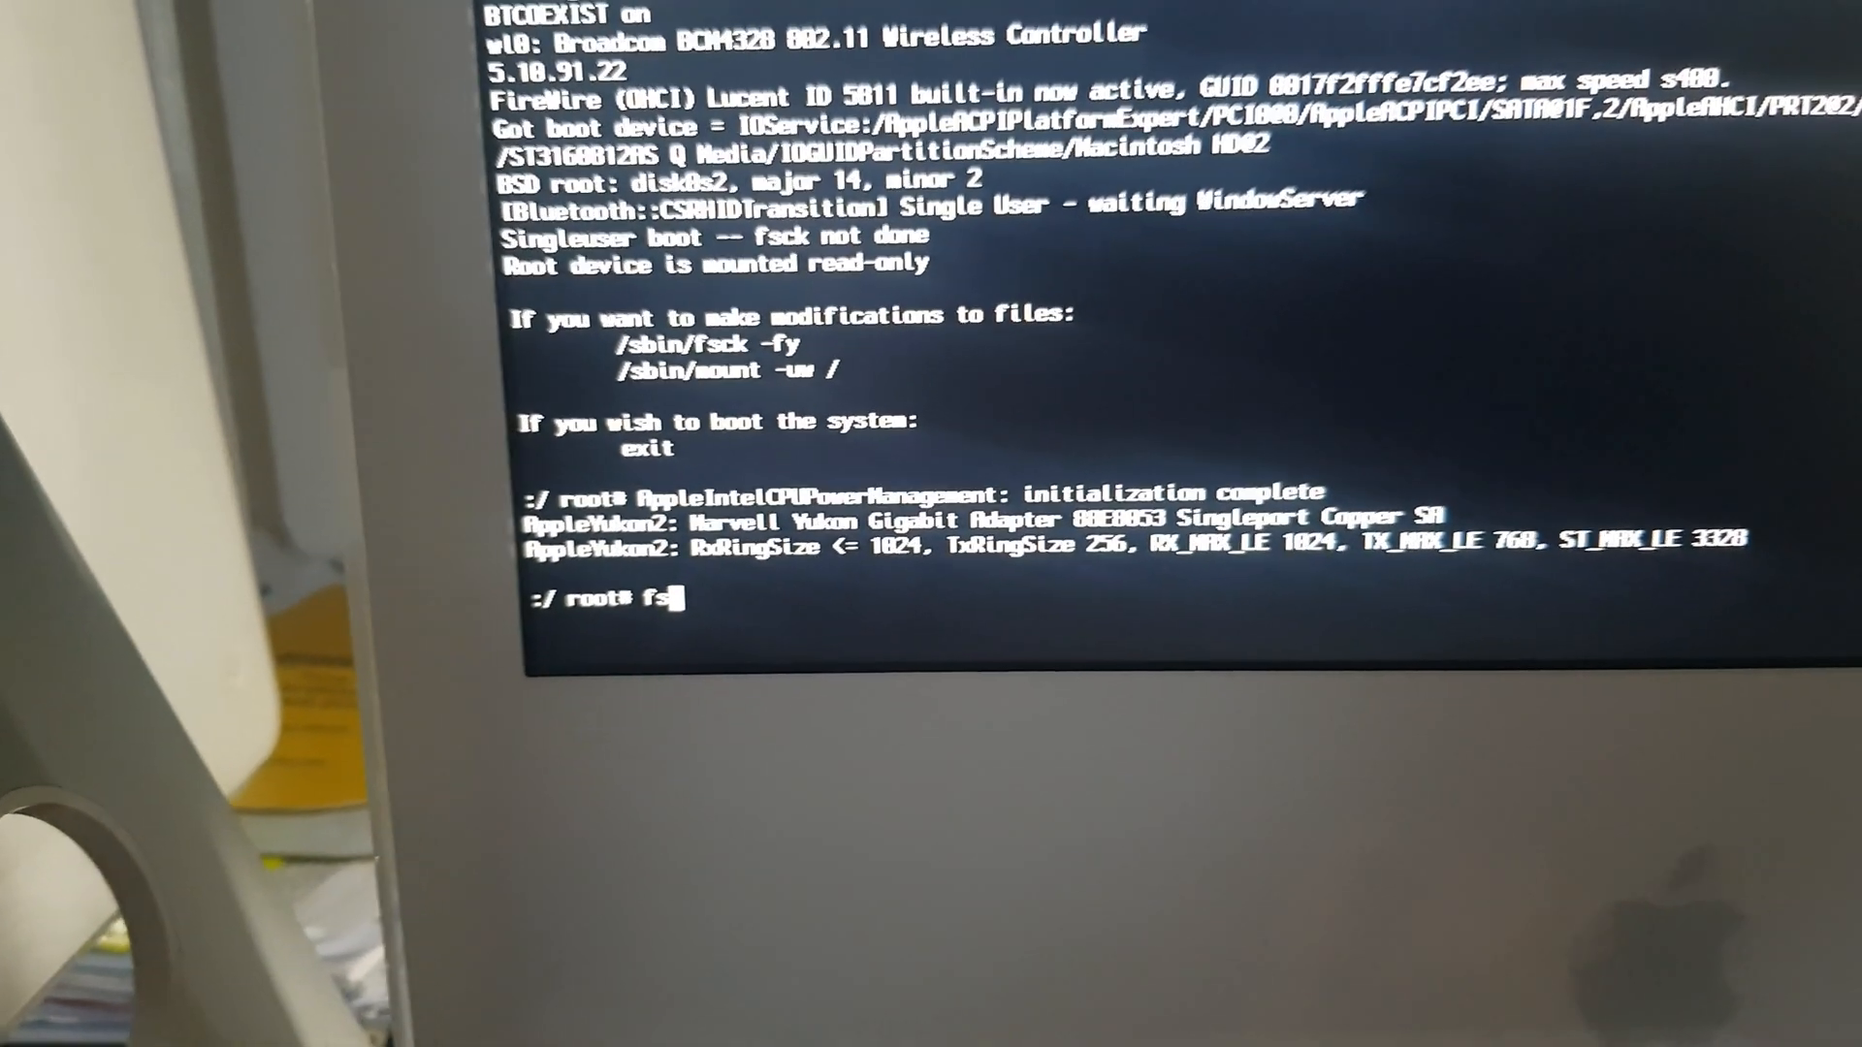
text(ck)
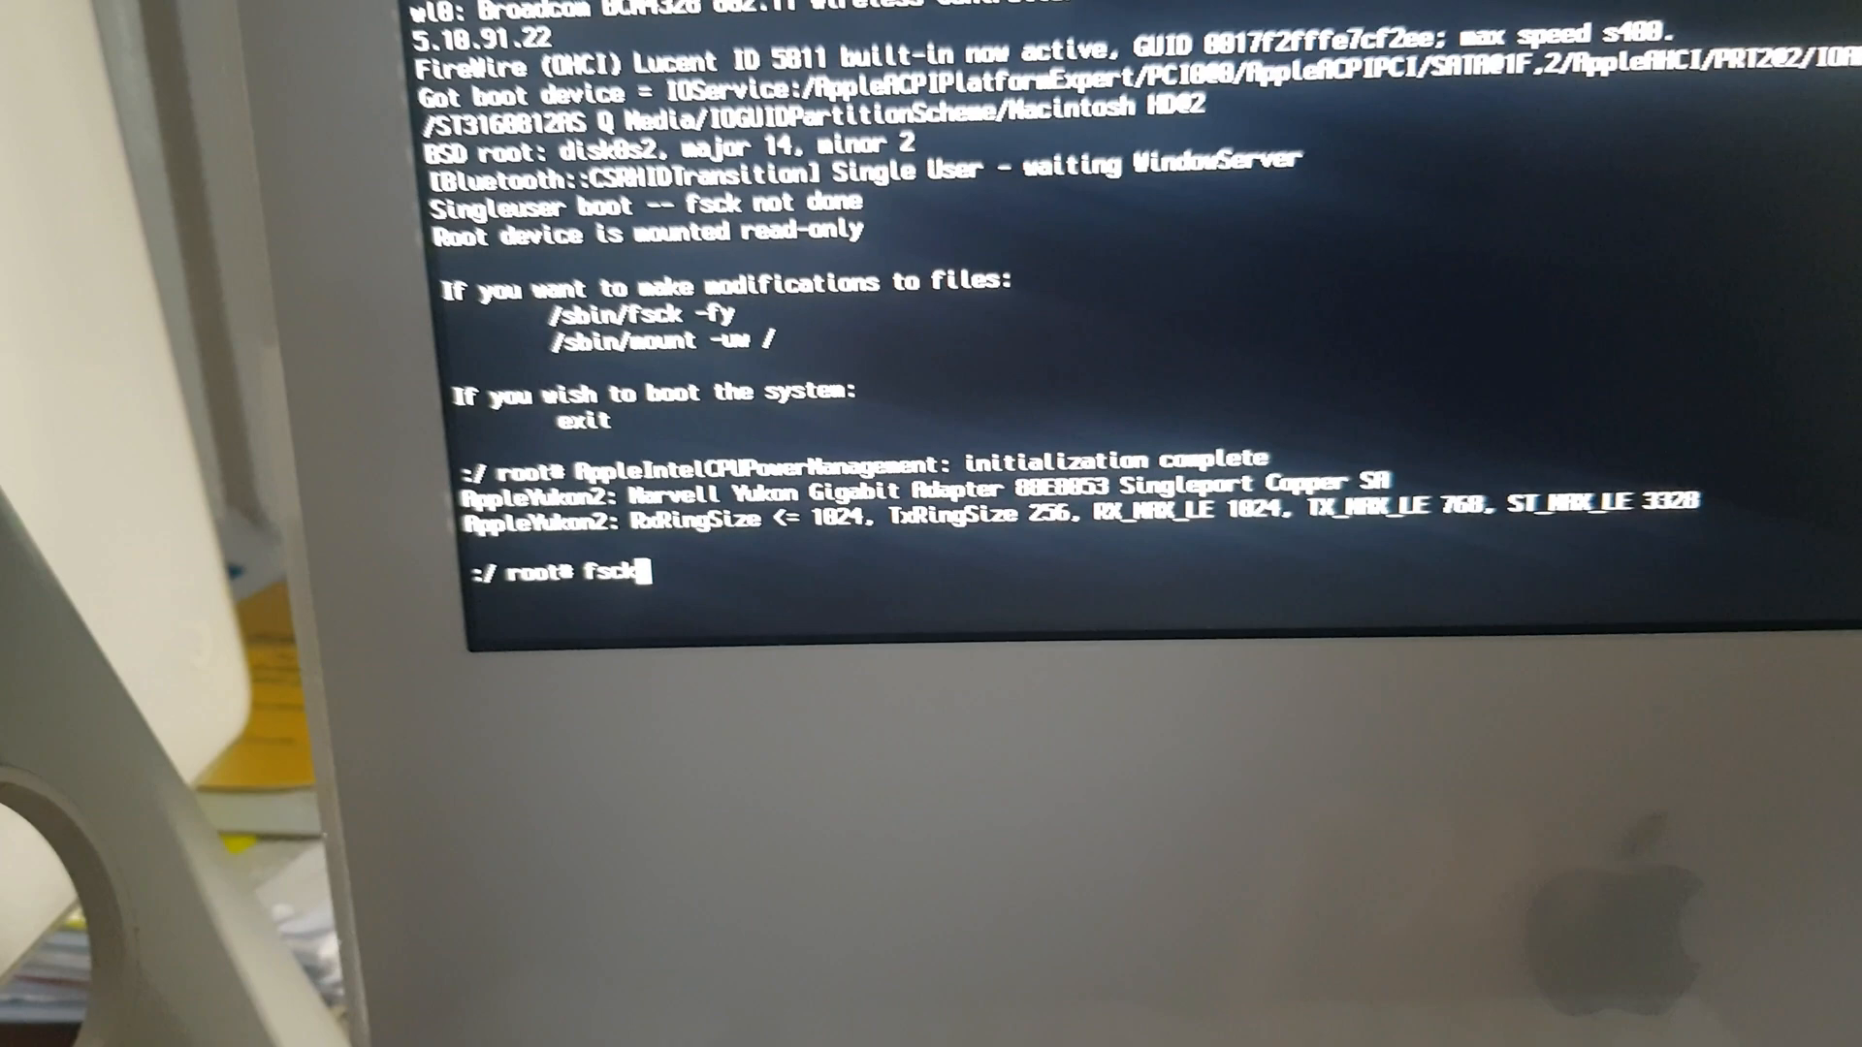
text(-)
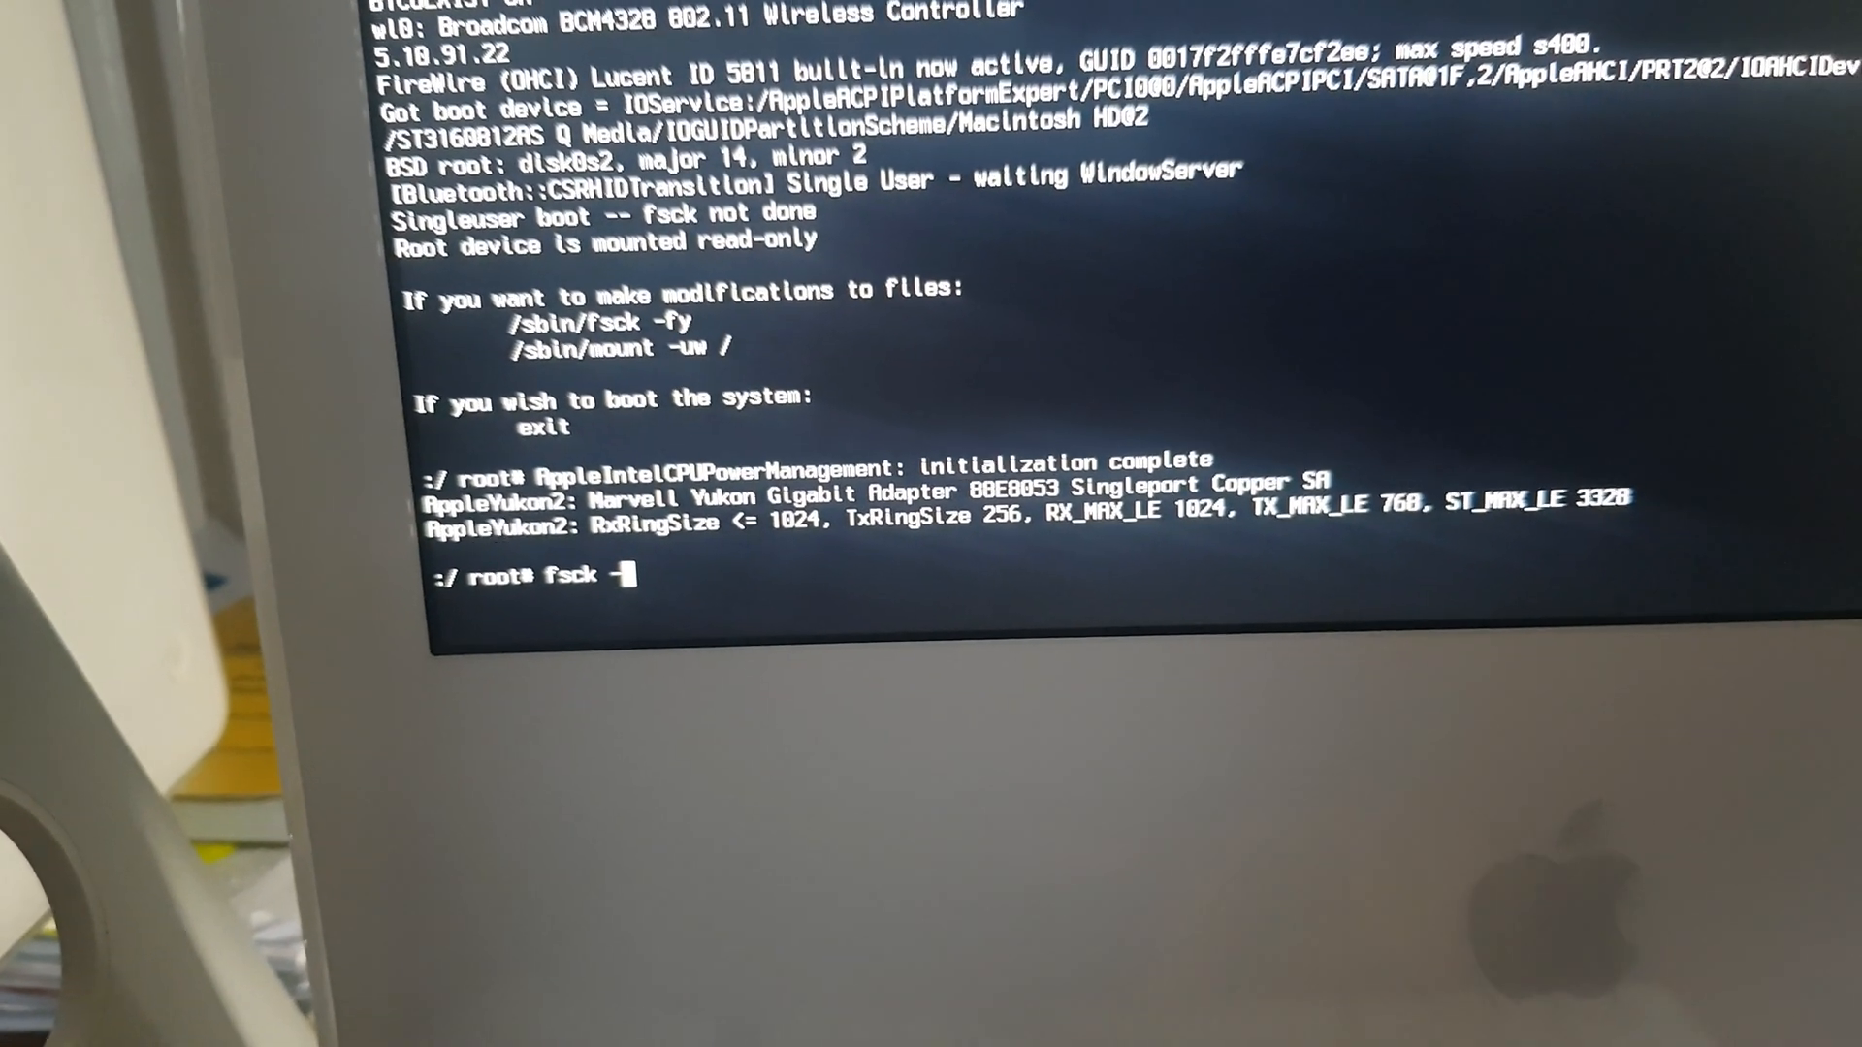
text(fy)
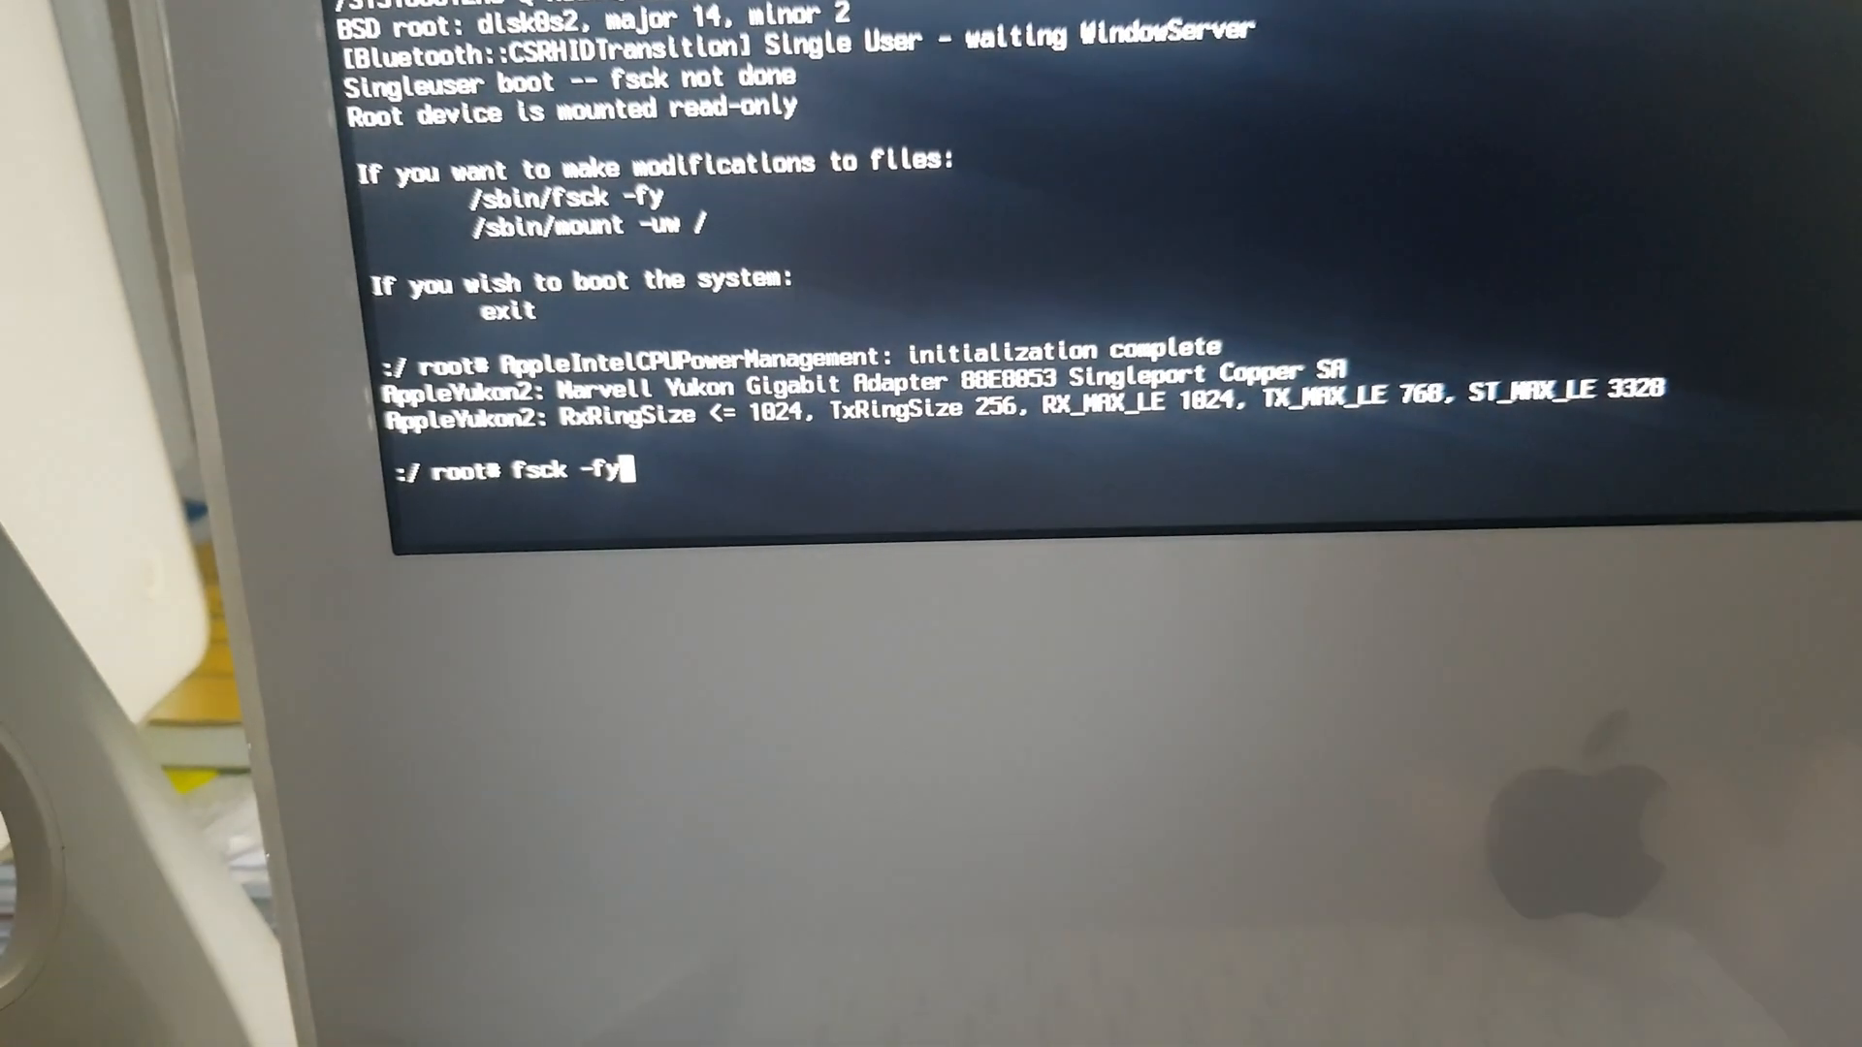
key(Return)
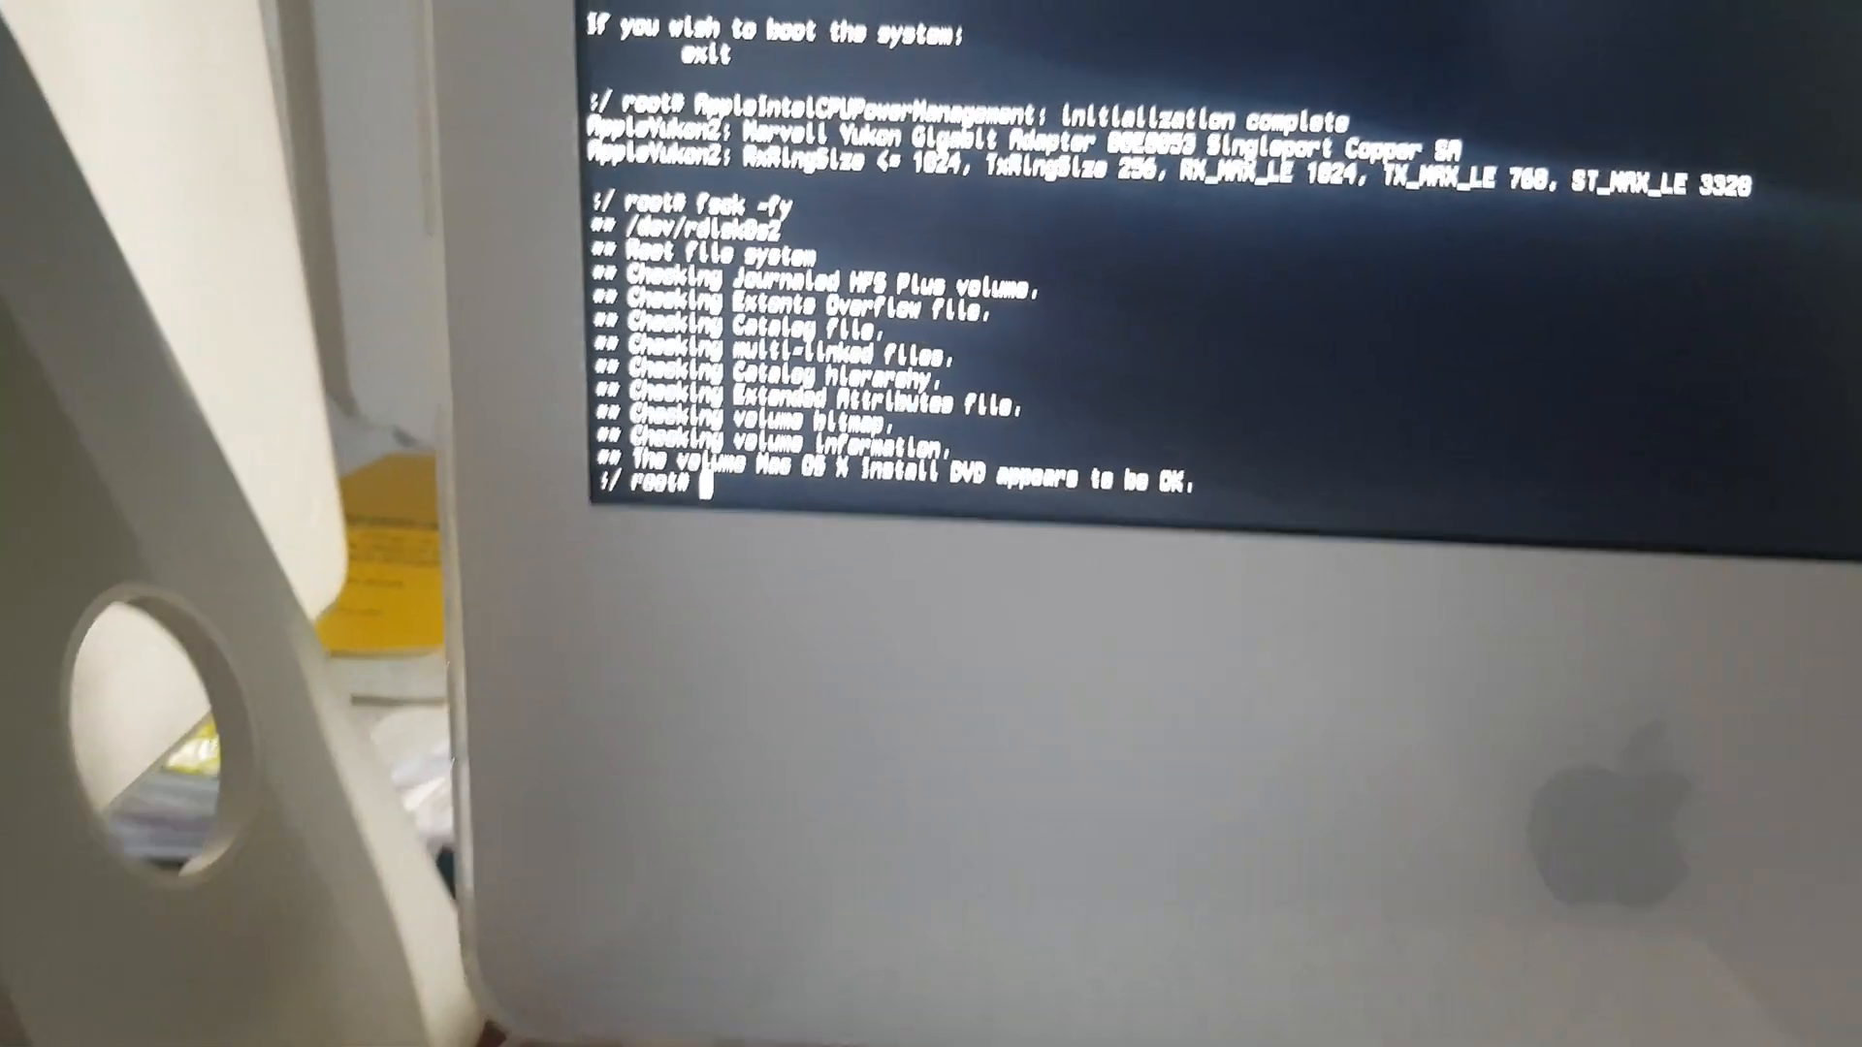
text(mount)
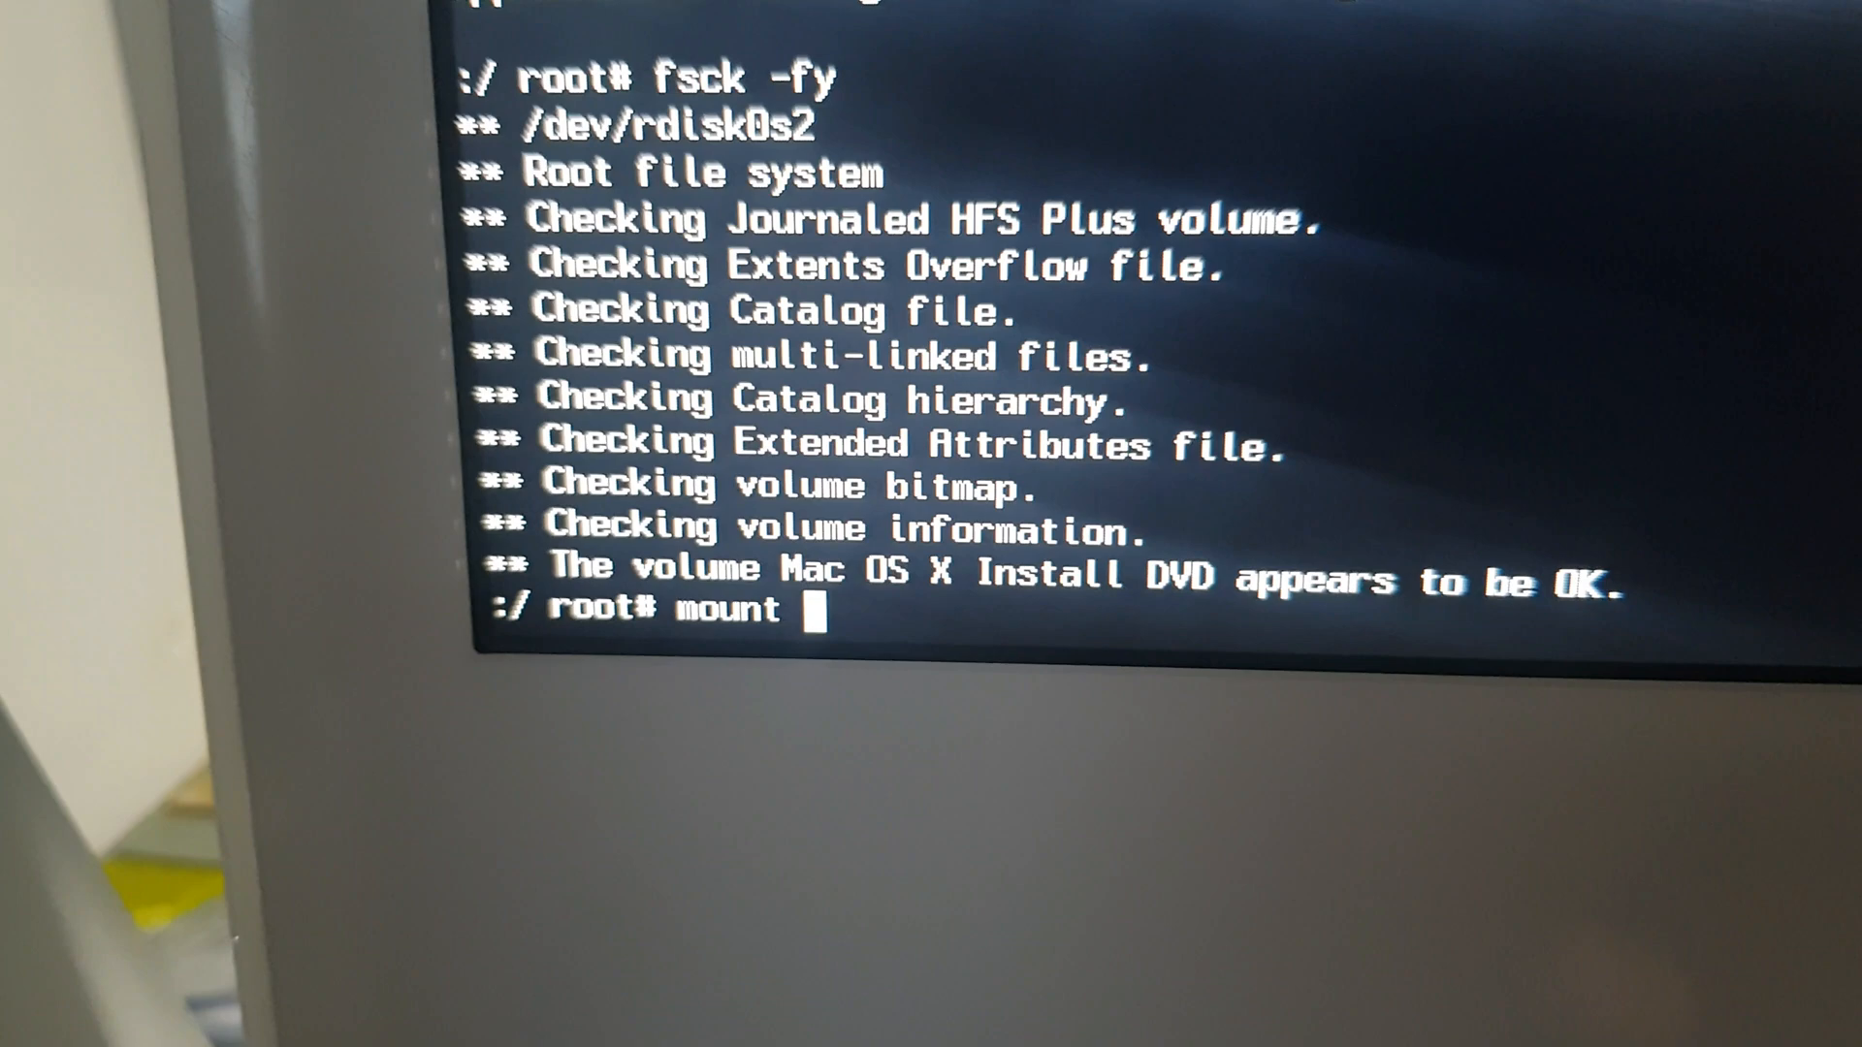
- Remount the root volume writable with -uw and attempt removing the setup marker
text(-)
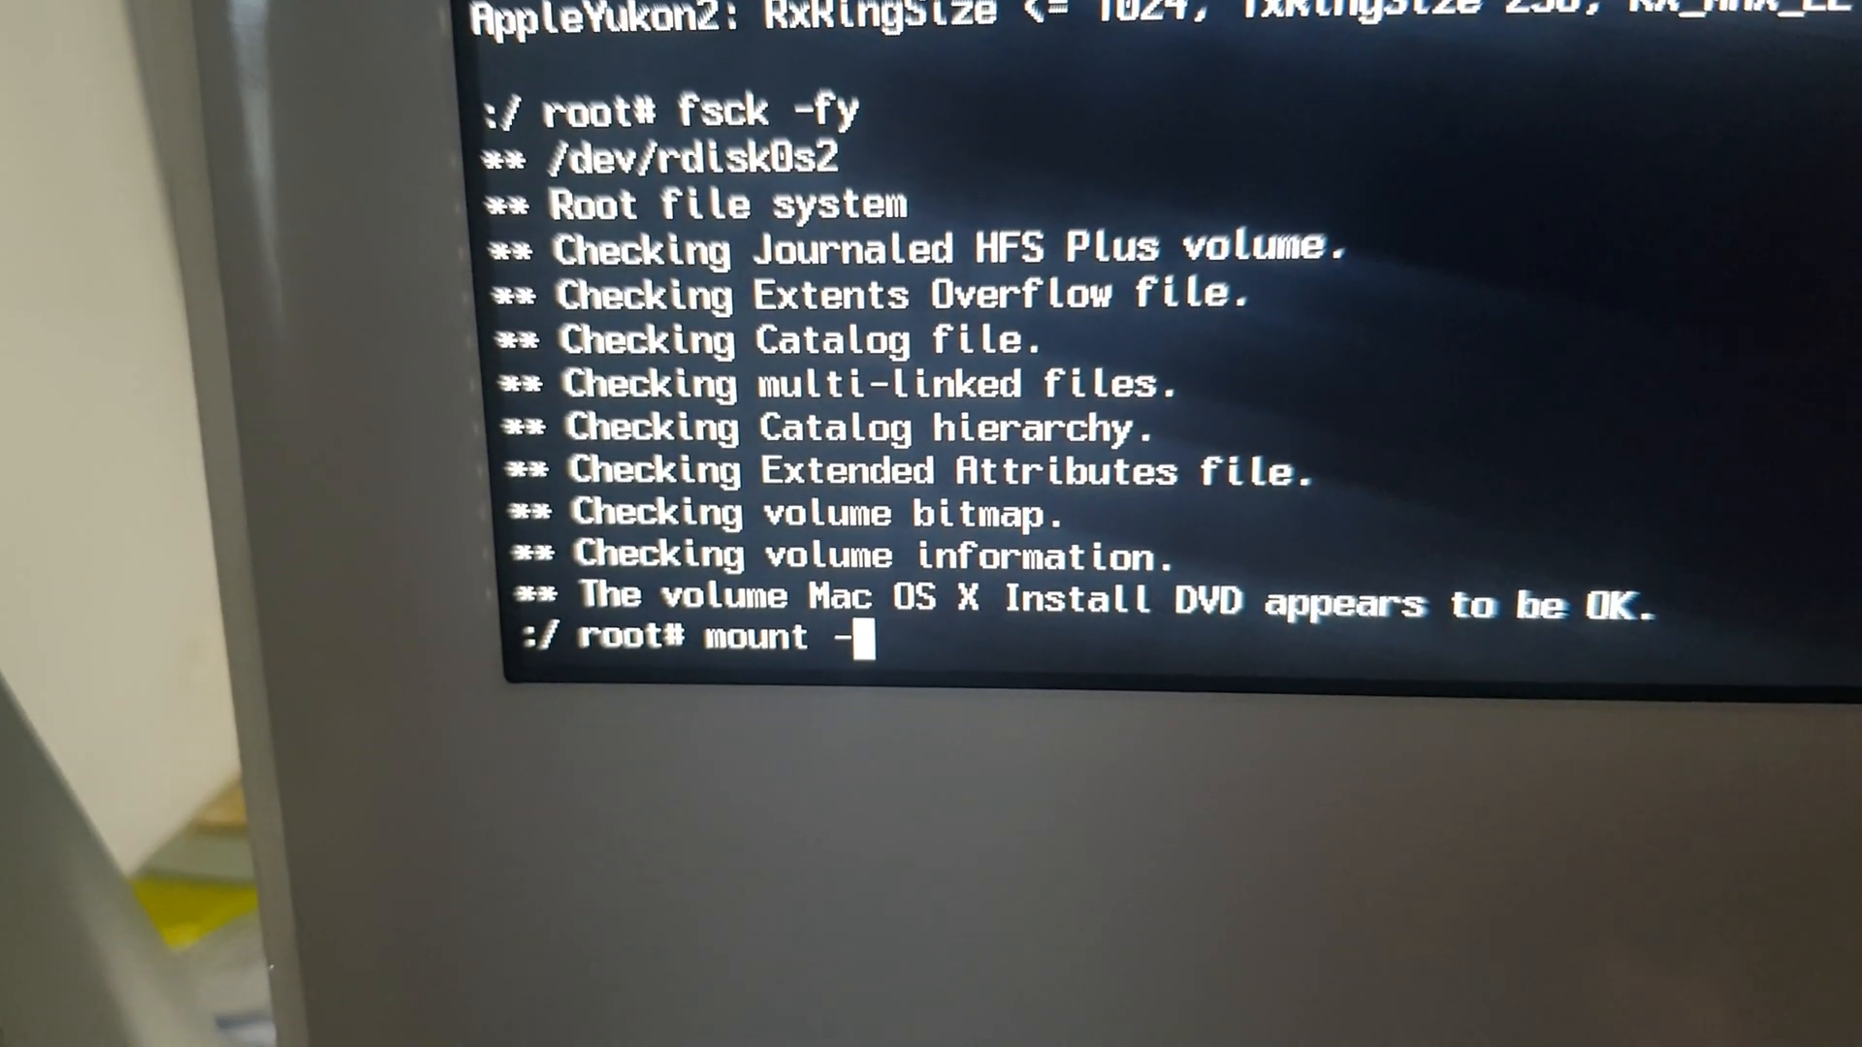
text(uw /)
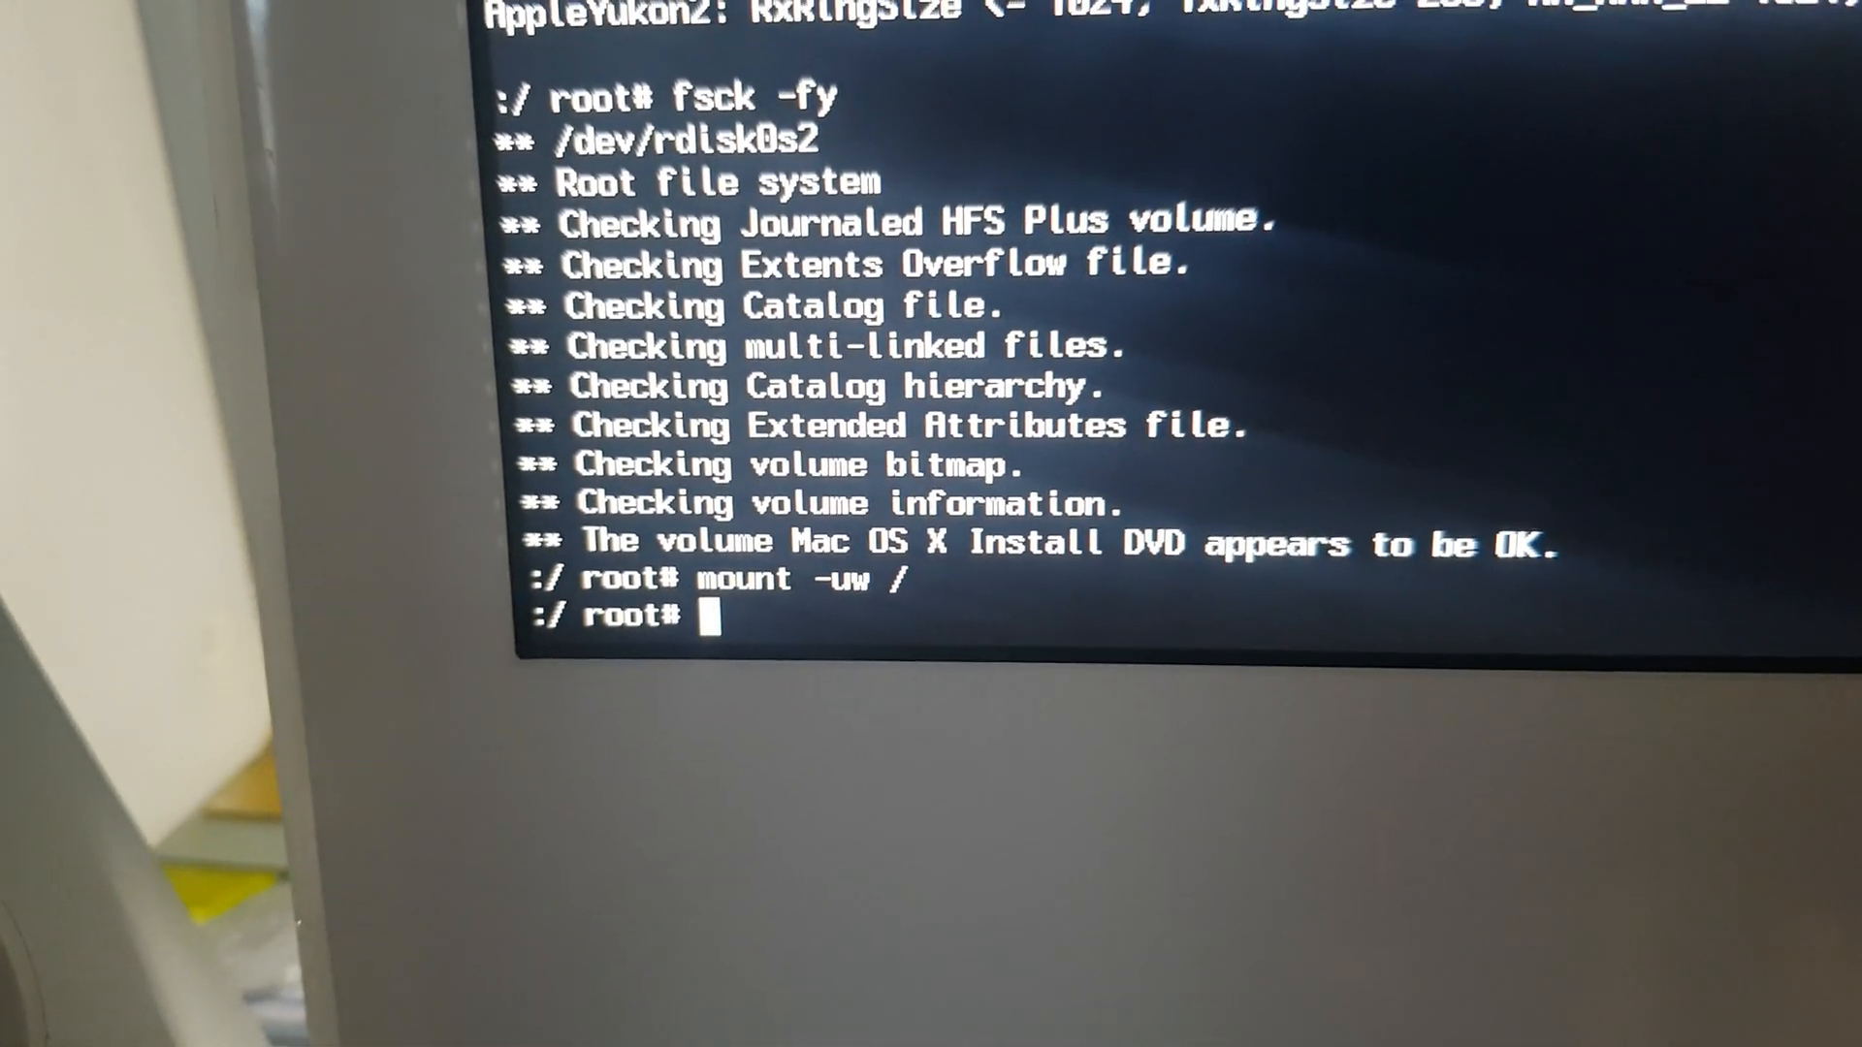
text(rm)
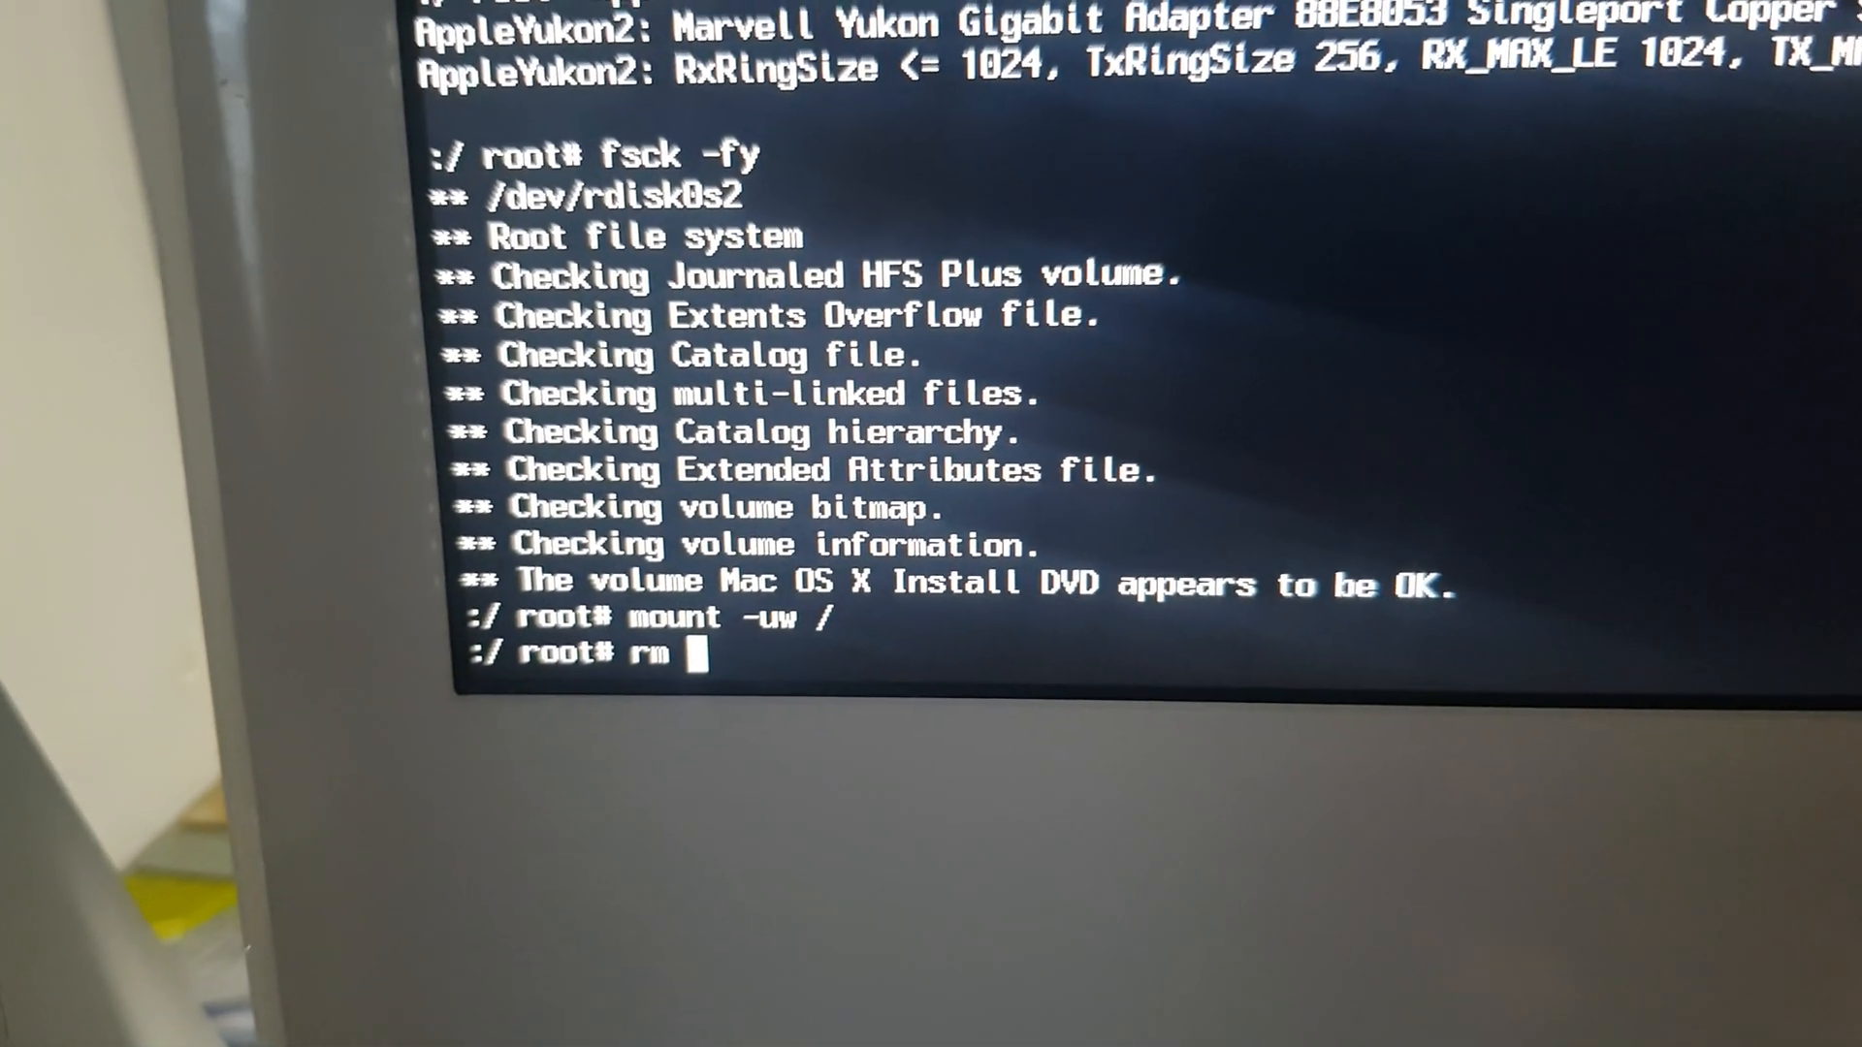
text(/var)
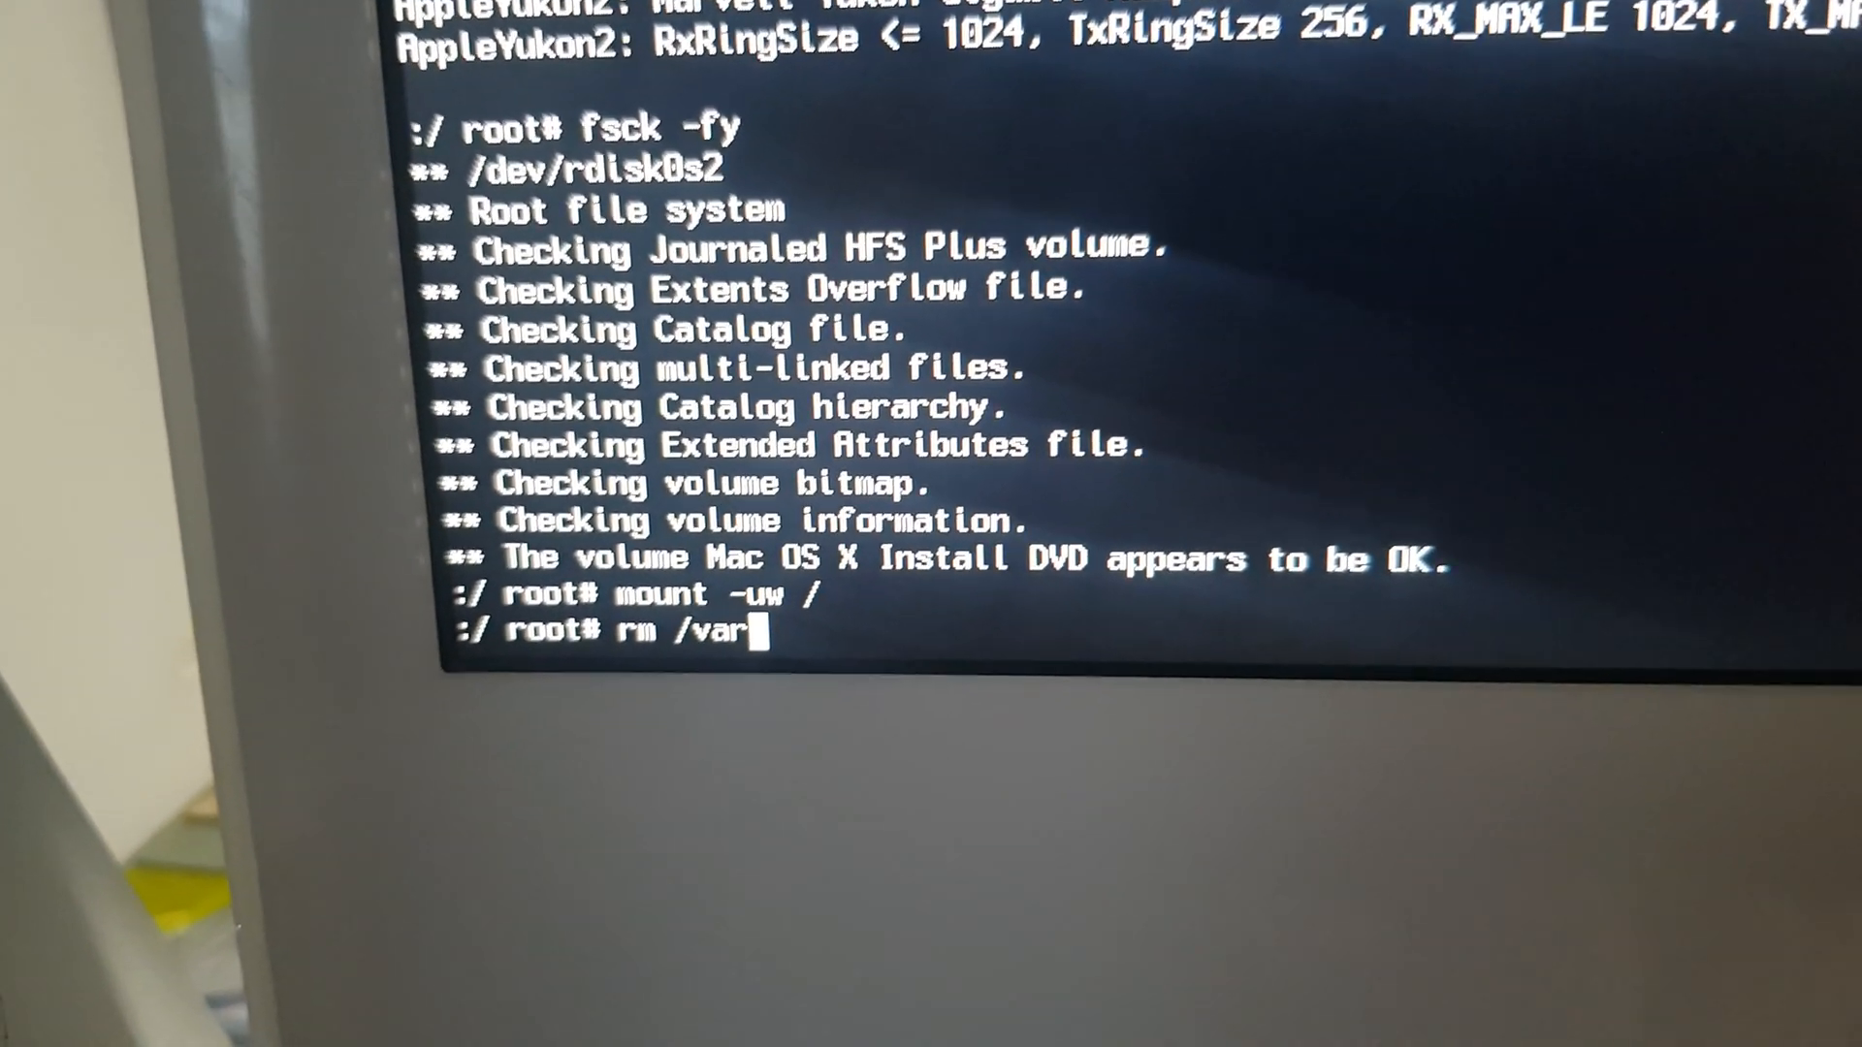
text(/)
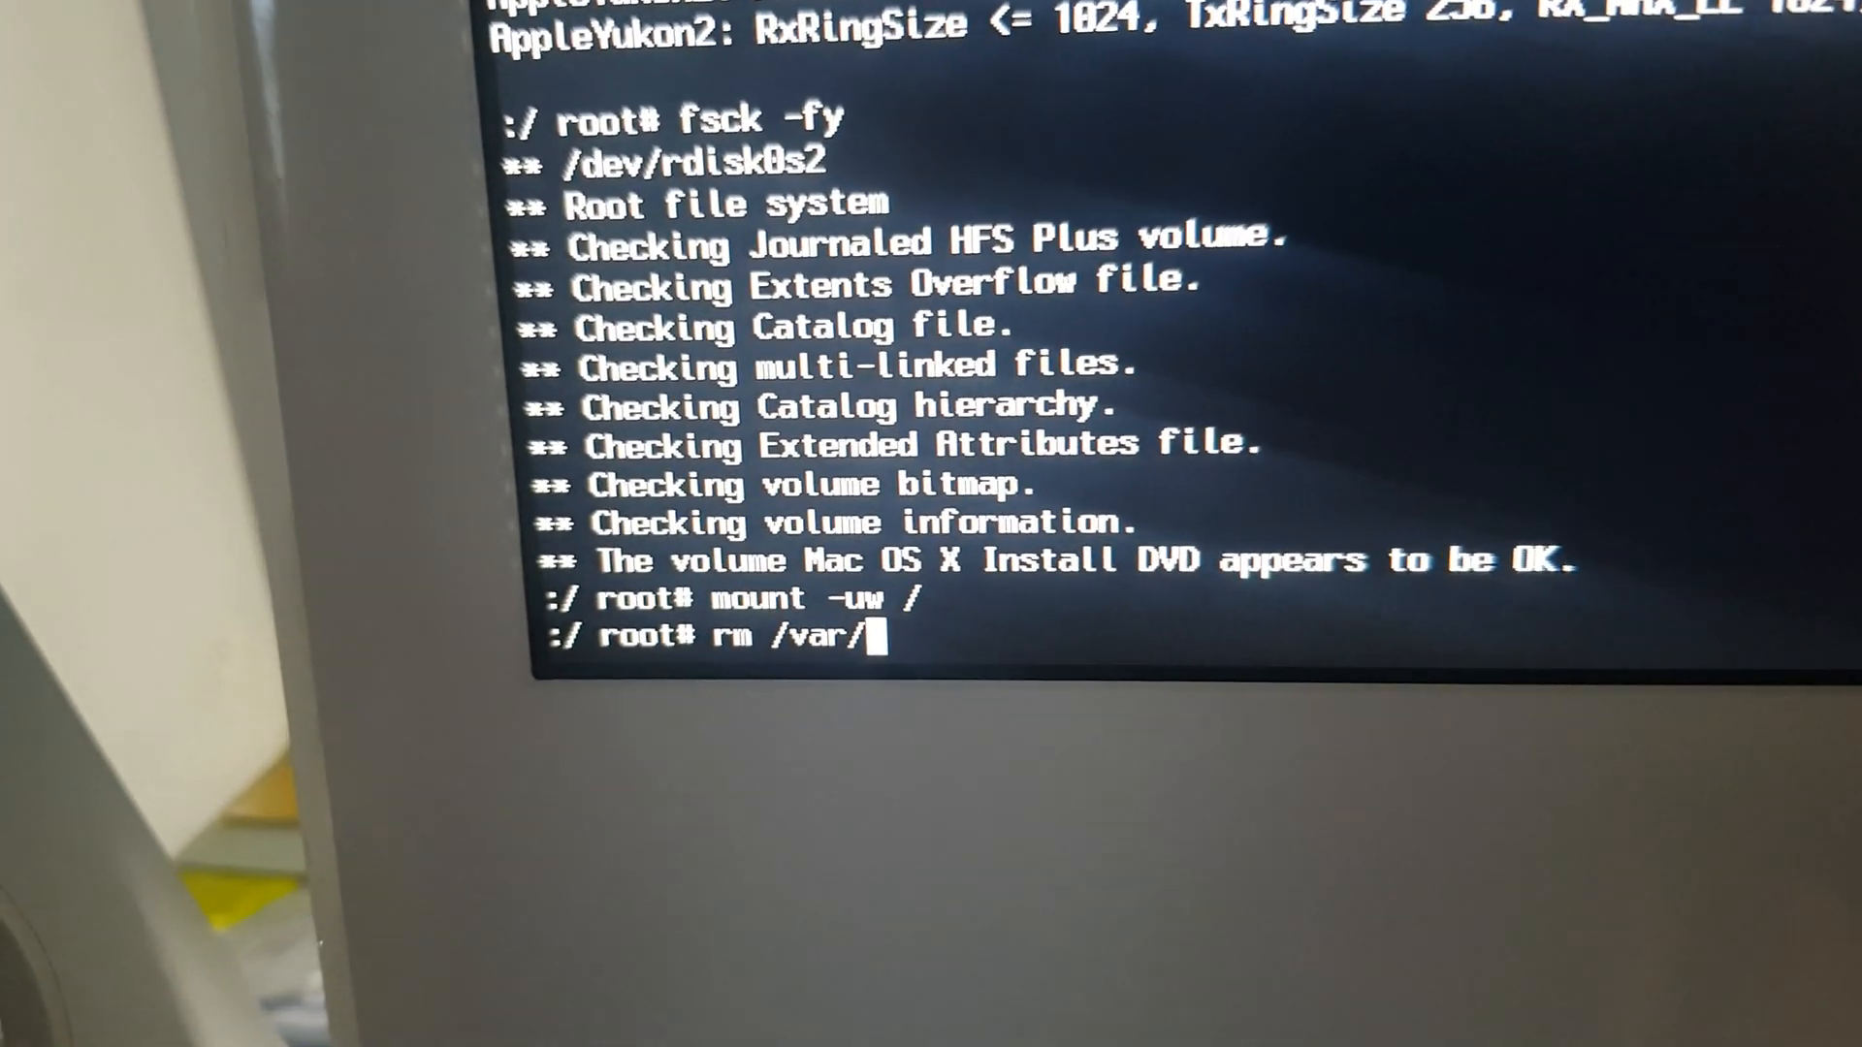
text(db)
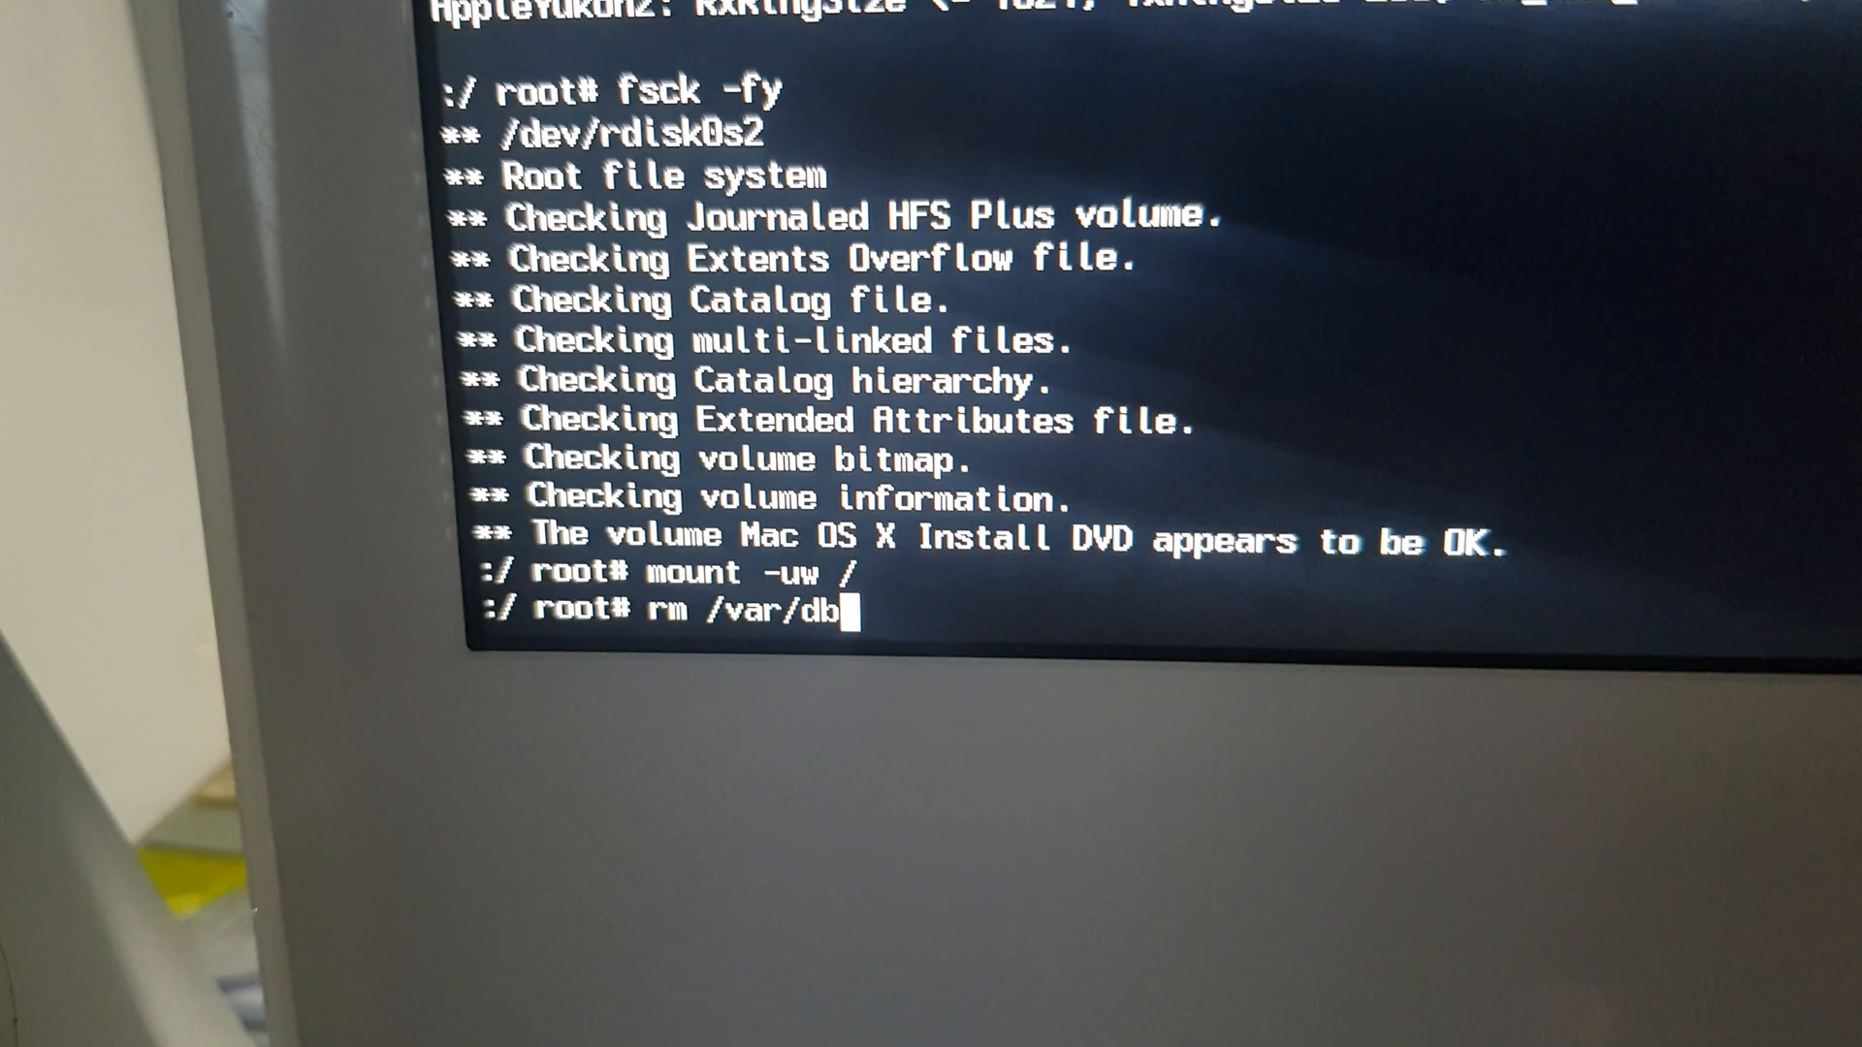
text(/.)
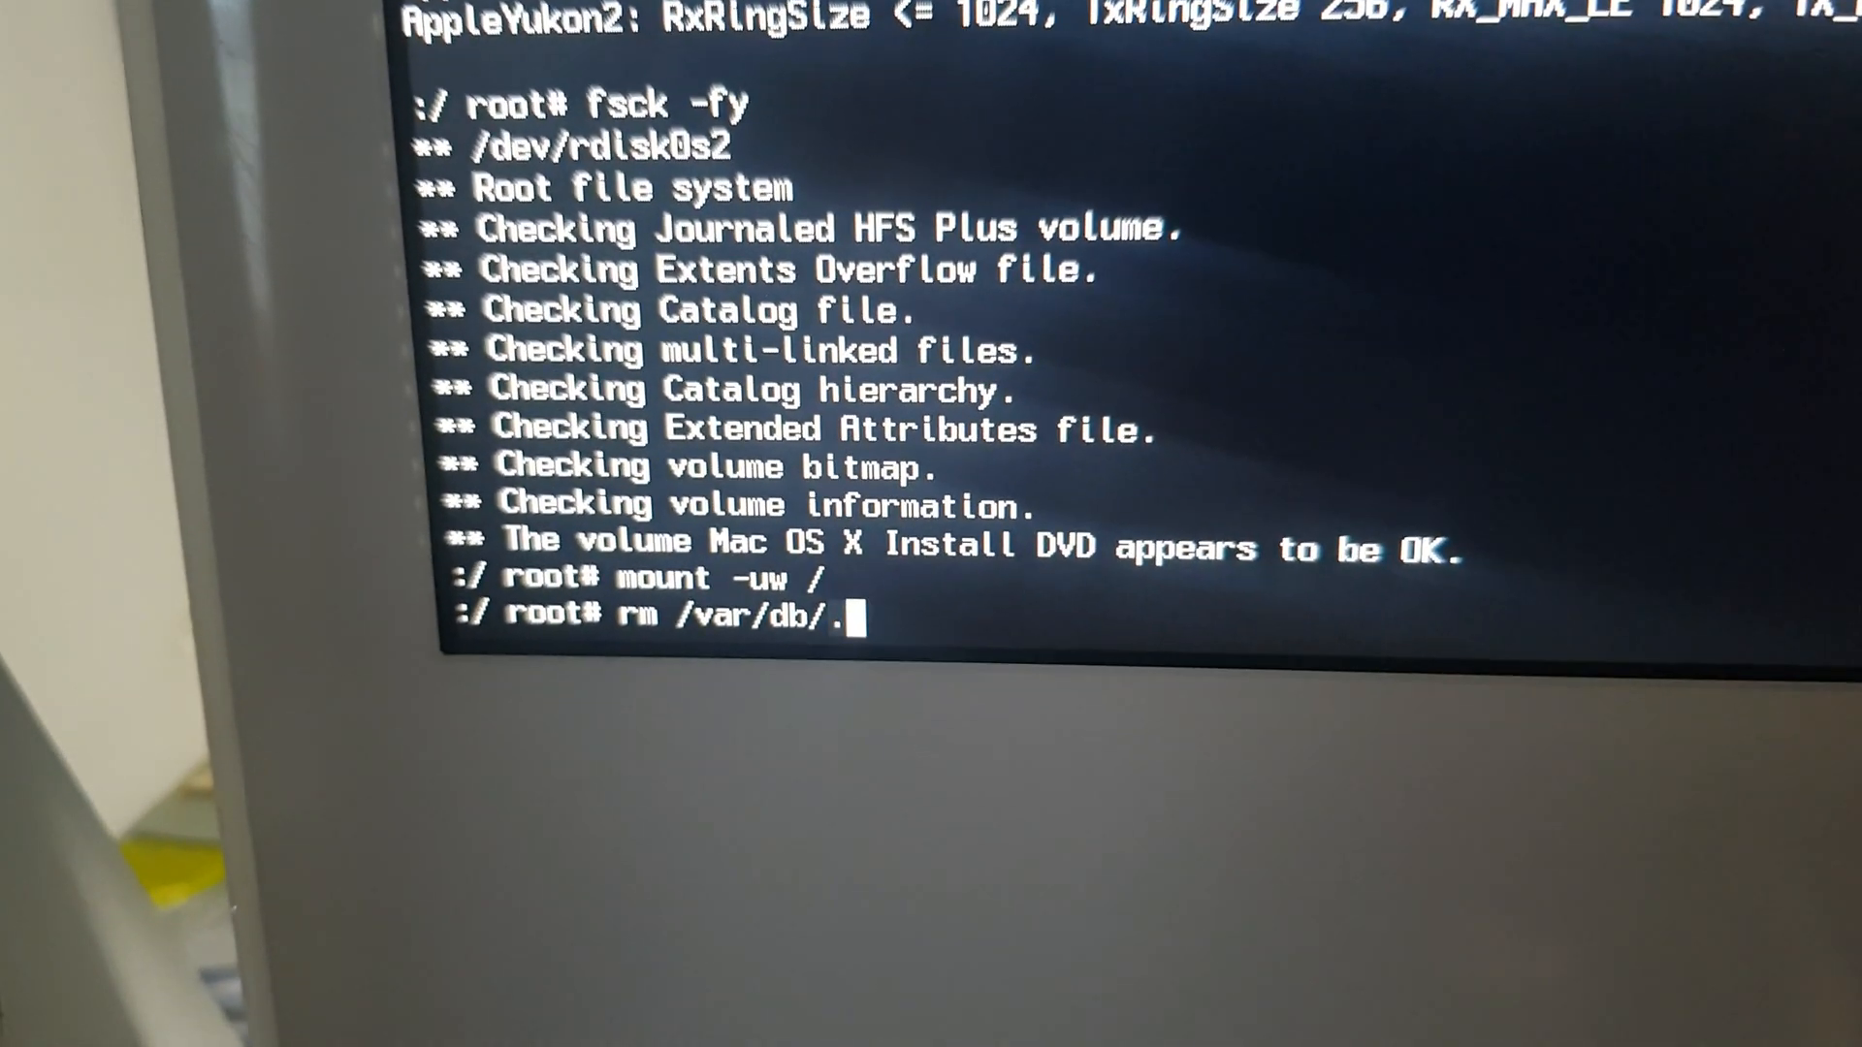
text(appl)
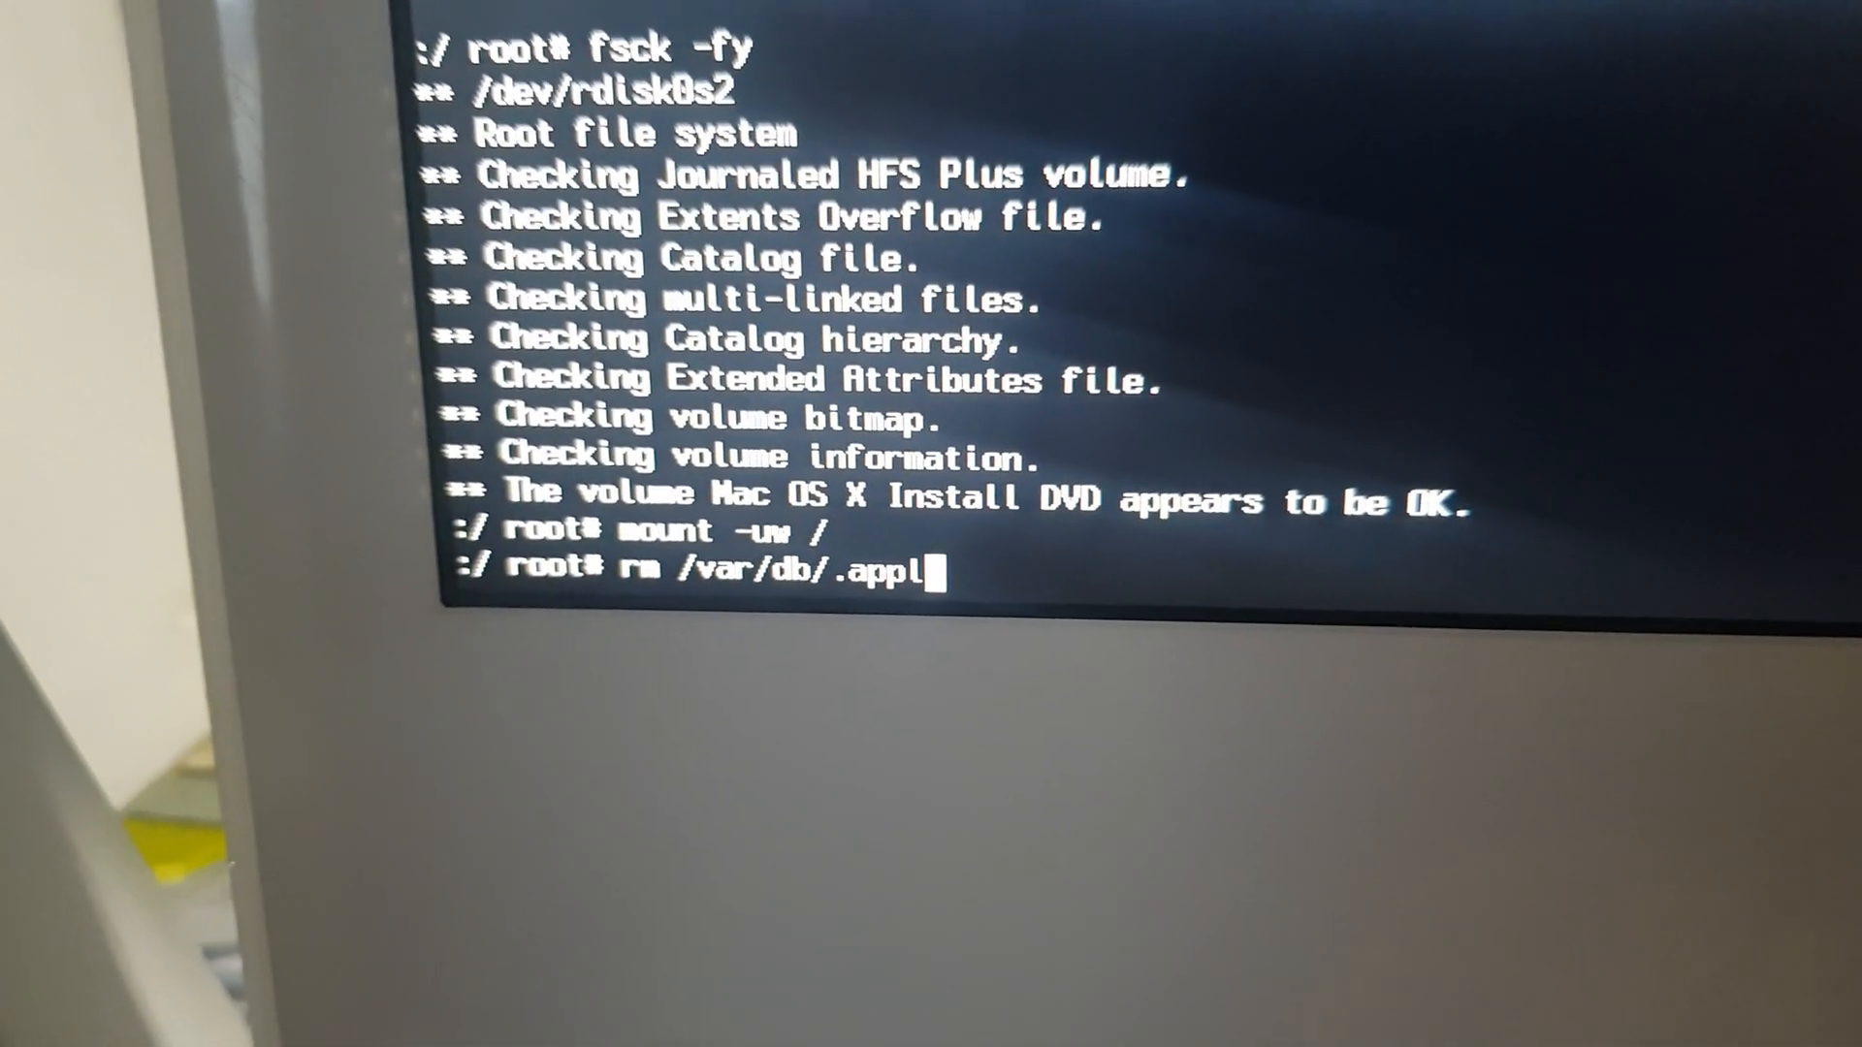
text(eset)
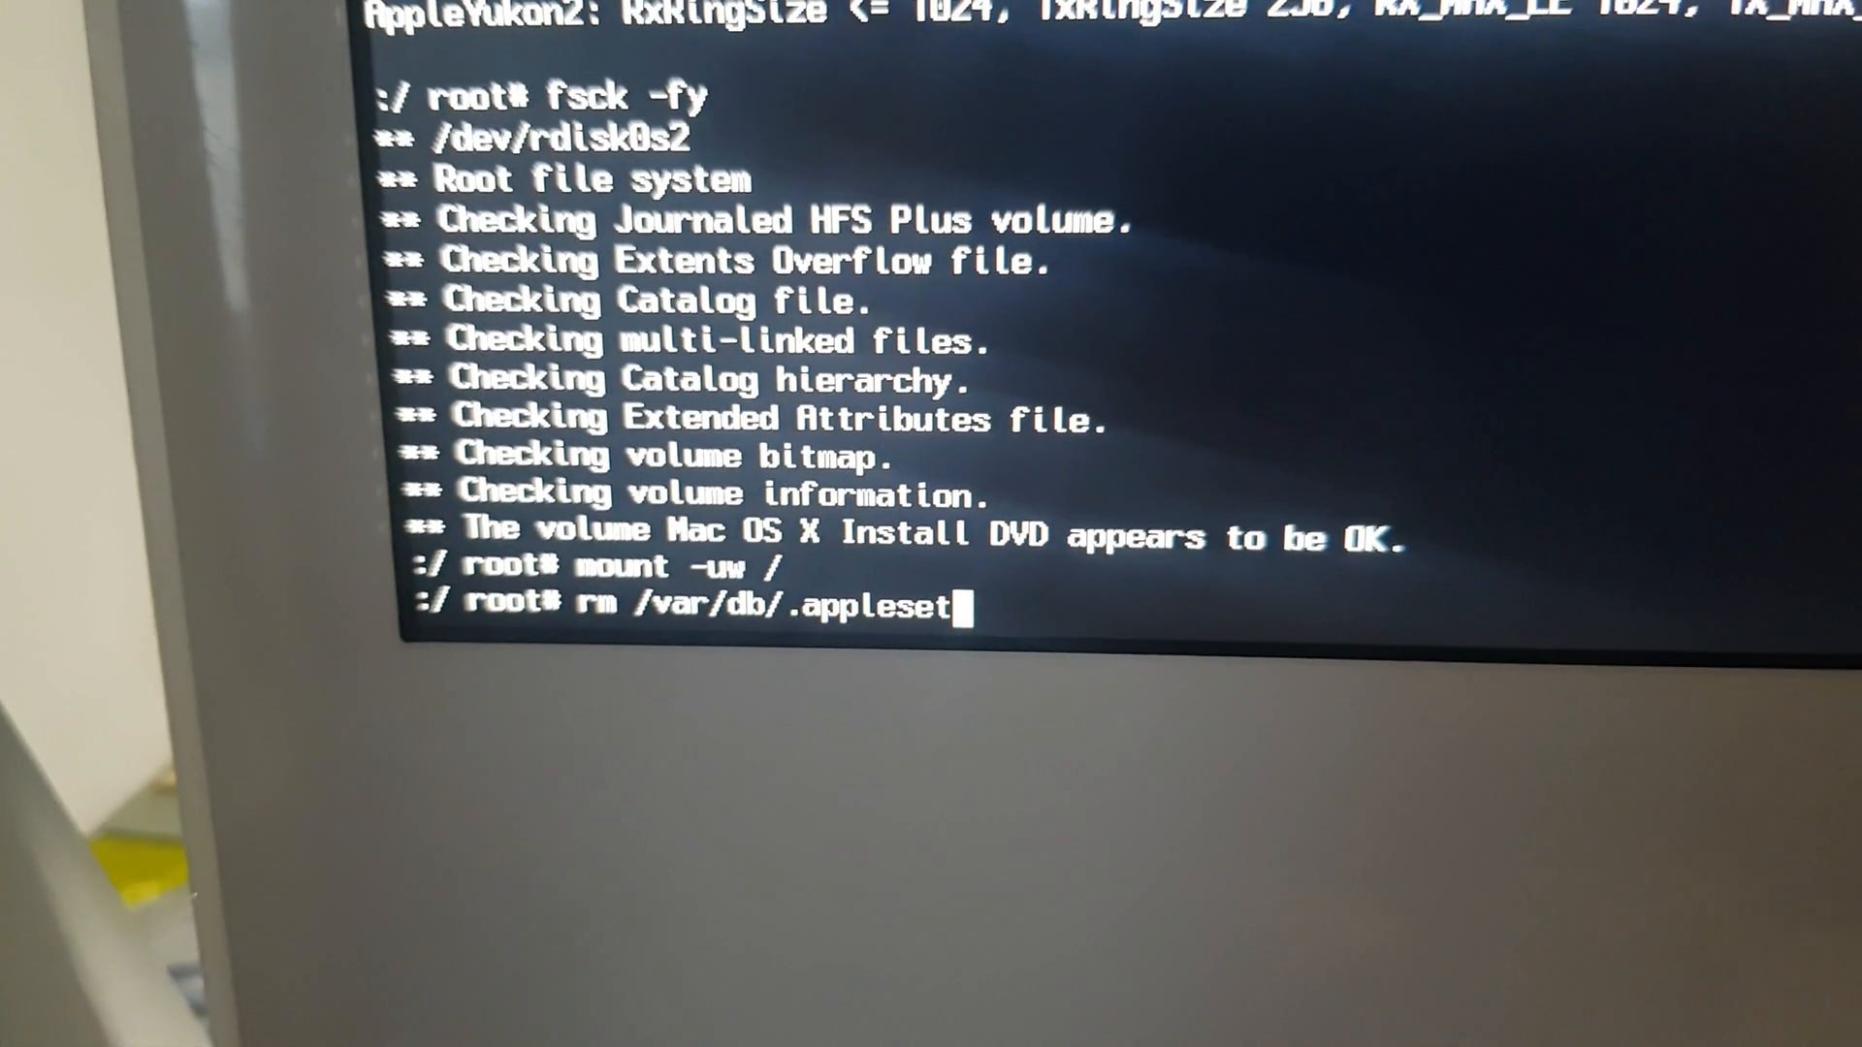
text(uo)
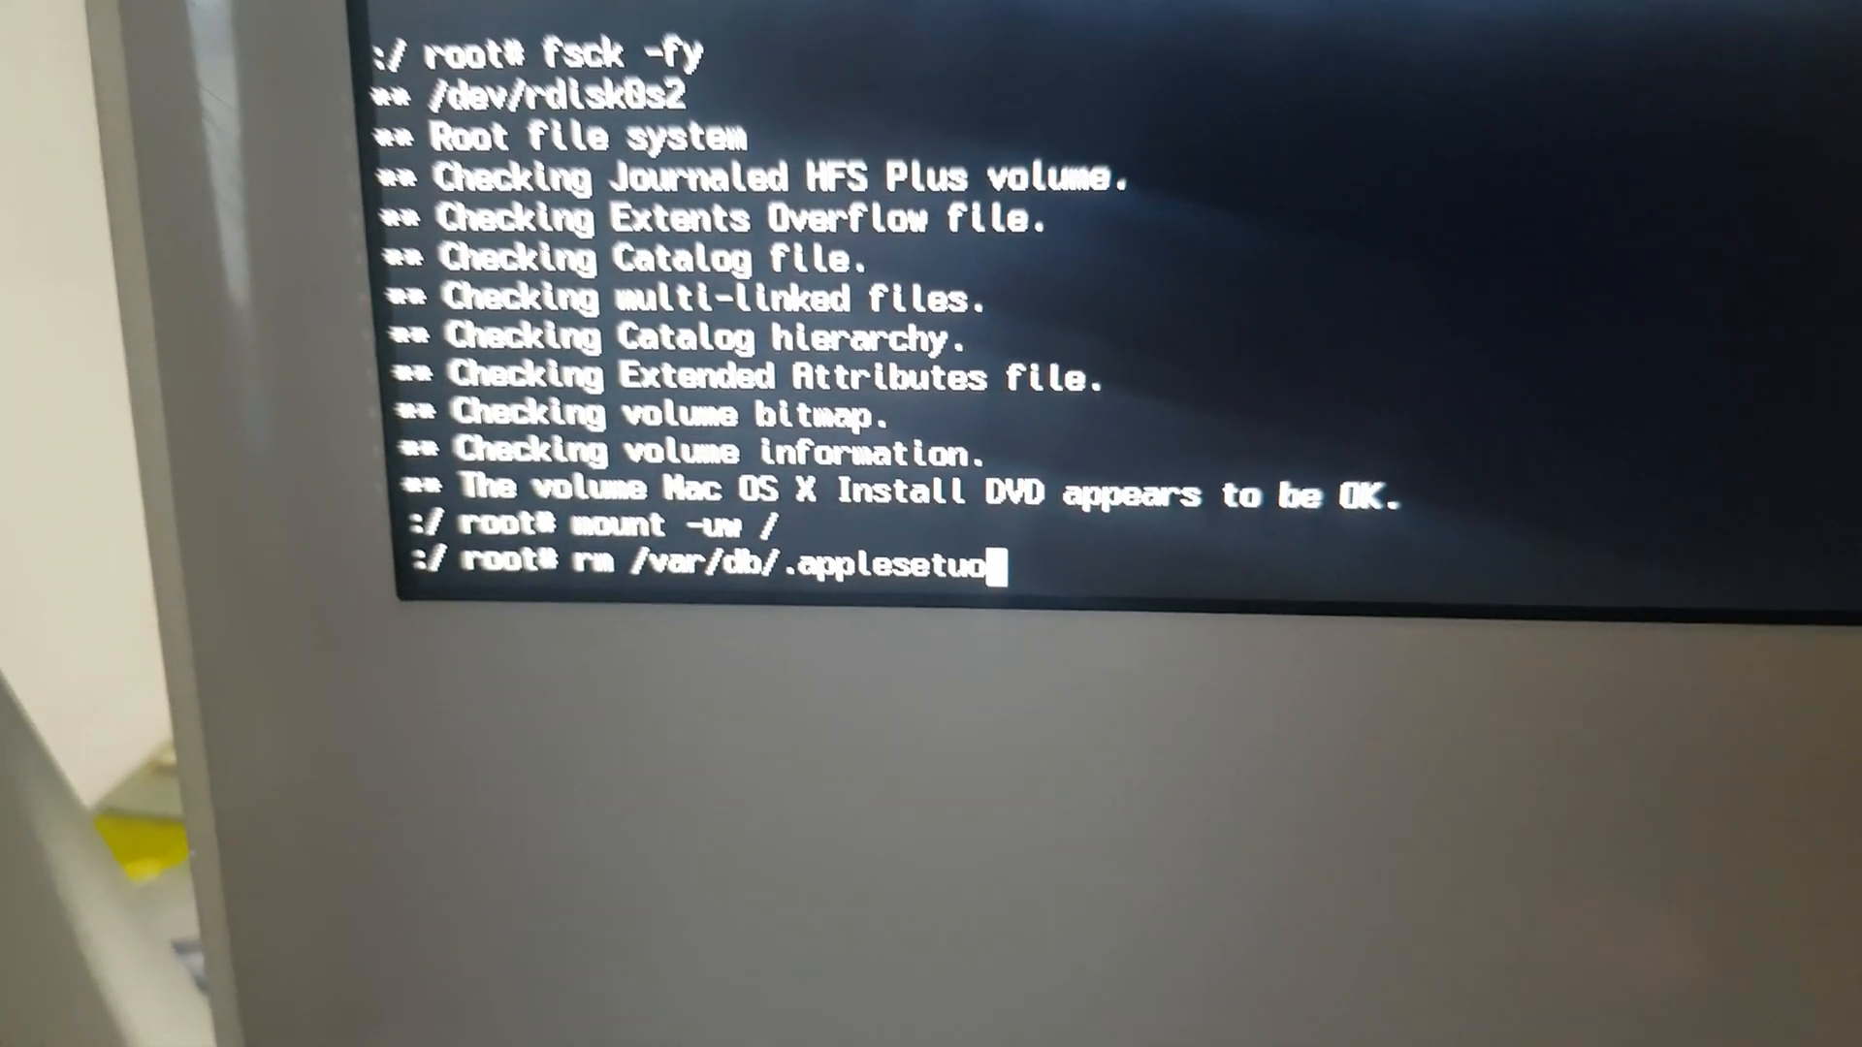
key(Return)
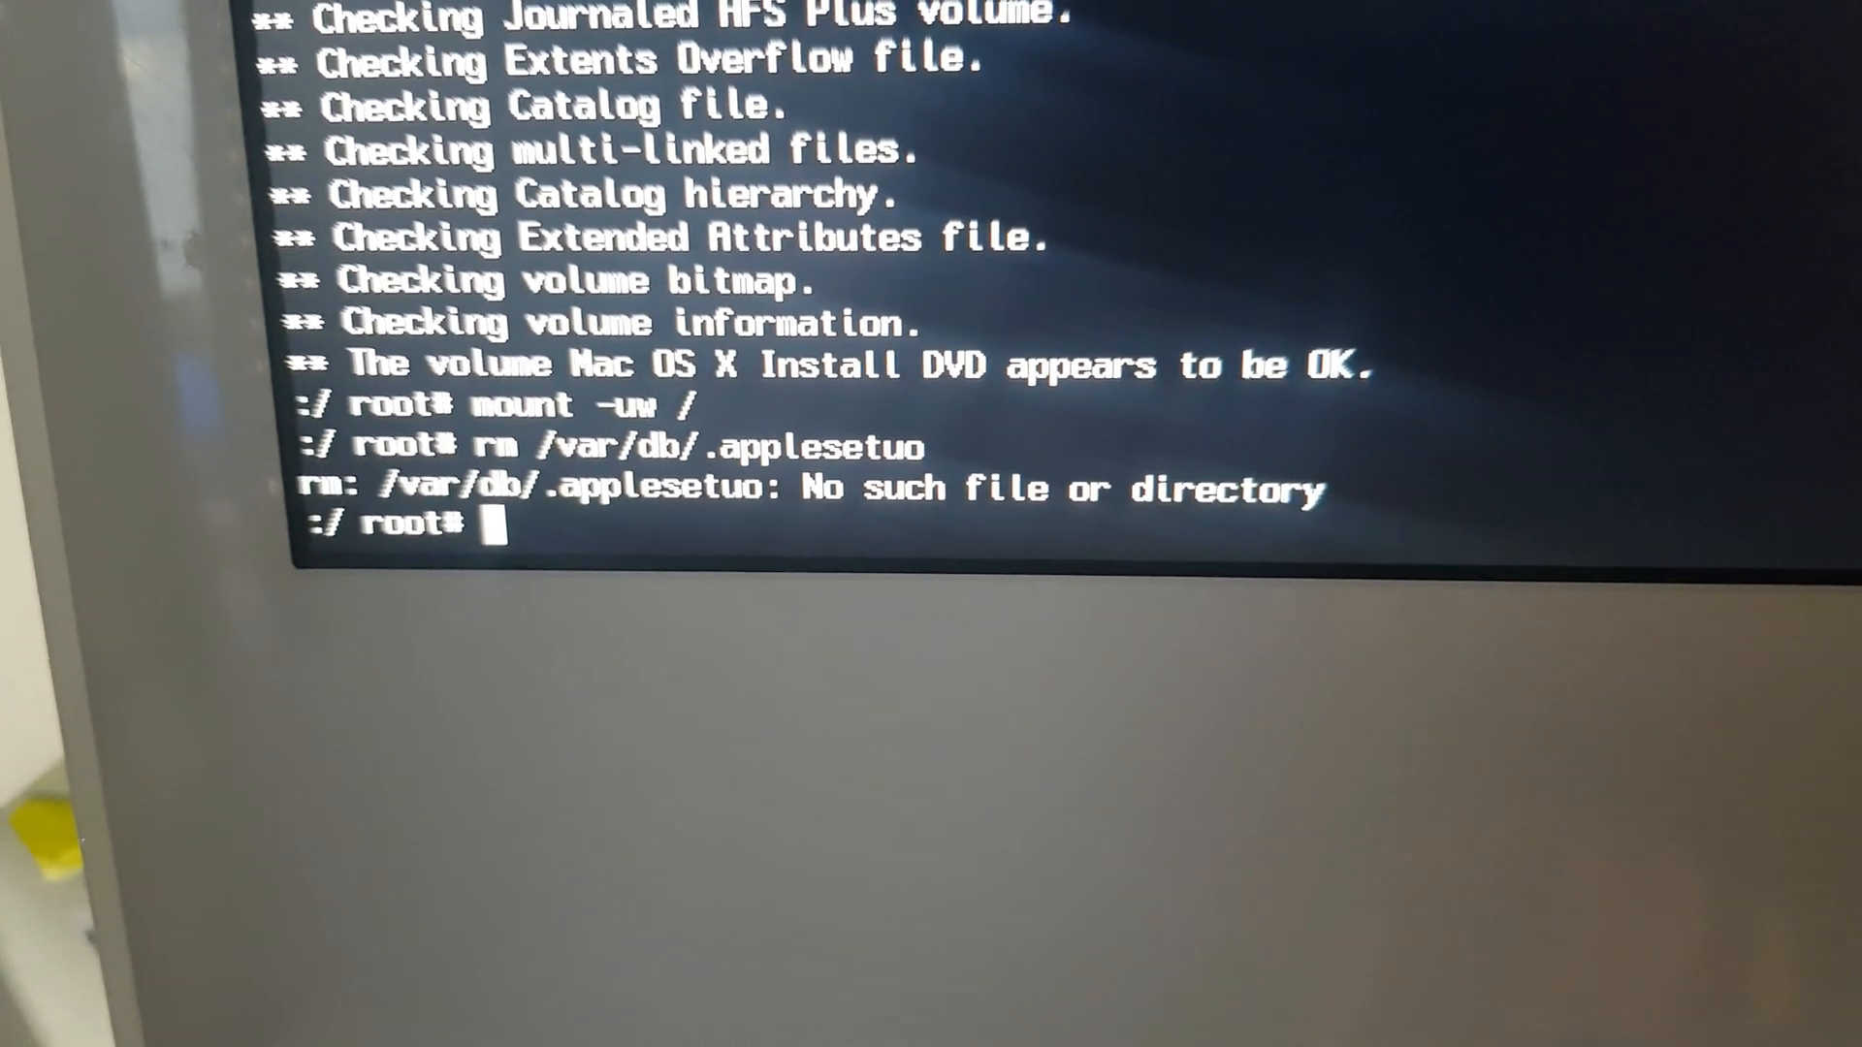
- Delete /var/db/.applesetupdone
text(rm)
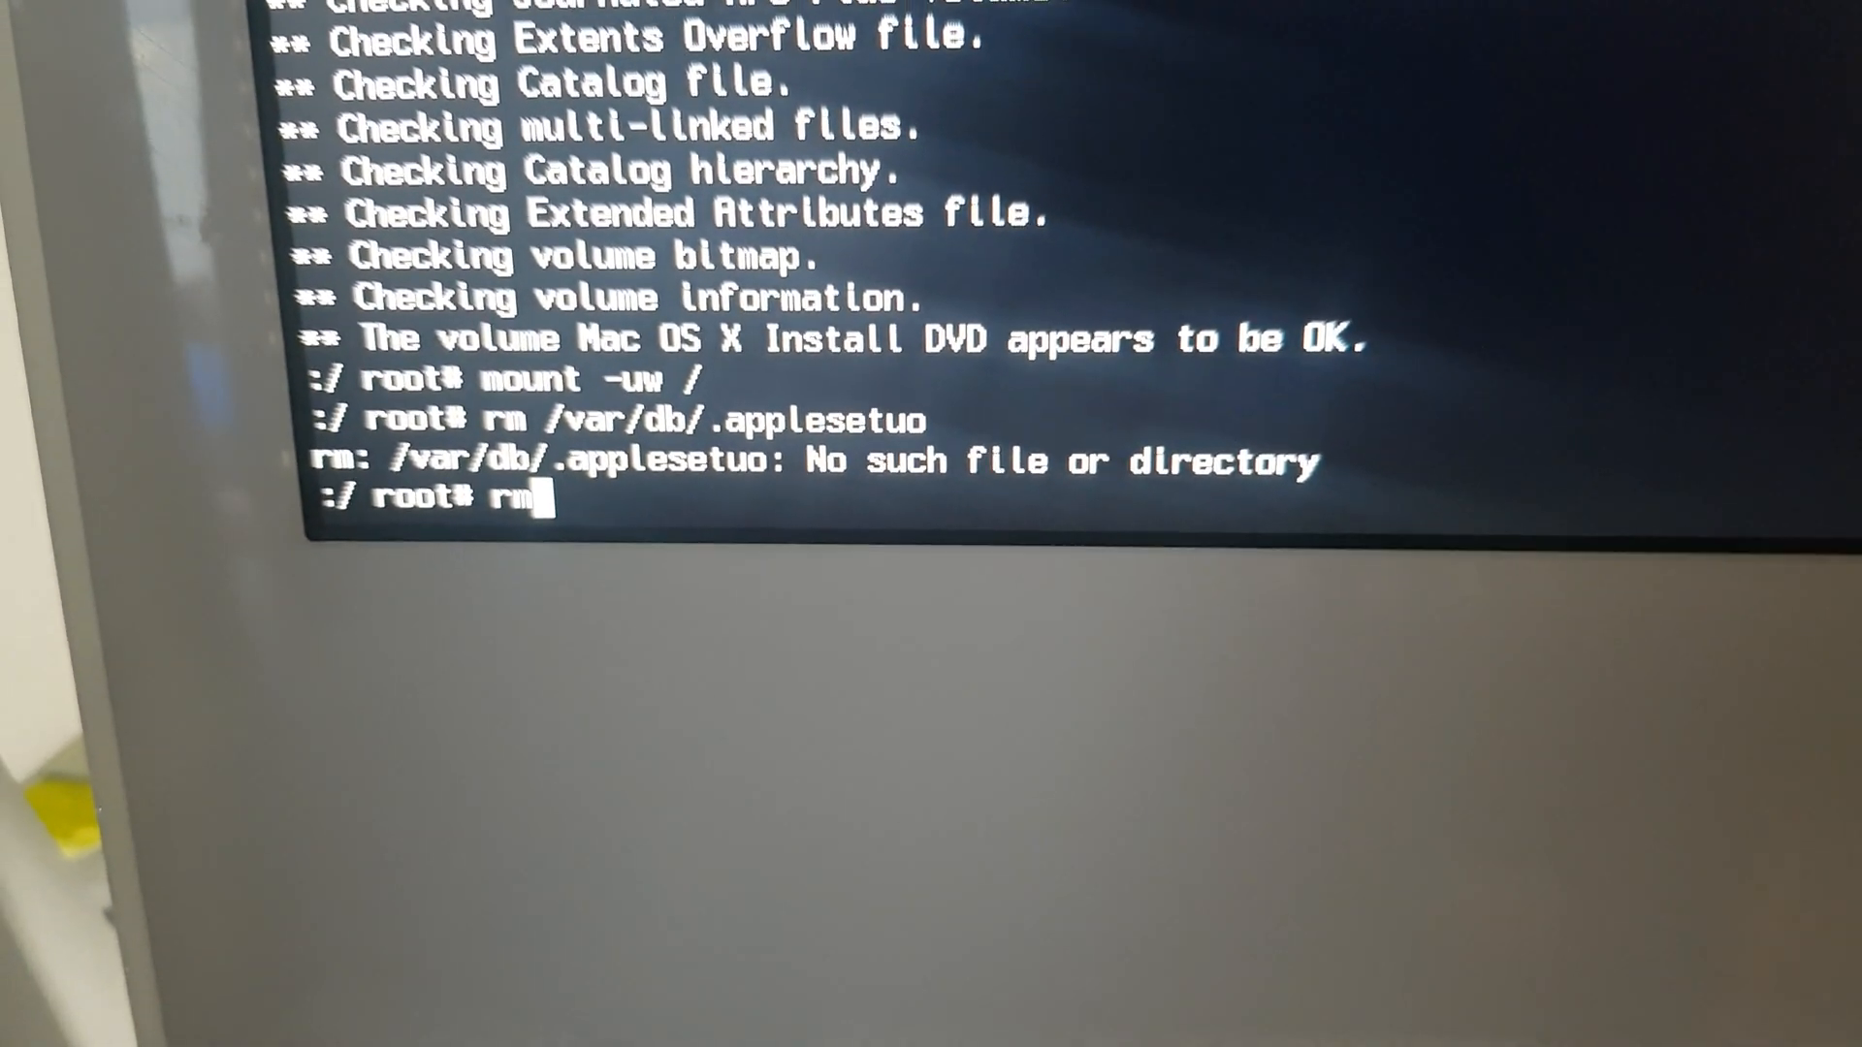
text(/v)
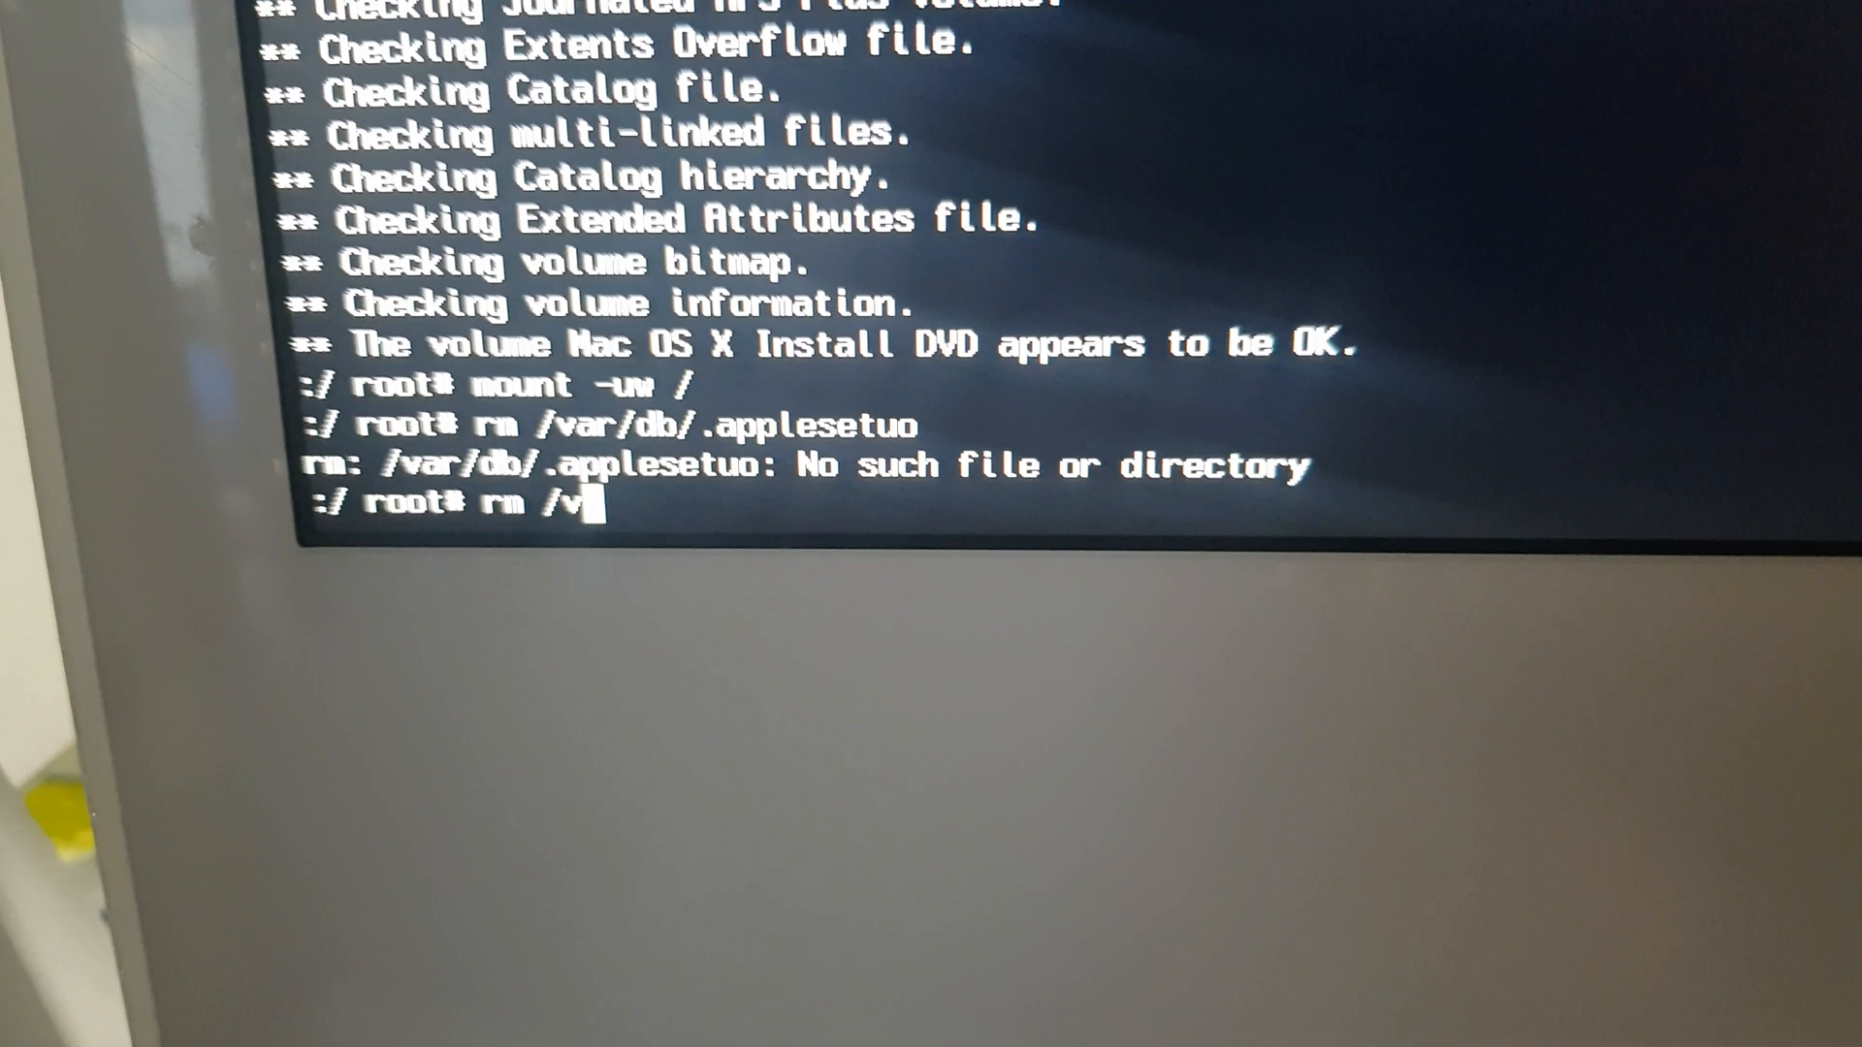
text(ar/)
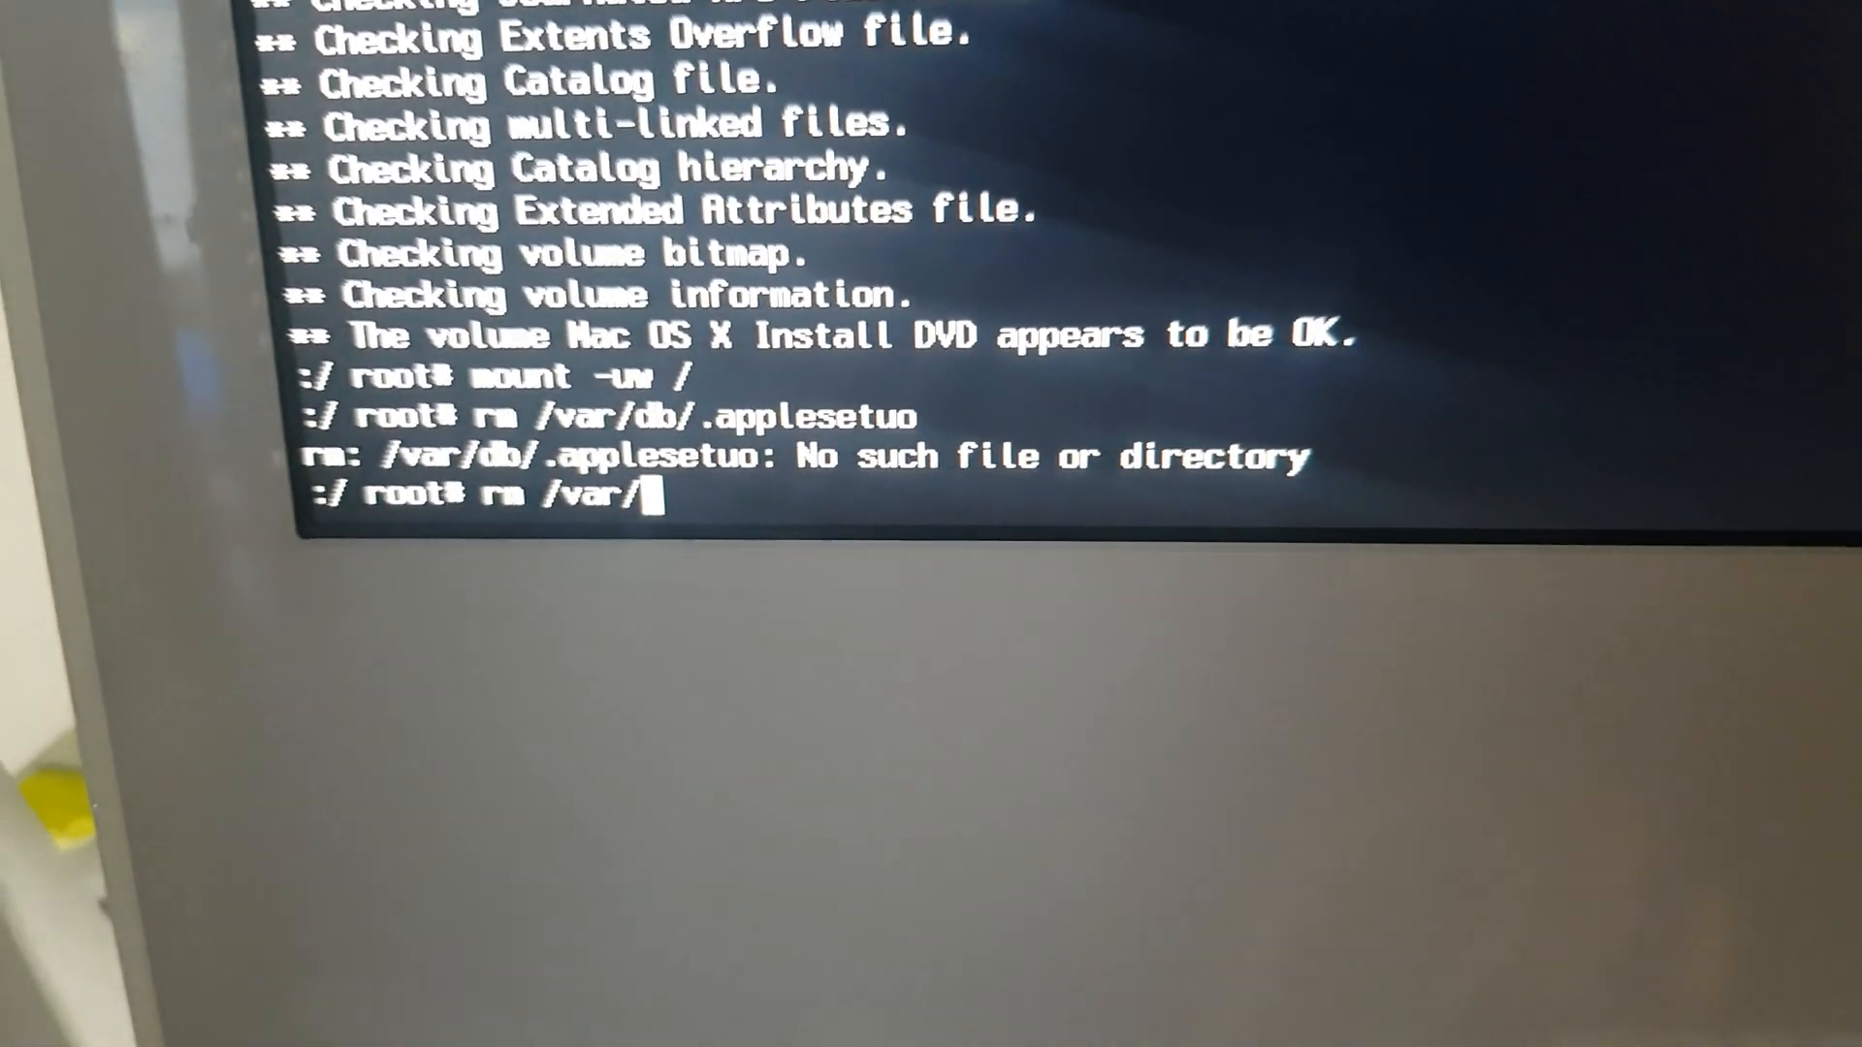
text(db/)
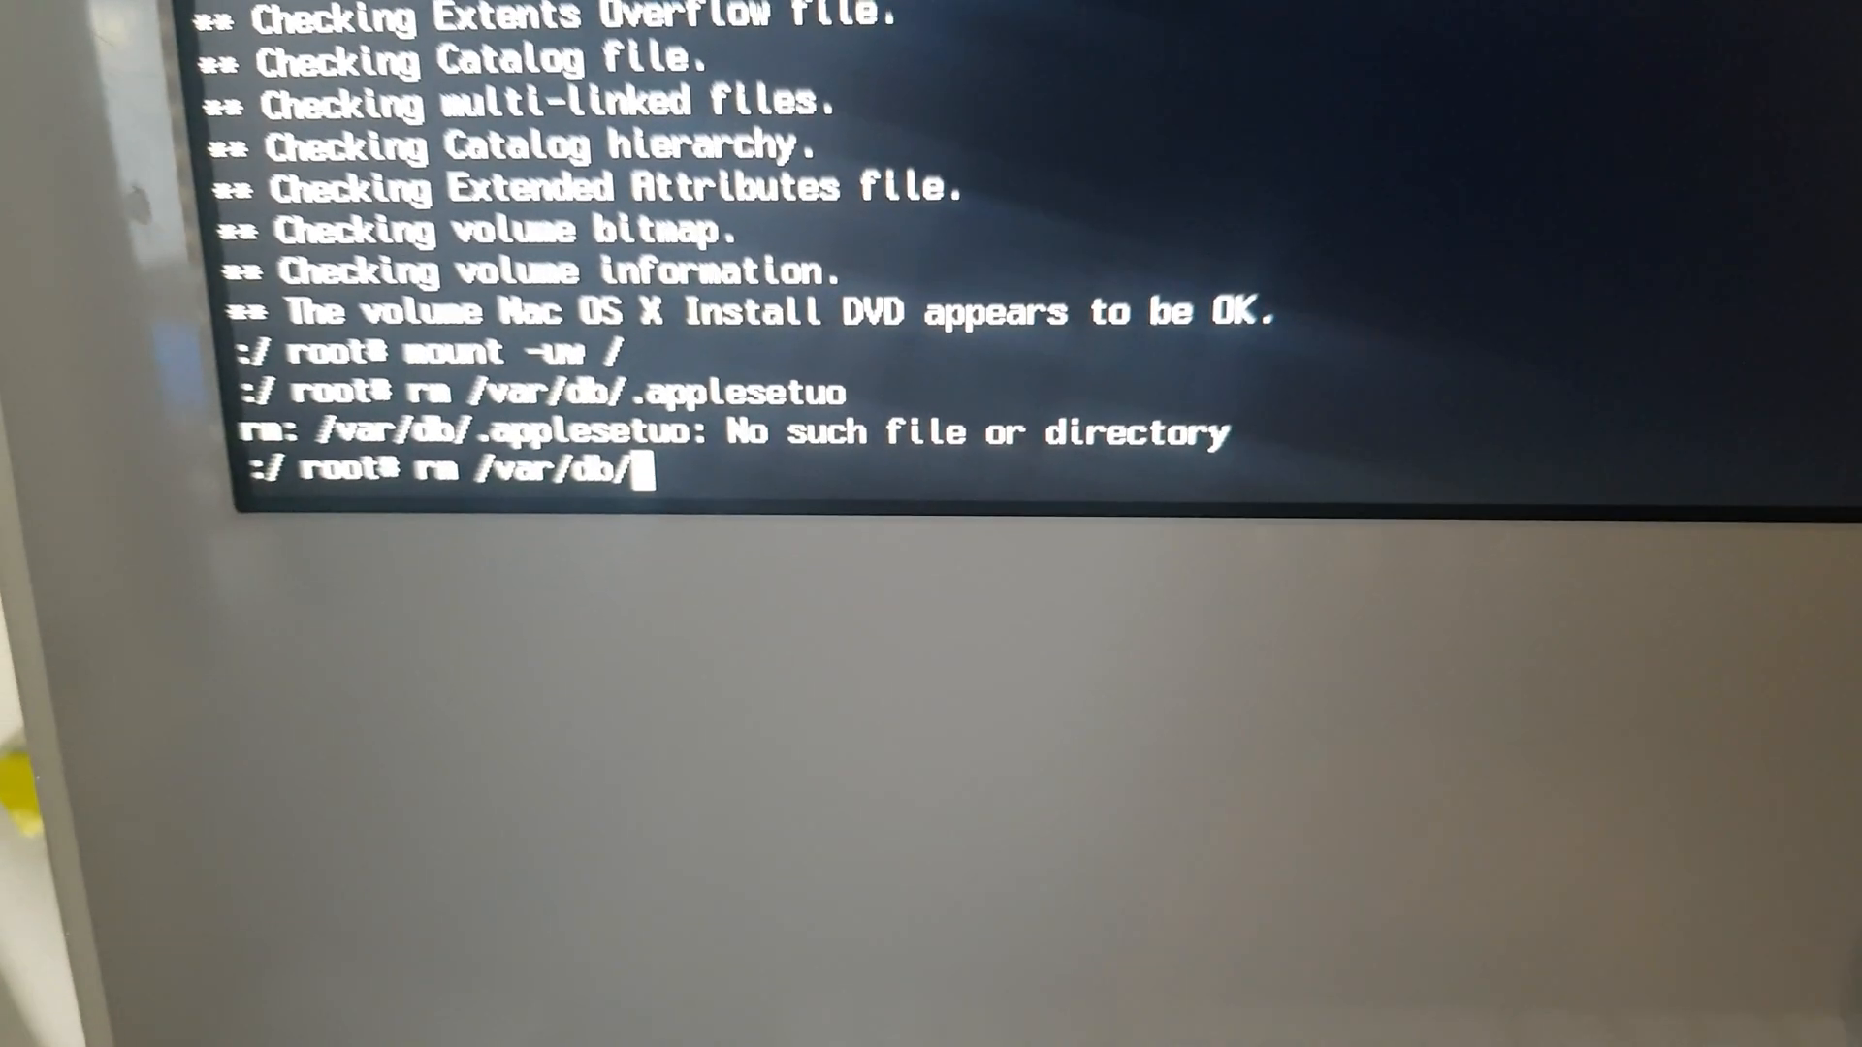
text(.applesetup)
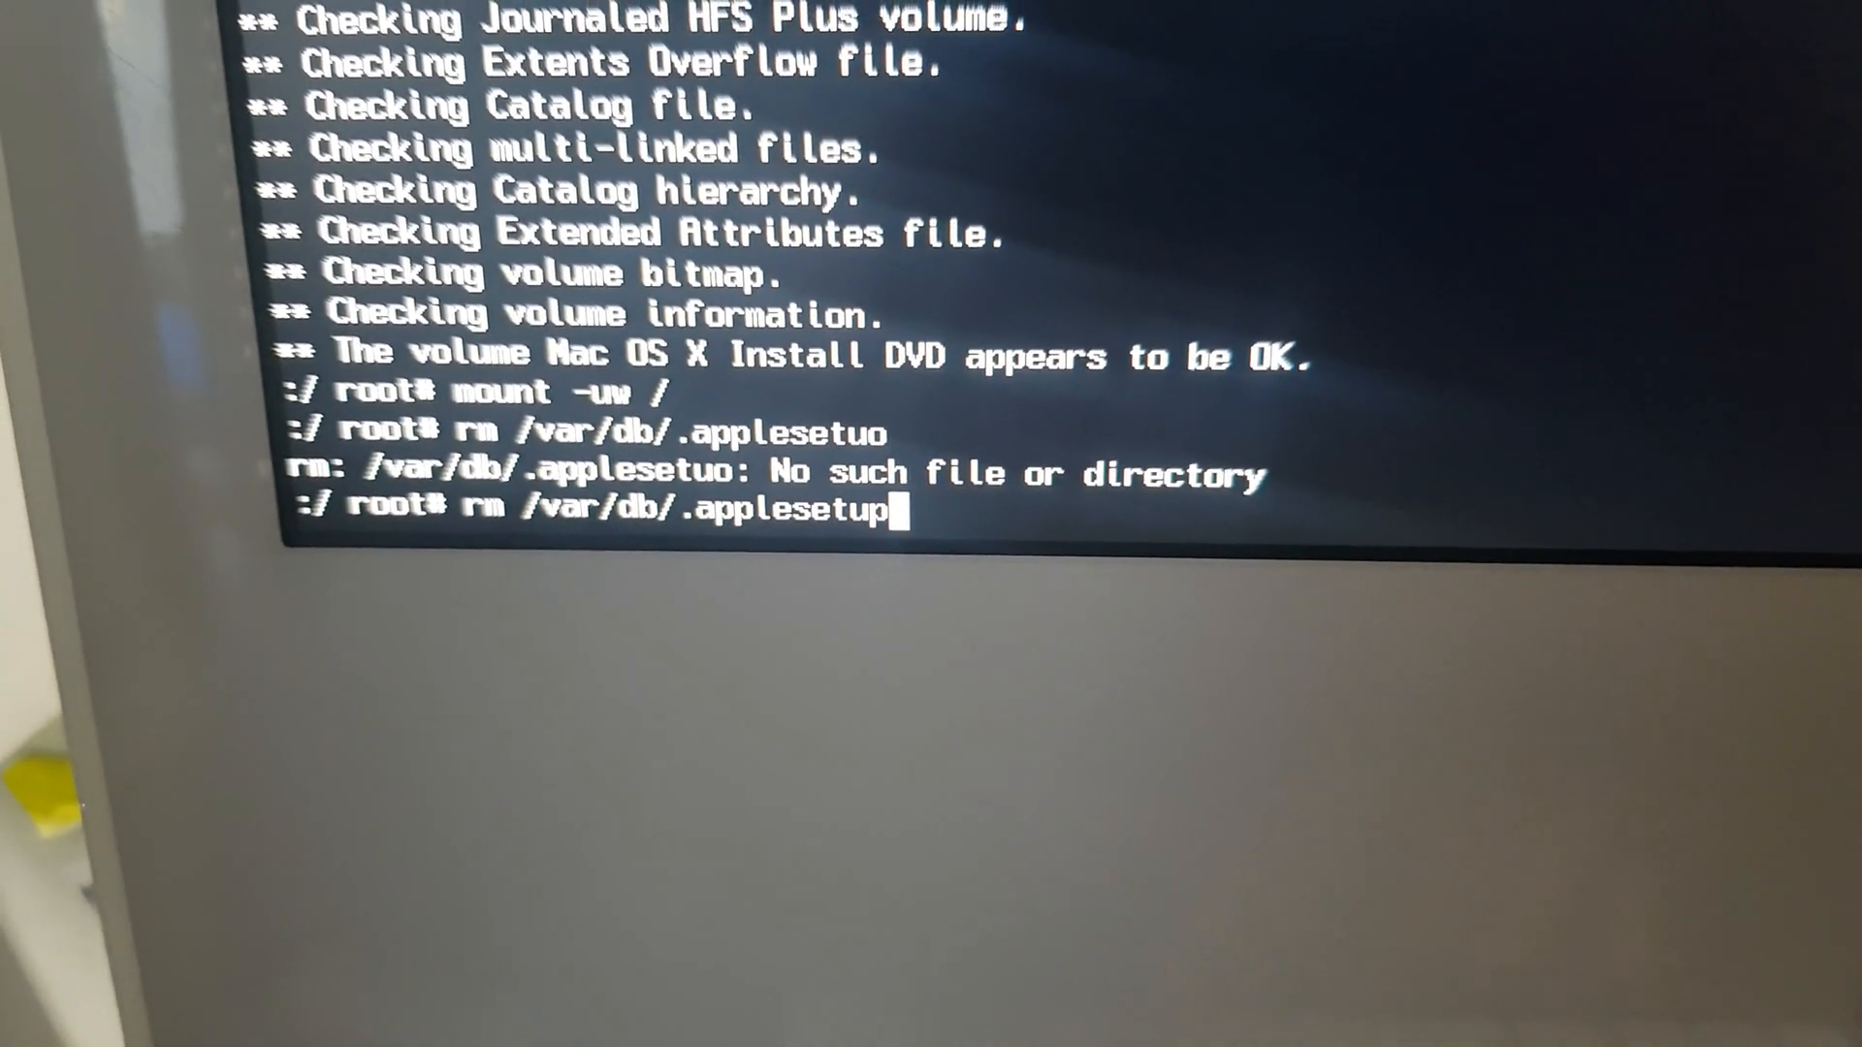
text(done)
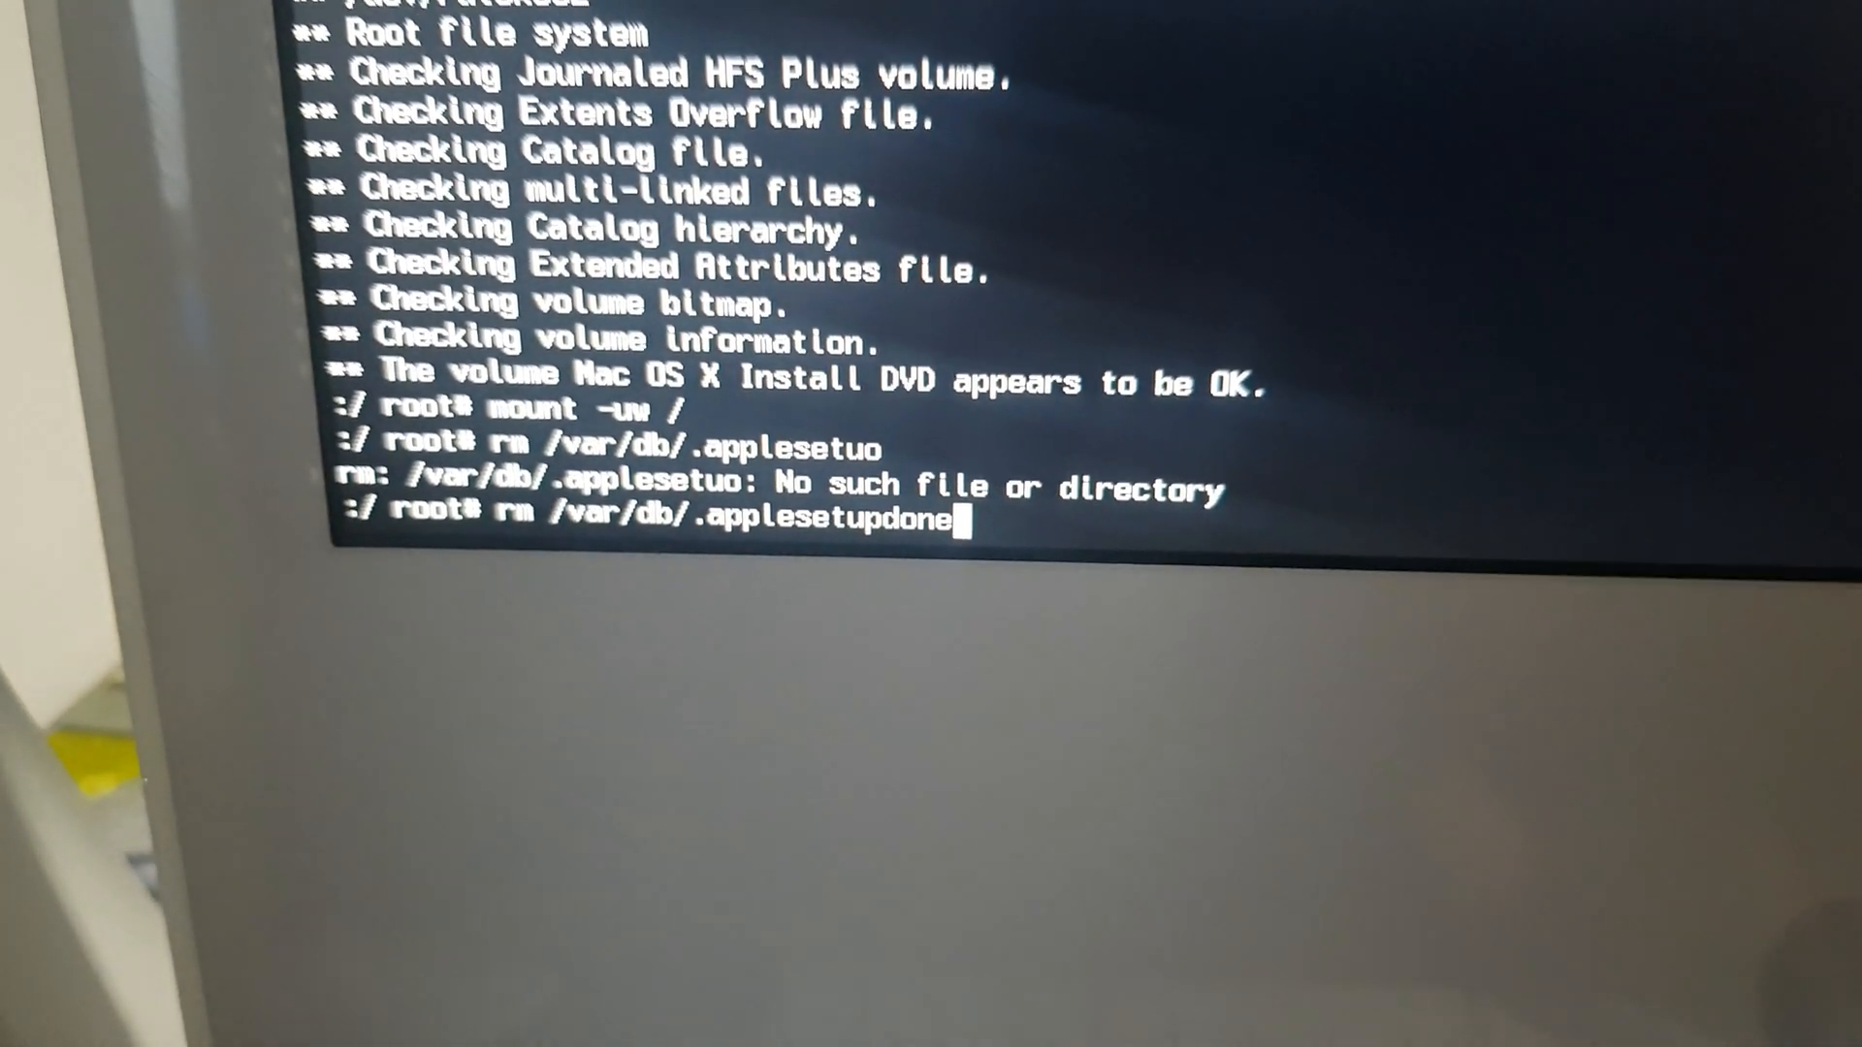
key(Return)
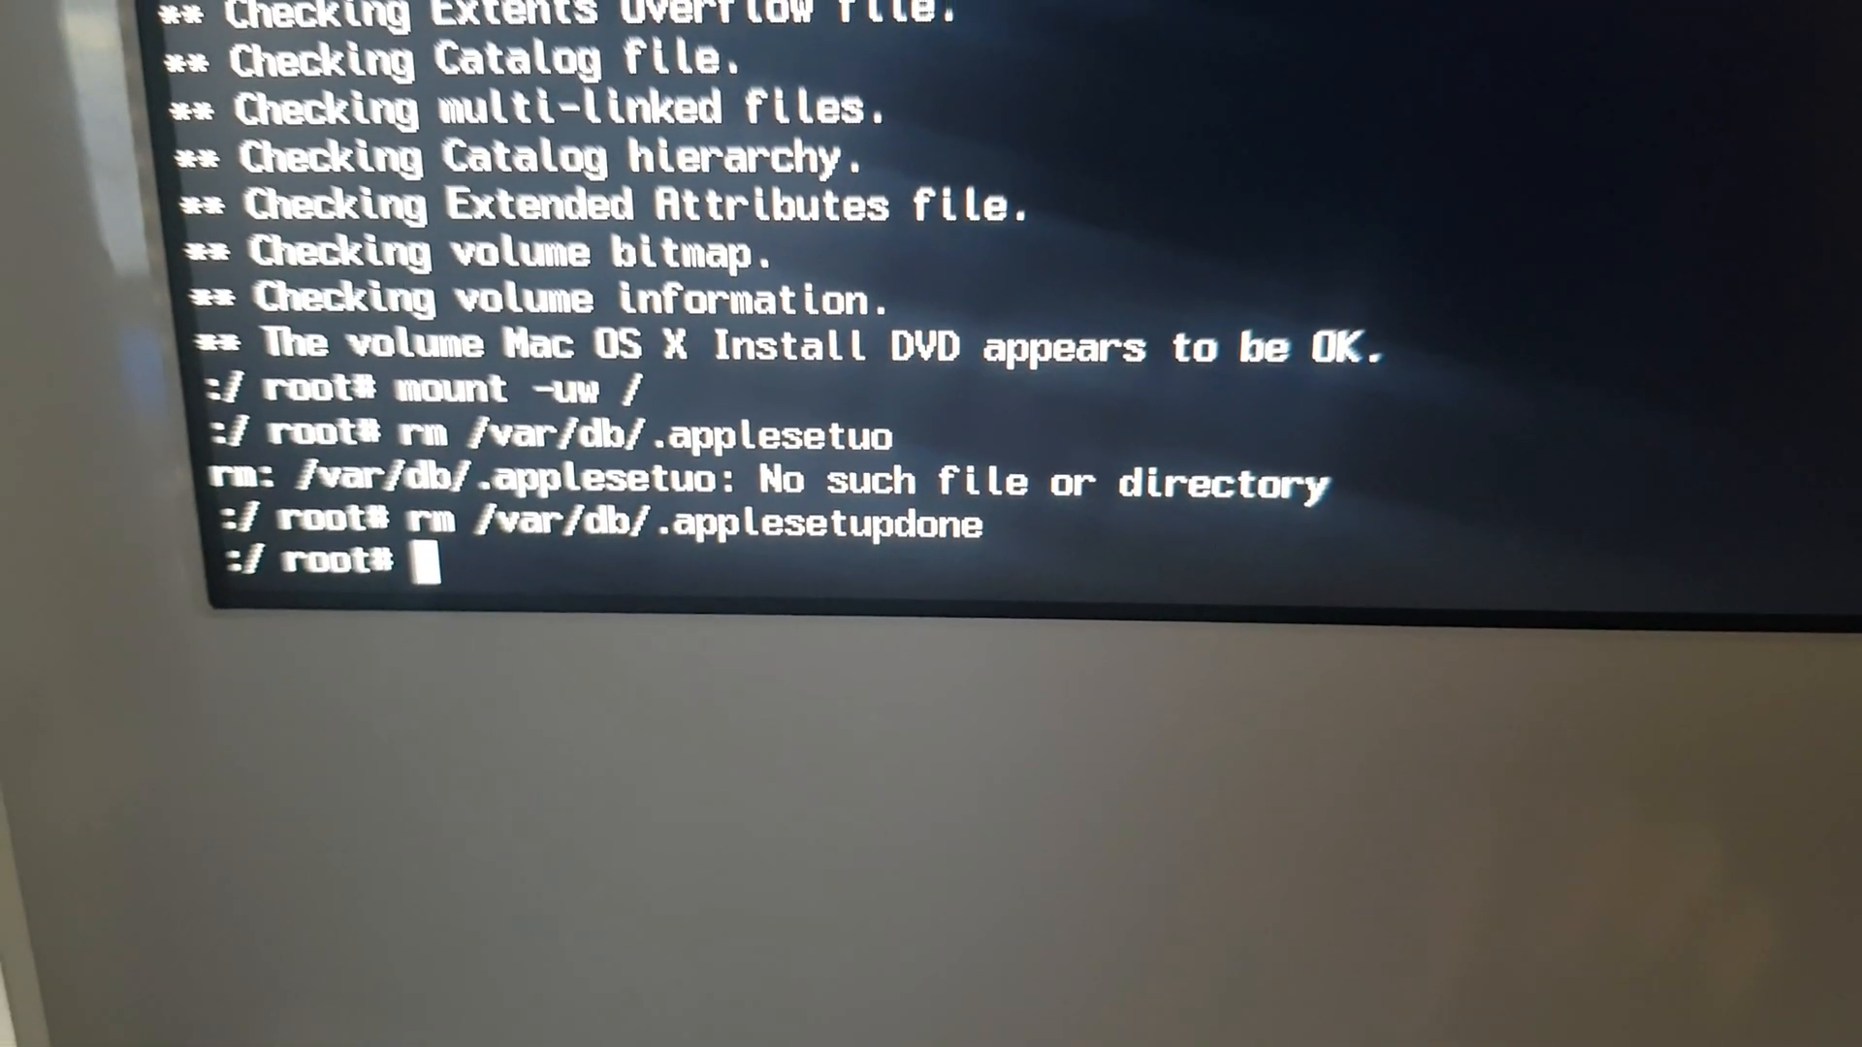
- Restart the computer with the reboot command
text(re)
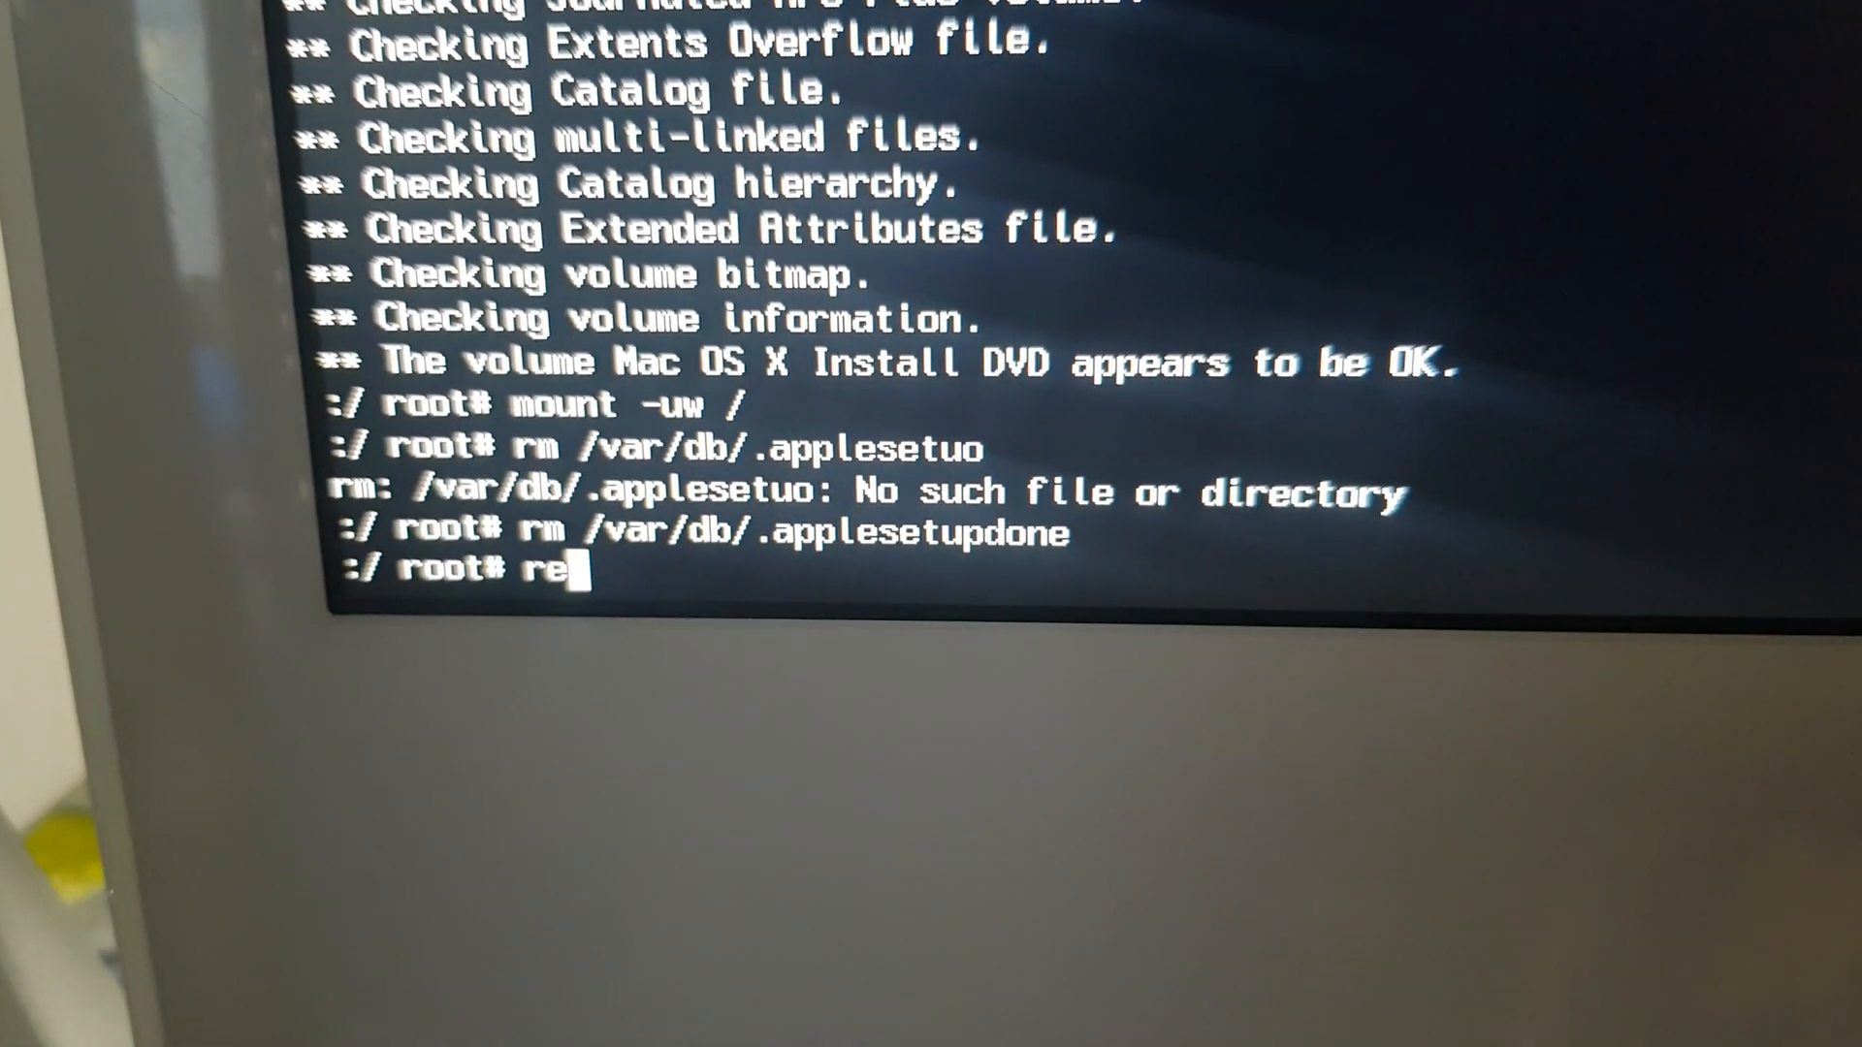
text(boot)
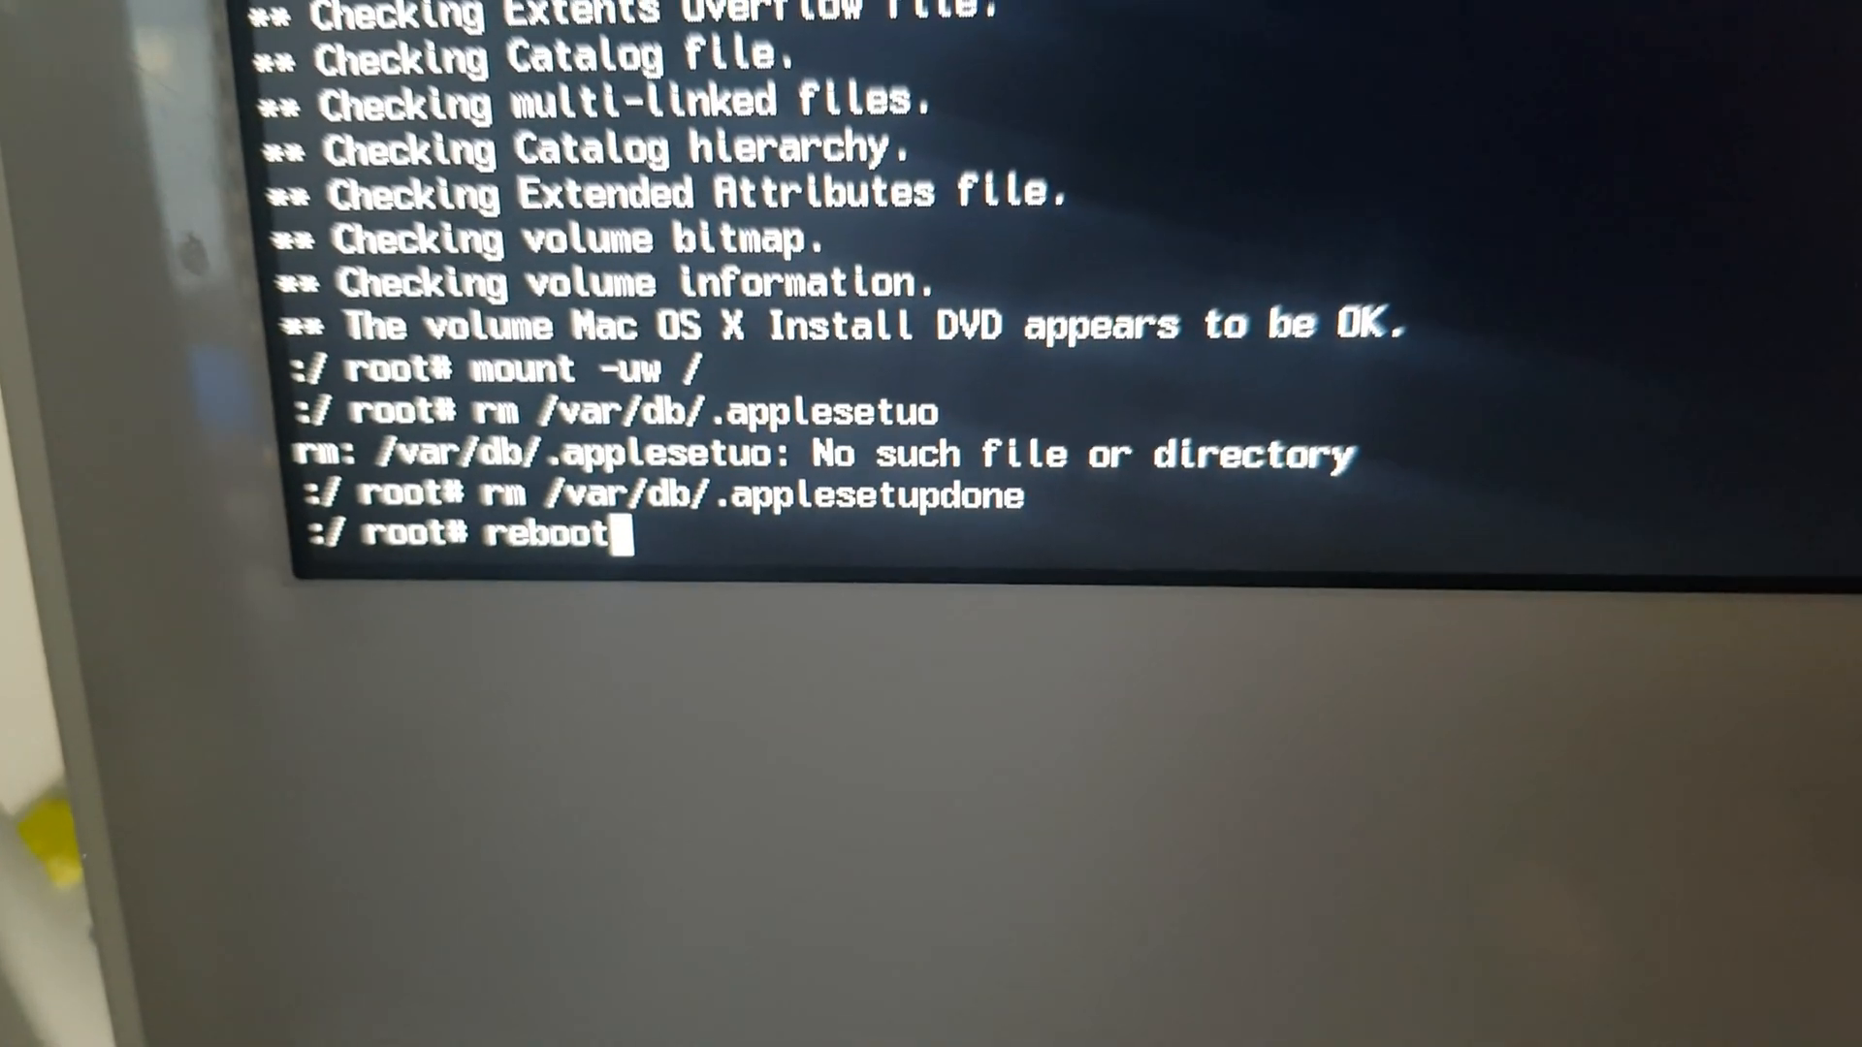
key(Return)
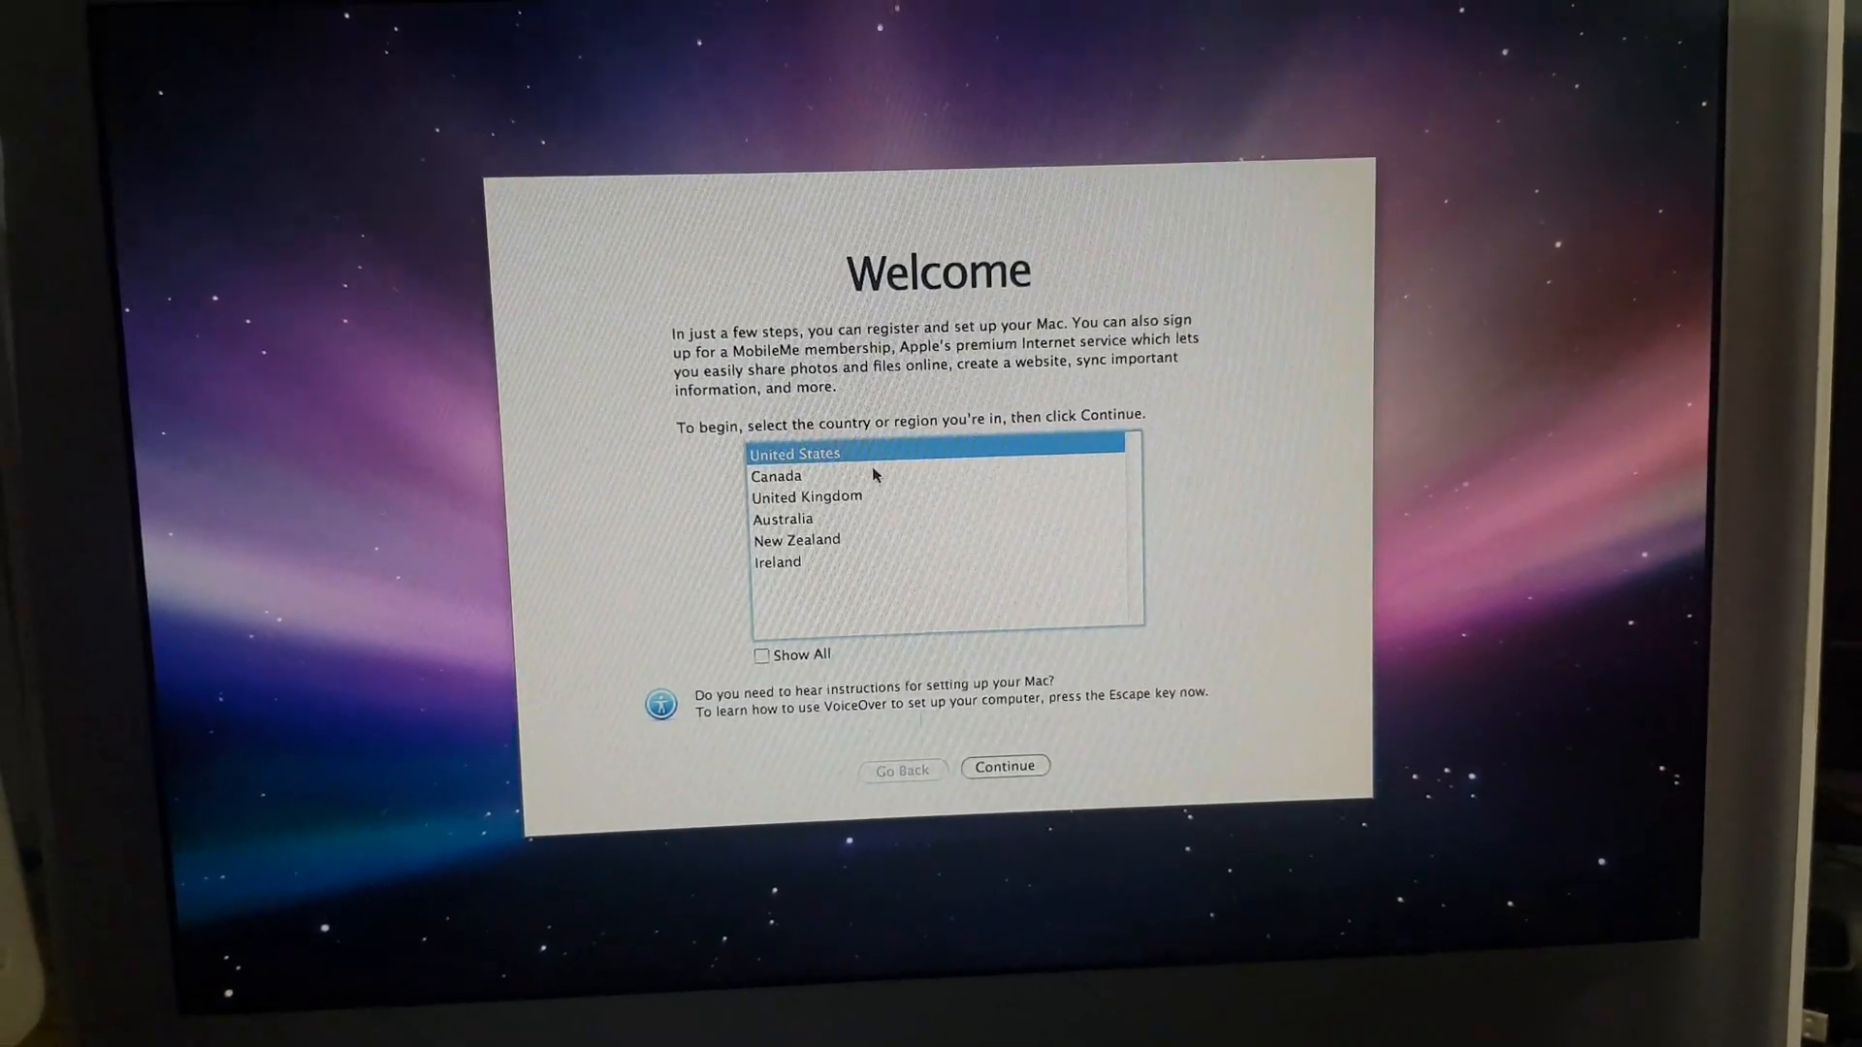
- Choose United Kingdom as the region and keep the British keyboard layout
click(804, 496)
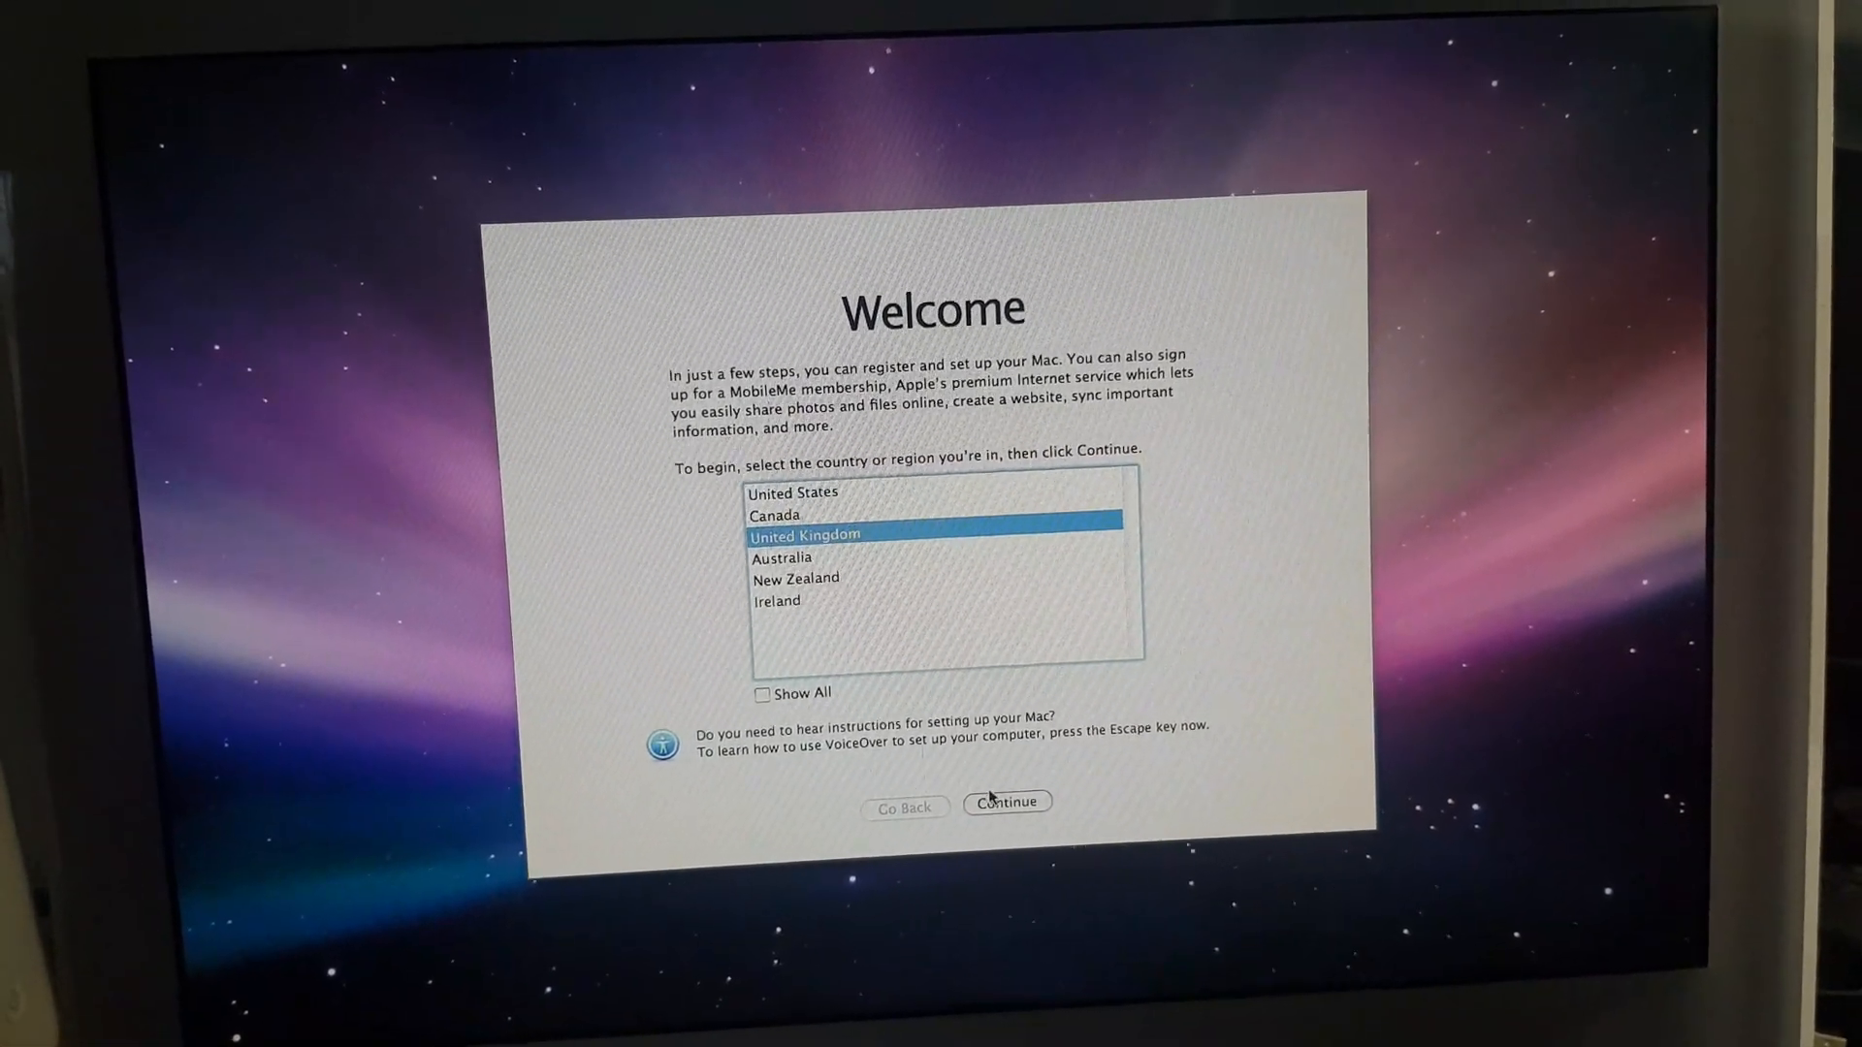
click(1006, 803)
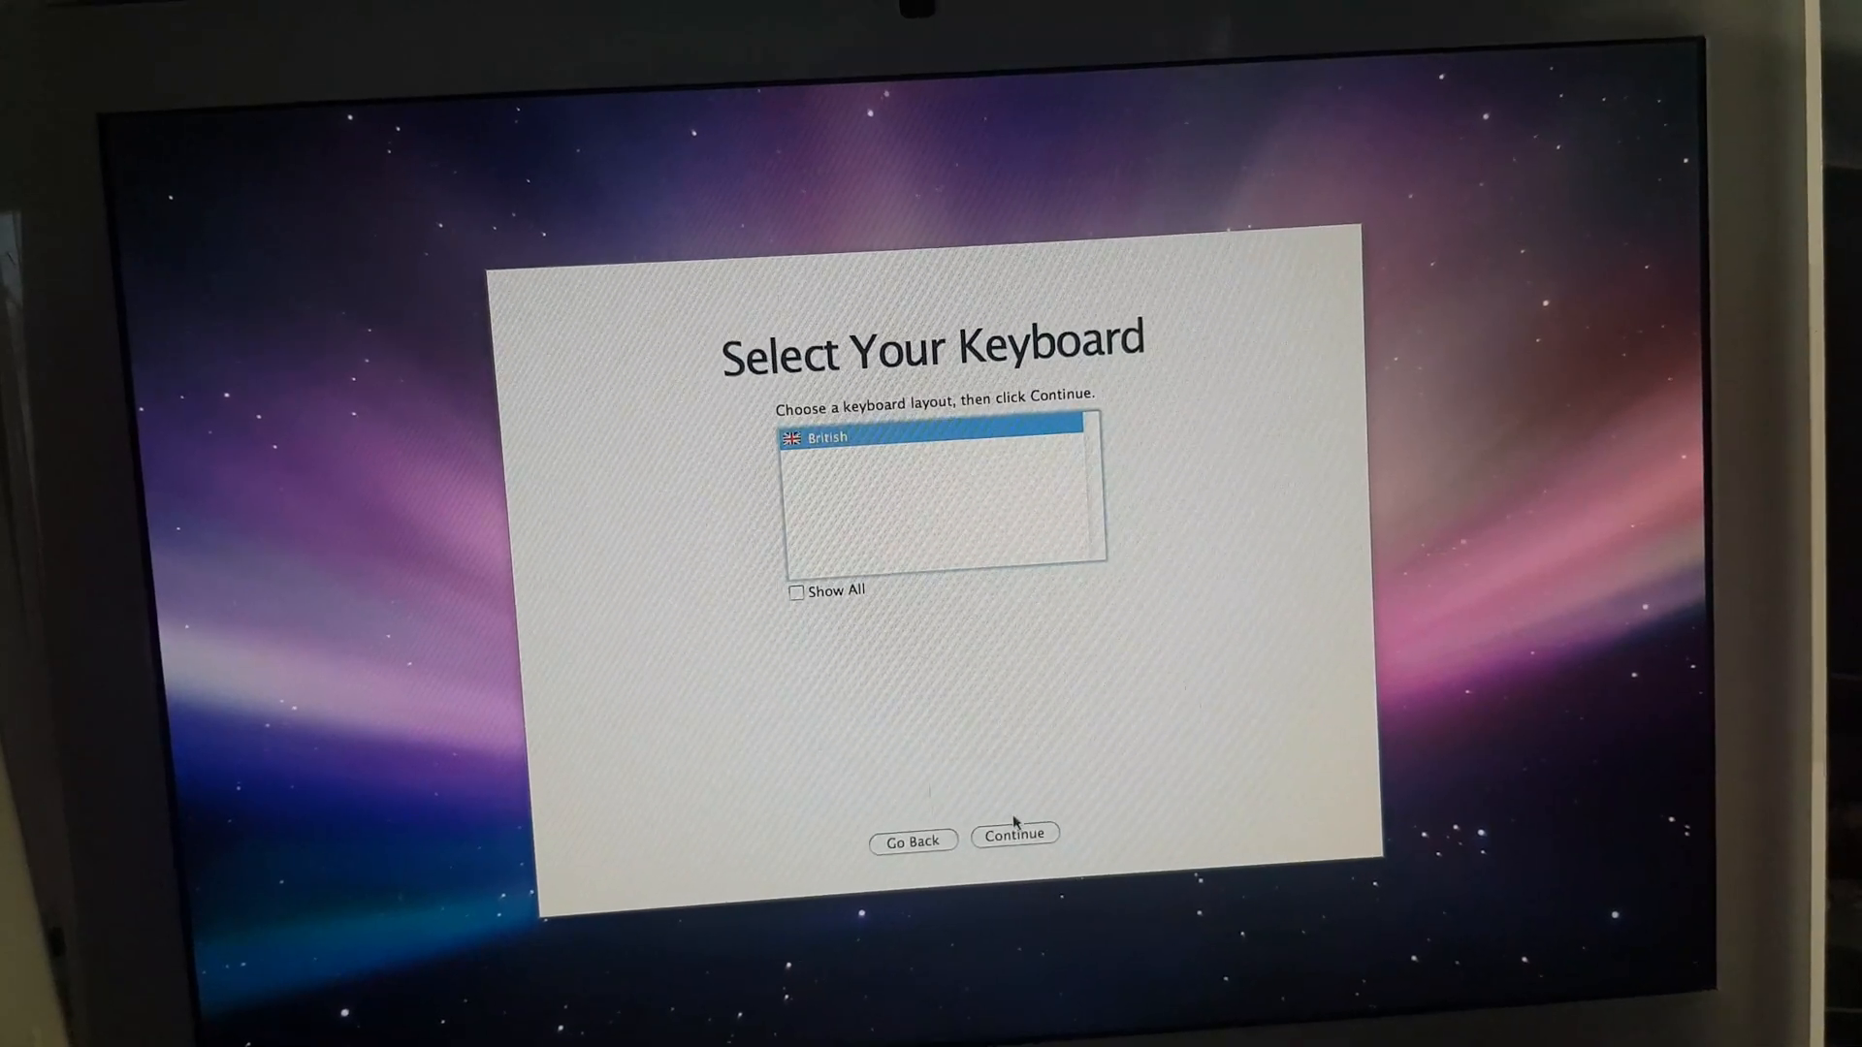
click(1015, 835)
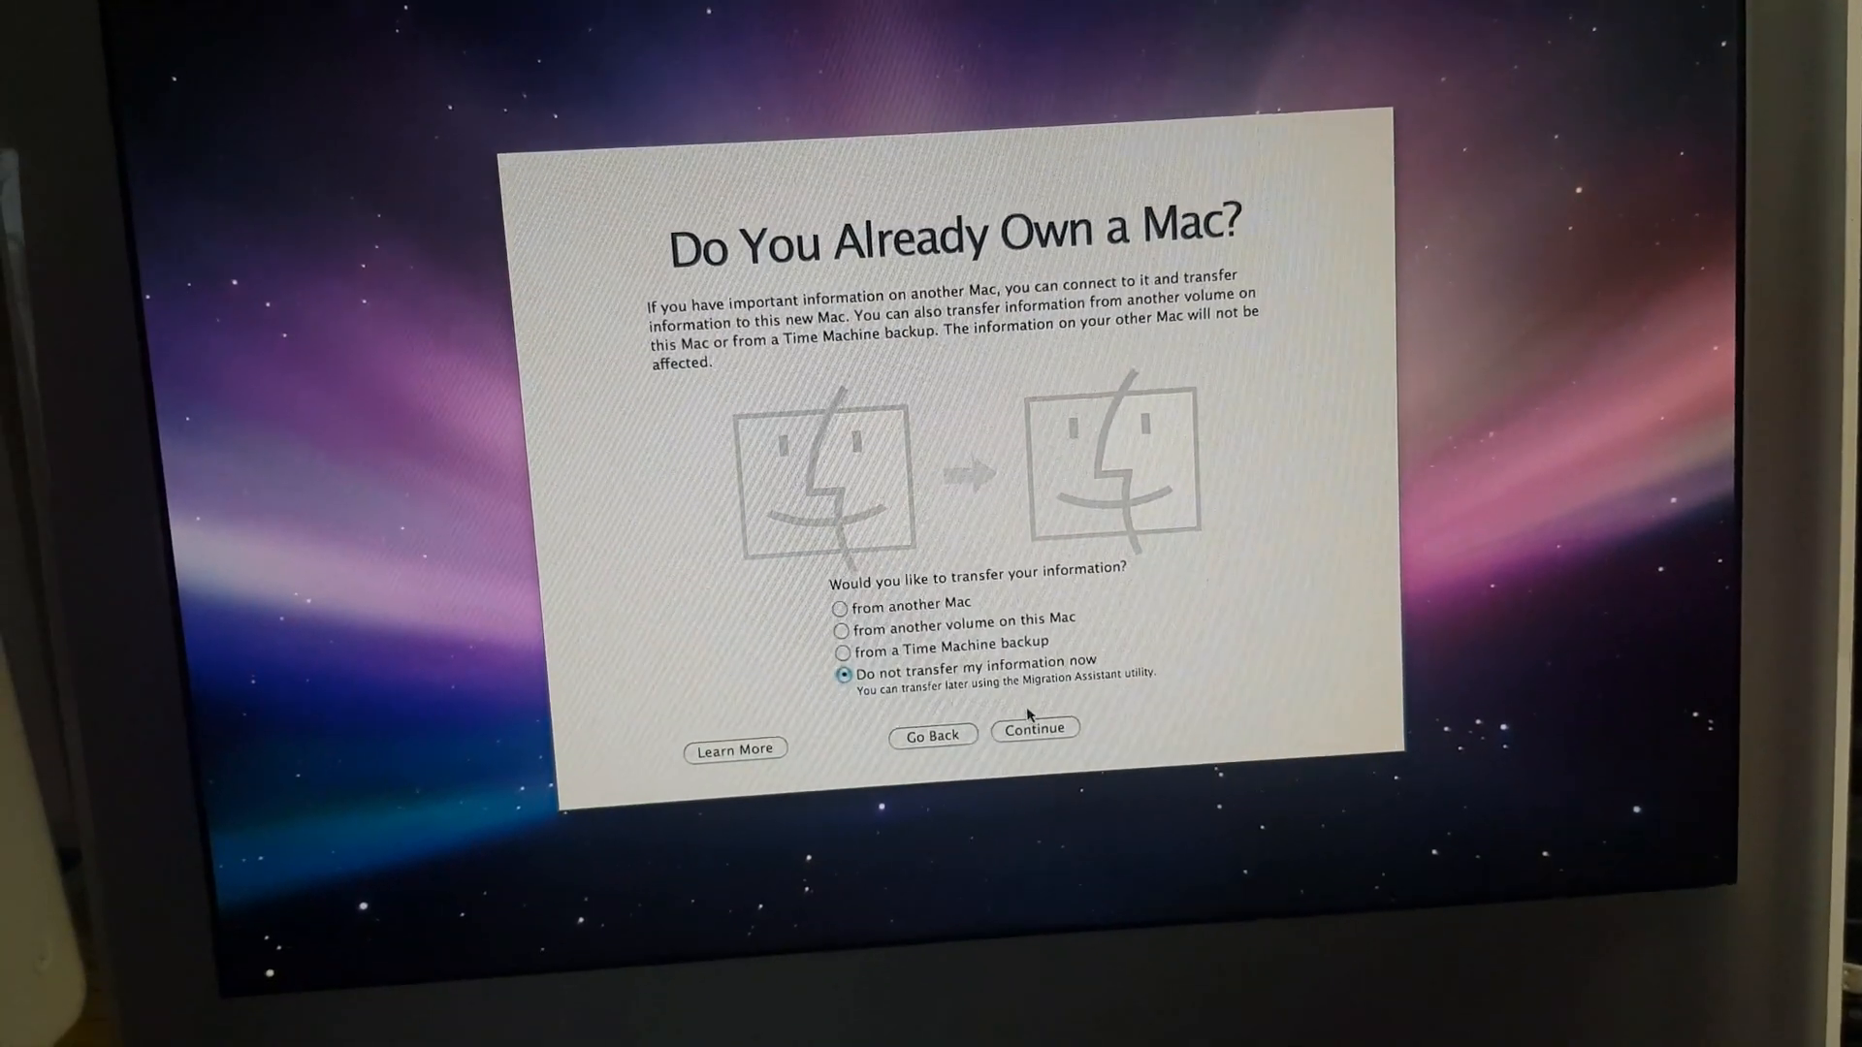
- Skip data transfer, internet connection and registration, accepting the missing-information warning
click(1034, 731)
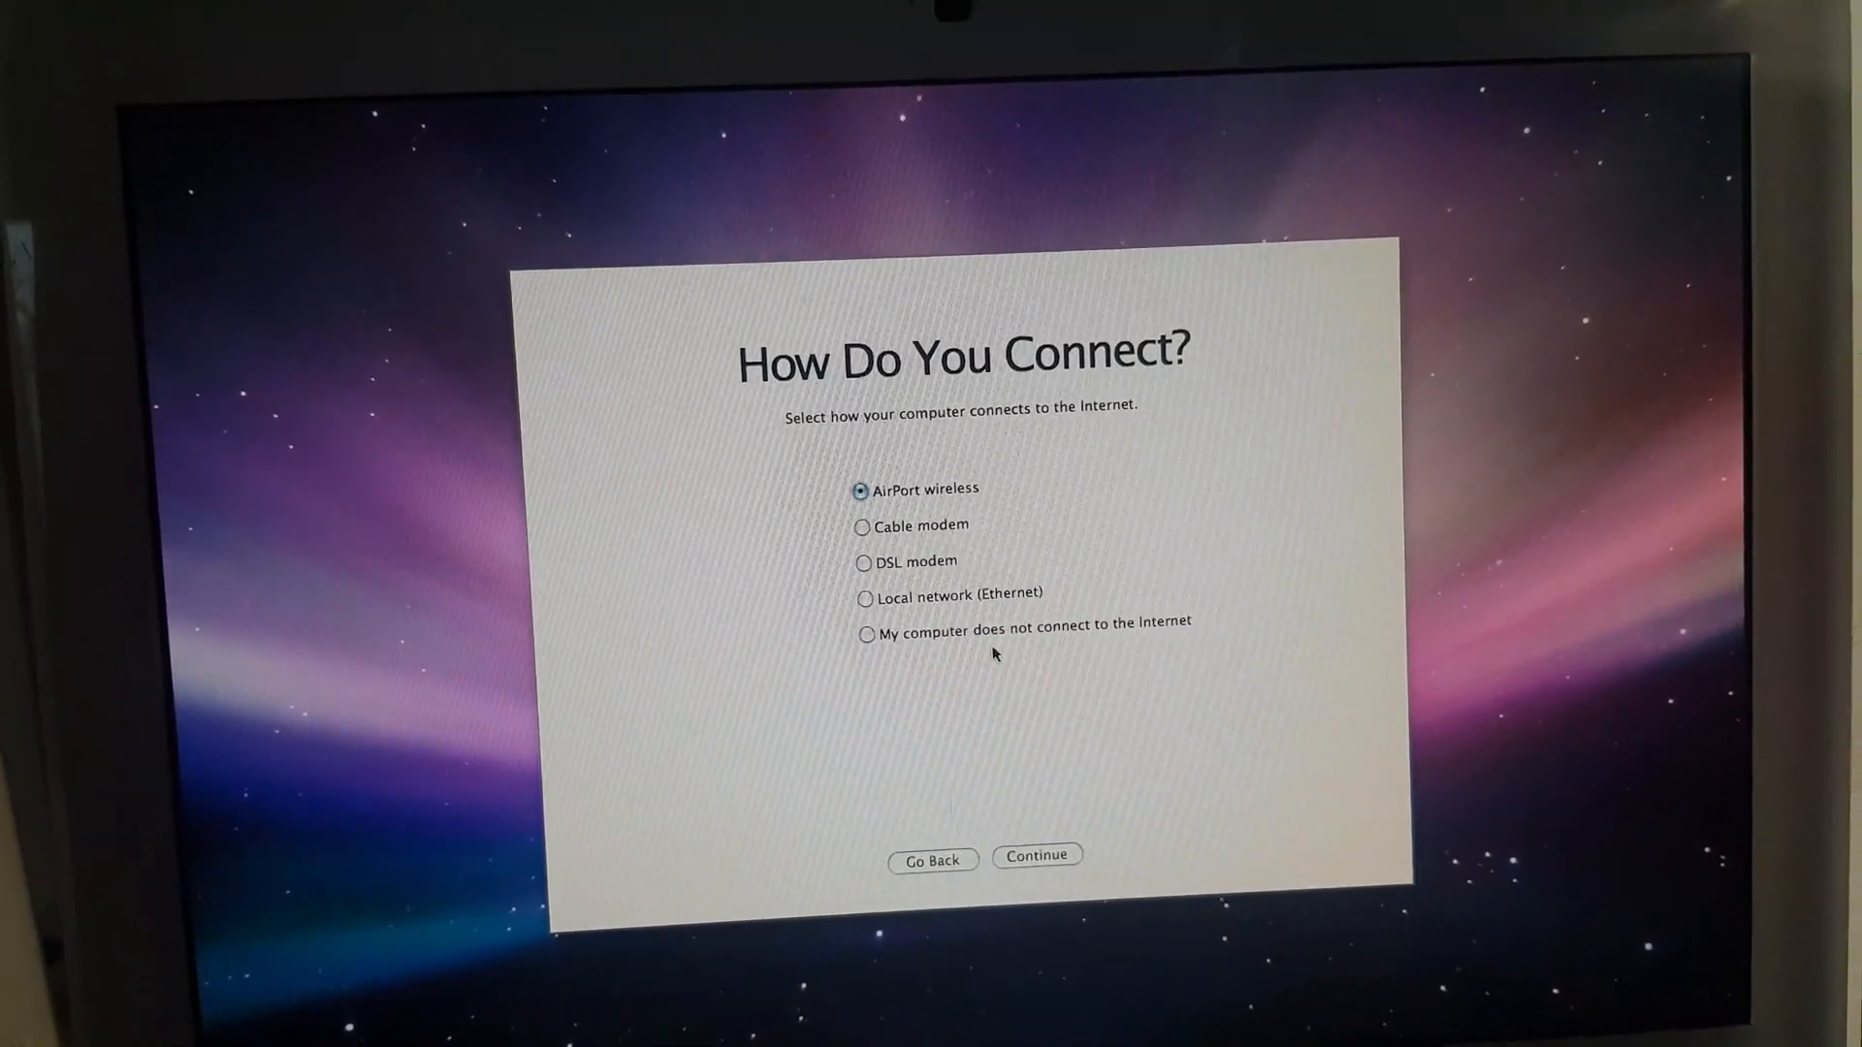
click(867, 633)
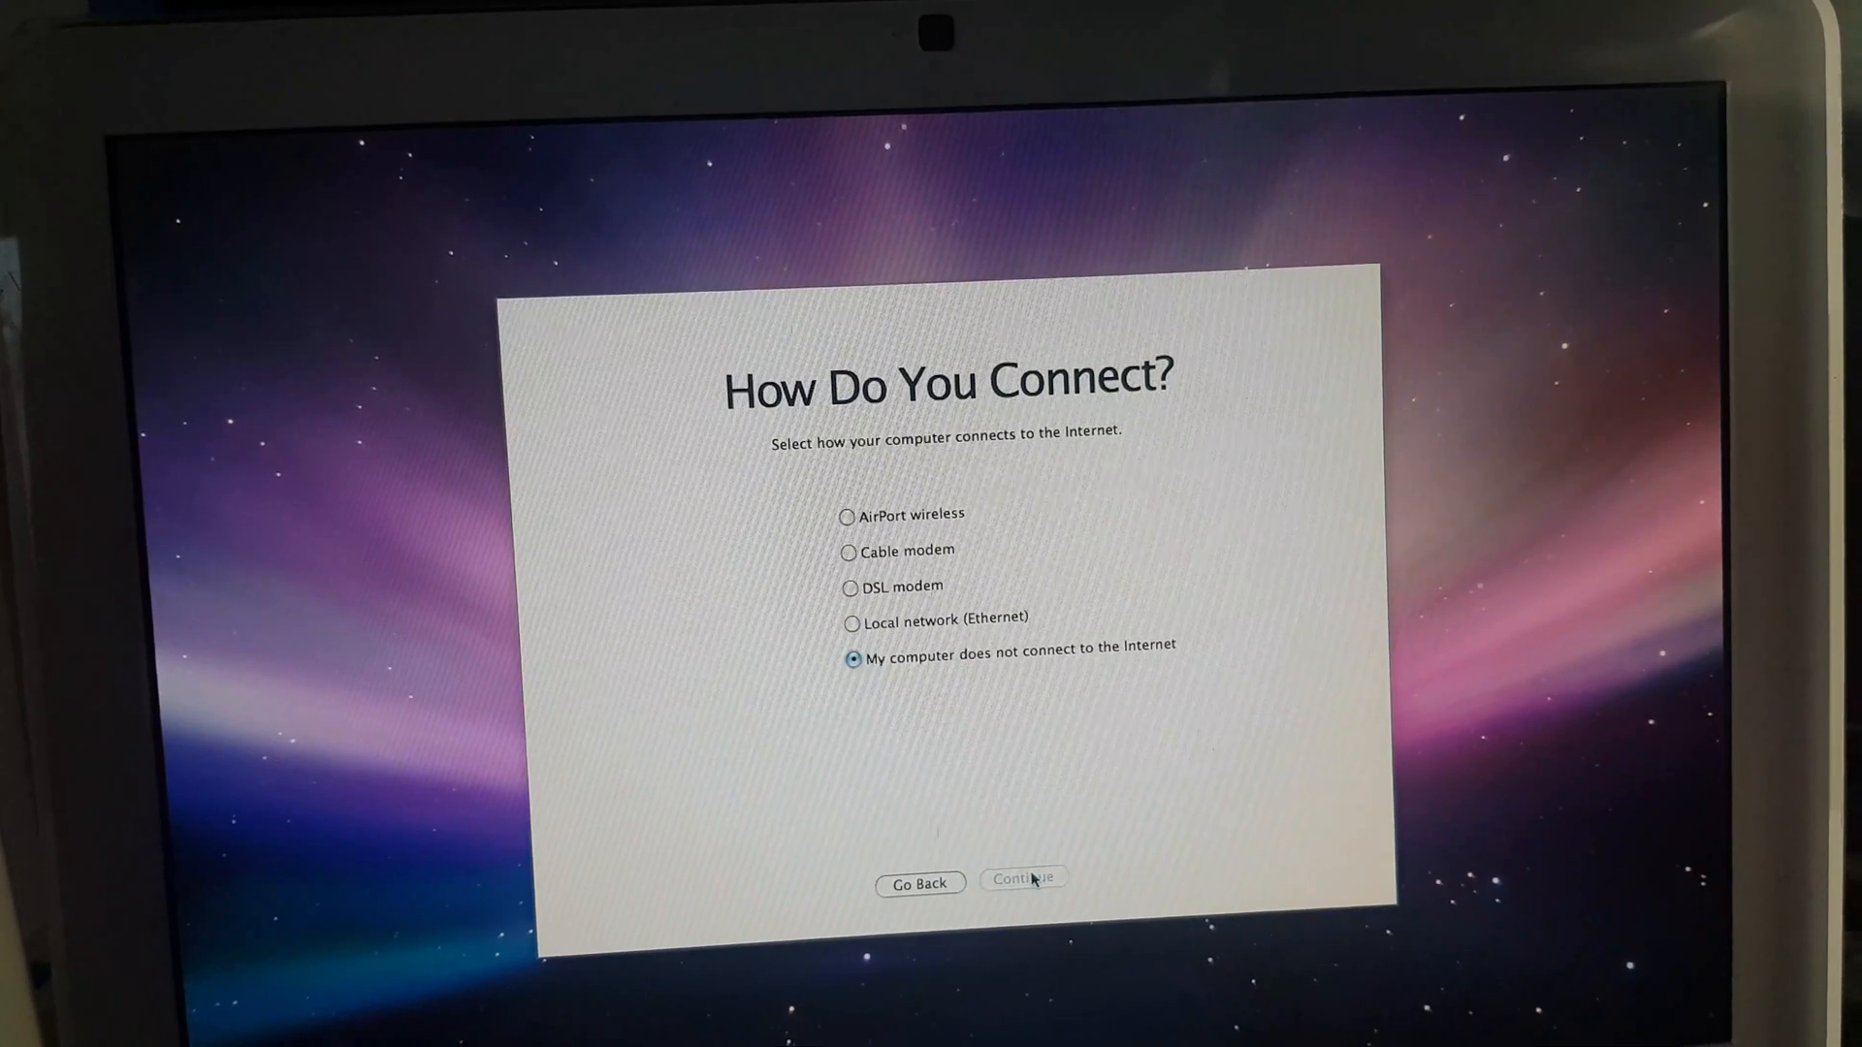
click(1019, 878)
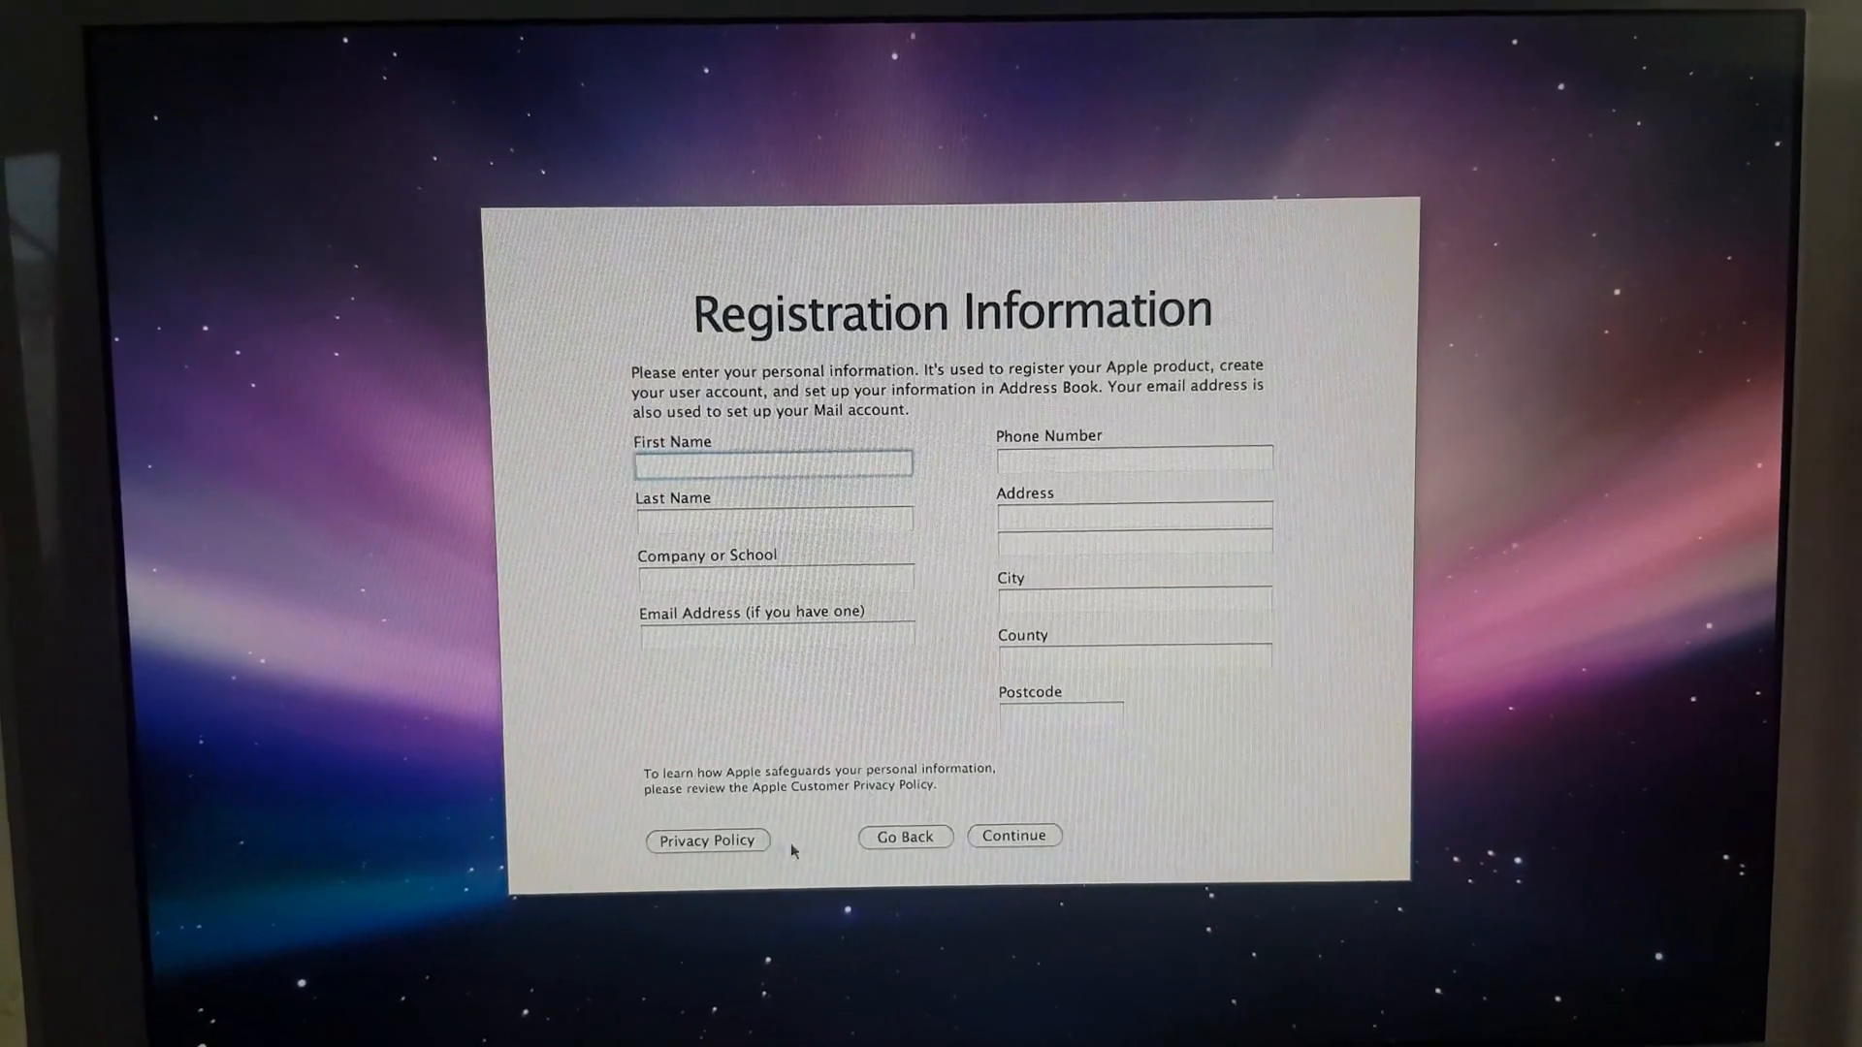
click(1013, 835)
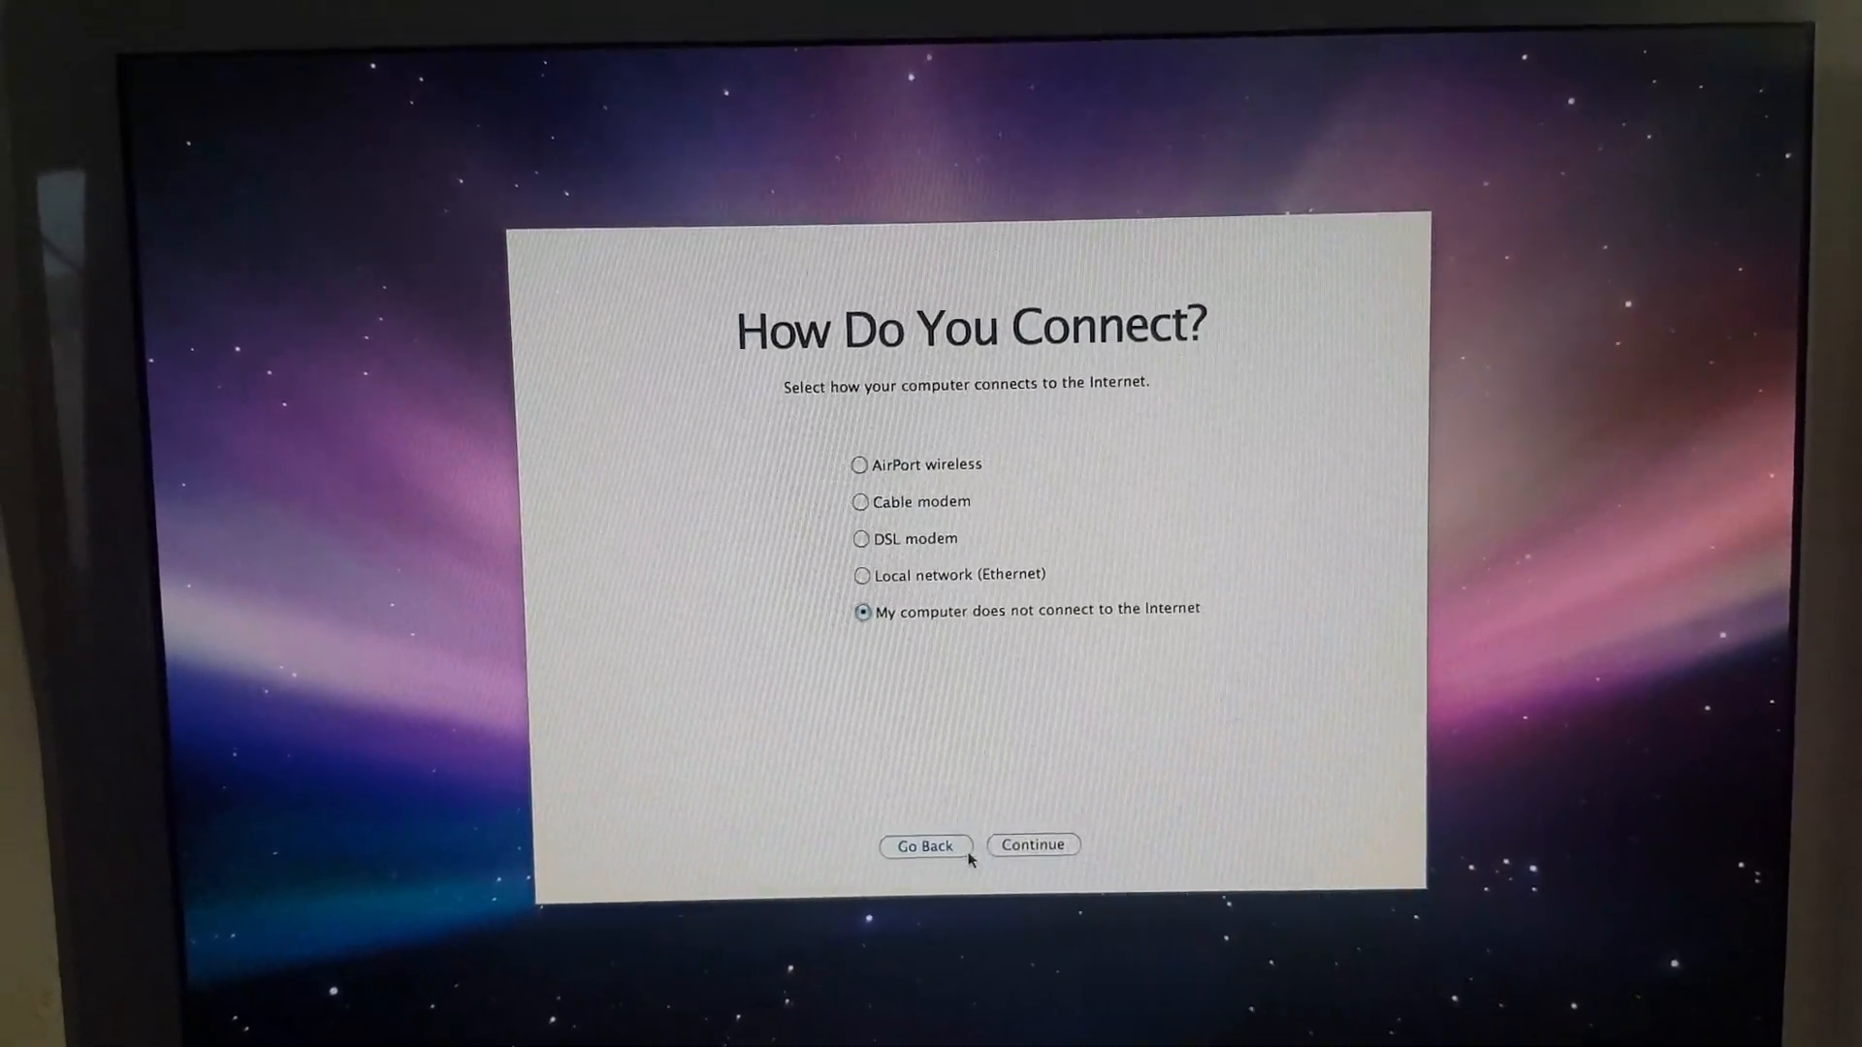
click(1034, 845)
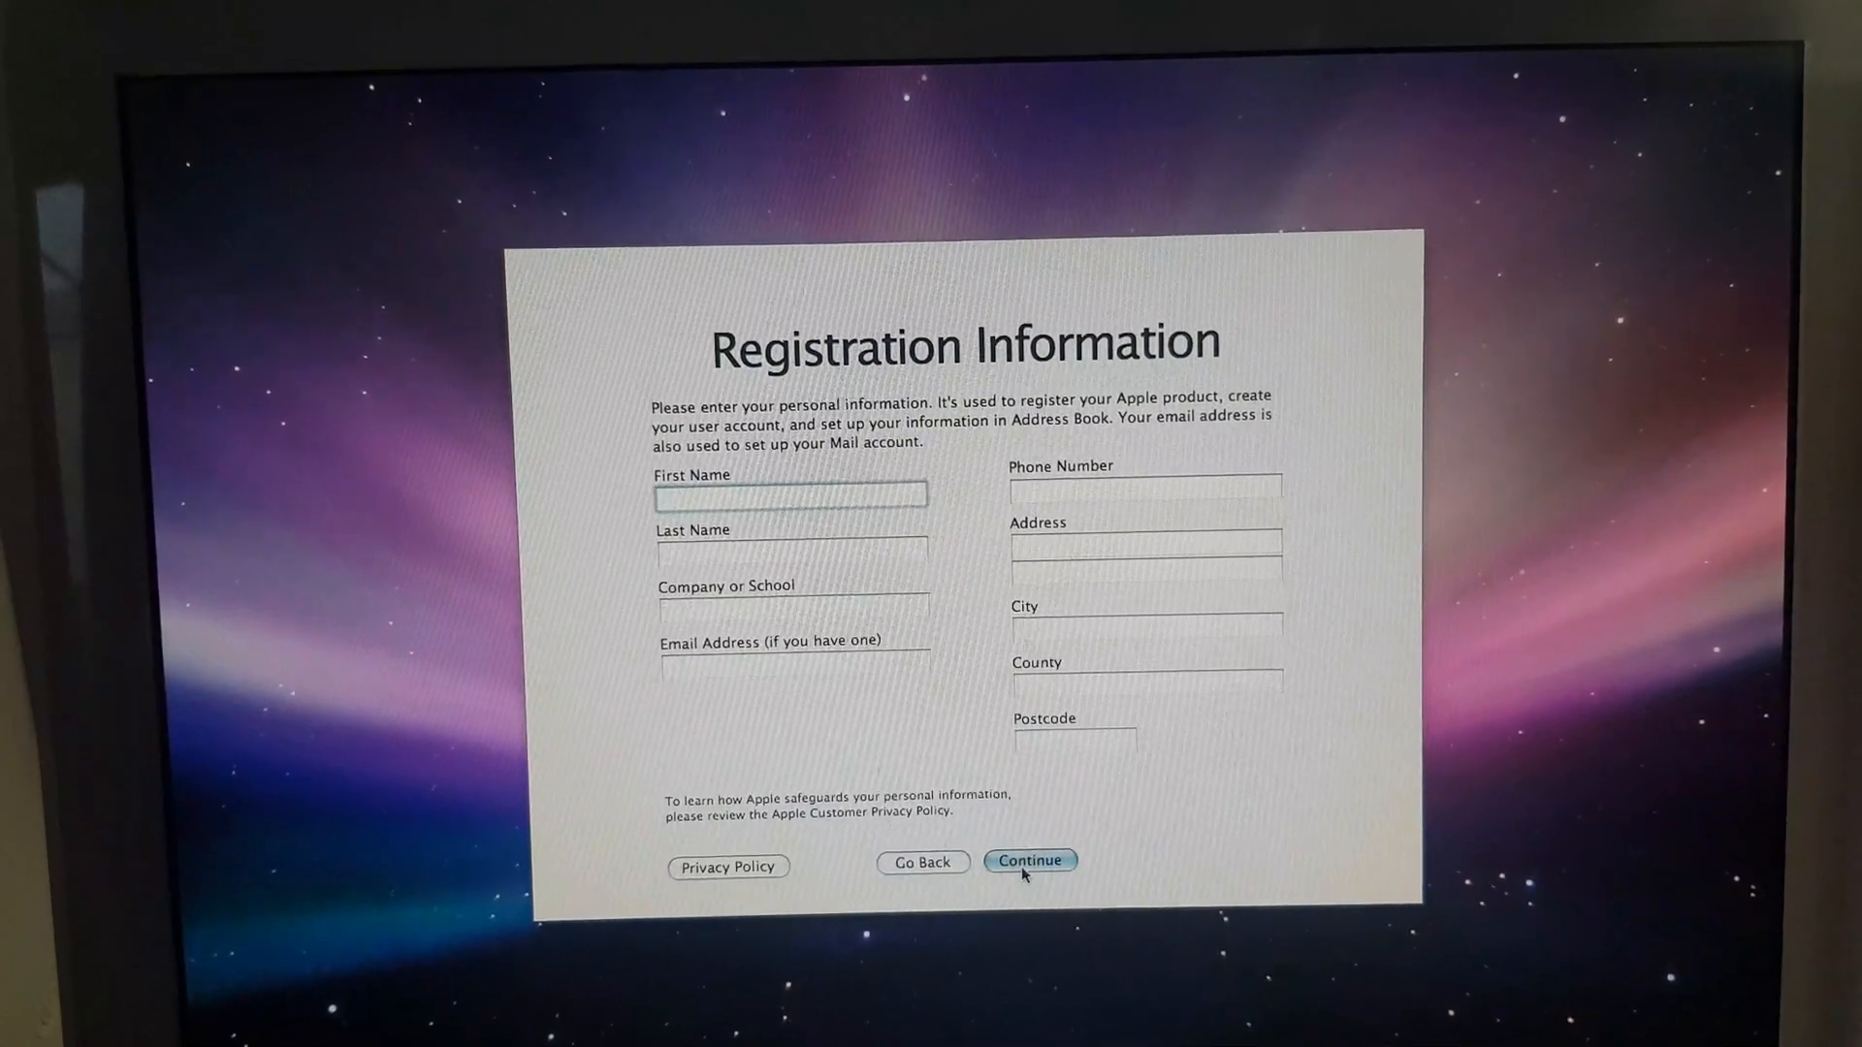
click(1028, 860)
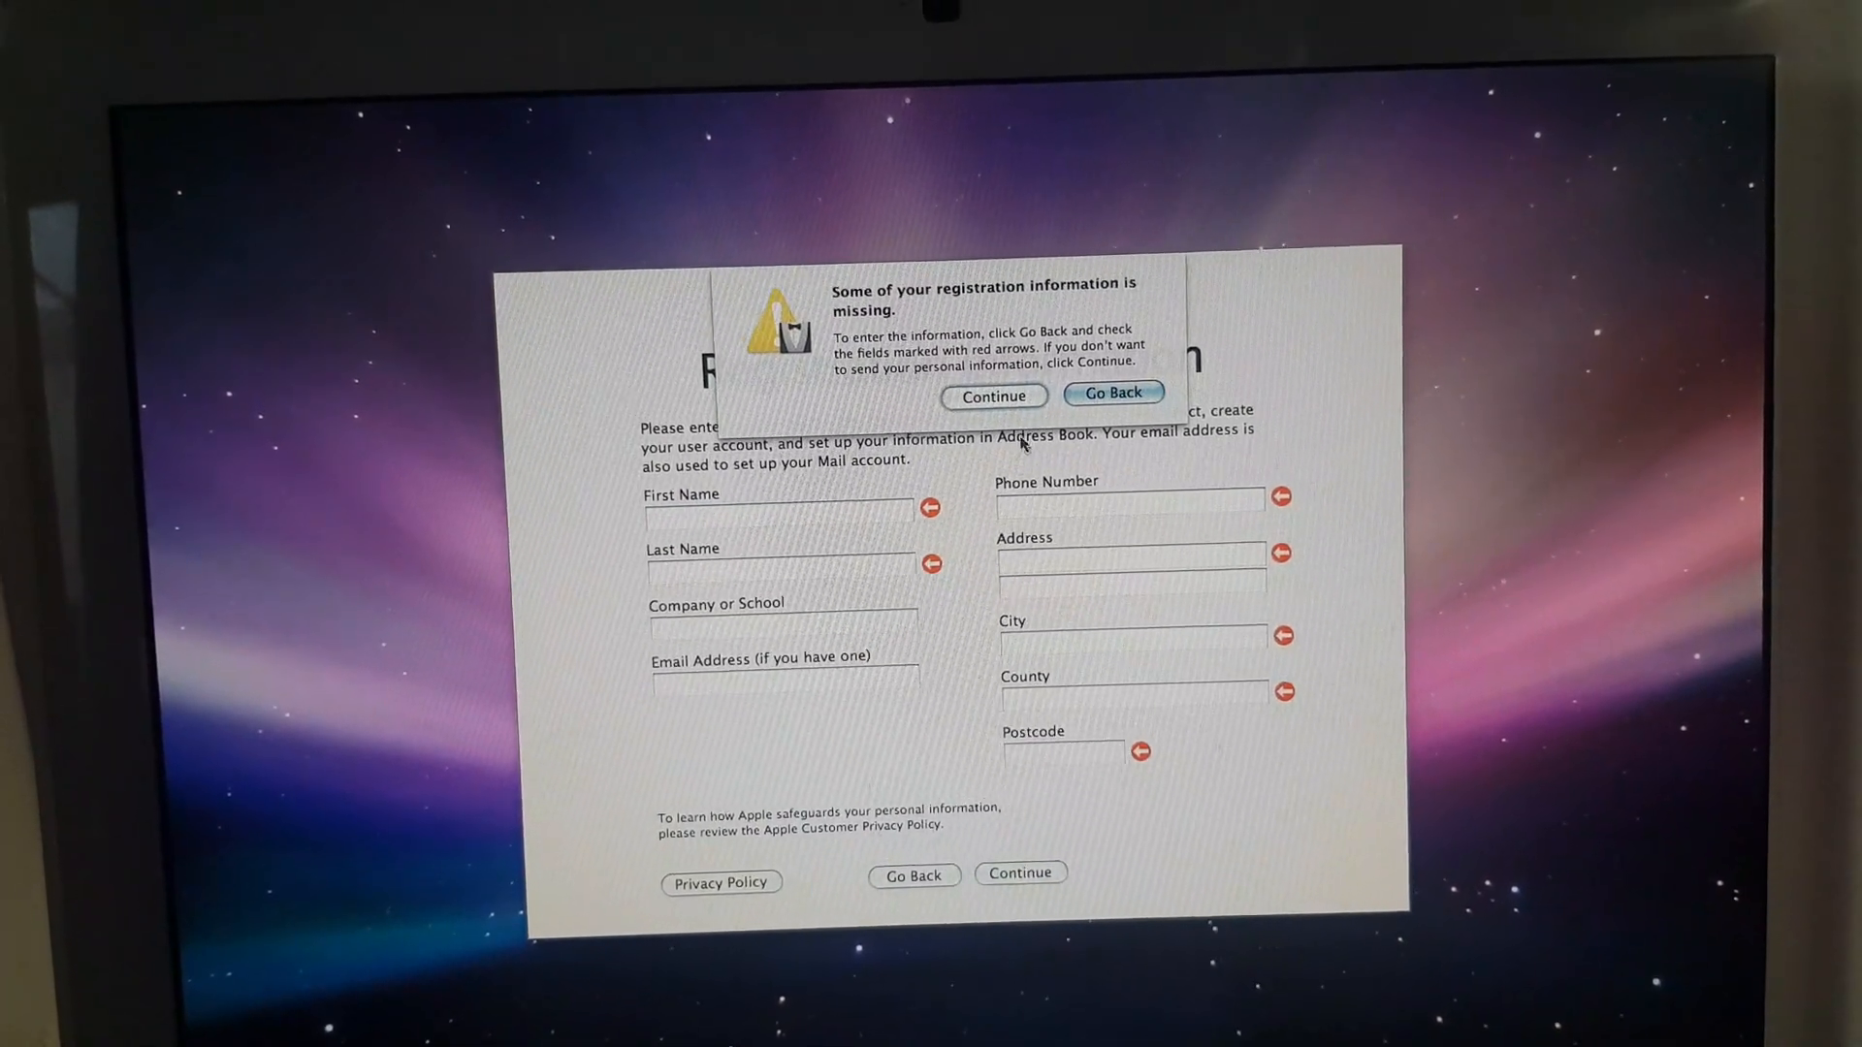
click(993, 396)
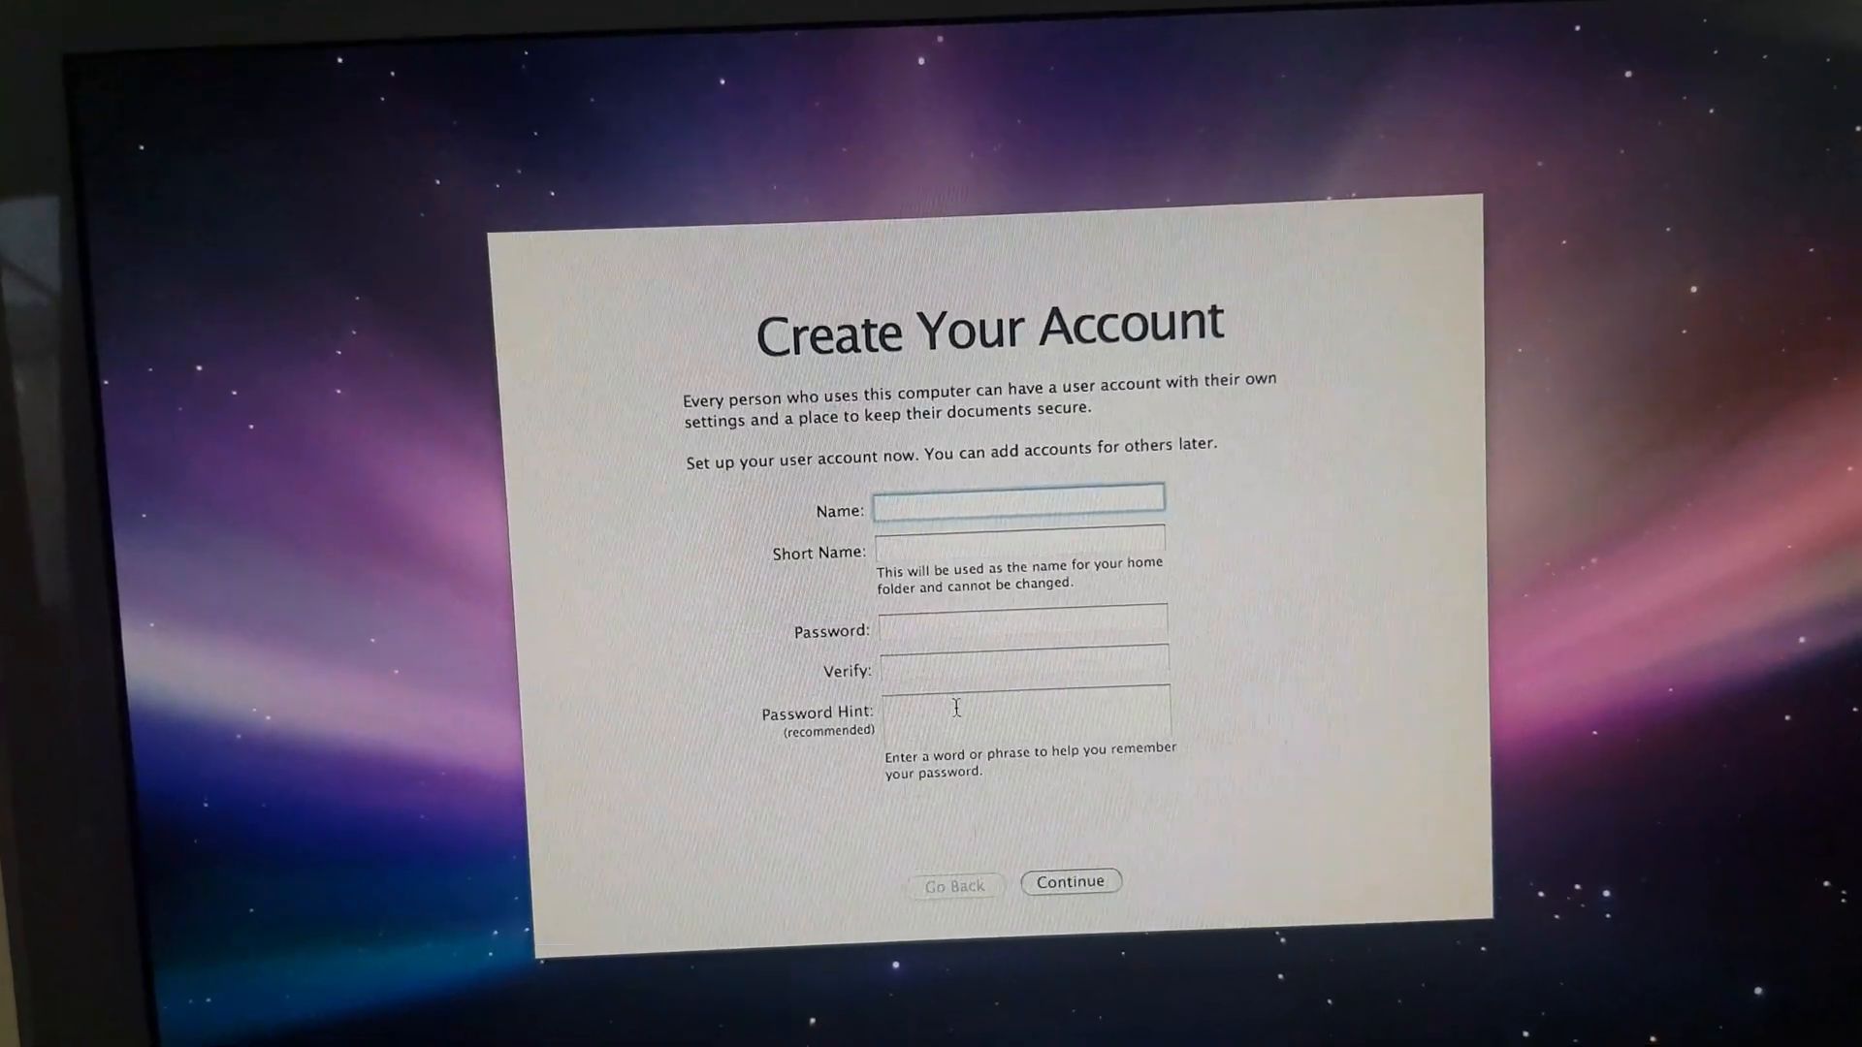
- Create account 'subscribe' with a password and hint 'please like and subscribe'
text(su)
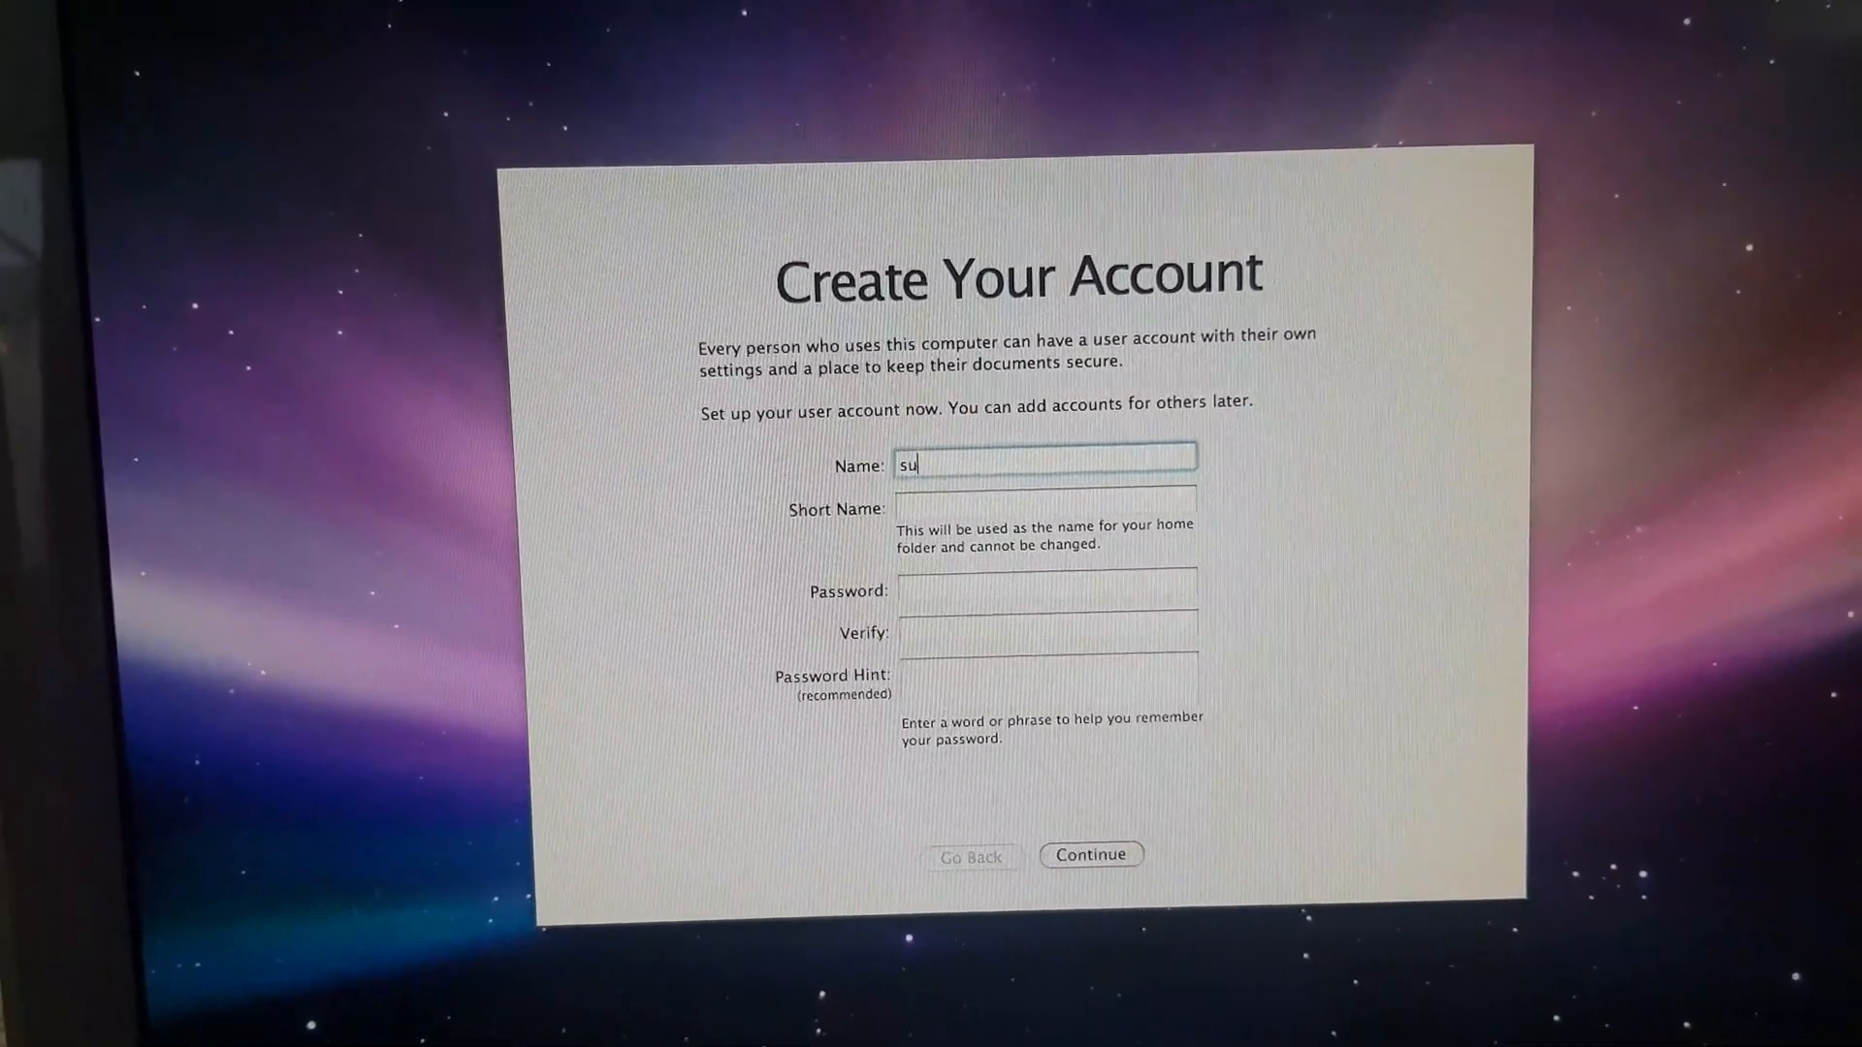
text(bscribe)
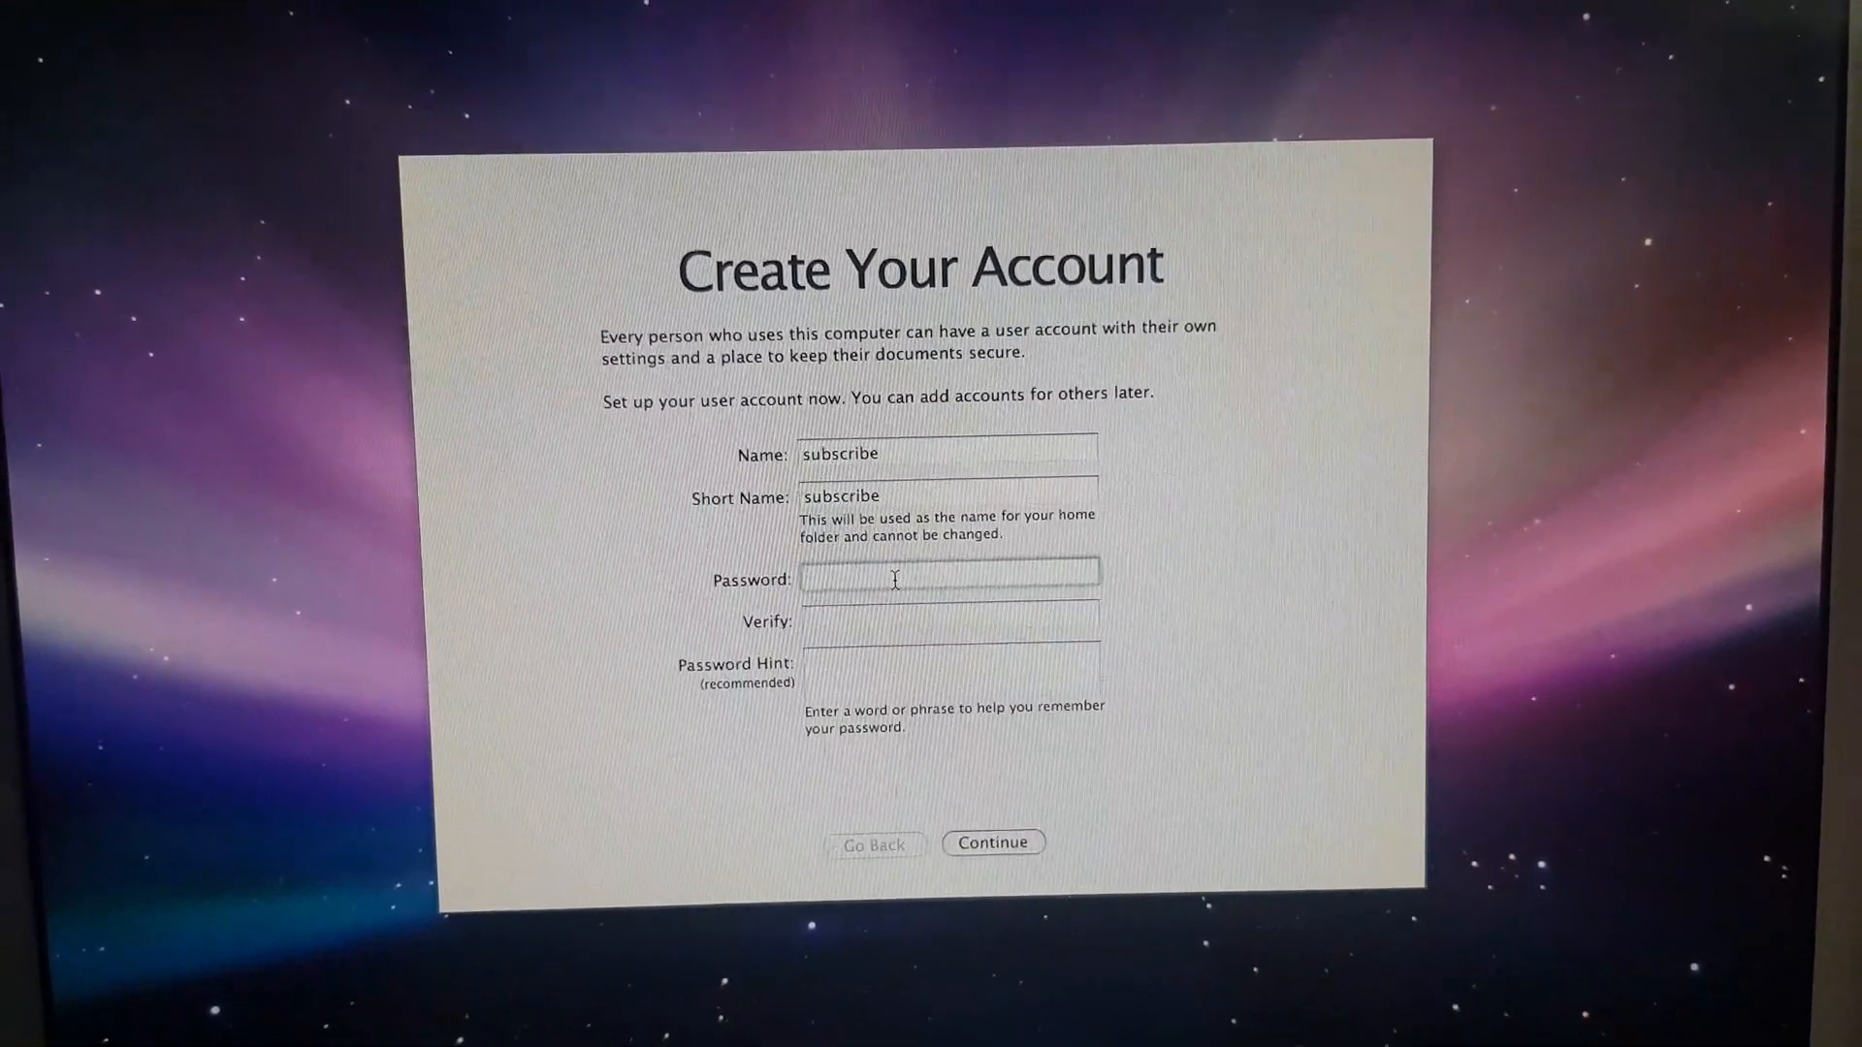
text(••••)
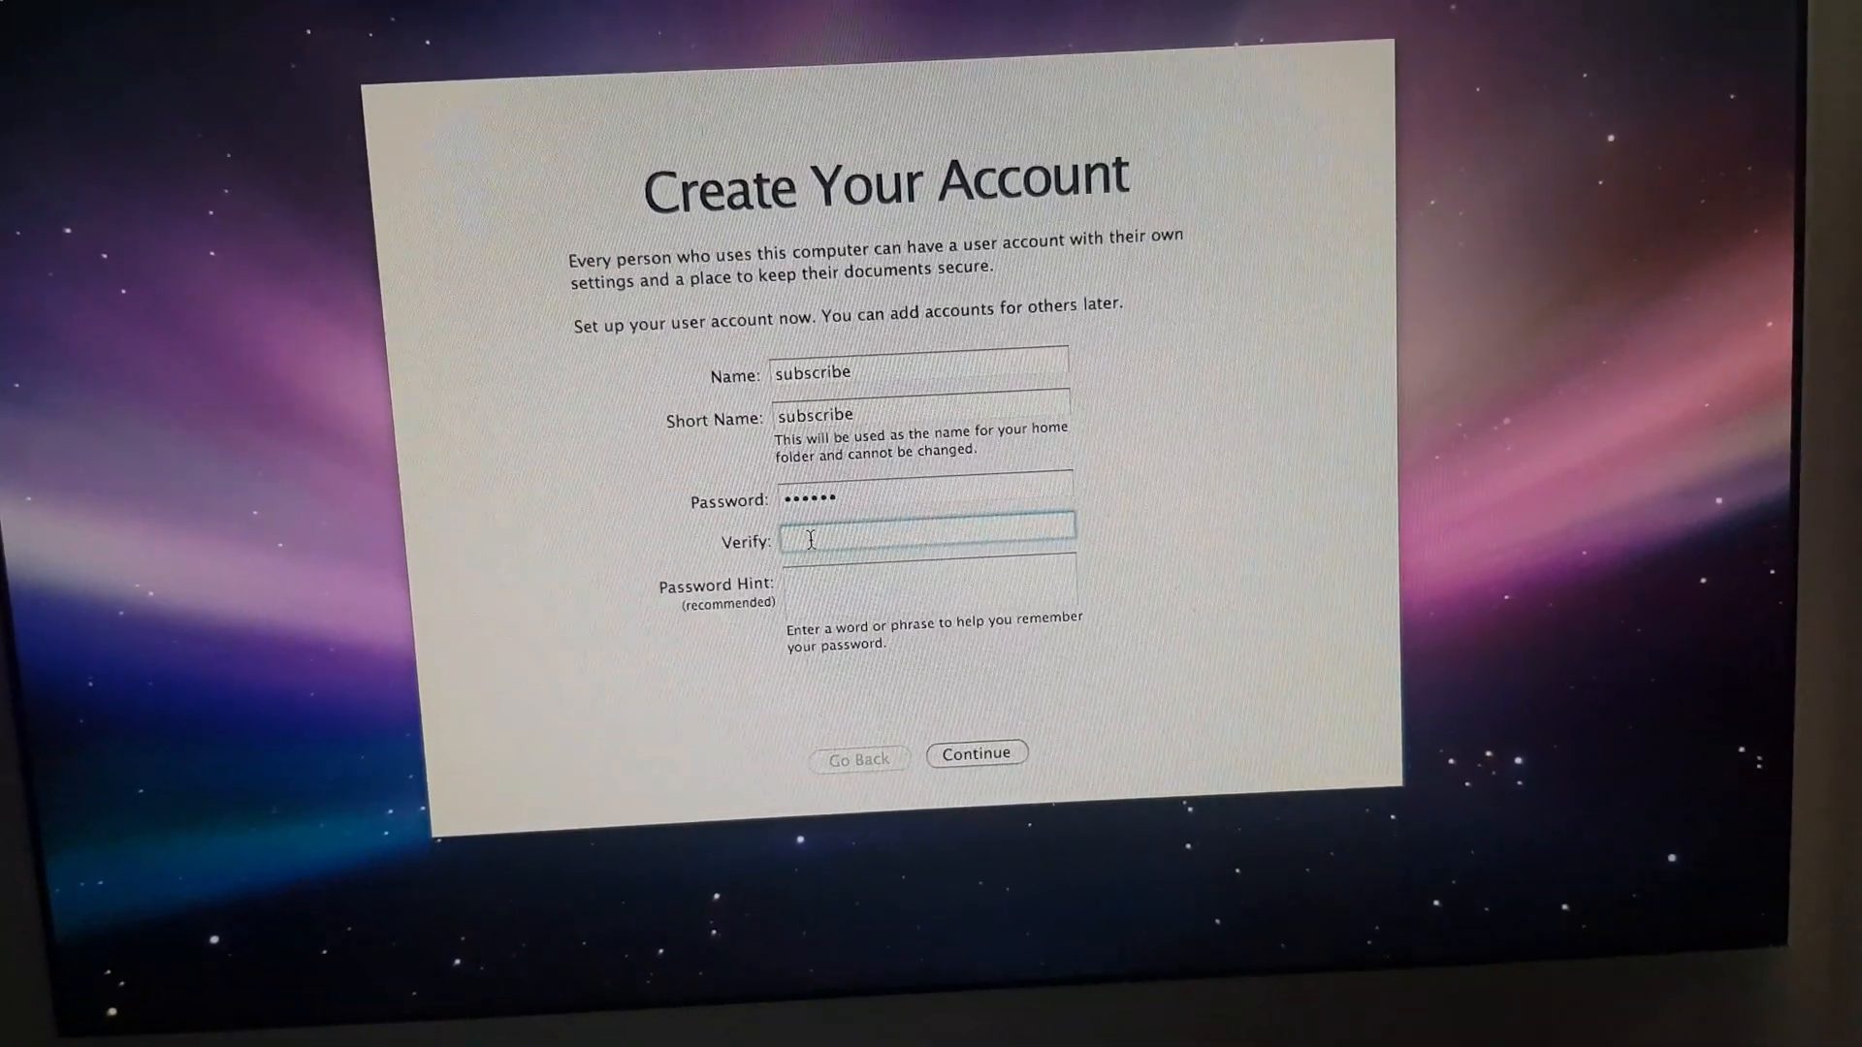
text(•••••)
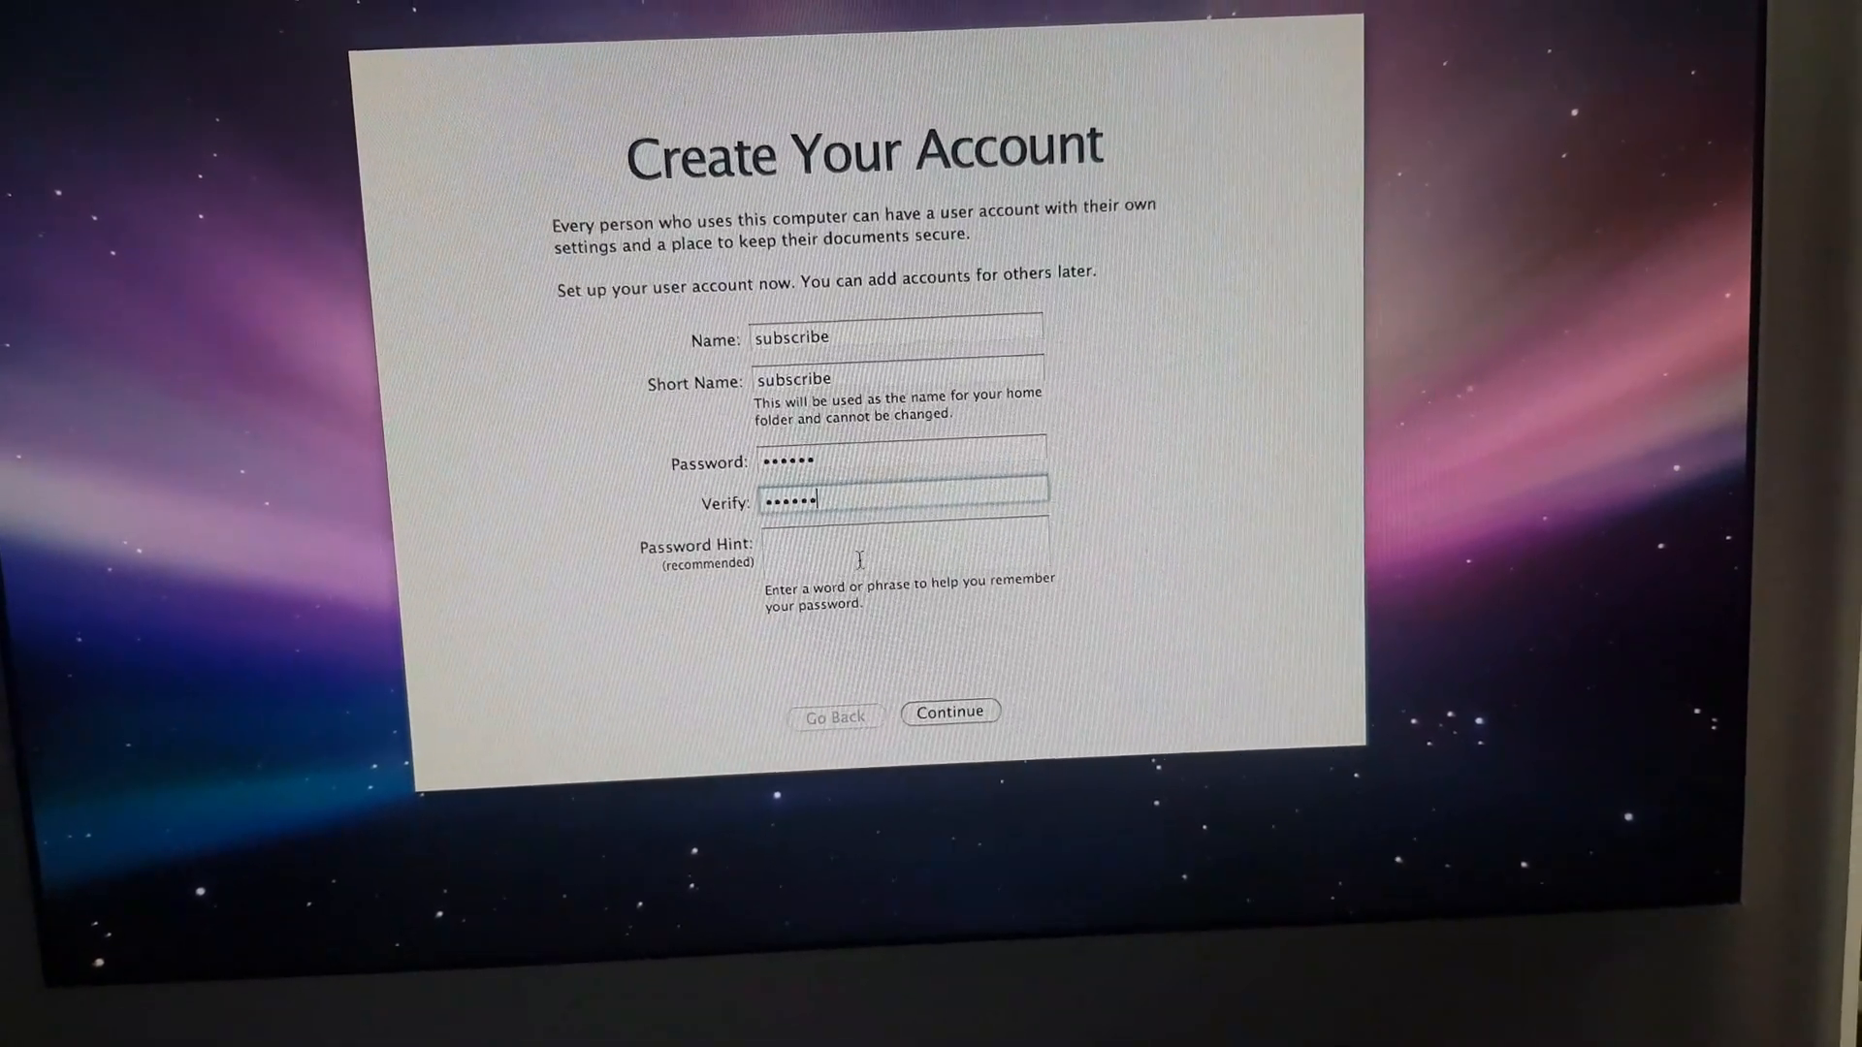
text(pl)
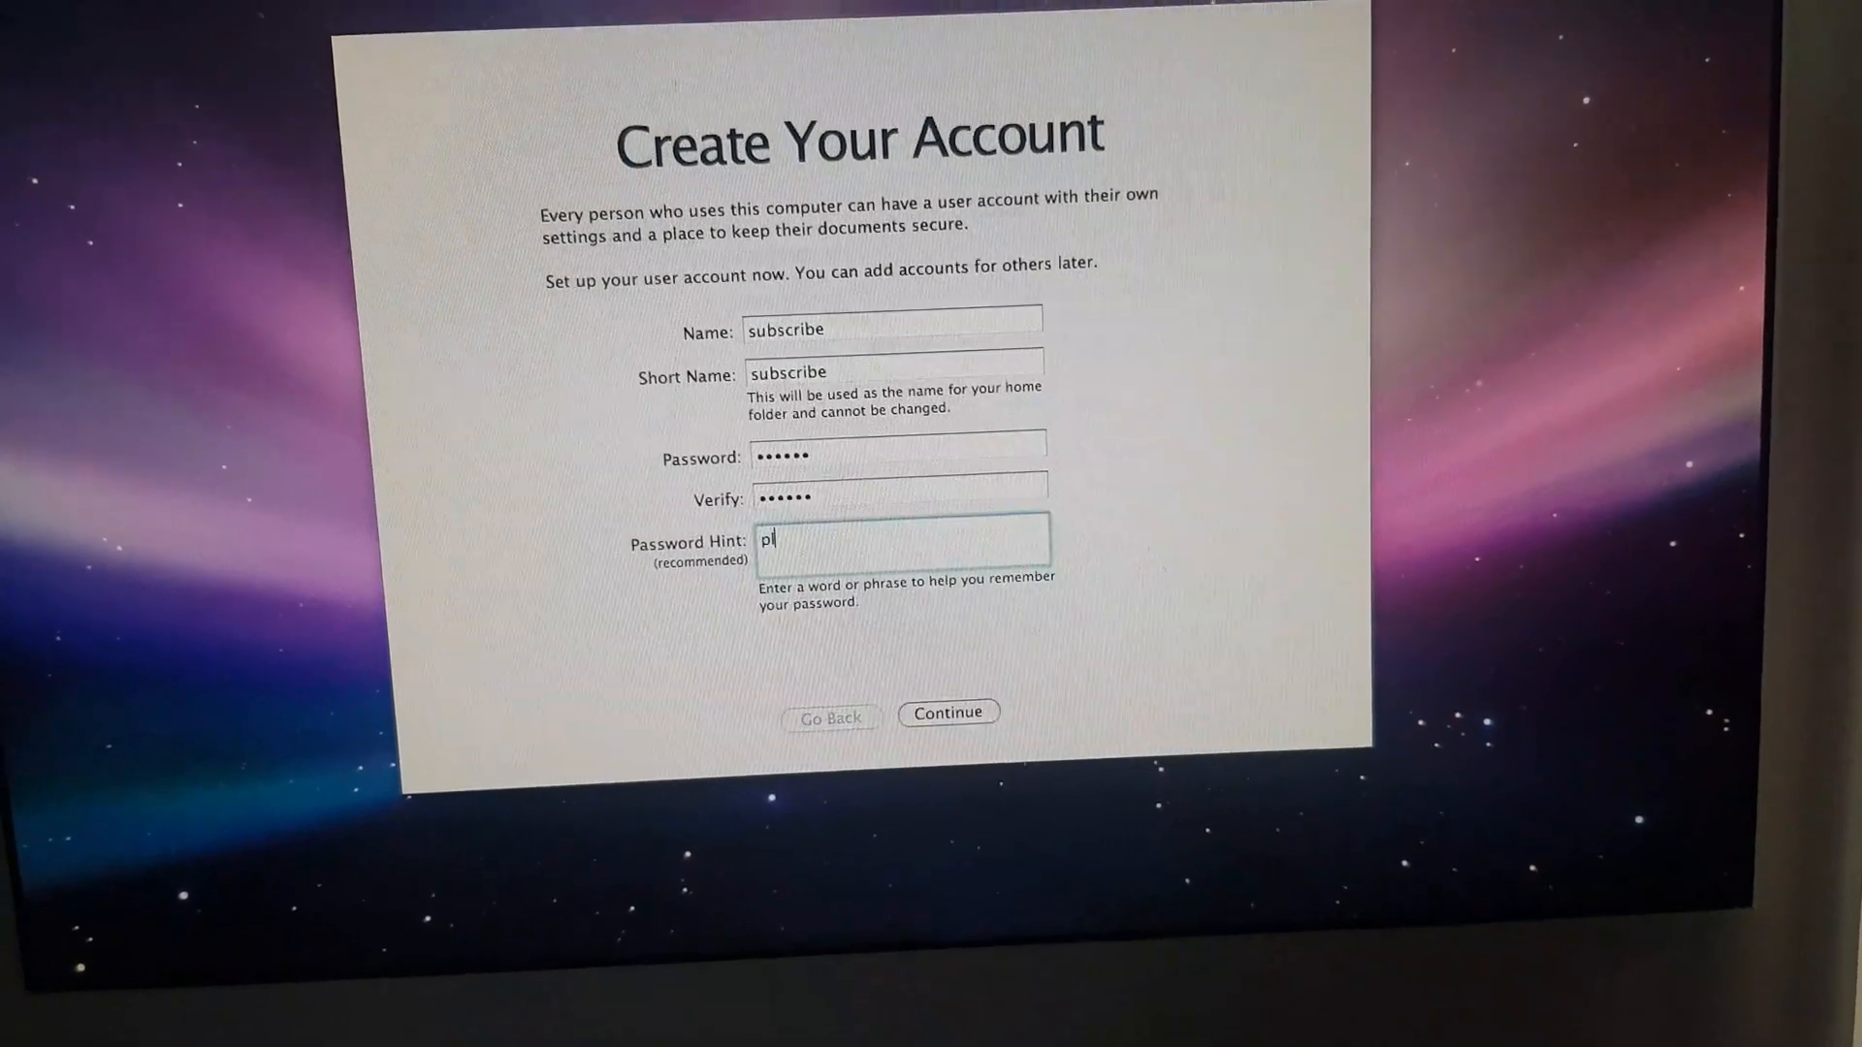
text(ease)
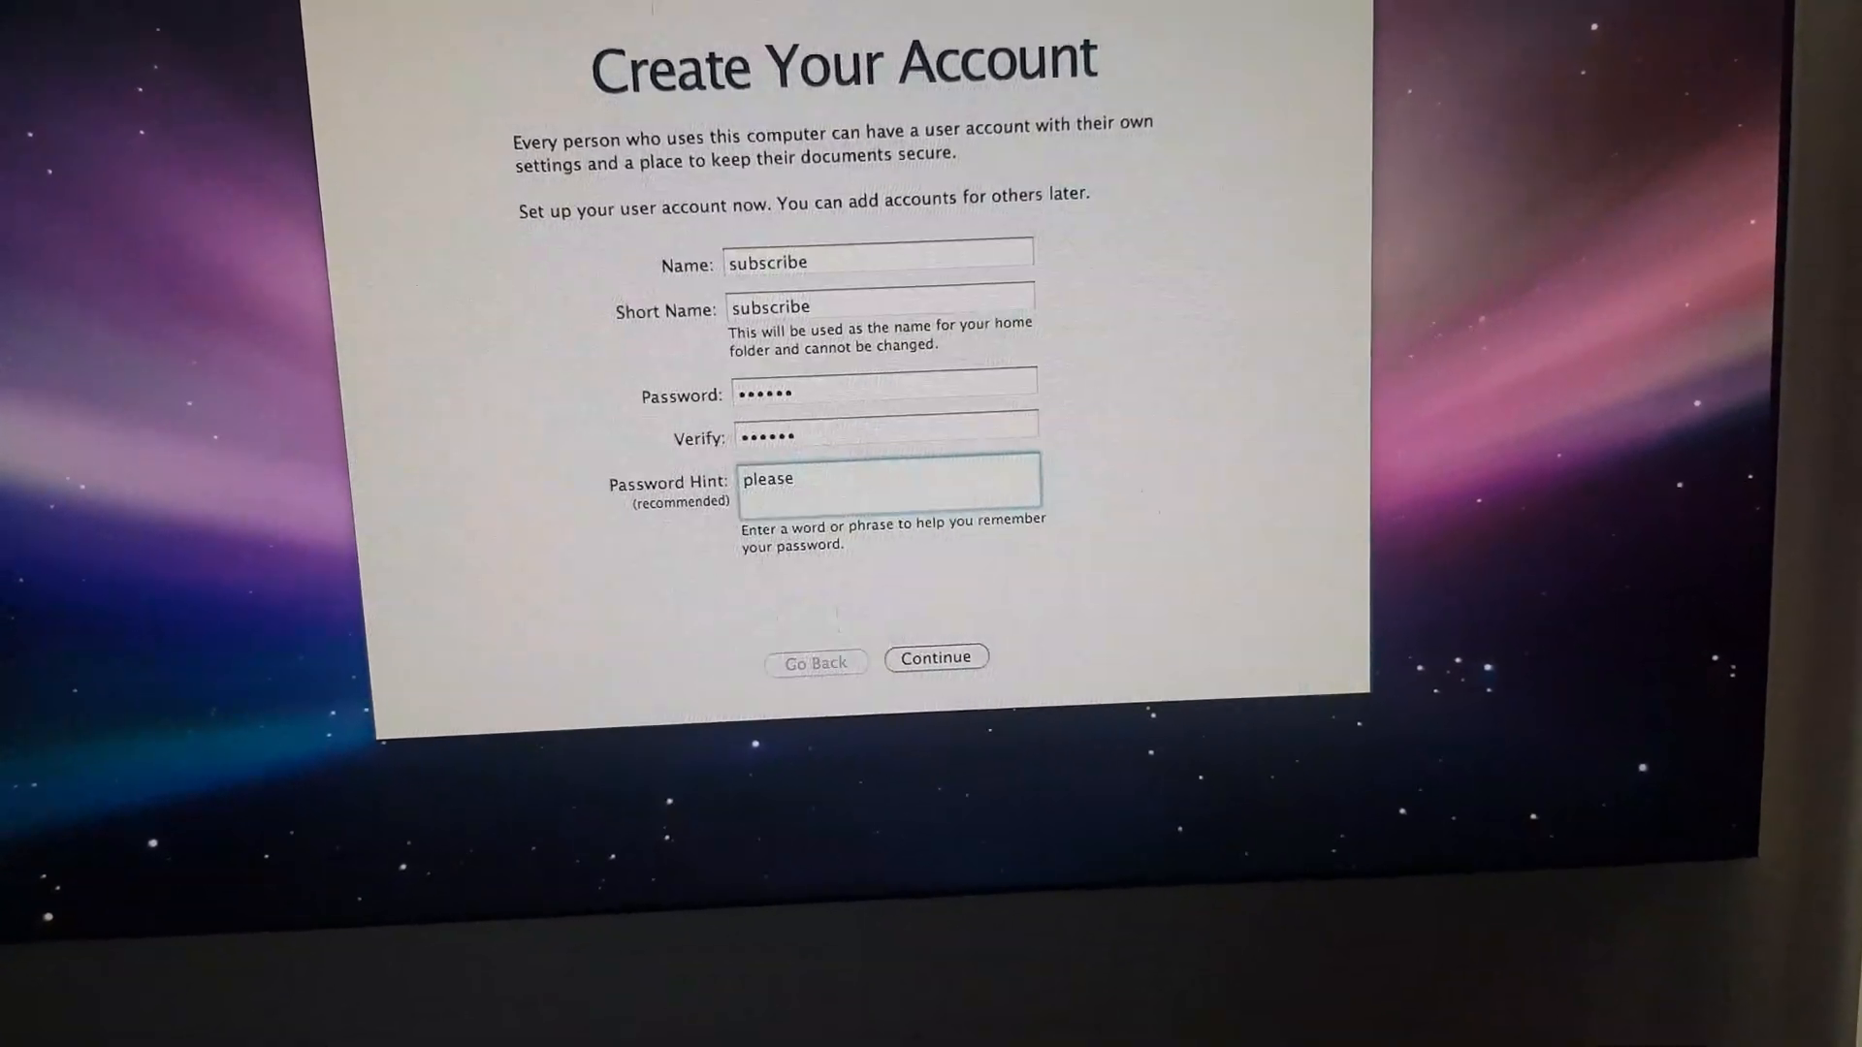
text(like a)
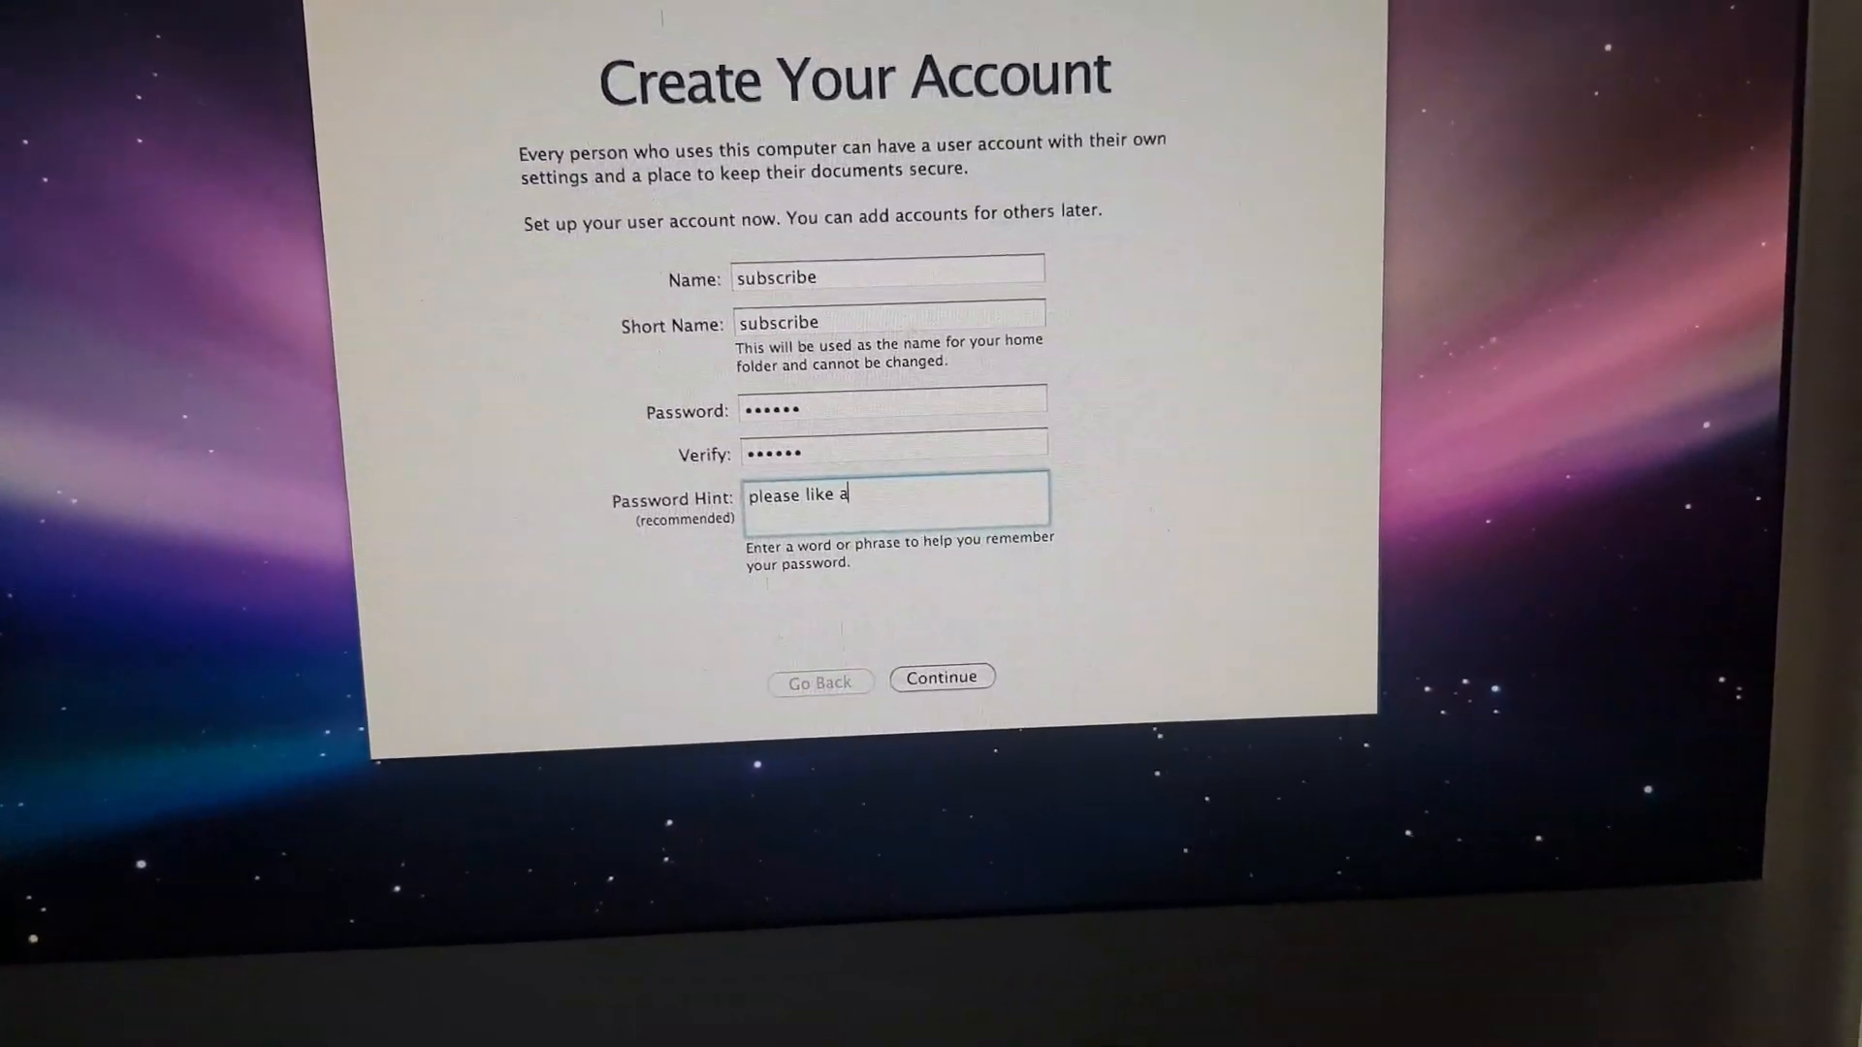
text(nd subs)
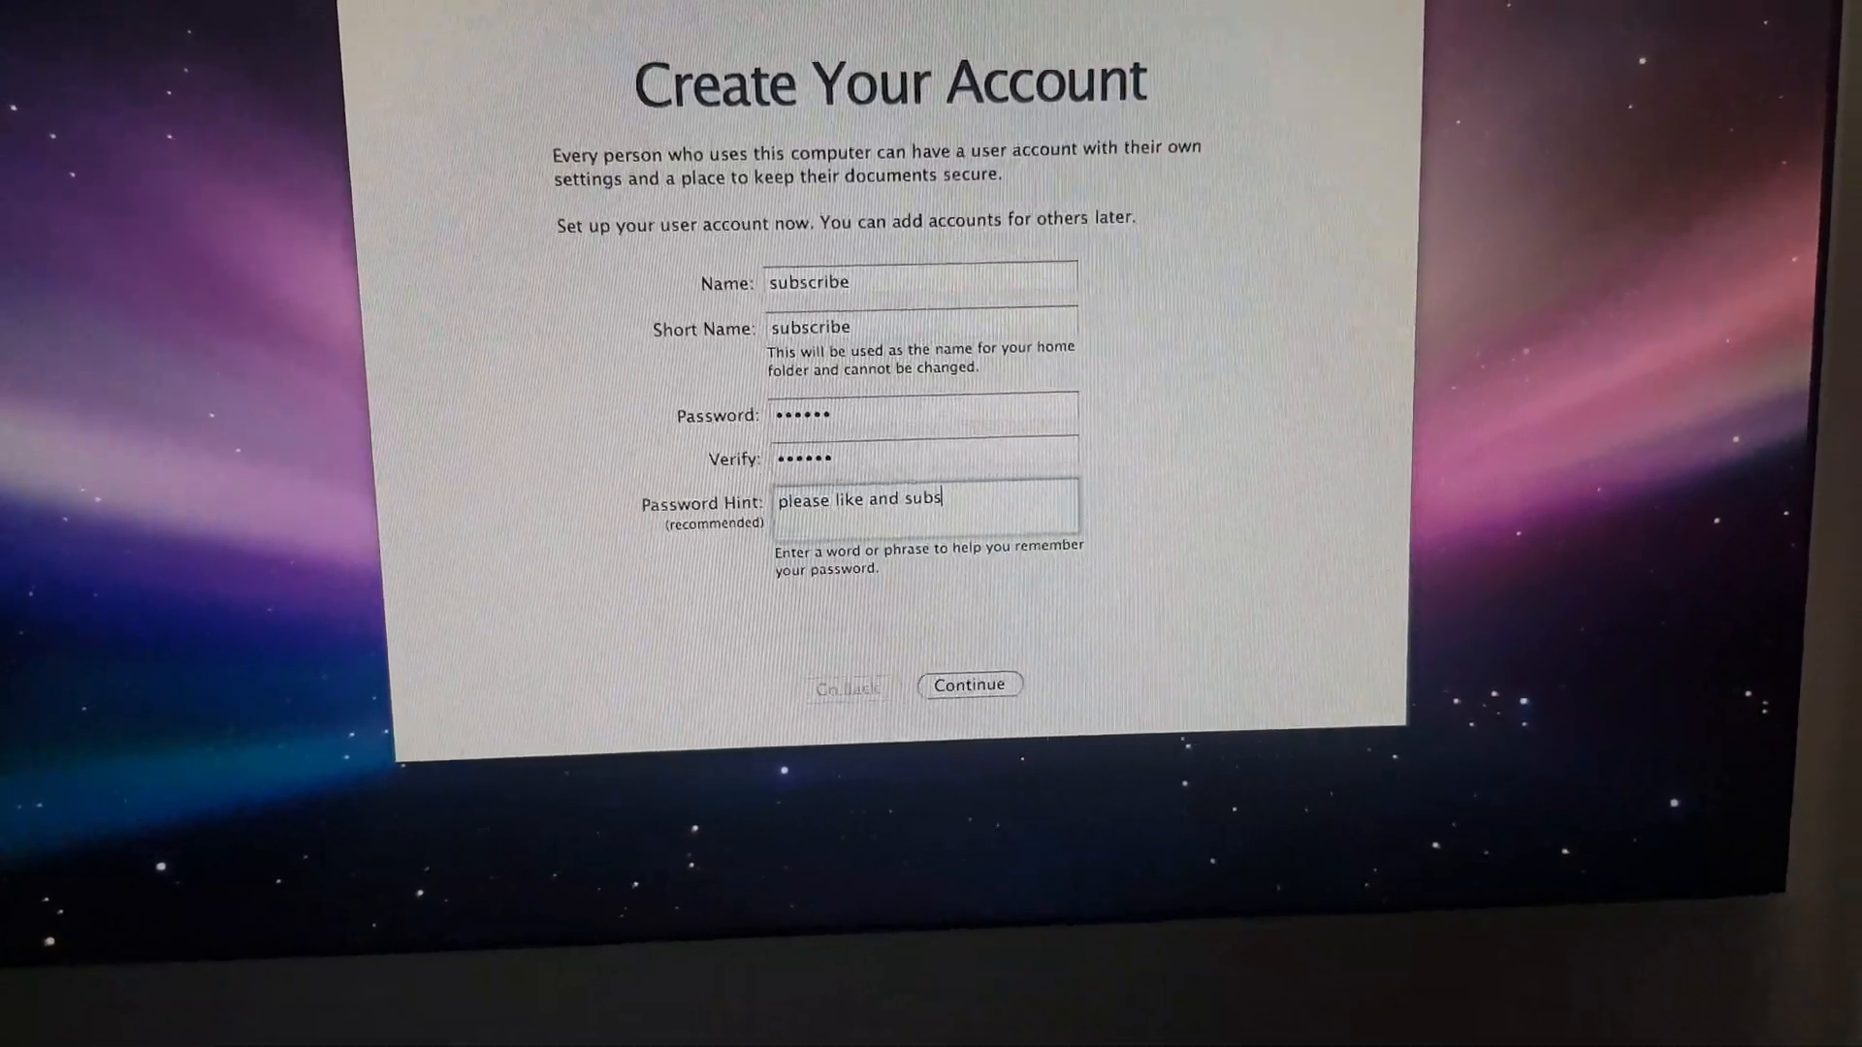
text(cribe)
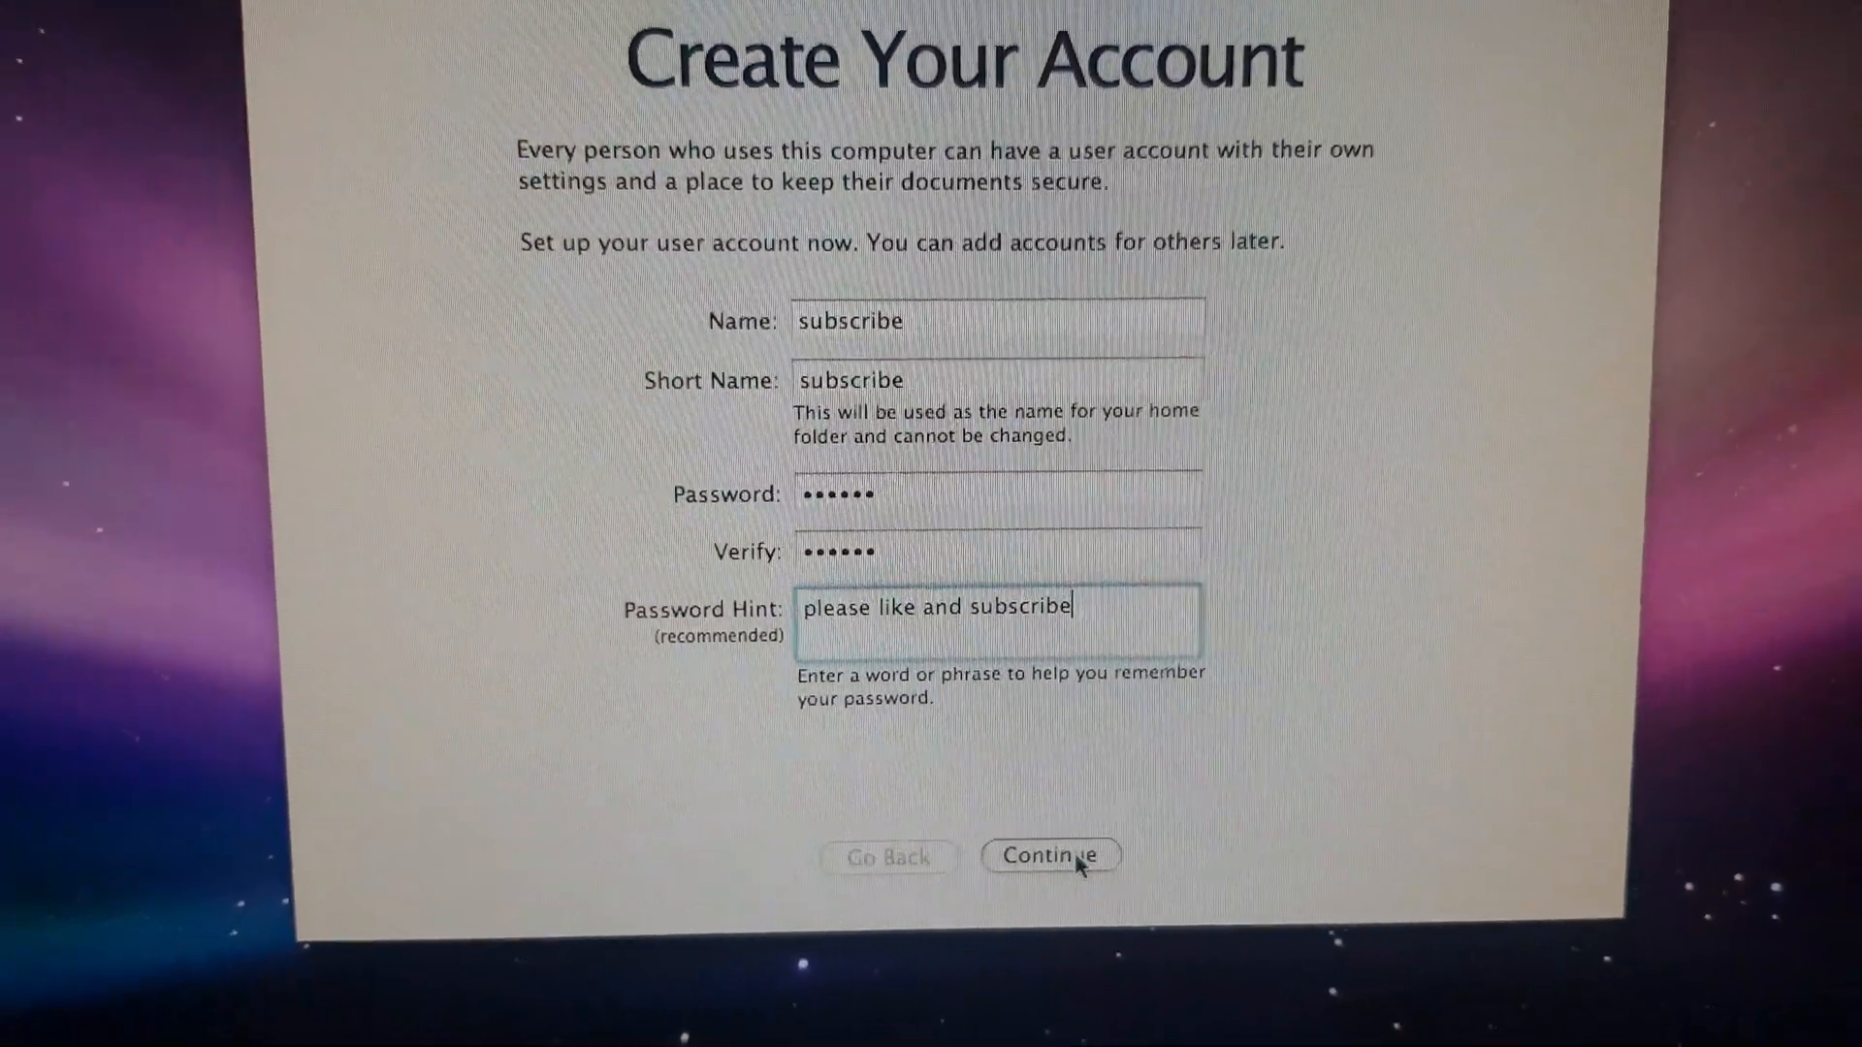
click(1049, 856)
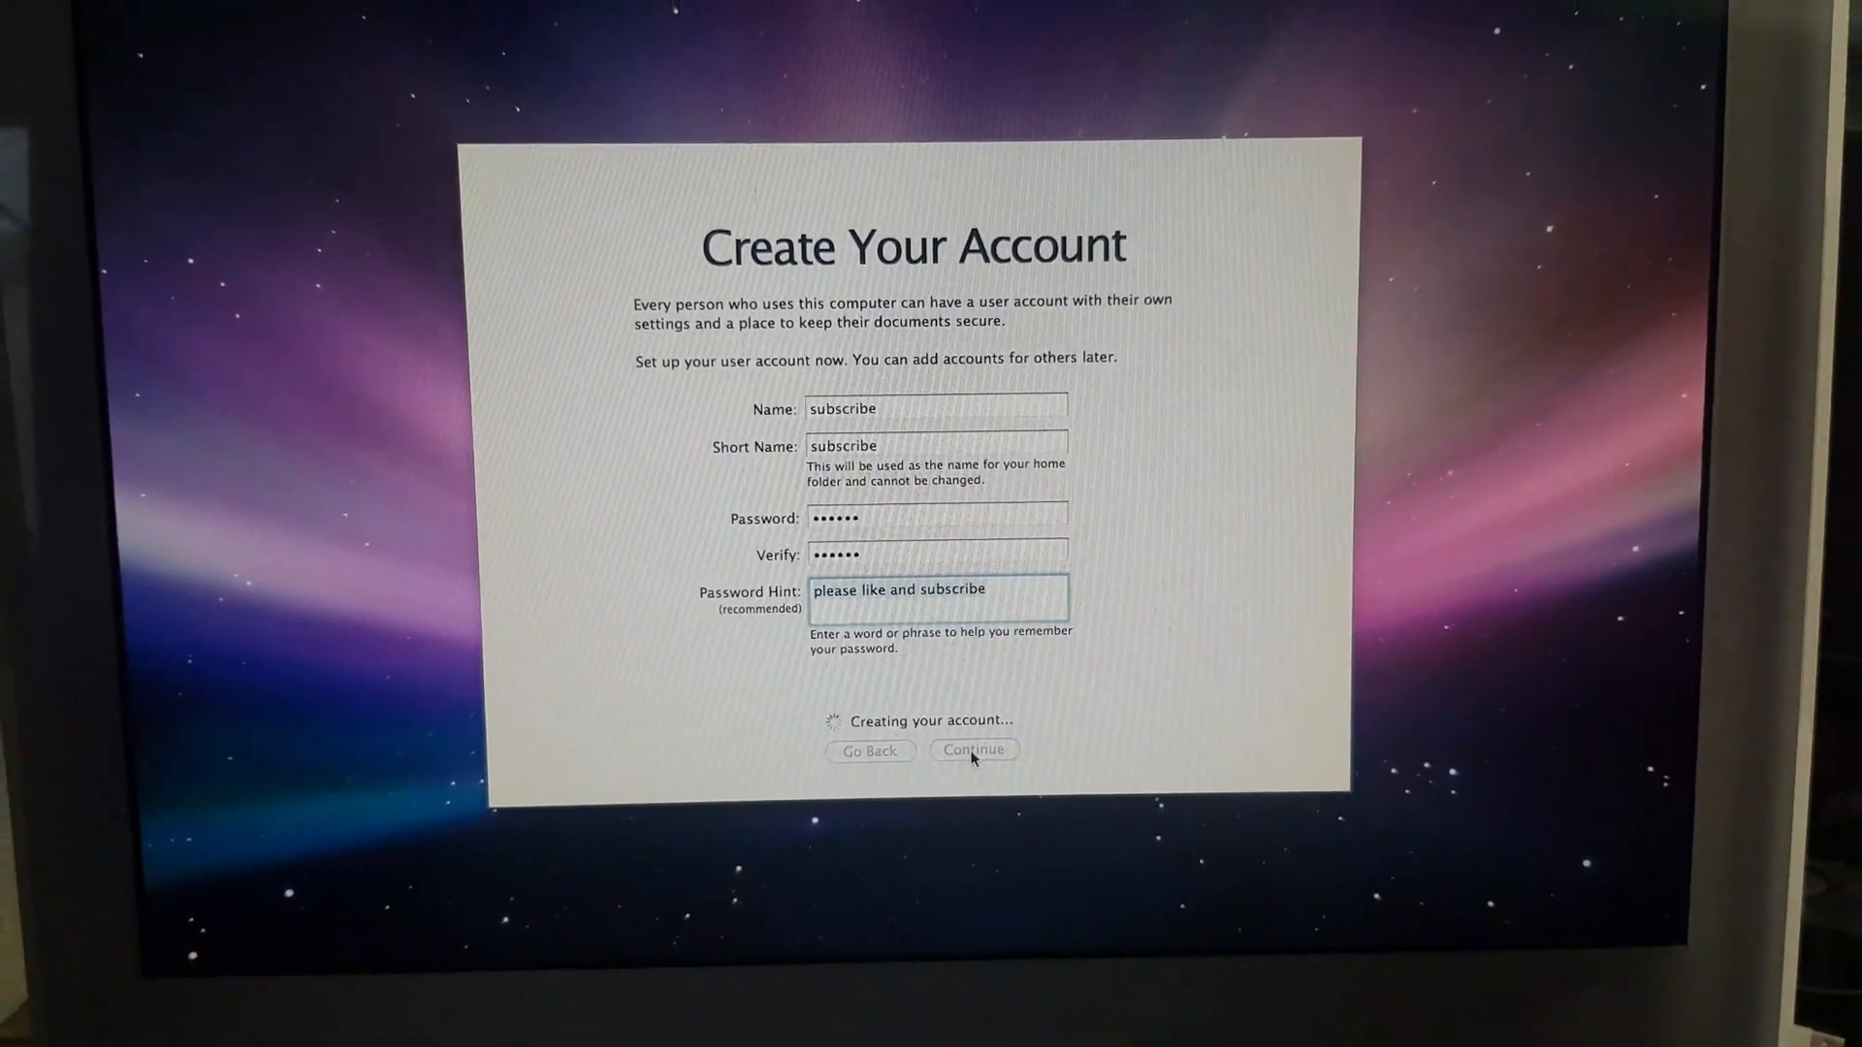
click(973, 749)
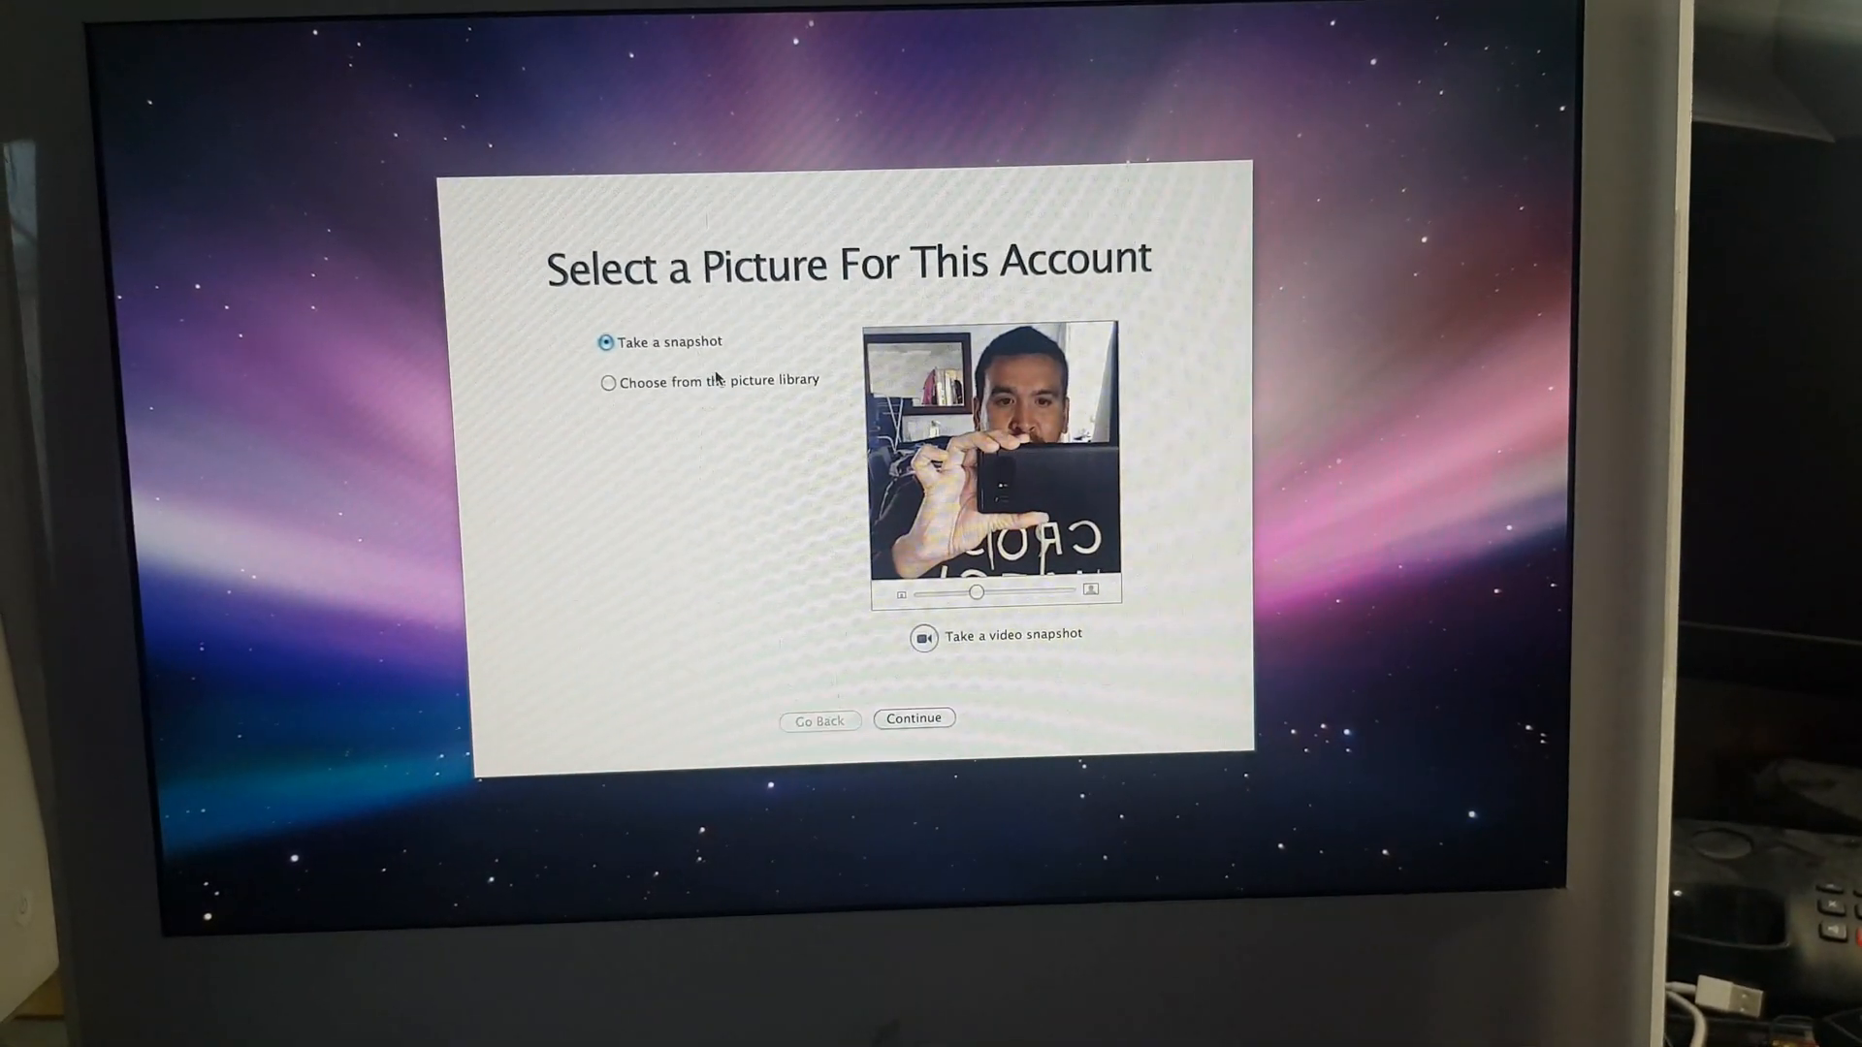
- Pick a library account picture, keep London time zone, and complete setup
click(608, 381)
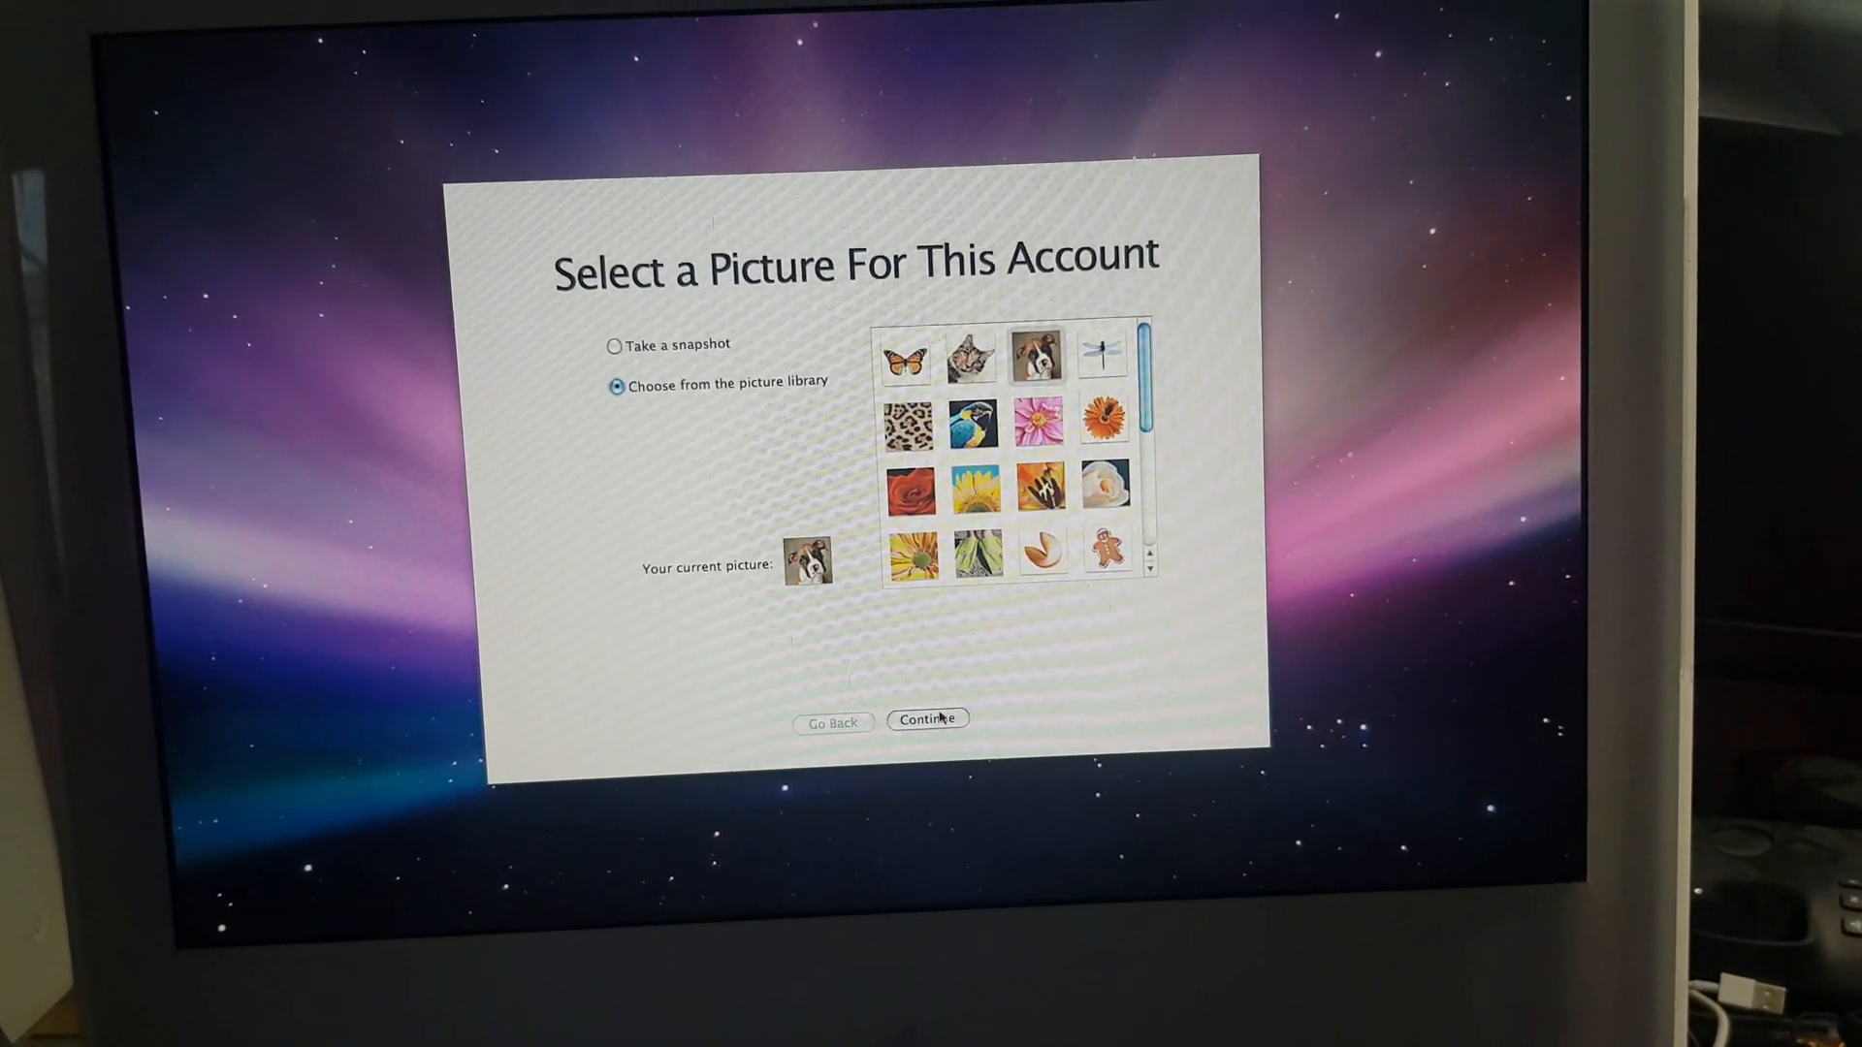
click(927, 719)
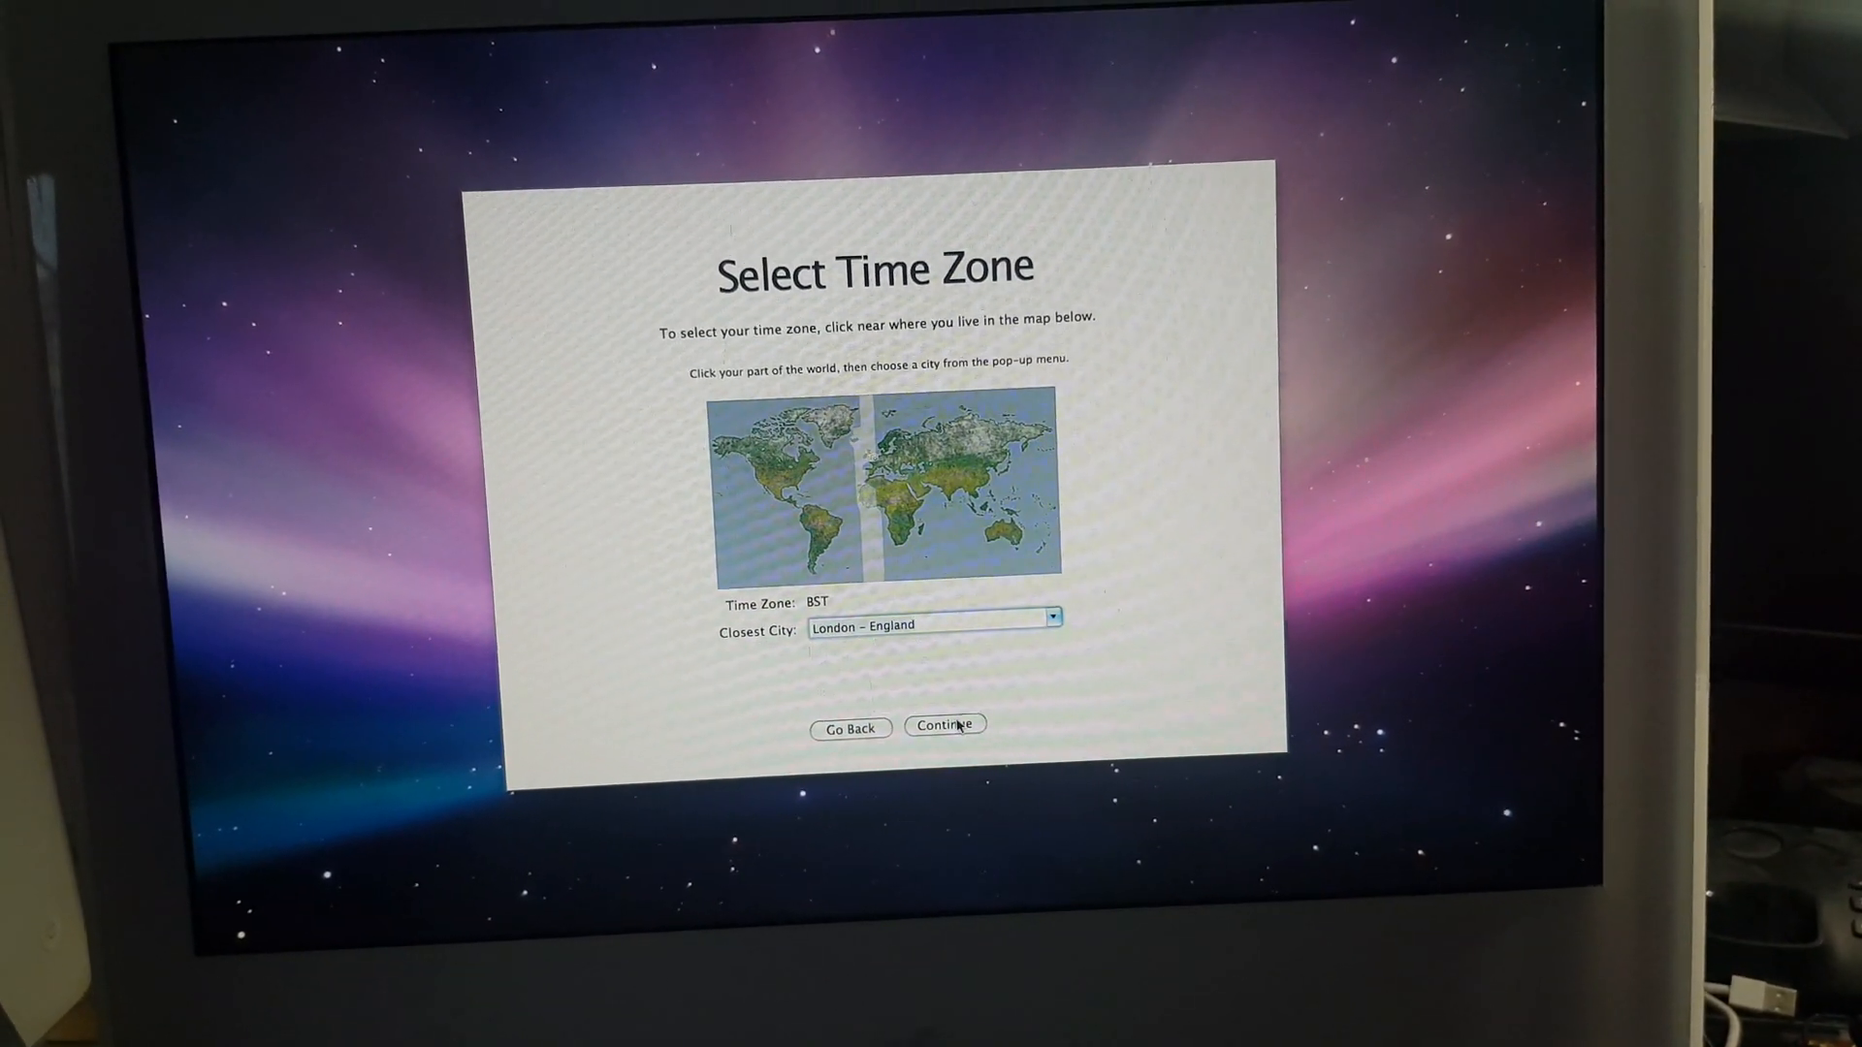
click(946, 725)
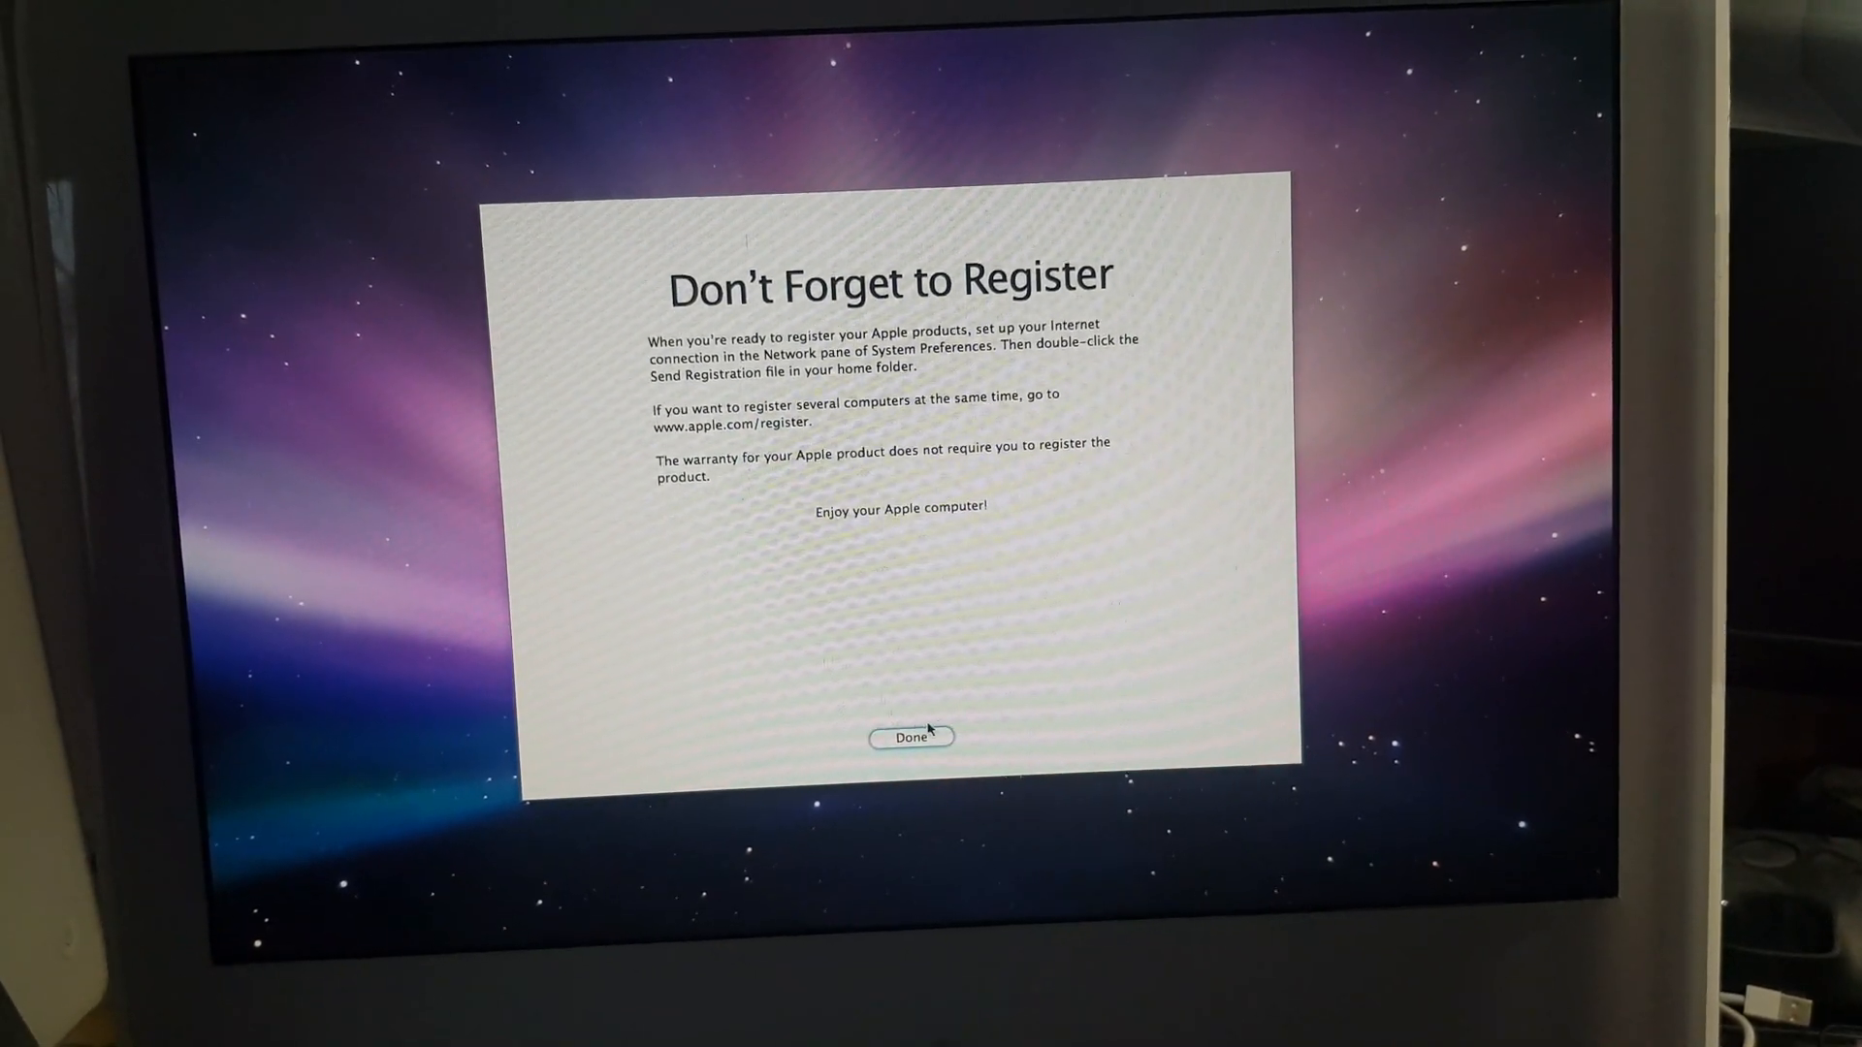
click(911, 736)
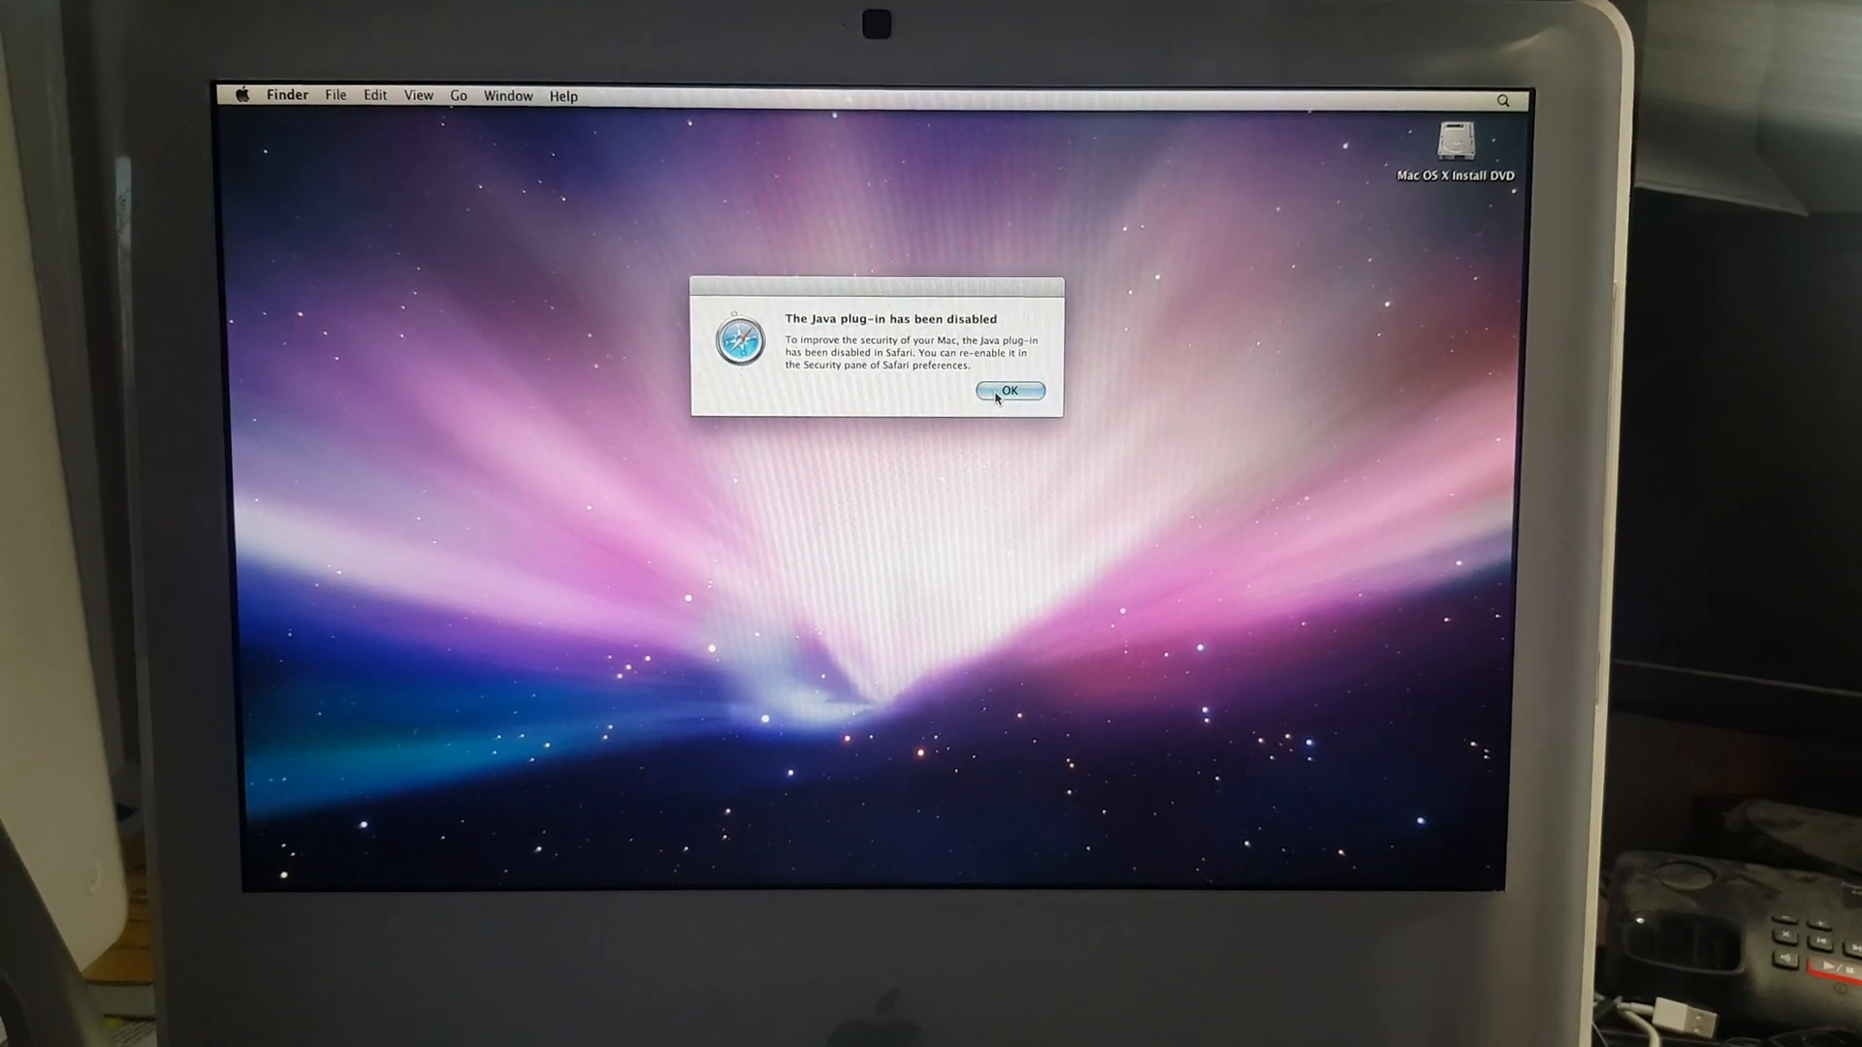
- Dismiss the Java plug-in notice and open the Apple menu
click(1009, 391)
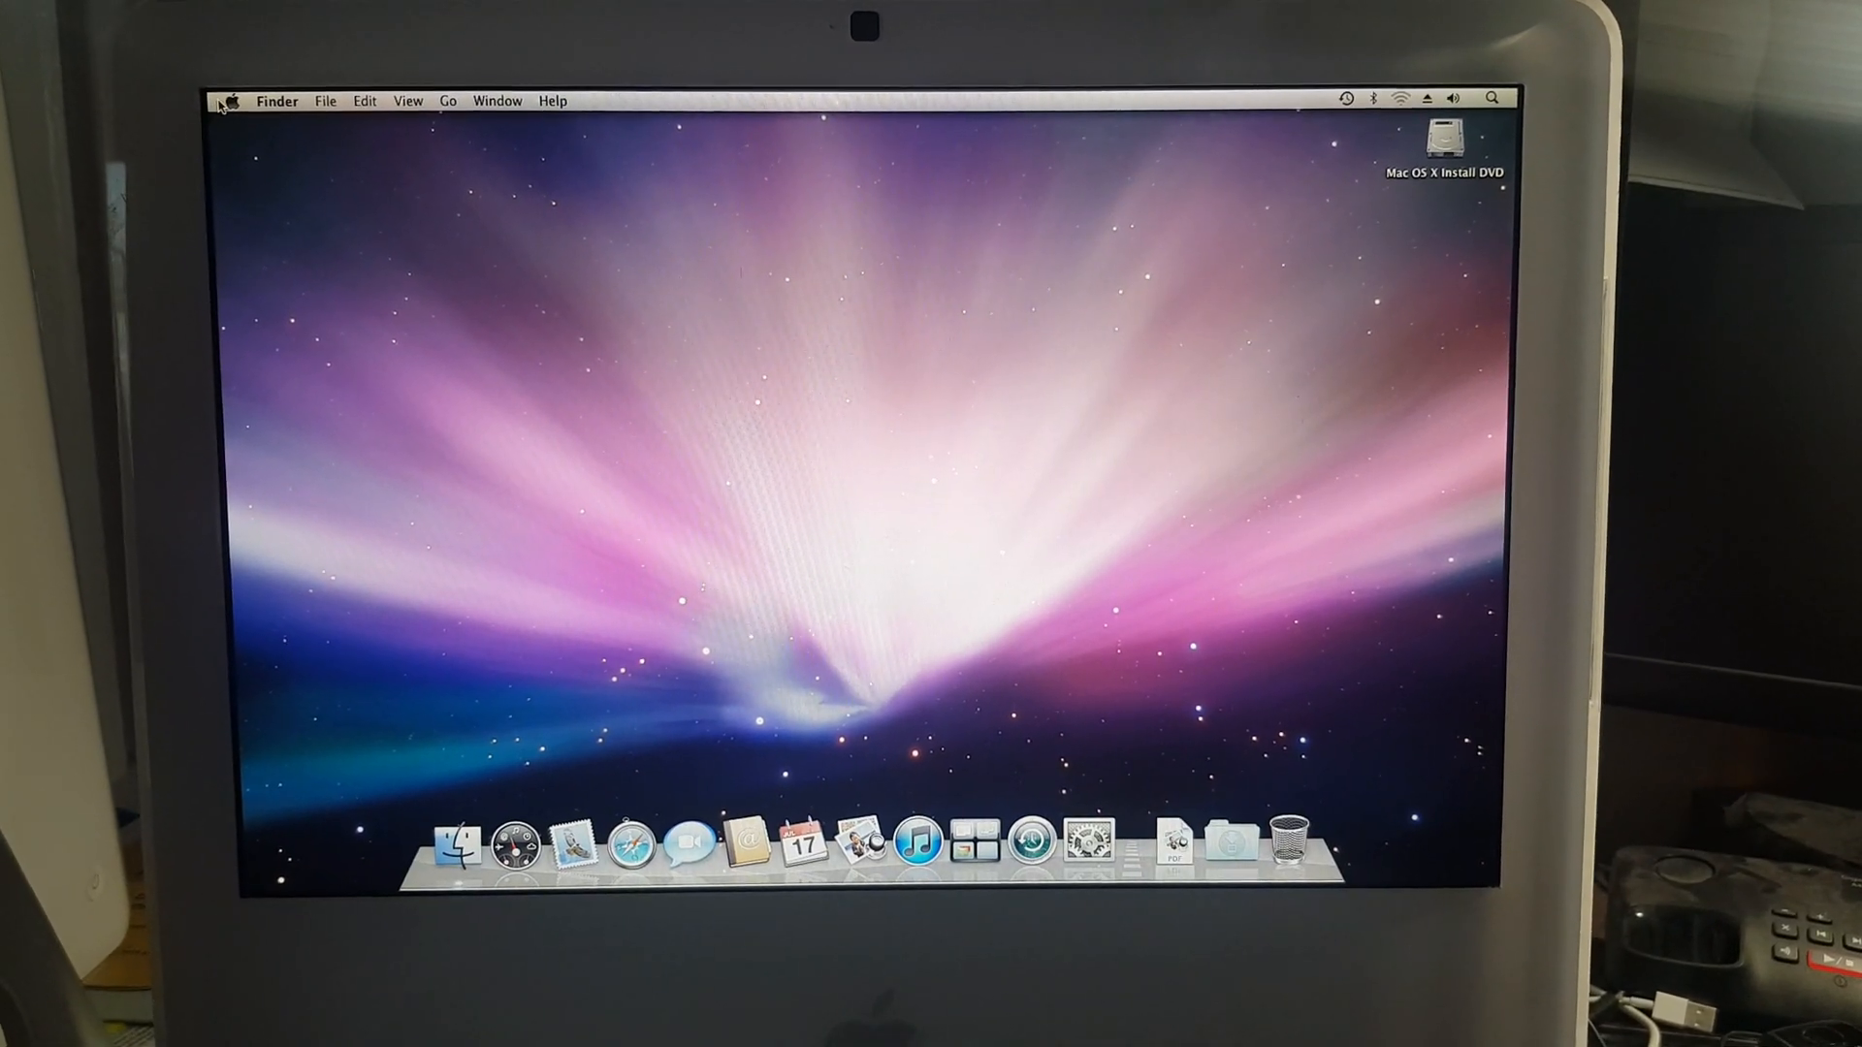
click(233, 100)
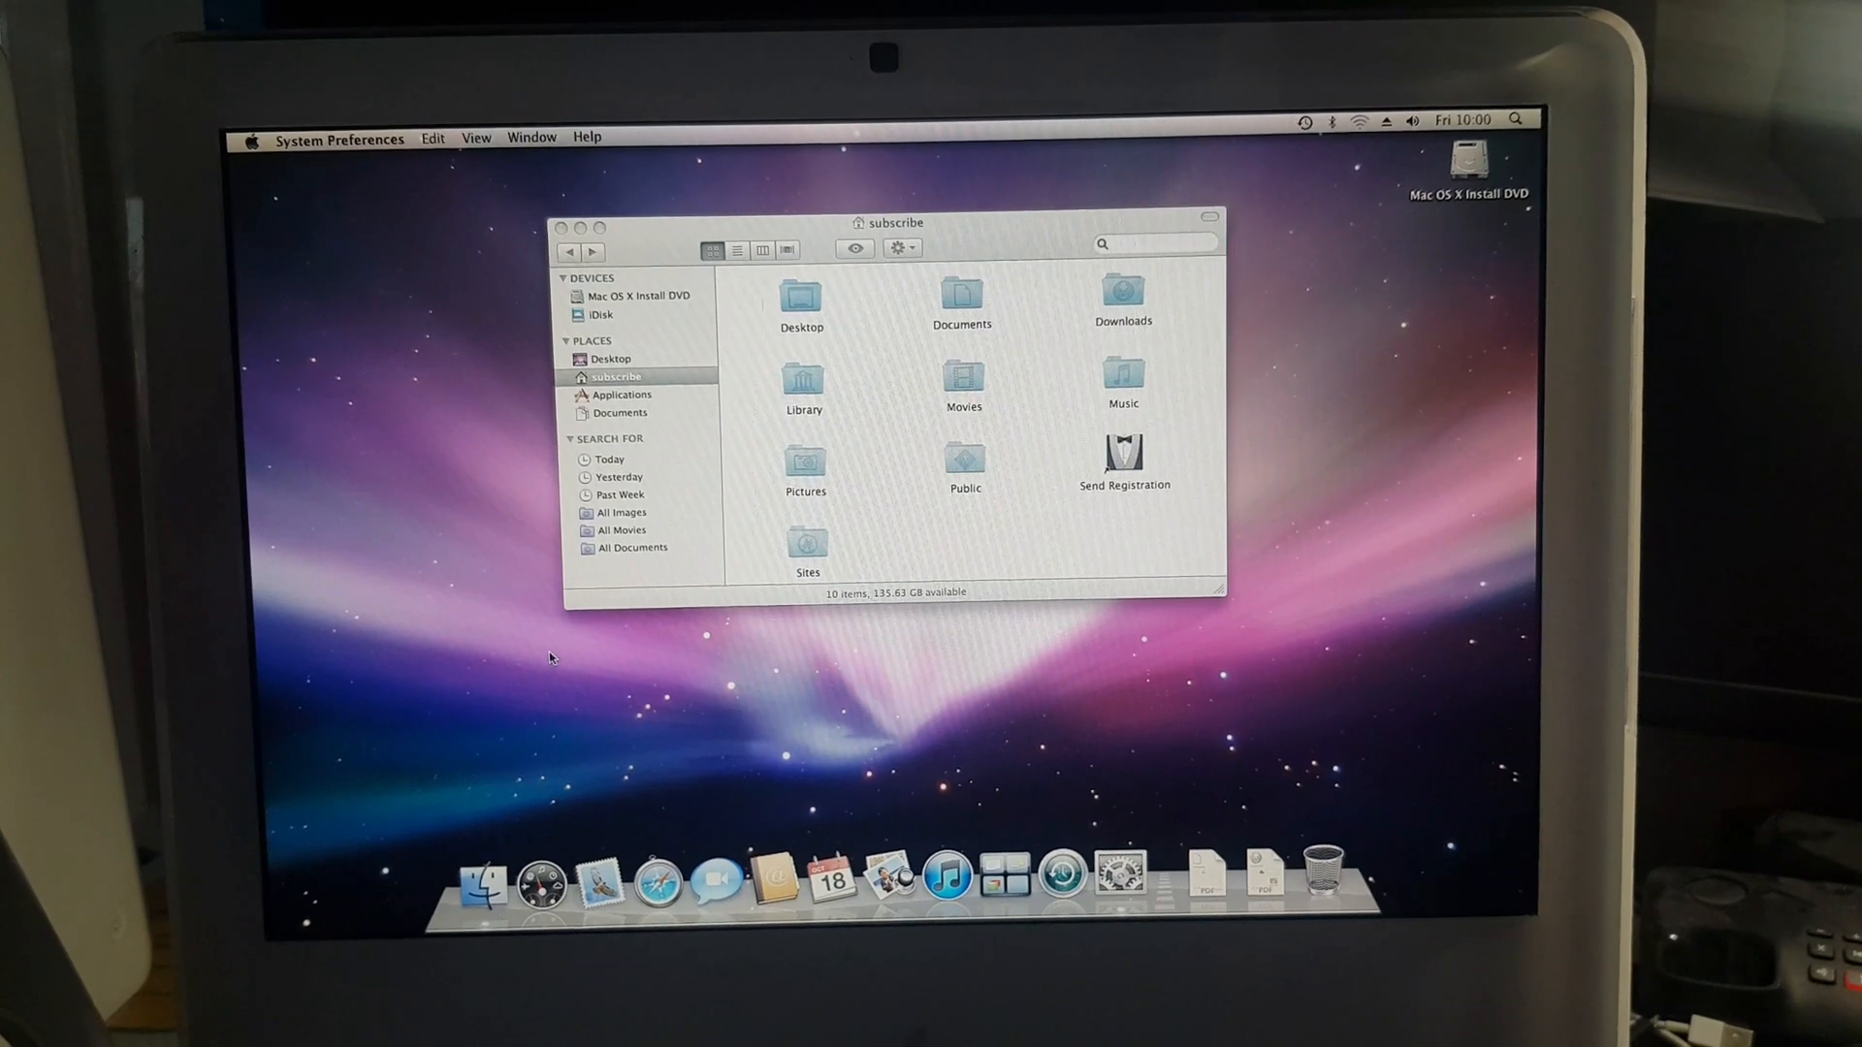
- Open the Accounts preferences and dismiss the wireless network prompt
click(1117, 879)
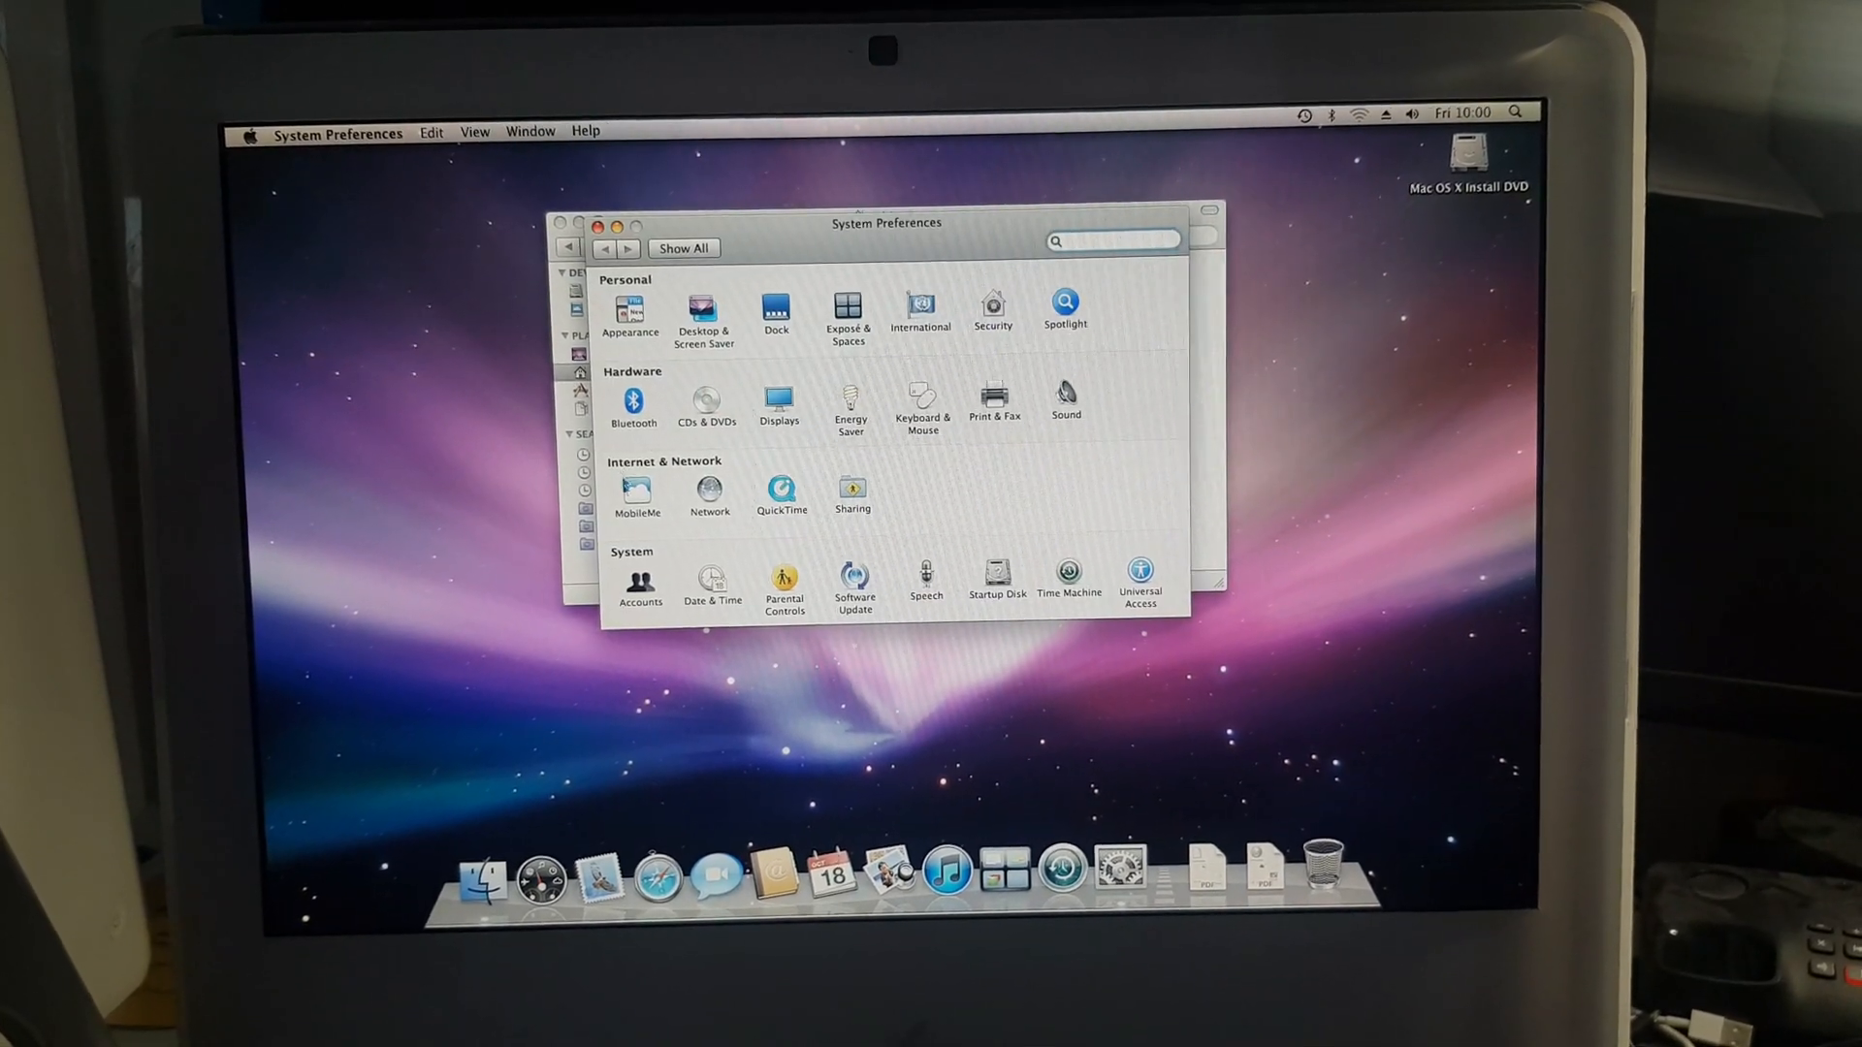
click(640, 586)
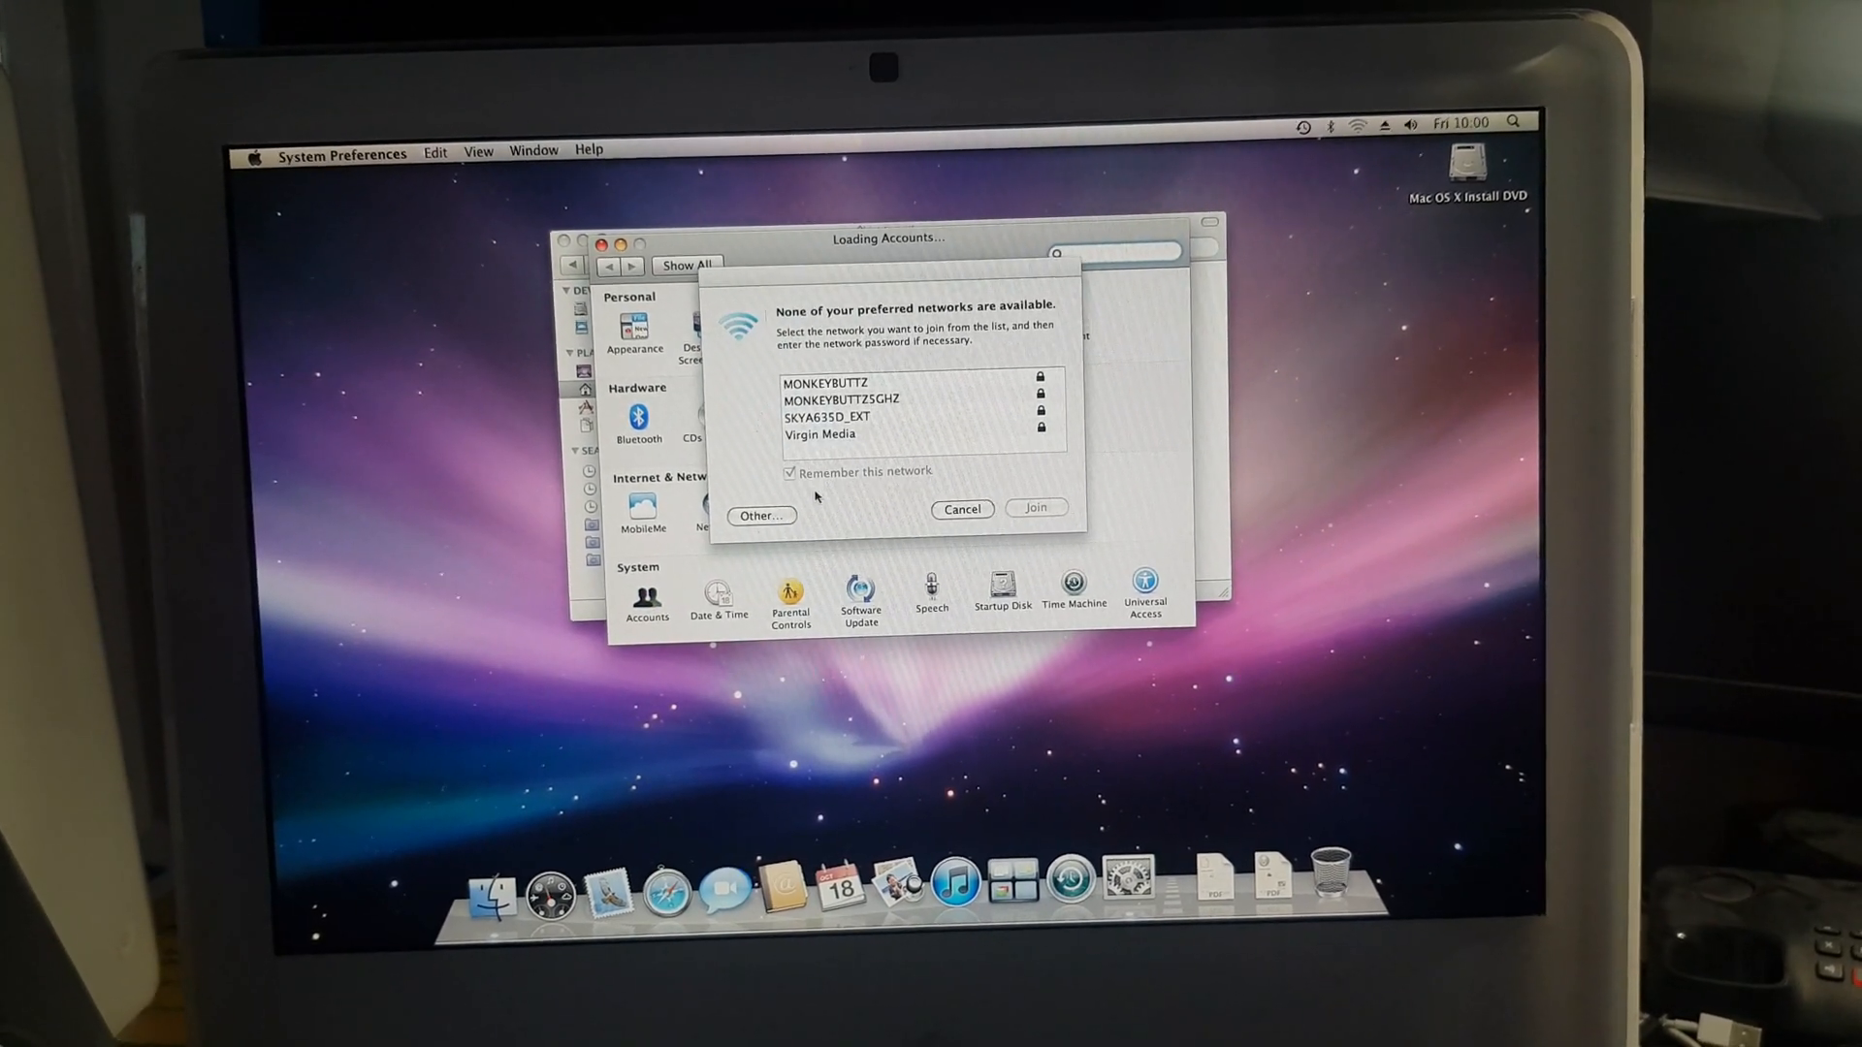
click(963, 508)
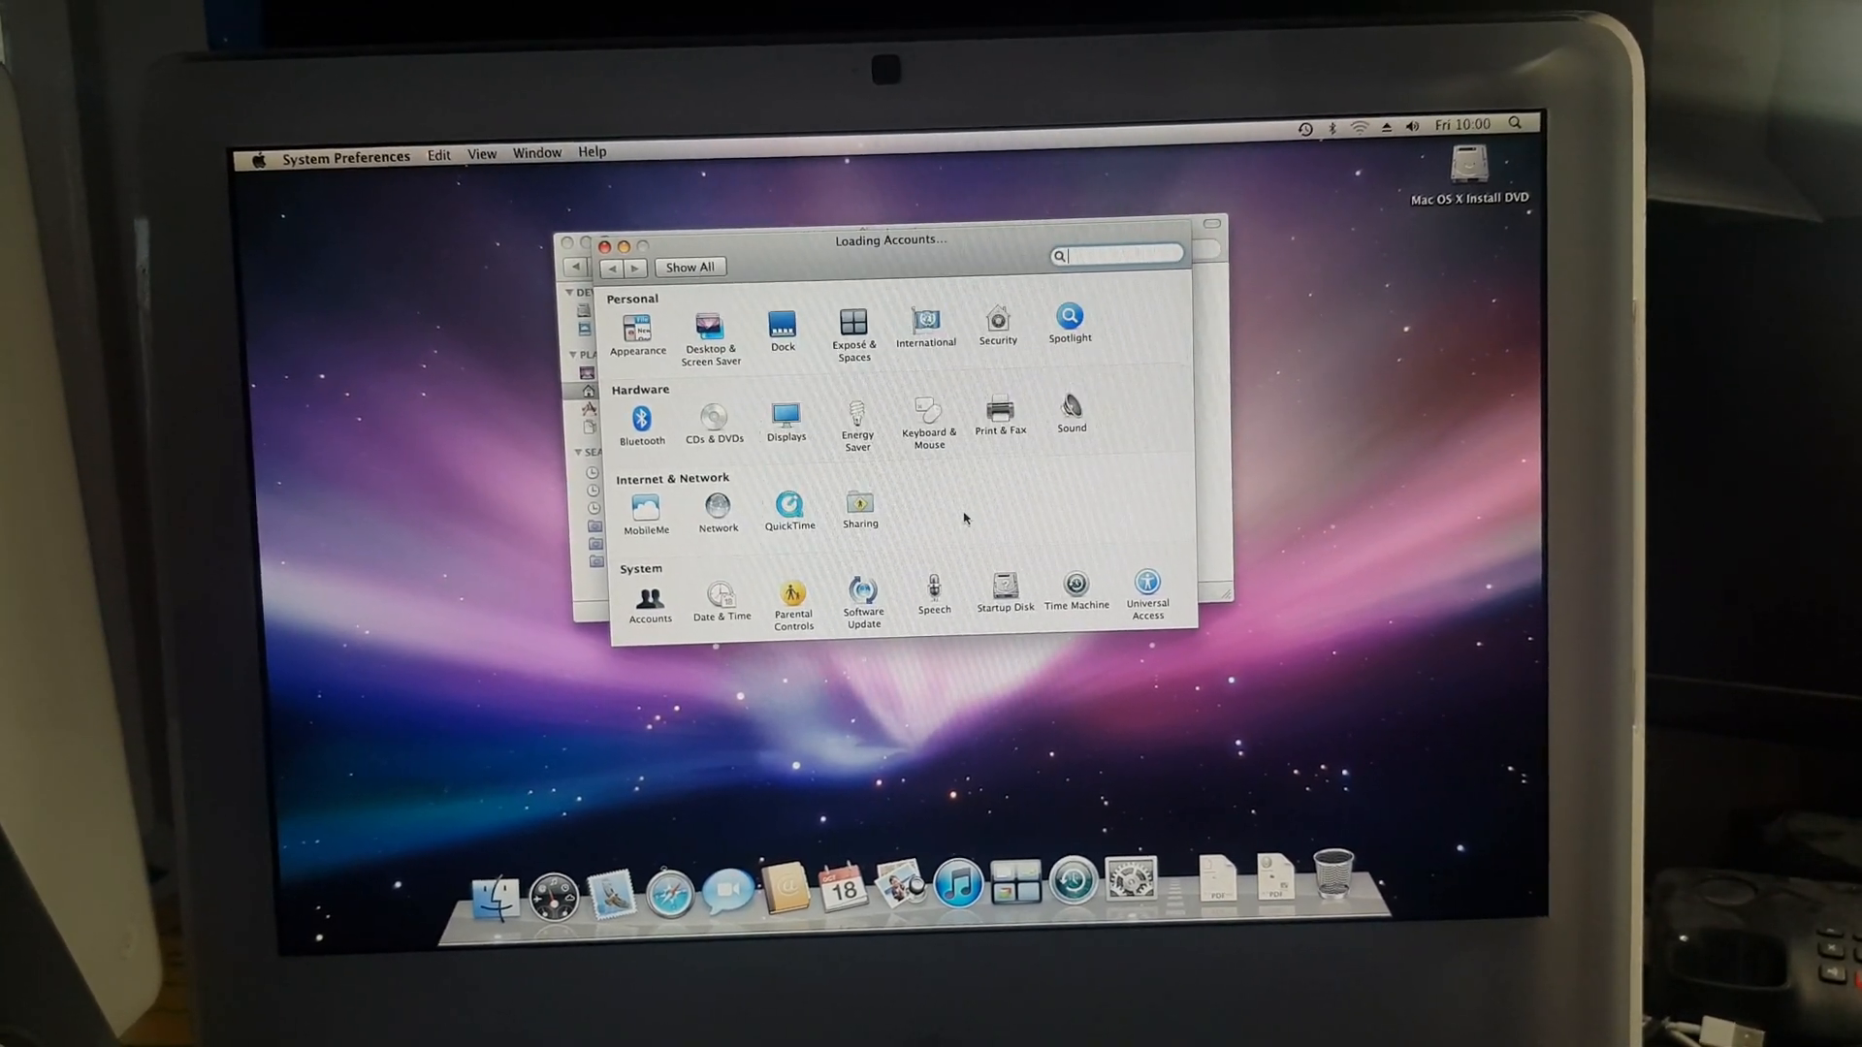
- Unlock Accounts with the admin password and select the HOW2UK account
click(649, 599)
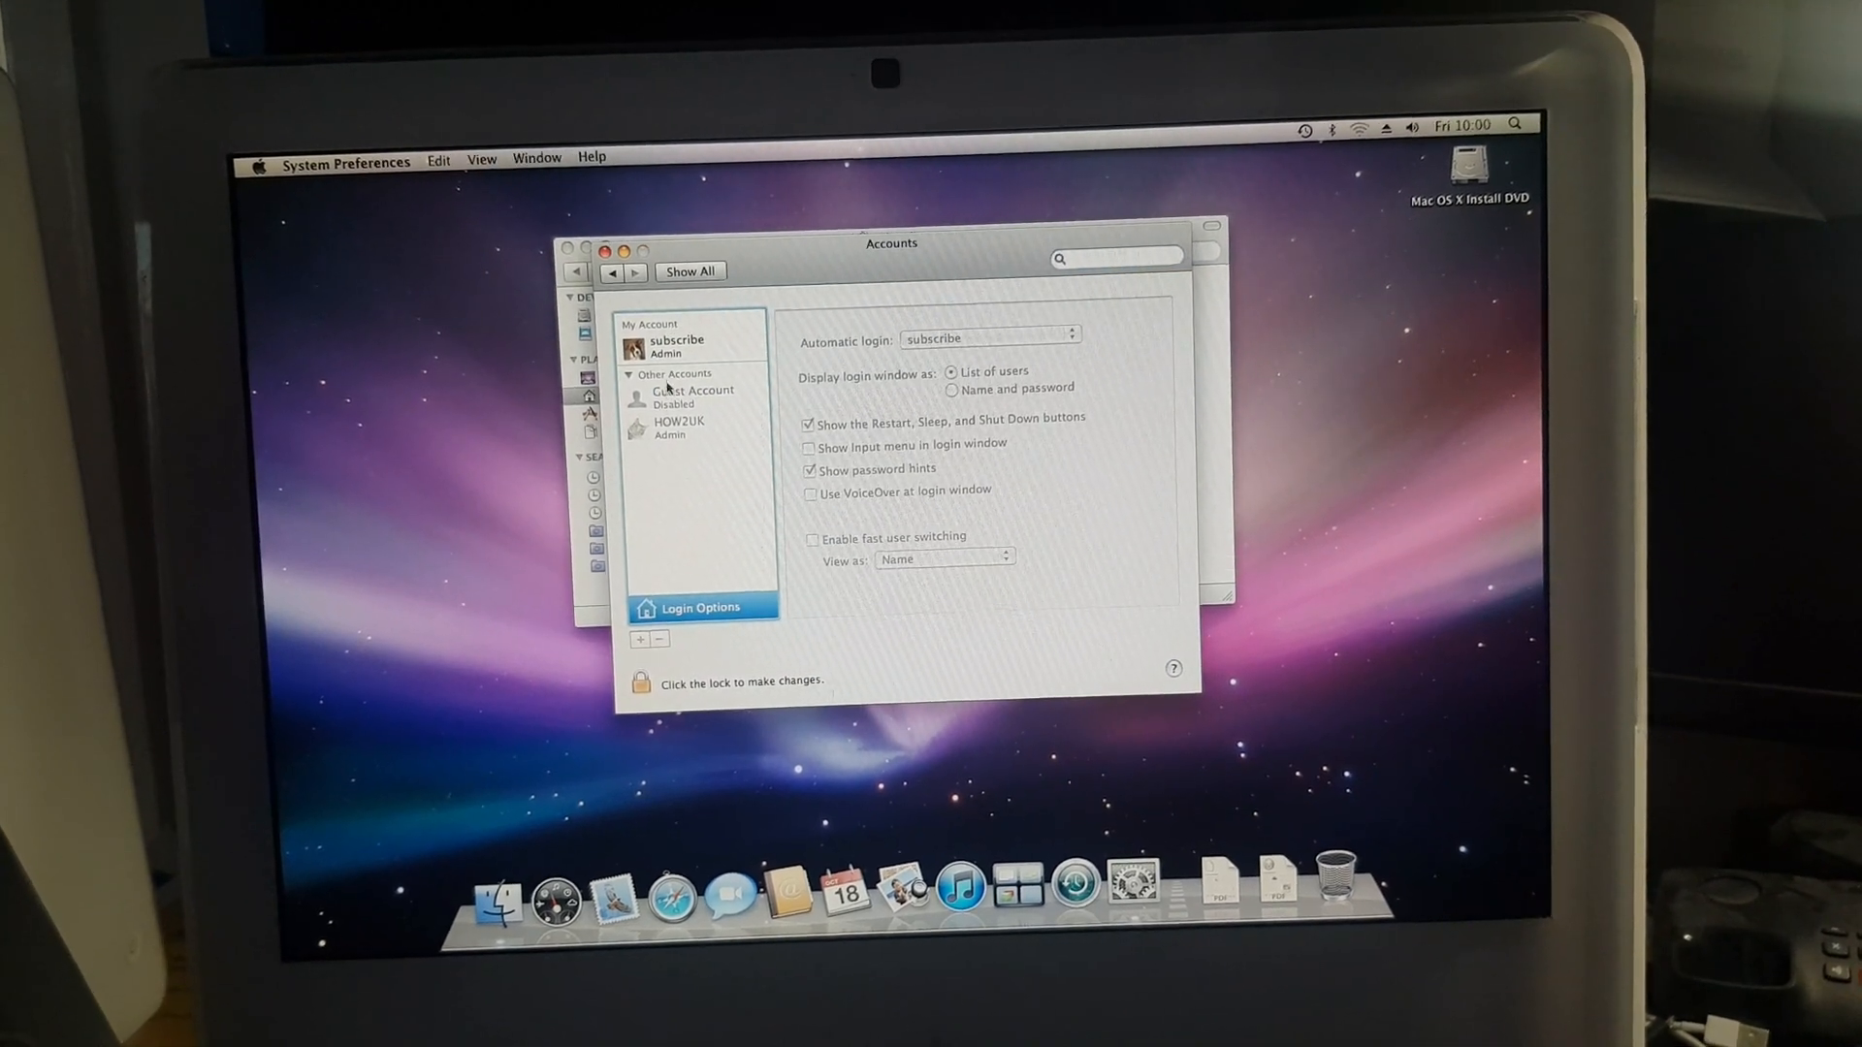
click(639, 680)
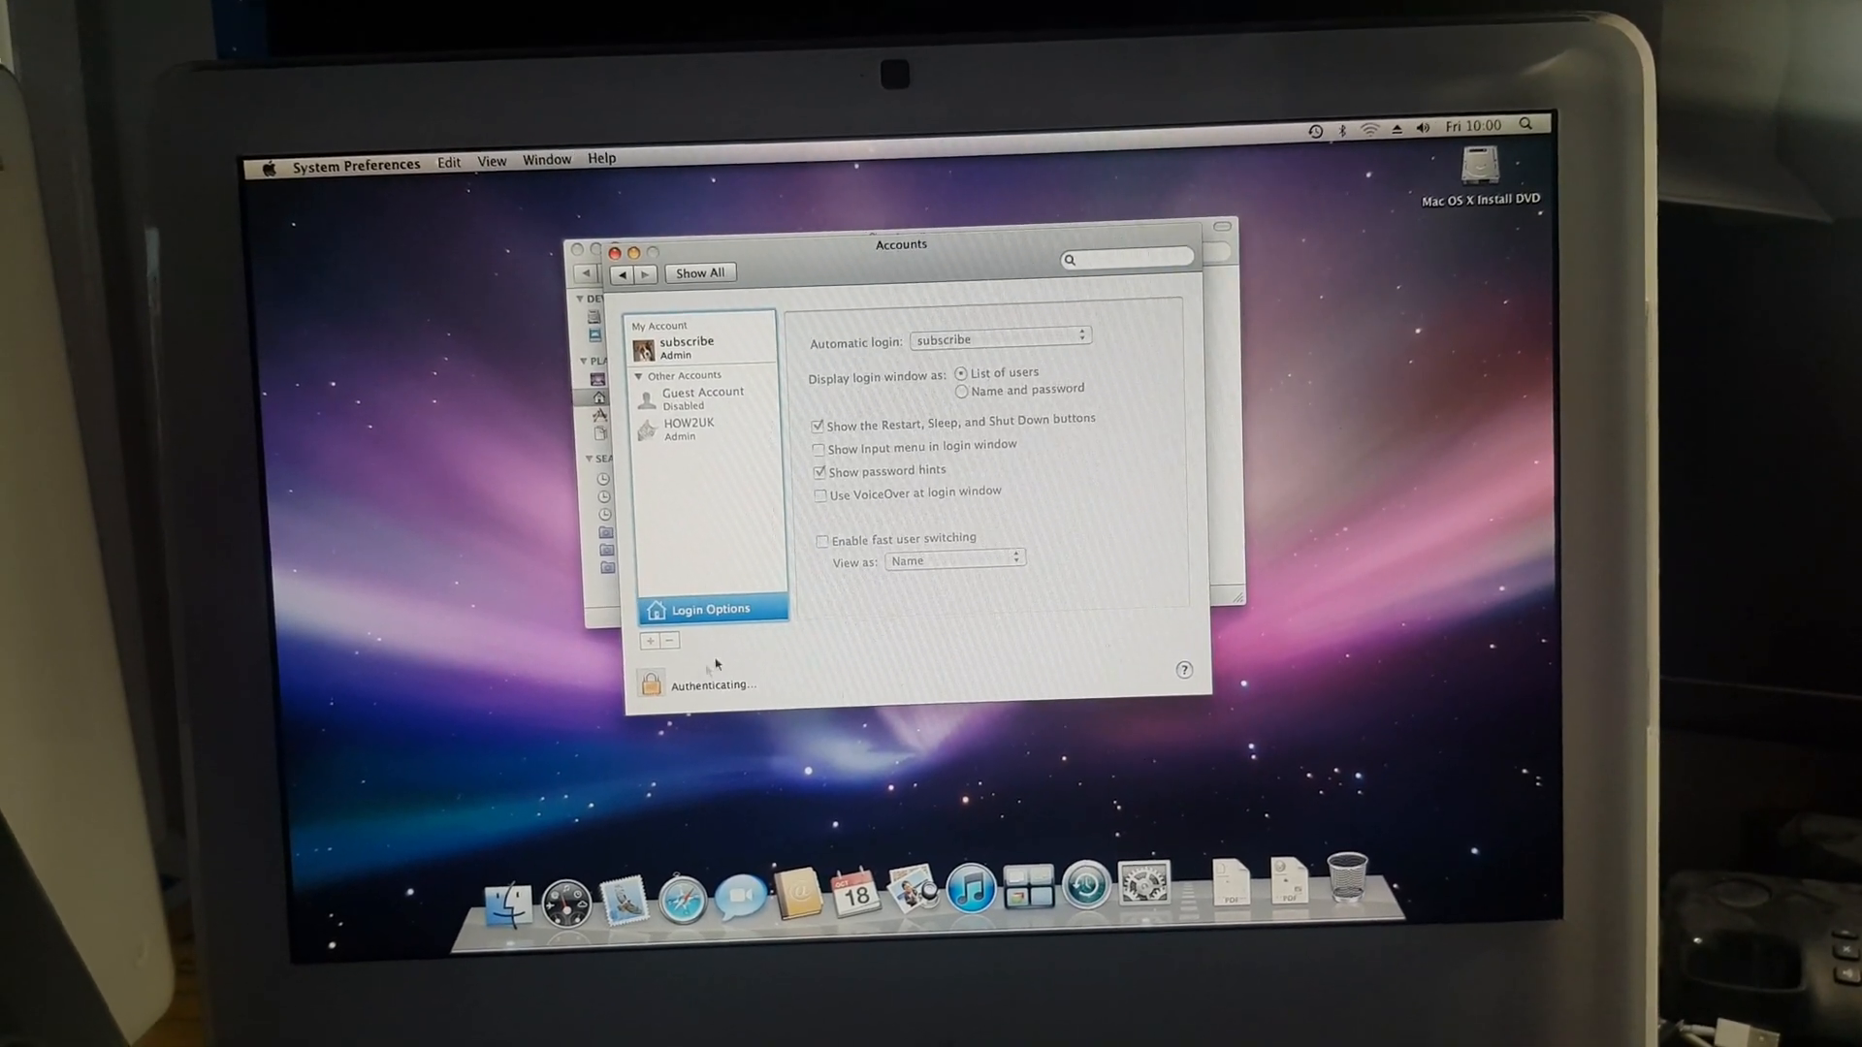
click(650, 684)
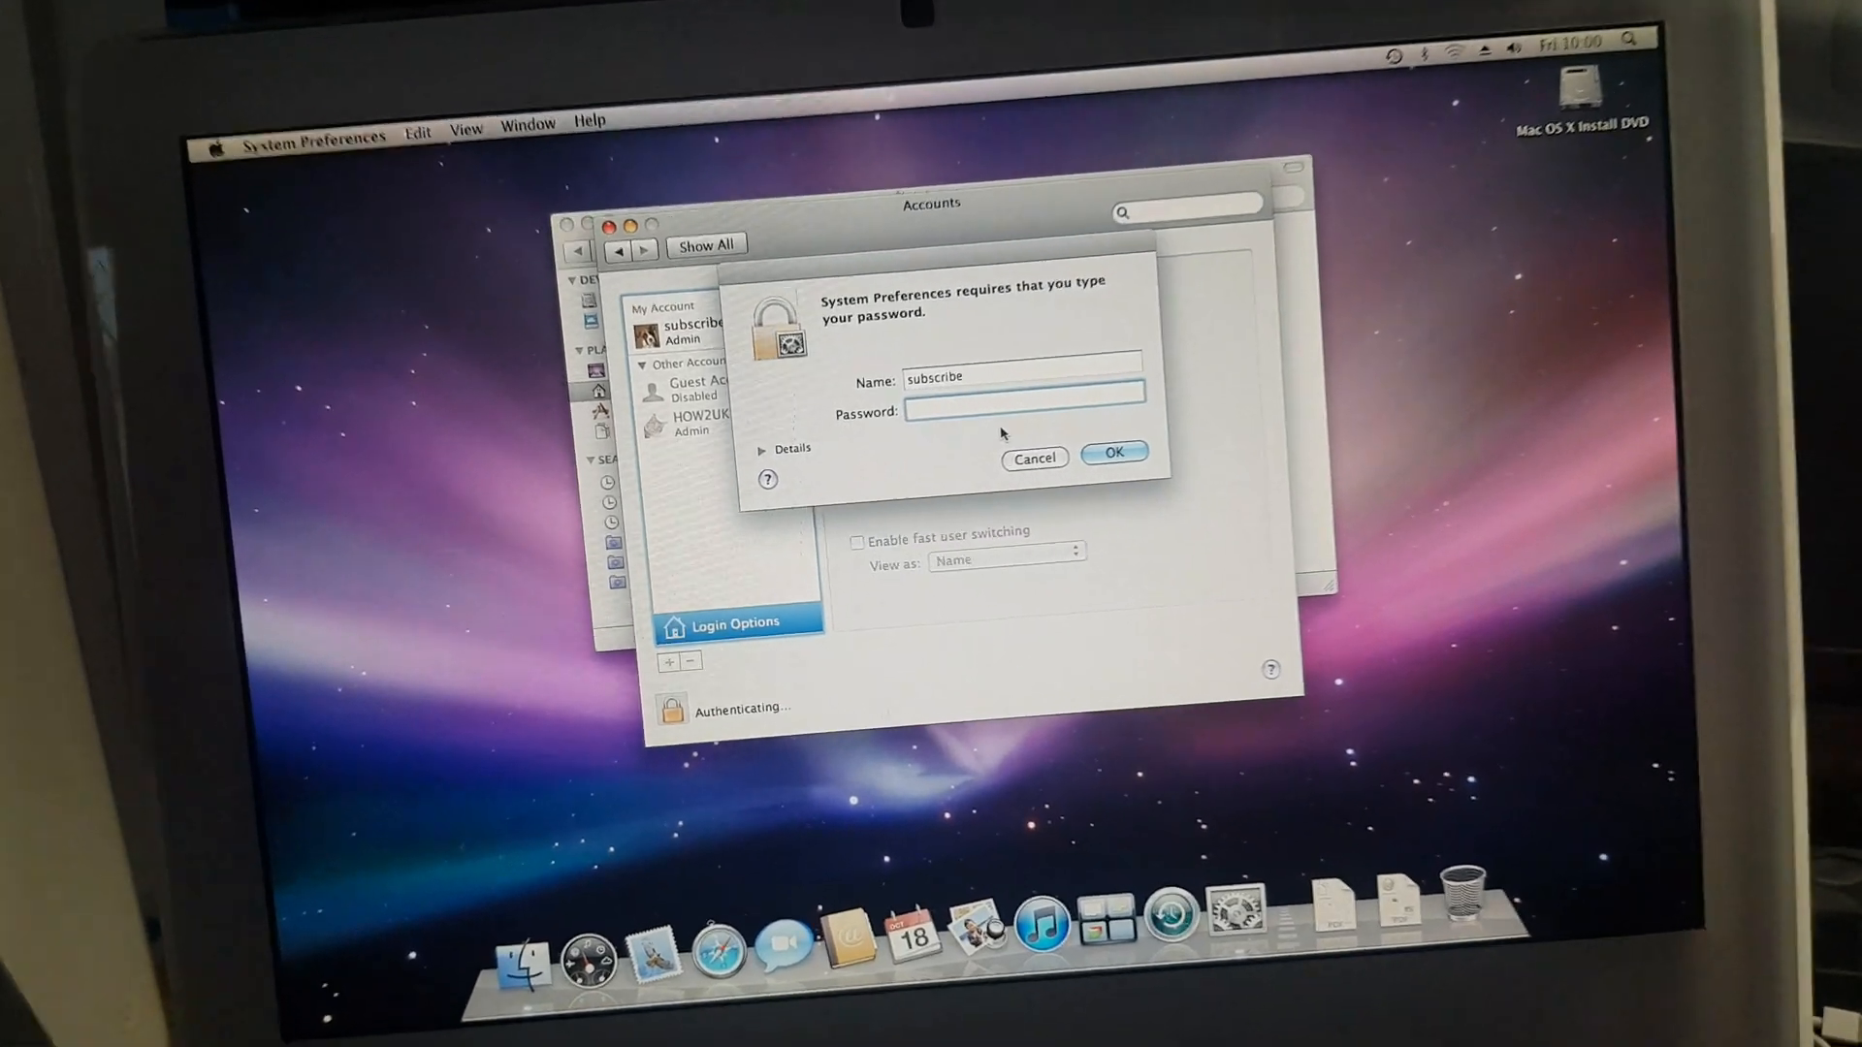
text(password)
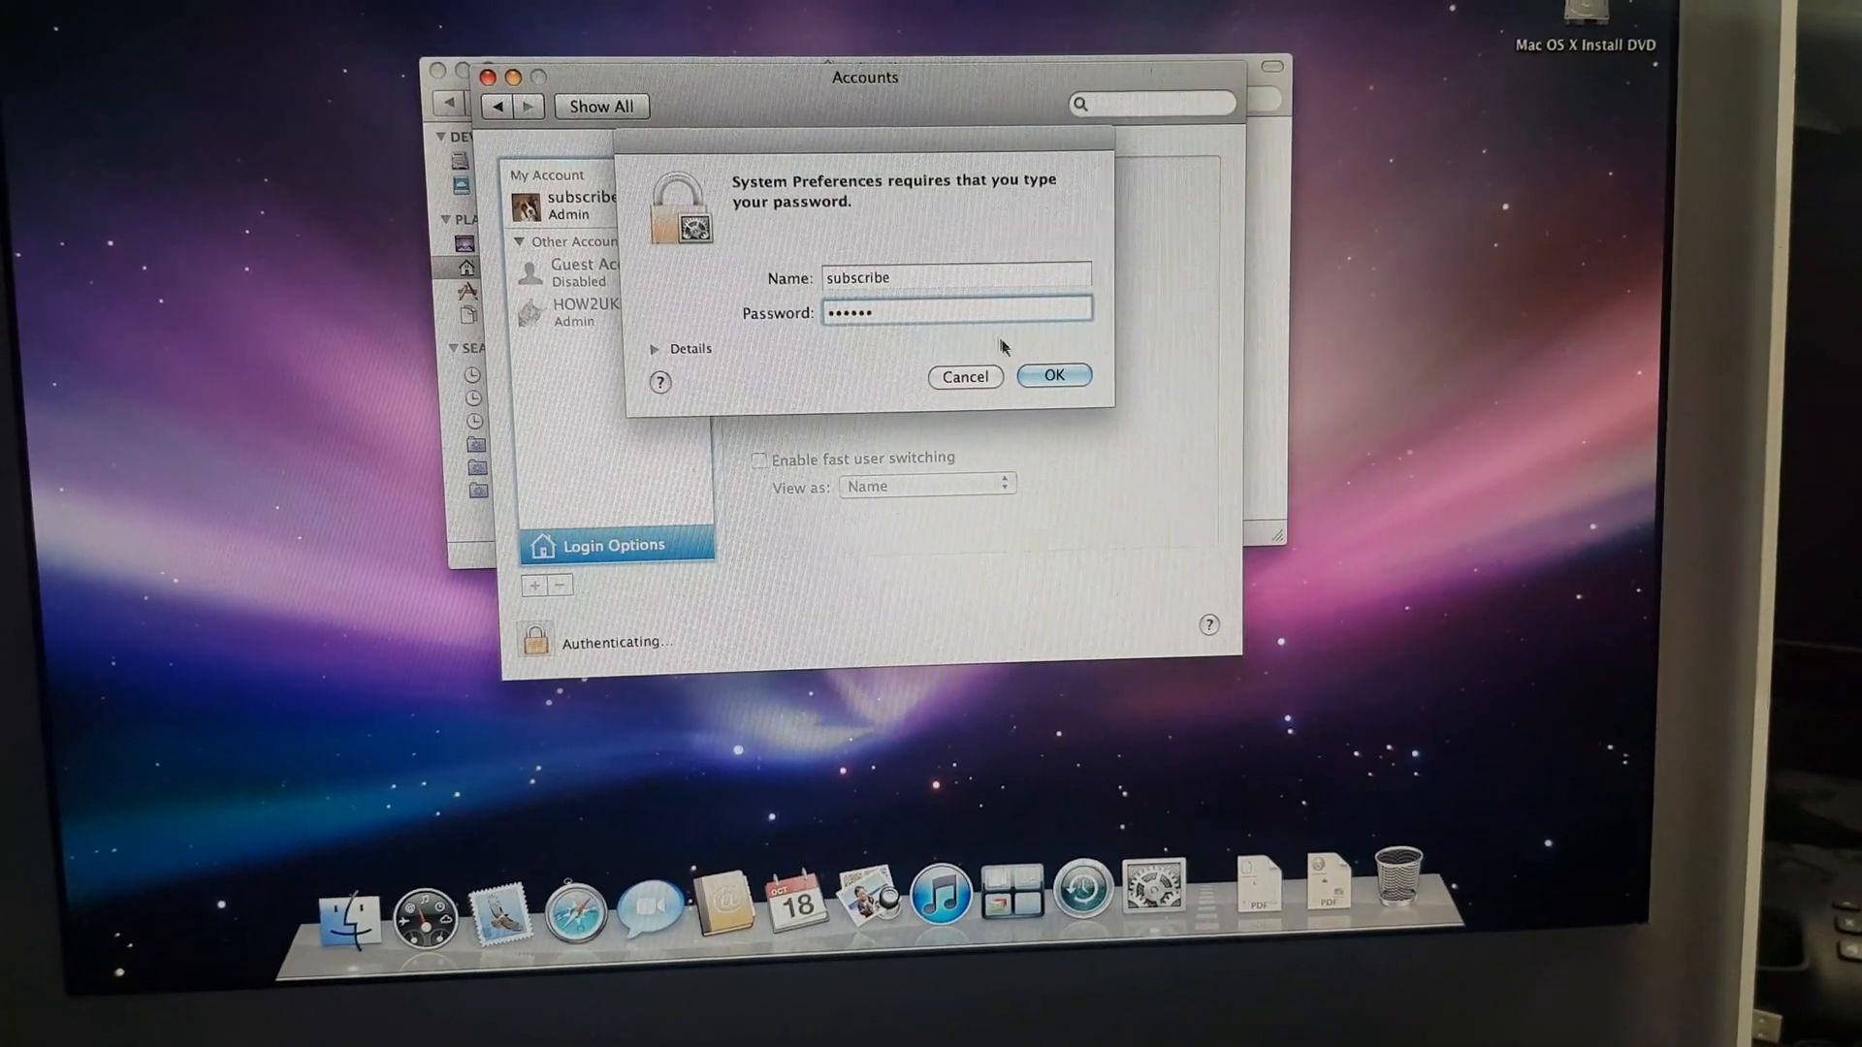
click(1052, 375)
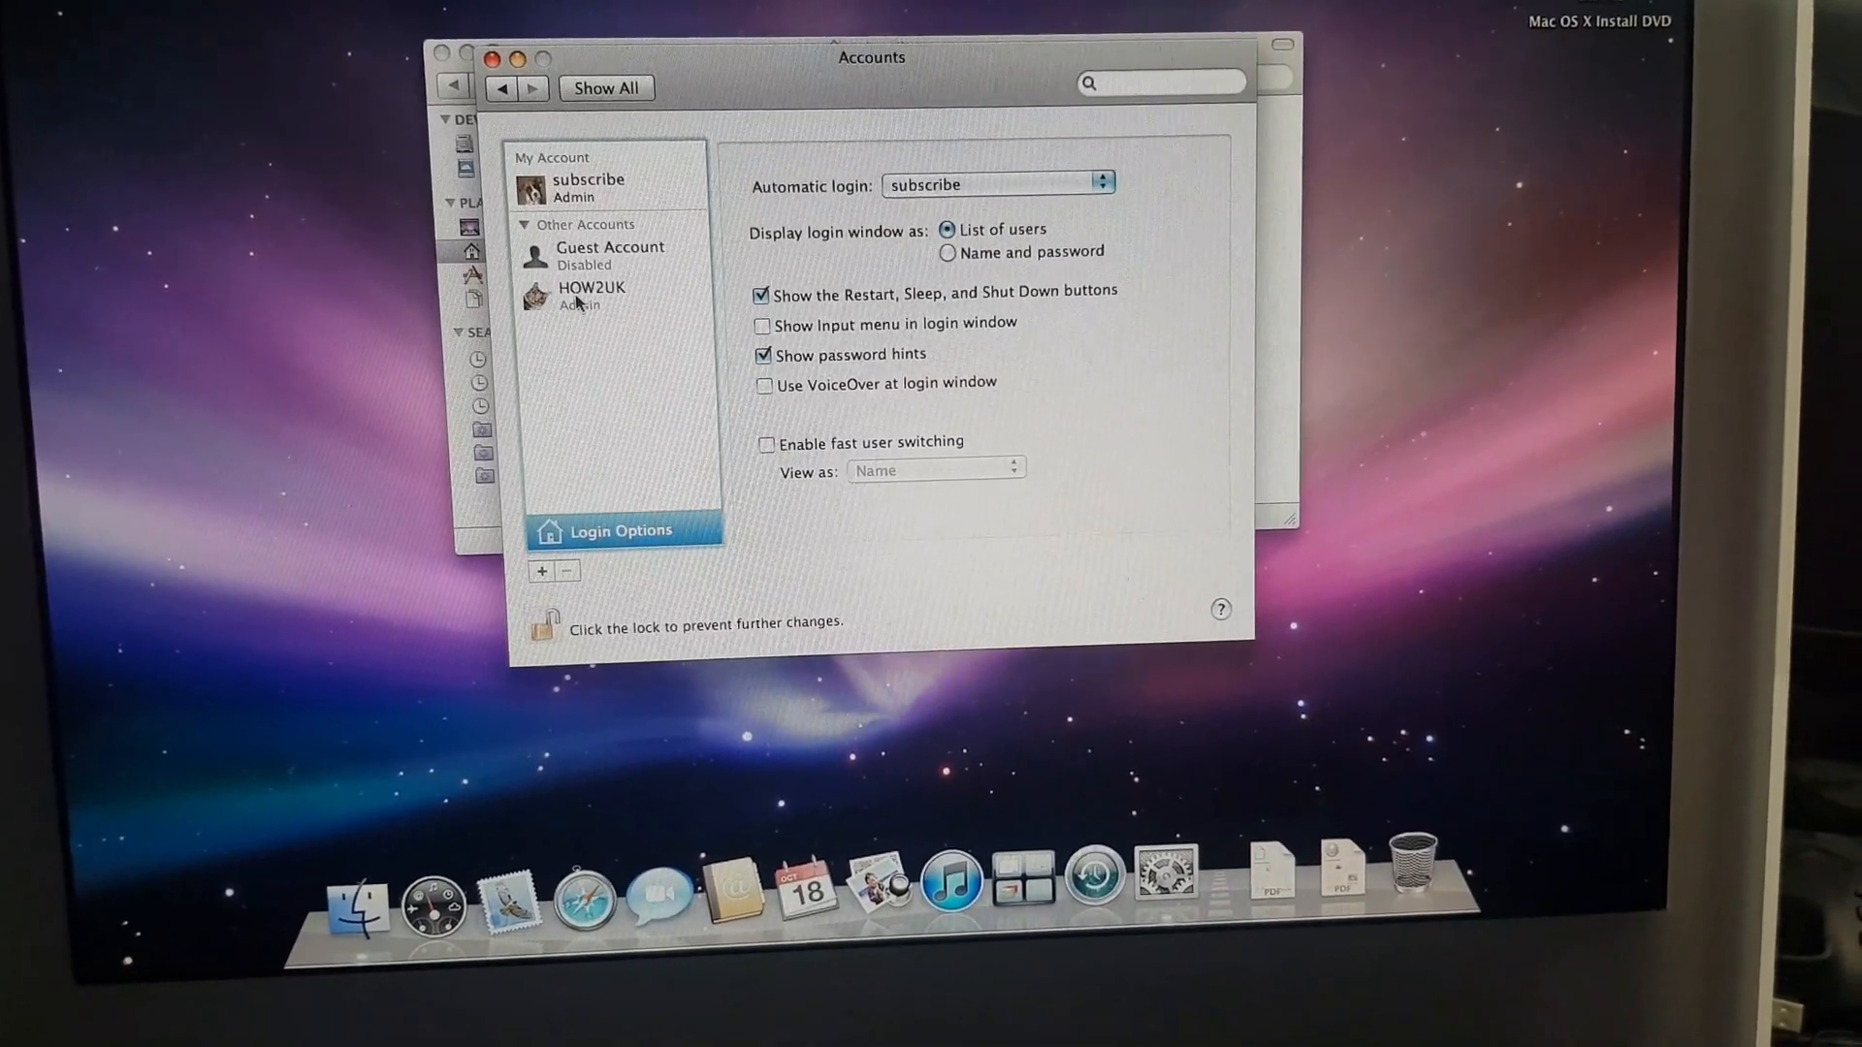
click(592, 295)
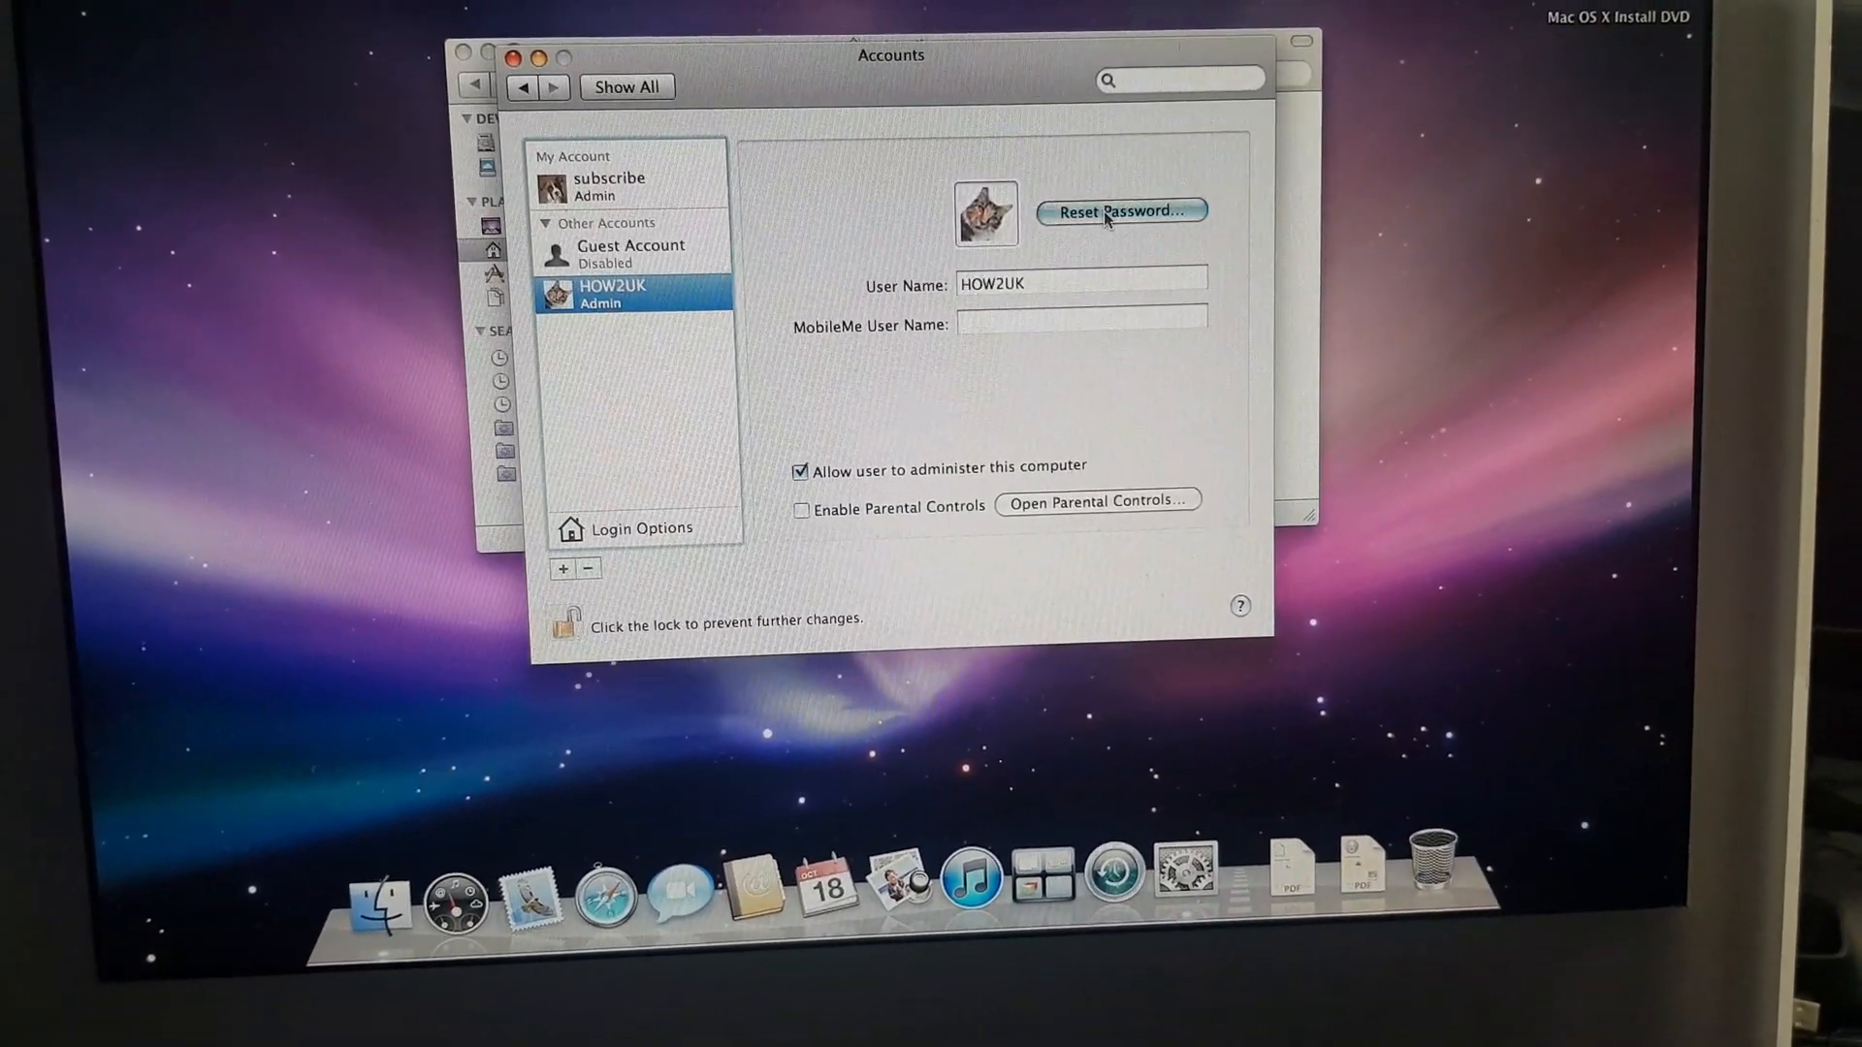
- Reset HOW2UK's password, entering a new password and hint
click(1120, 211)
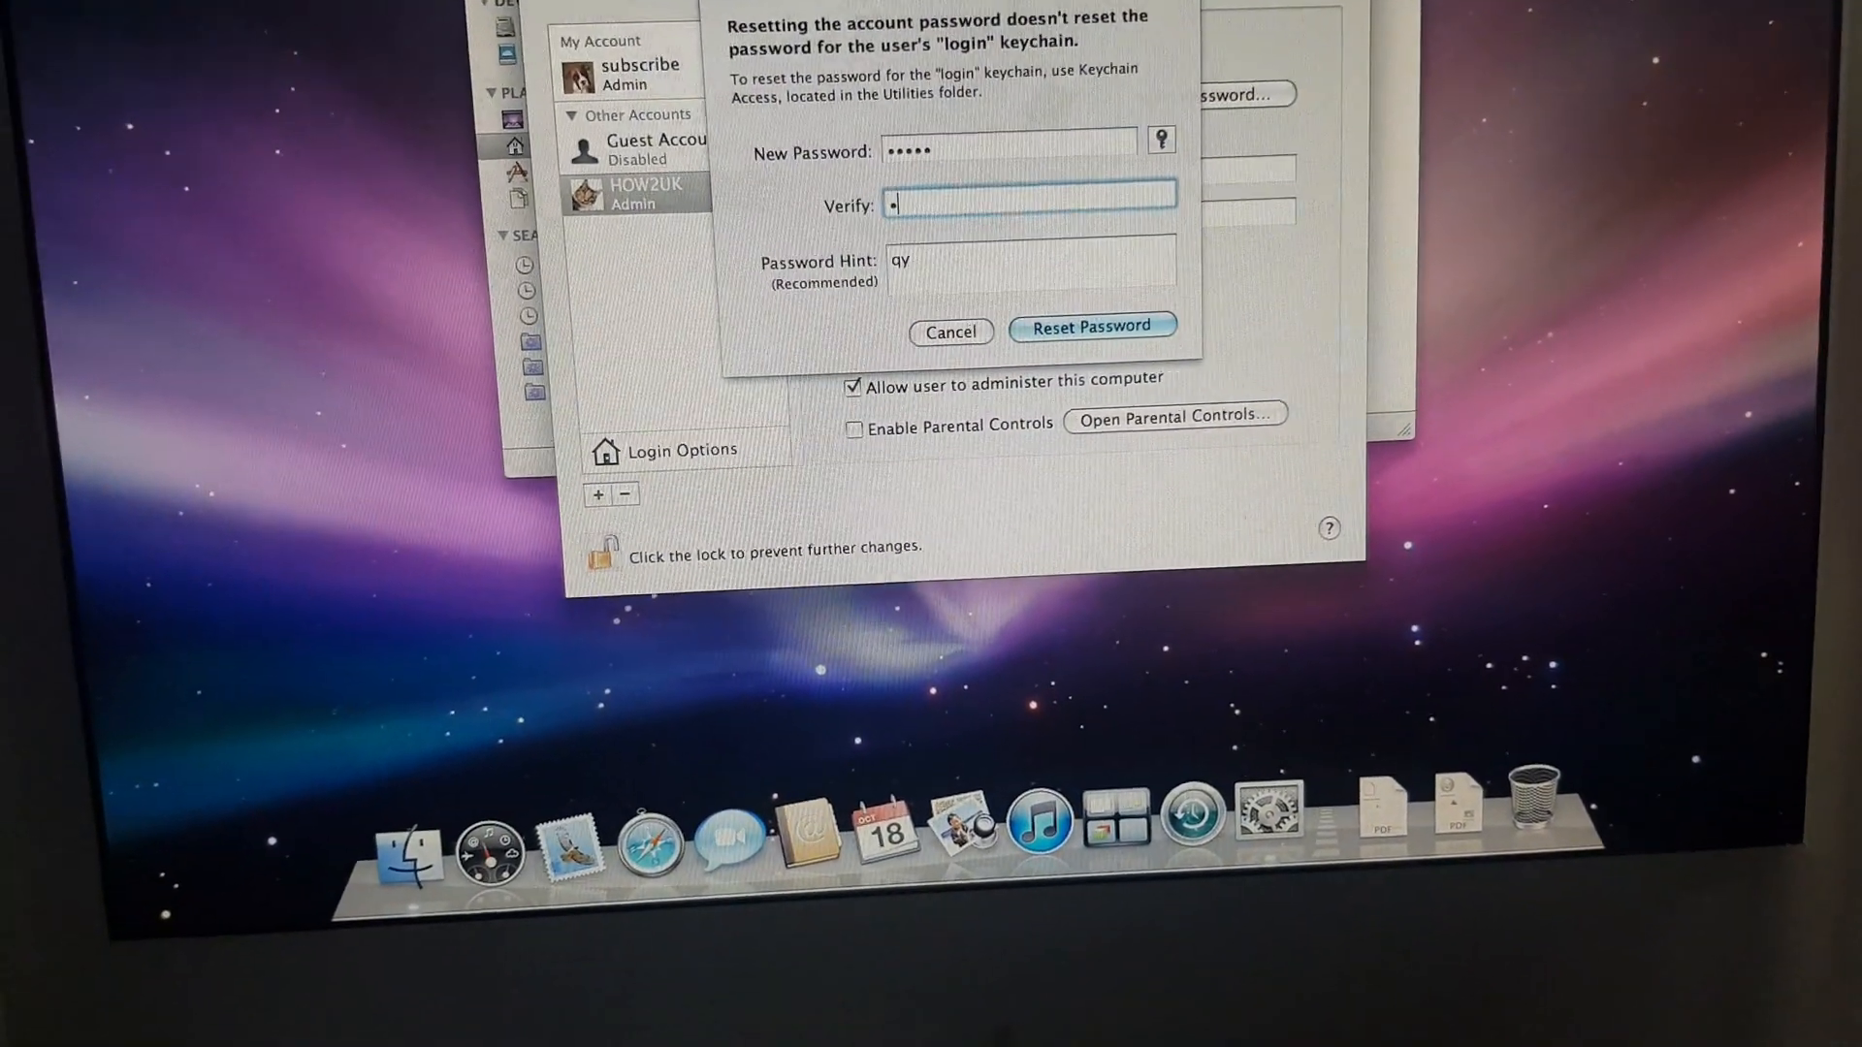
text(•••••)
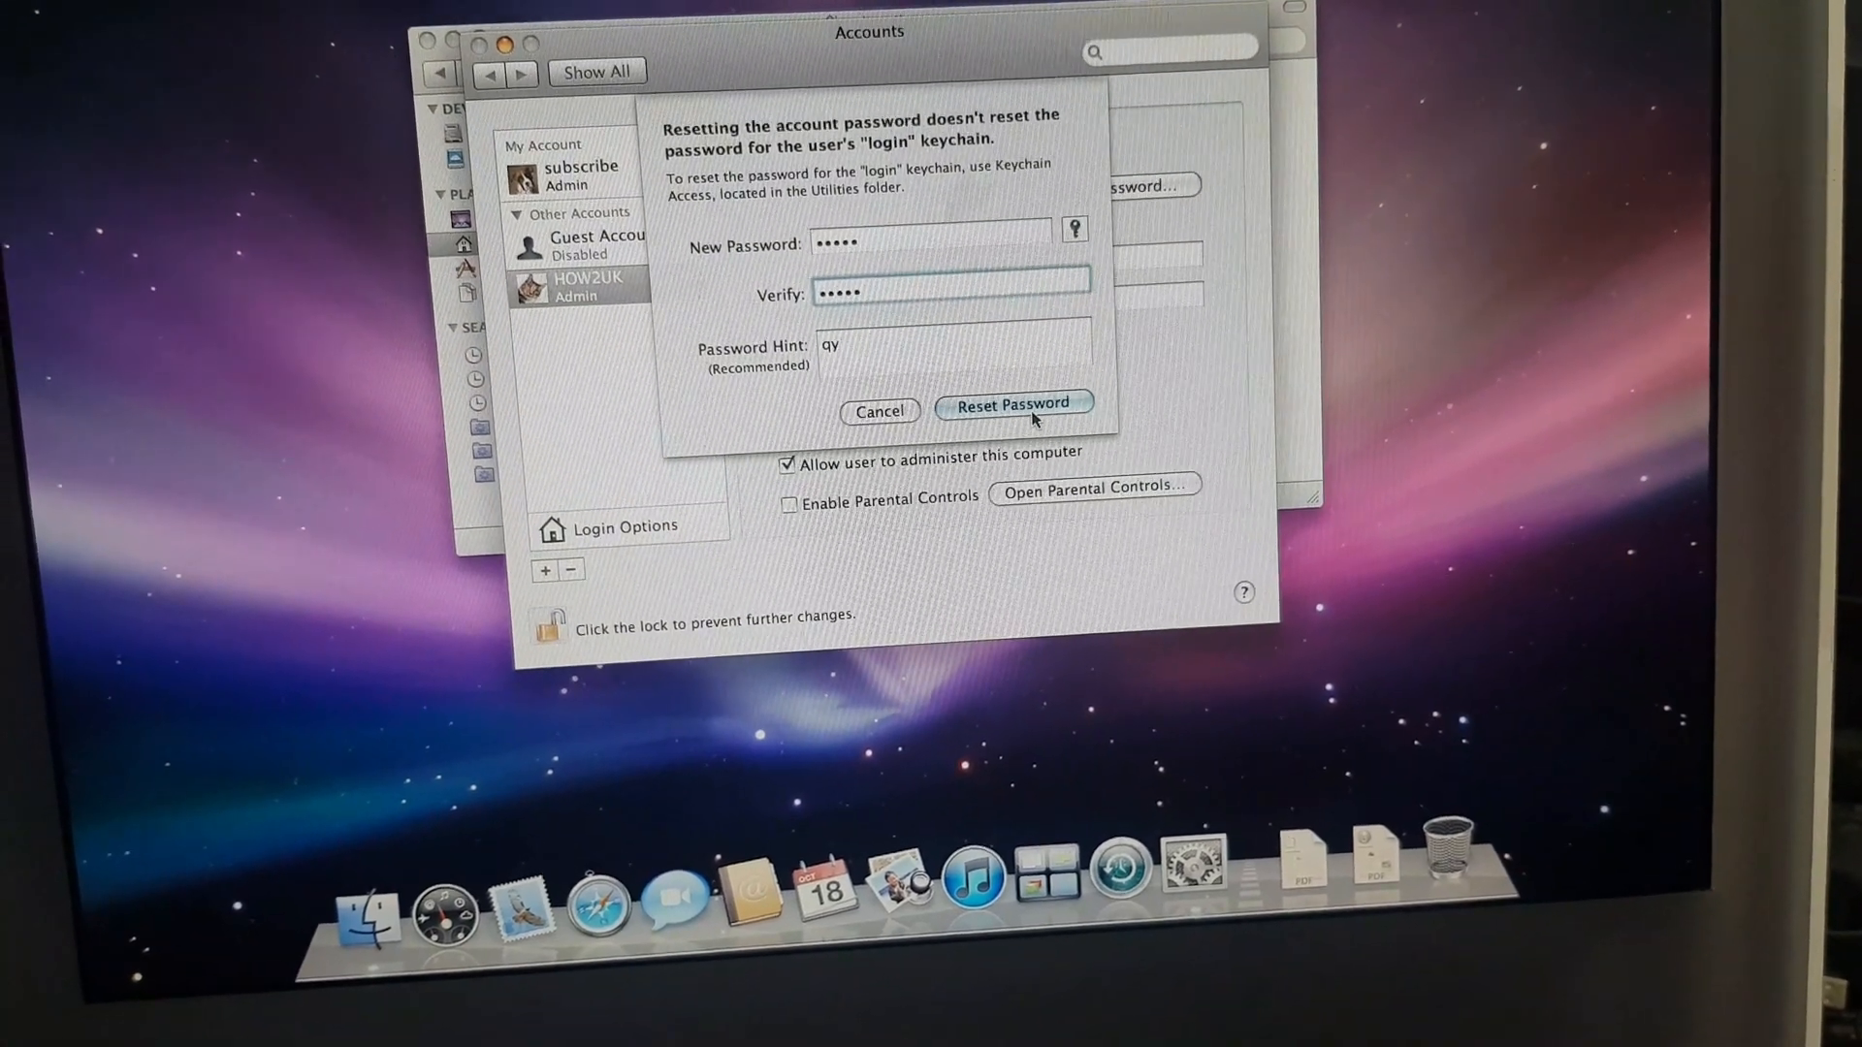
click(1013, 403)
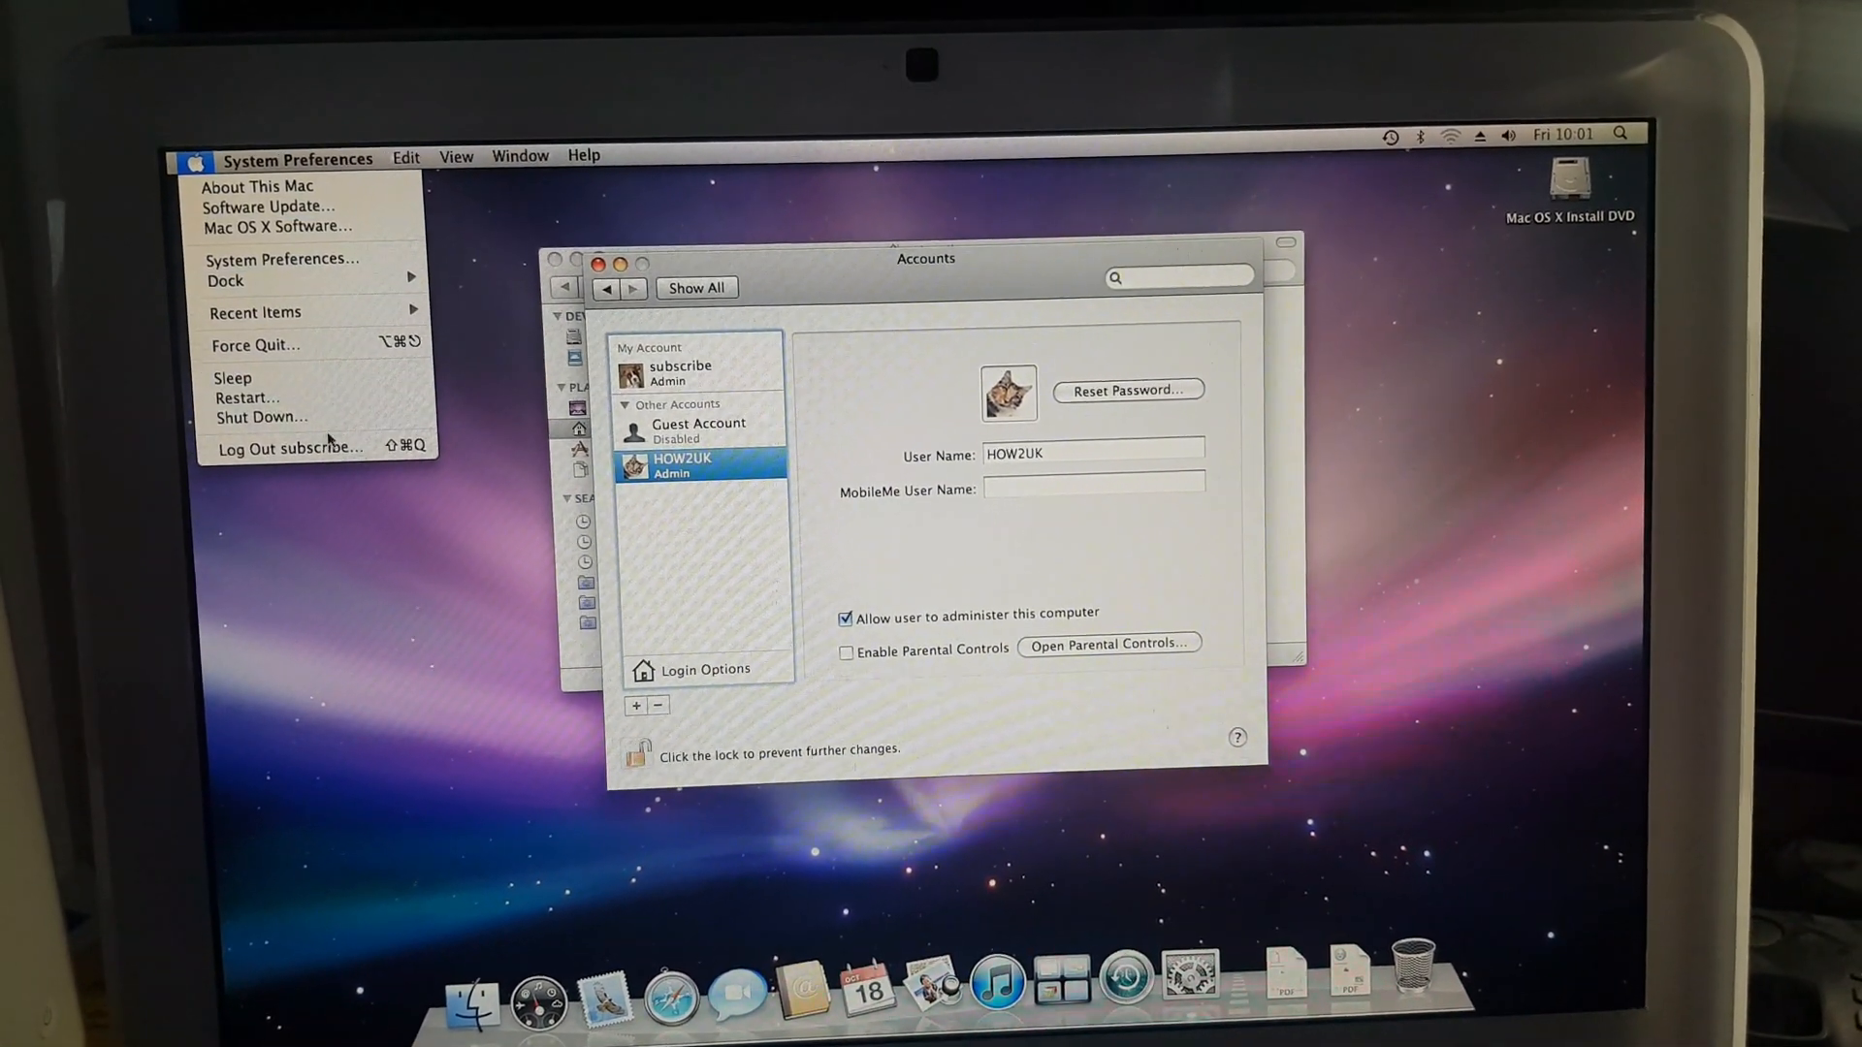
- Log out of the subscribe account and confirm
click(290, 446)
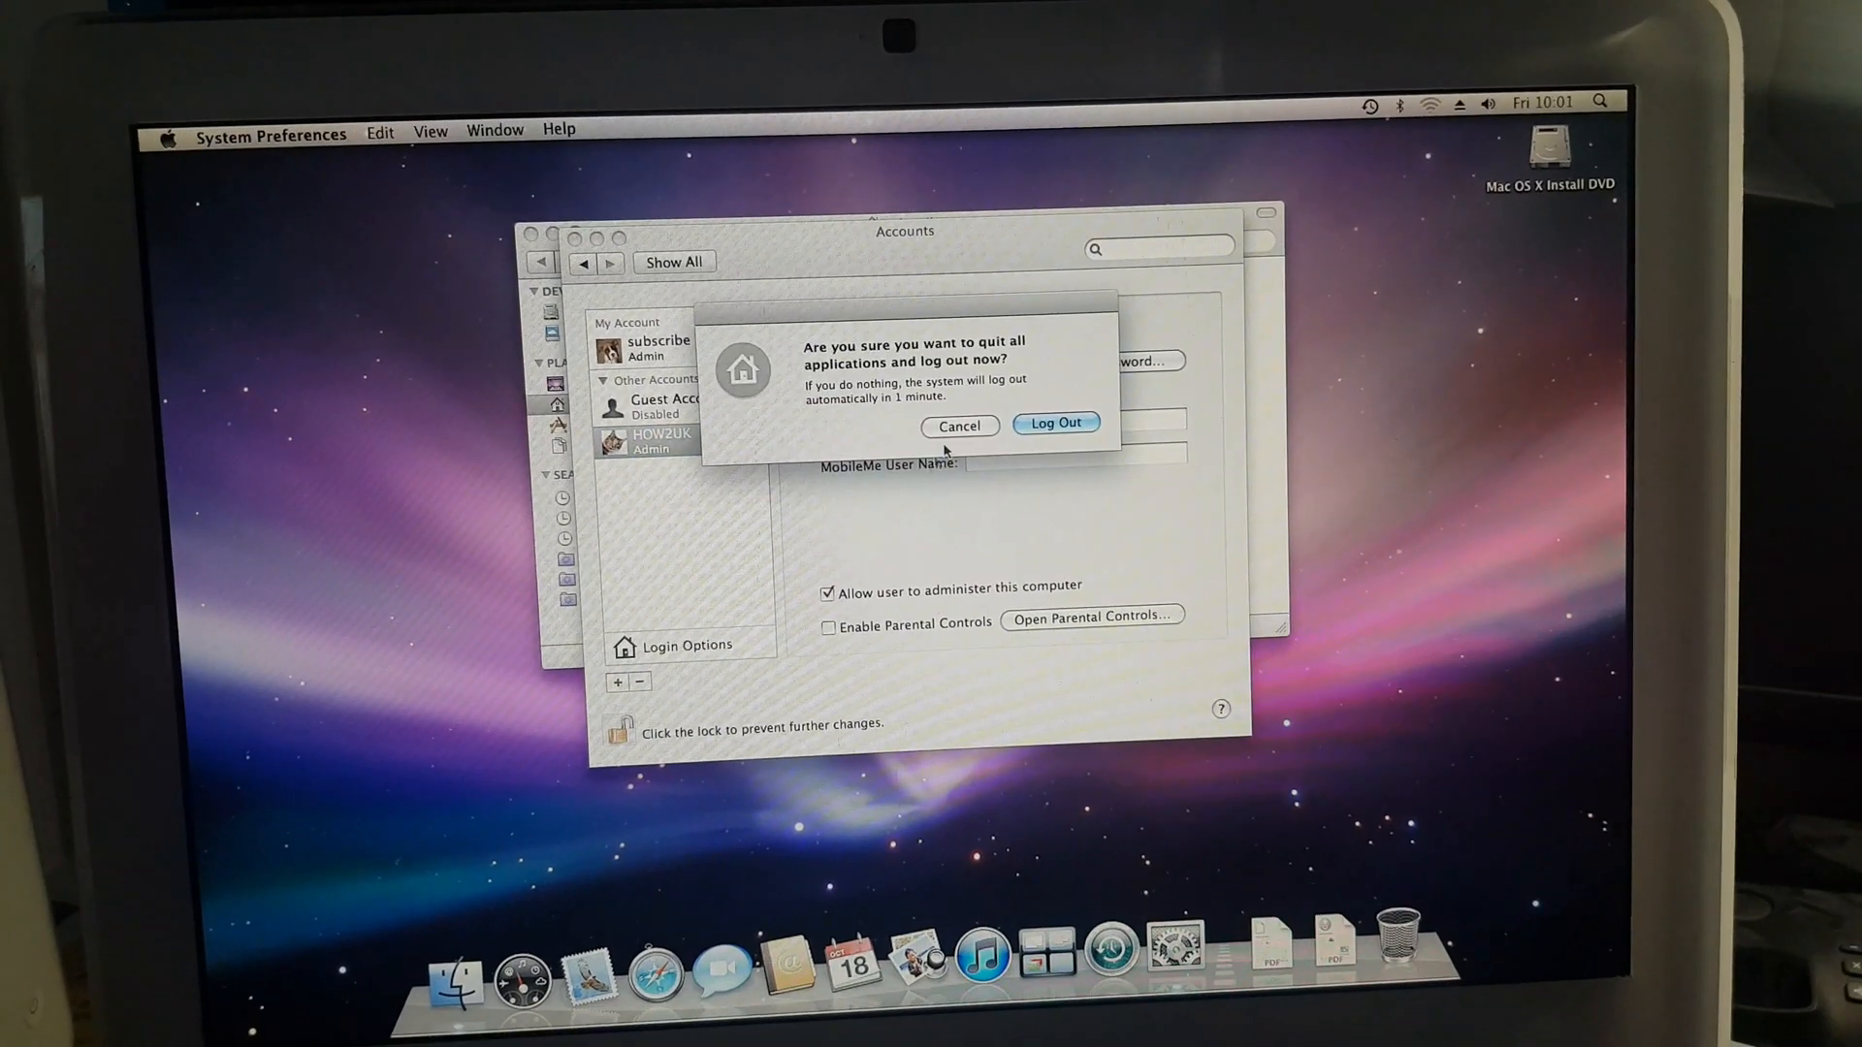
click(958, 425)
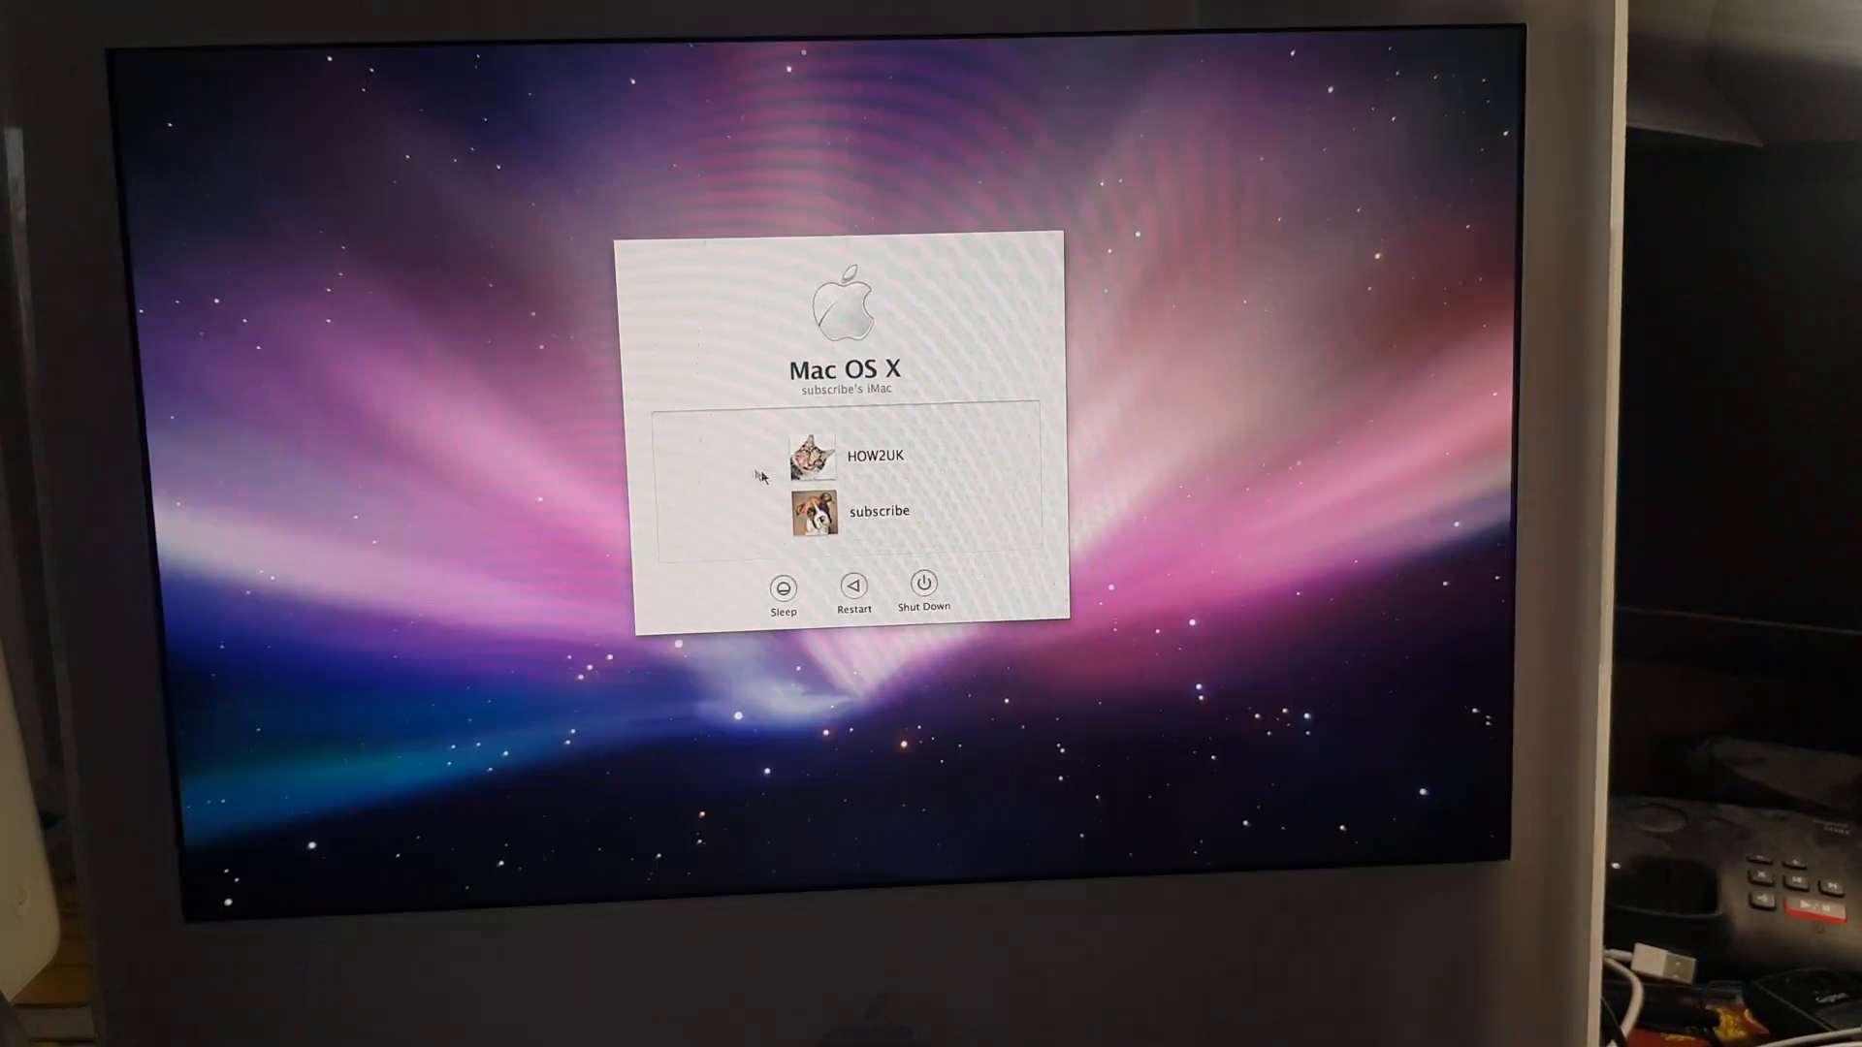
- Select the cat-picture HOW2UK account and log in with its newly reset password
click(873, 454)
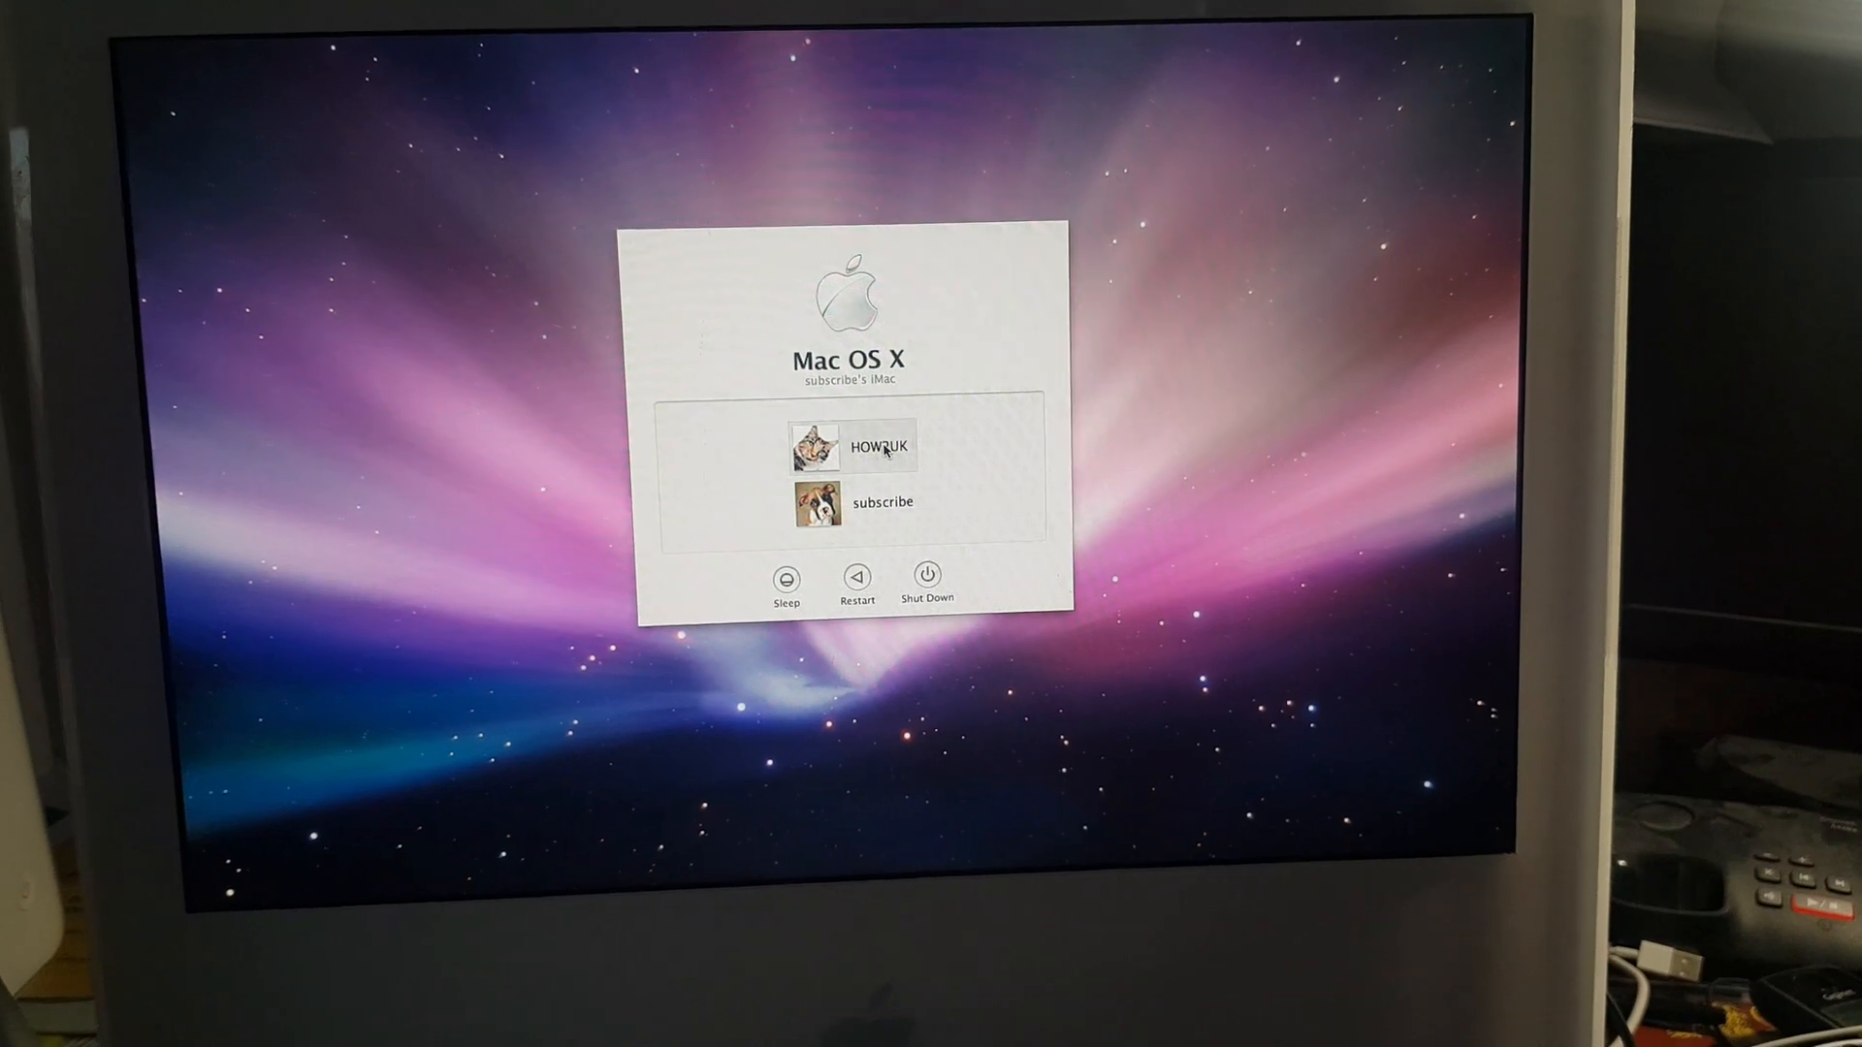
click(849, 448)
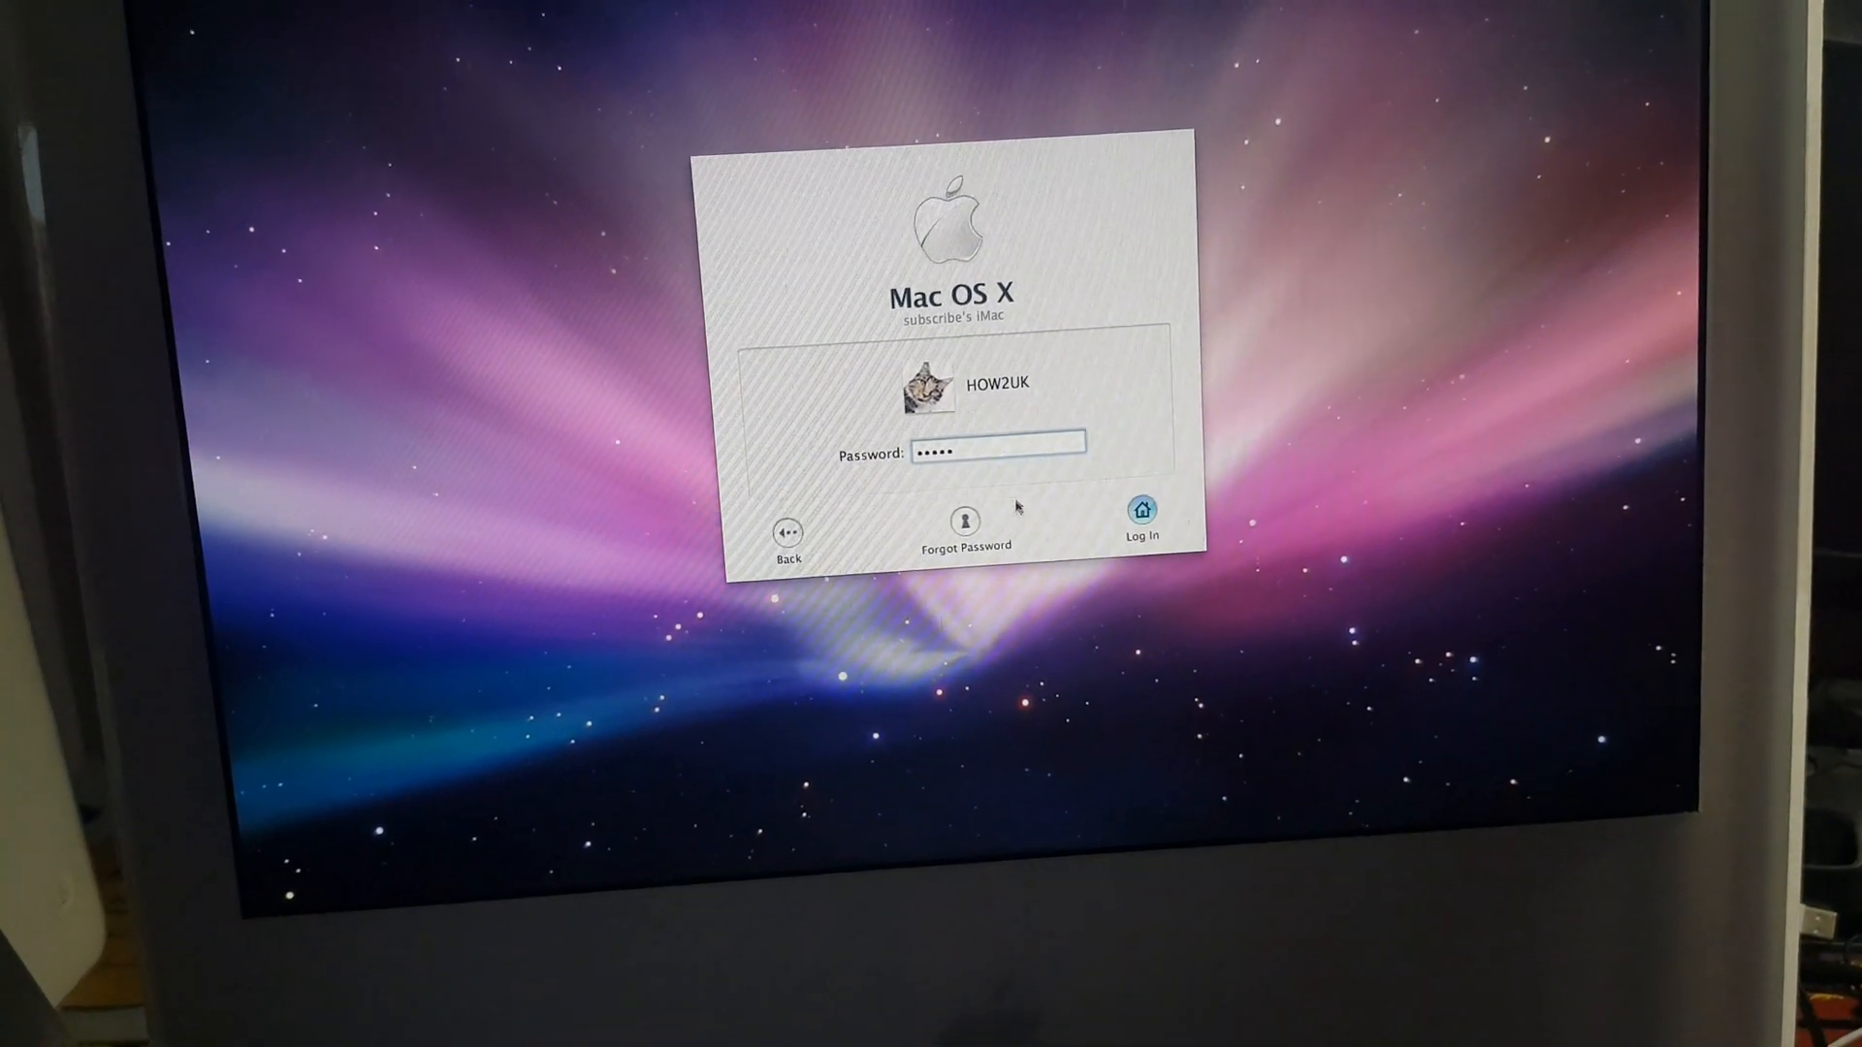
click(1141, 509)
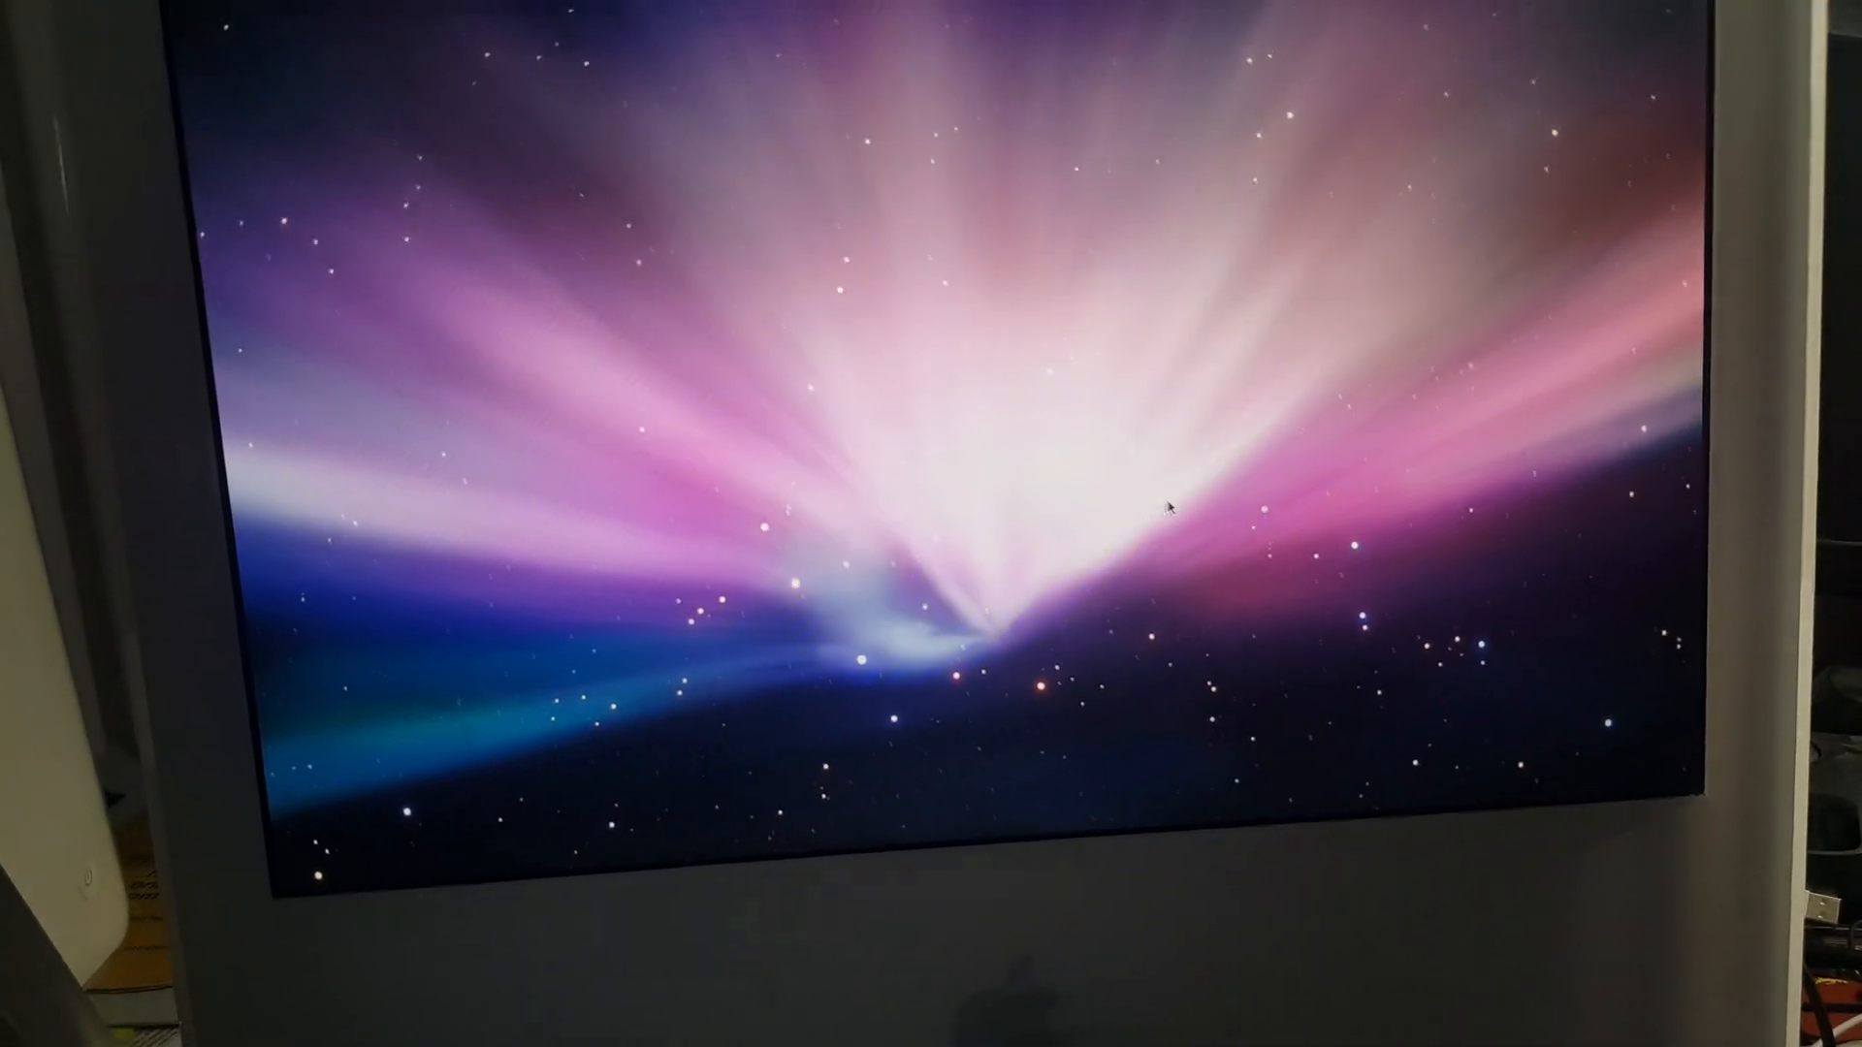